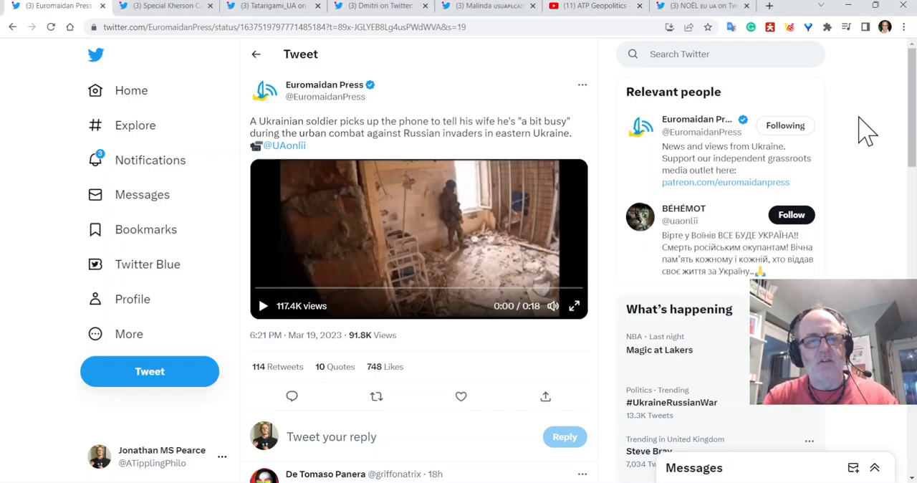
pyautogui.moveTo(565, 97)
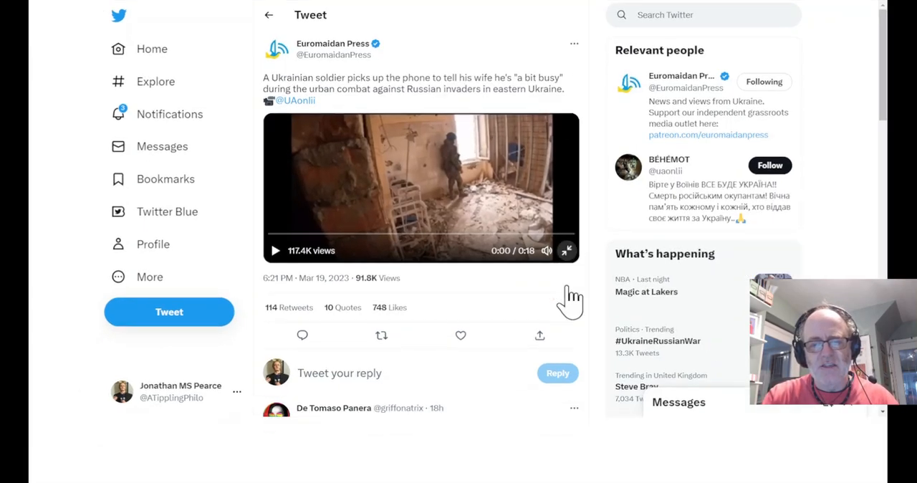
# View the soldier video full screen, then enlarge the Special Kherson Cat truck photo.
pyautogui.click(566, 250)
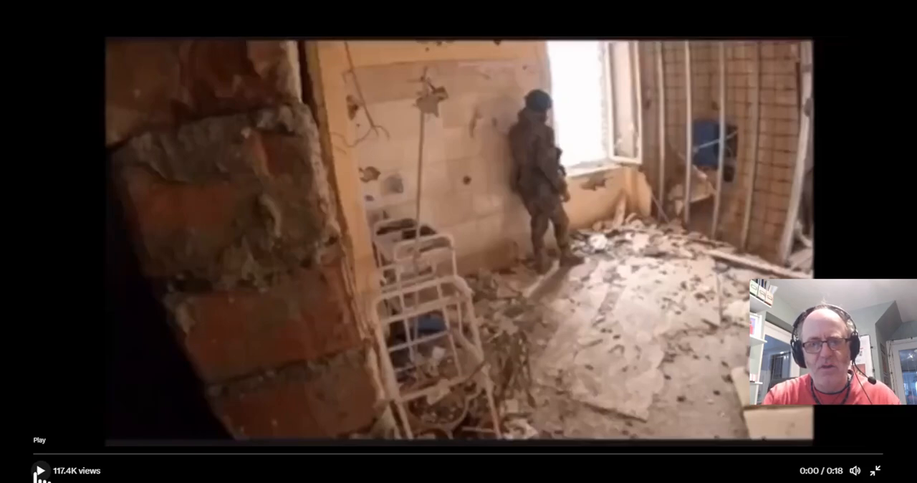
pyautogui.click(38, 471)
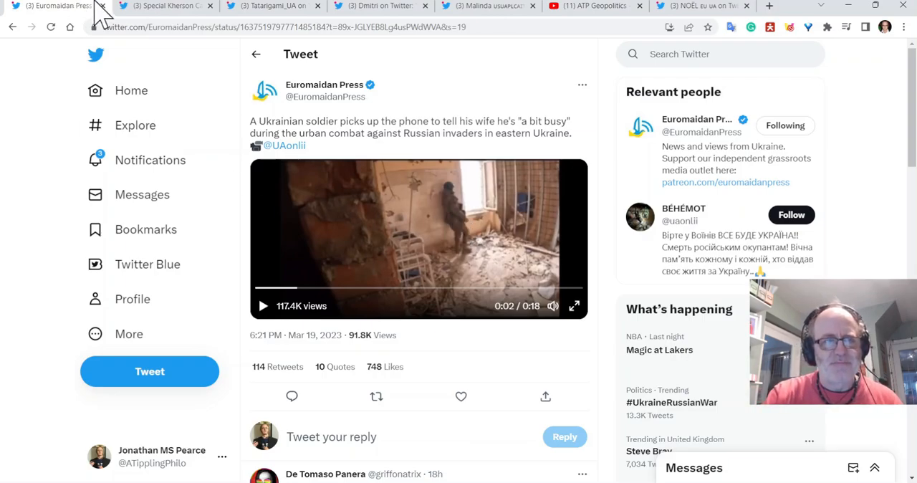
pyautogui.click(165, 8)
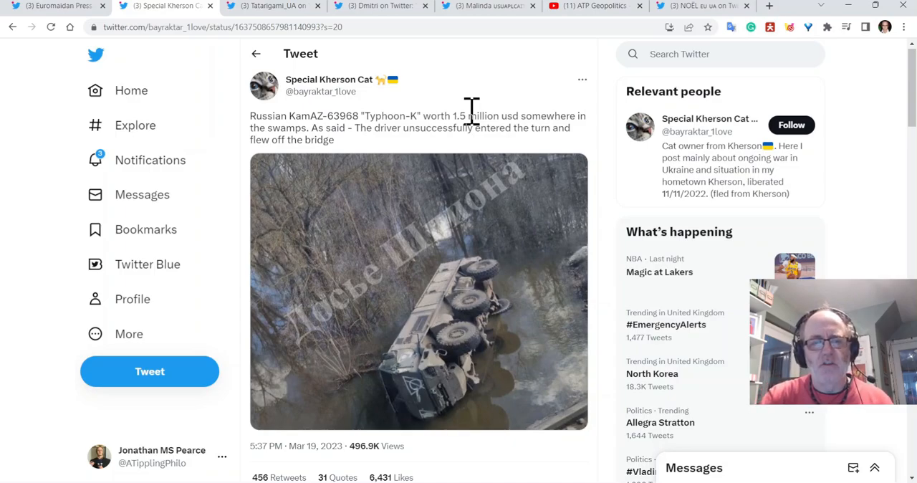
pyautogui.moveTo(555, 111)
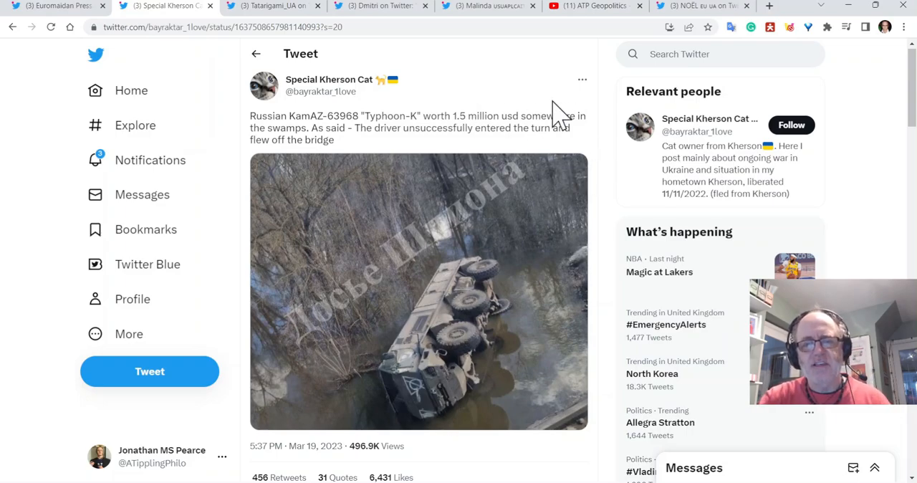
pyautogui.scroll(-3)
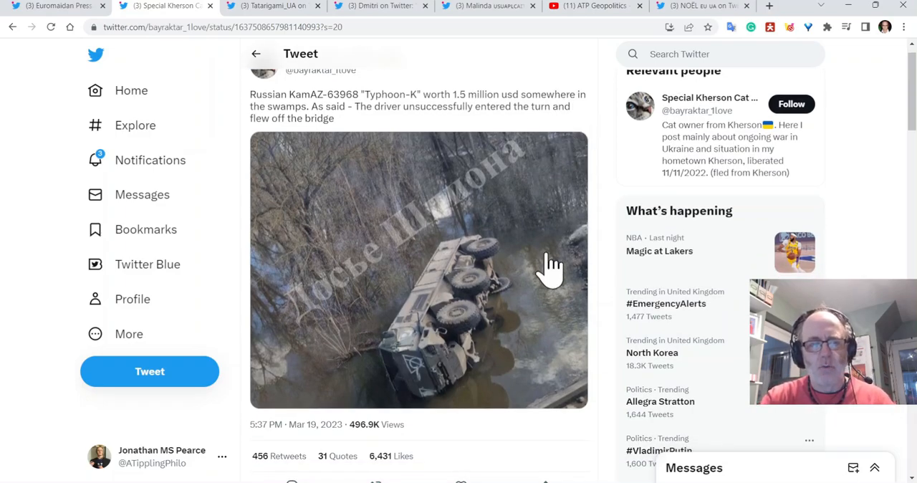
pyautogui.click(550, 266)
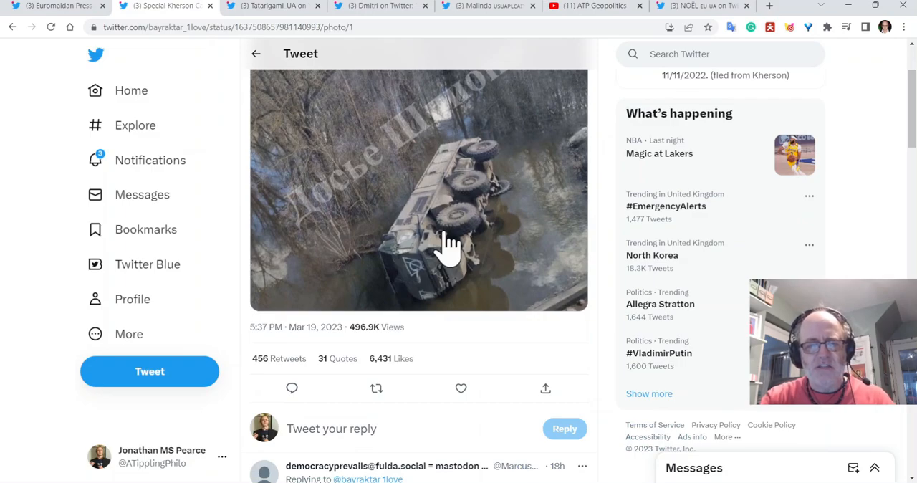
pyautogui.click(448, 247)
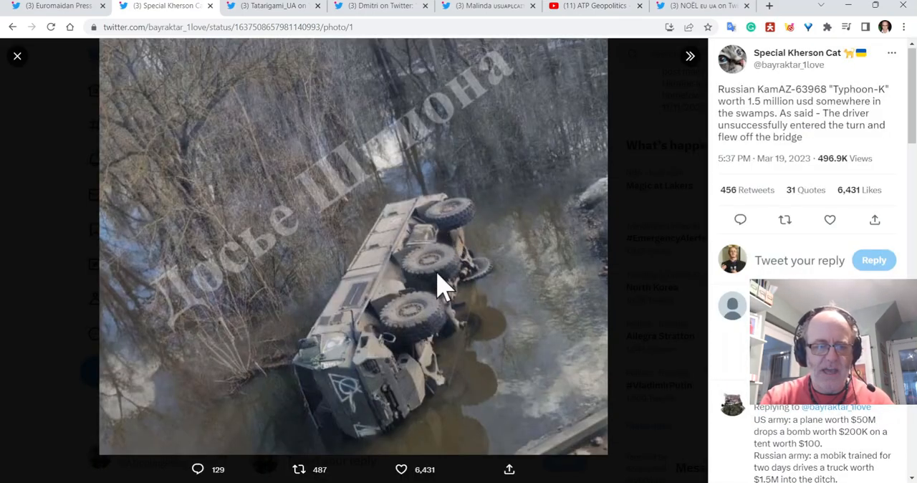
pyautogui.moveTo(523, 285)
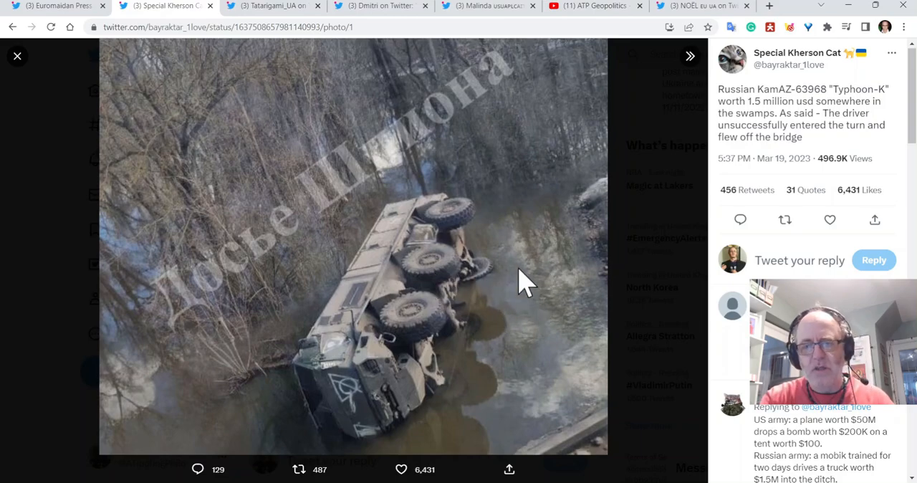
pyautogui.moveTo(588, 263)
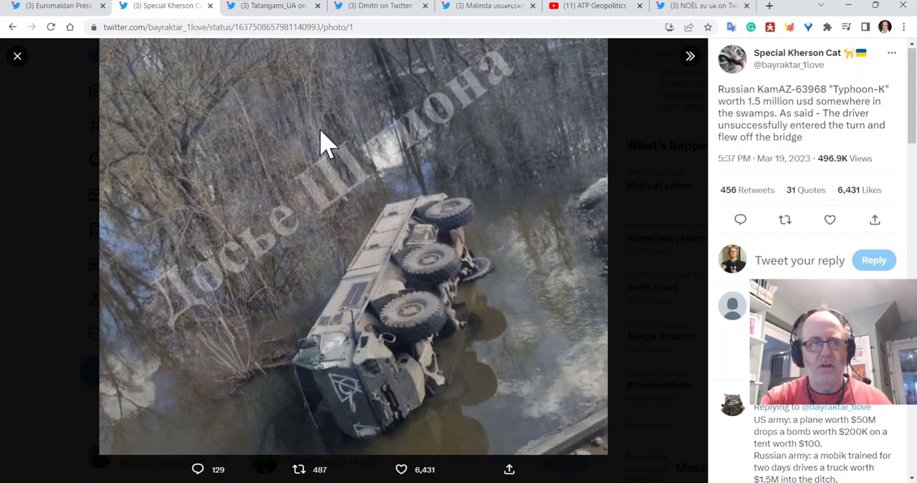
pyautogui.moveTo(261, 7)
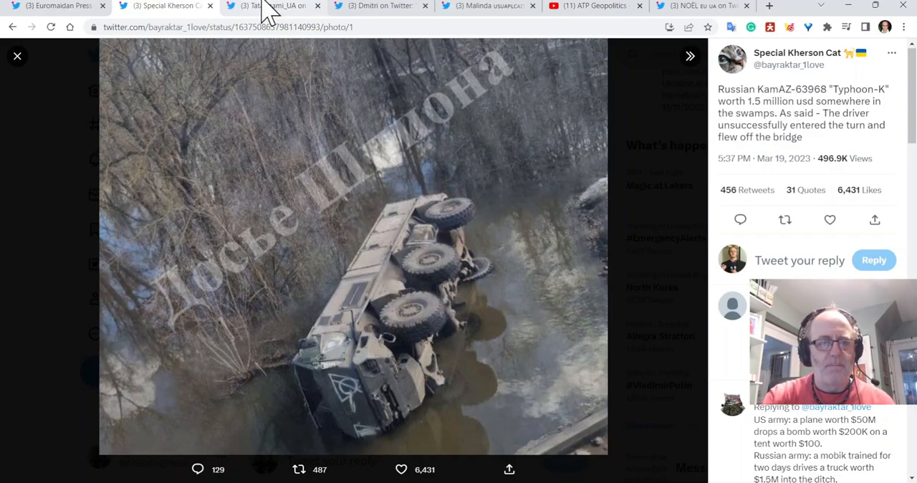
# Switch to Tatarigami_UA's thread and enlarge its yellow beacon photos.
pyautogui.click(268, 6)
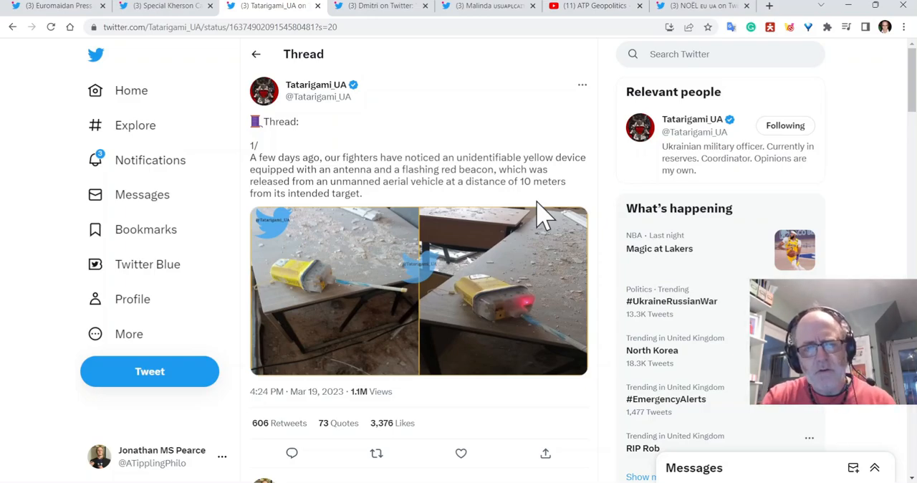
pyautogui.moveTo(439, 204)
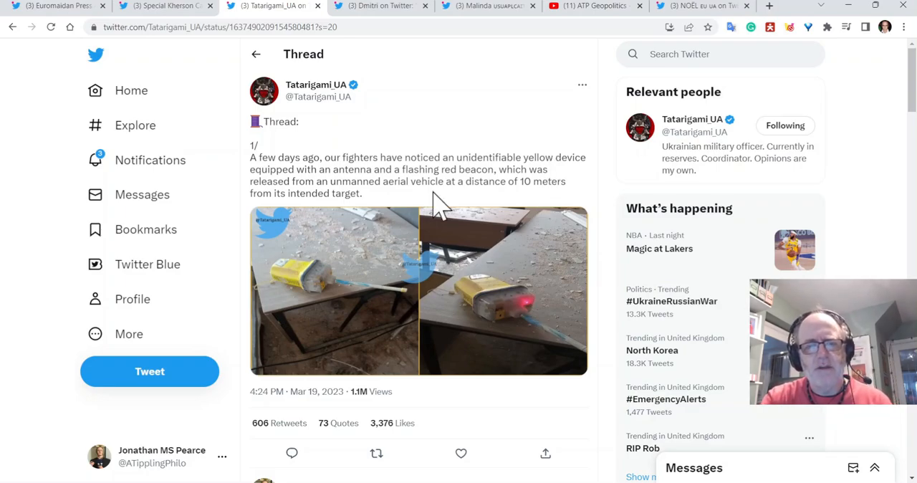
pyautogui.moveTo(329, 272)
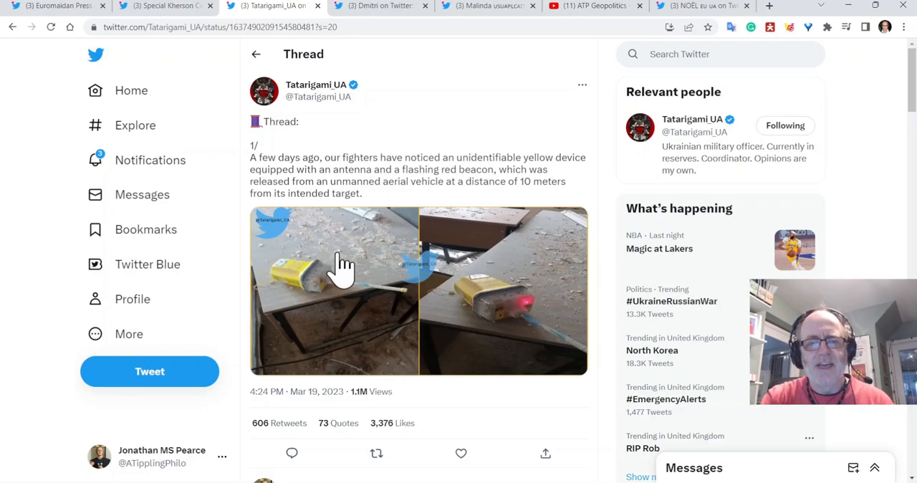
pyautogui.click(340, 275)
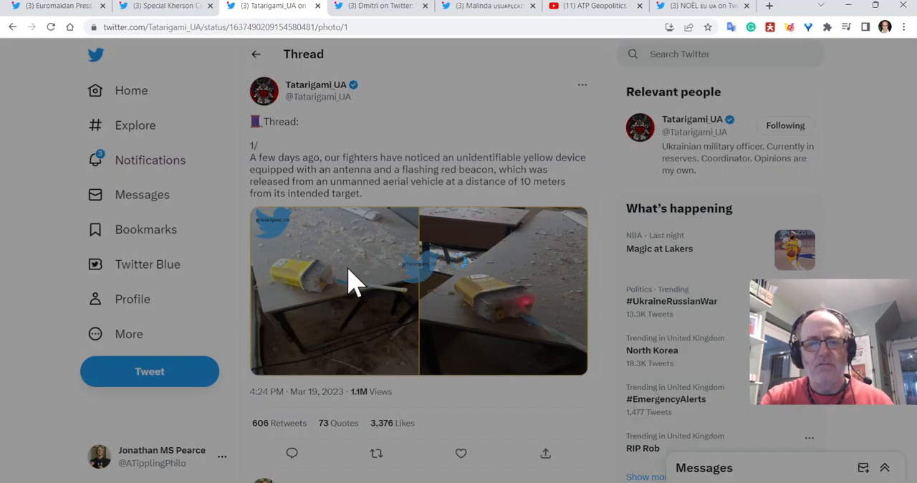
pyautogui.click(351, 290)
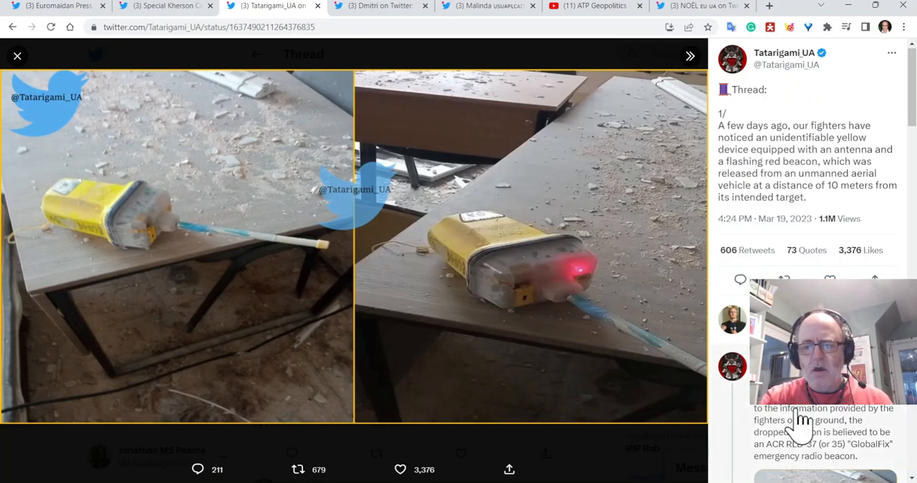
# Advance through the thread photos to the beacon with its red light.
pyautogui.click(17, 56)
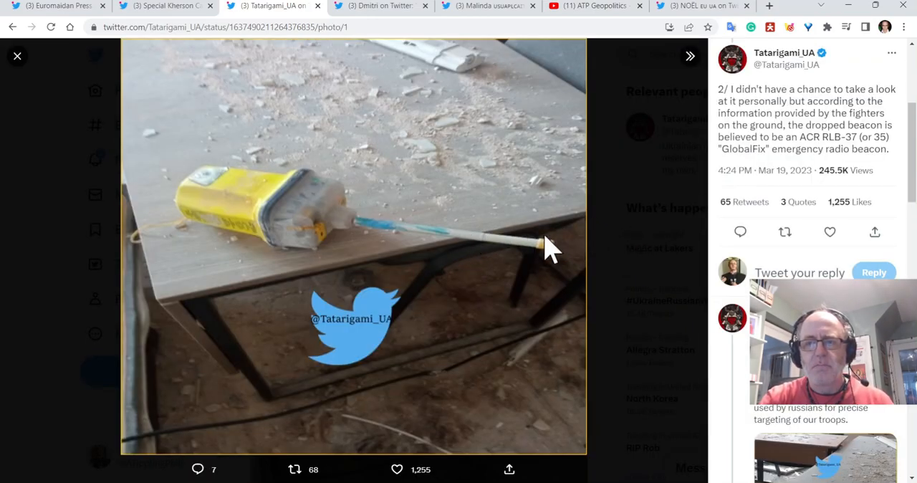
pyautogui.moveTo(516, 247)
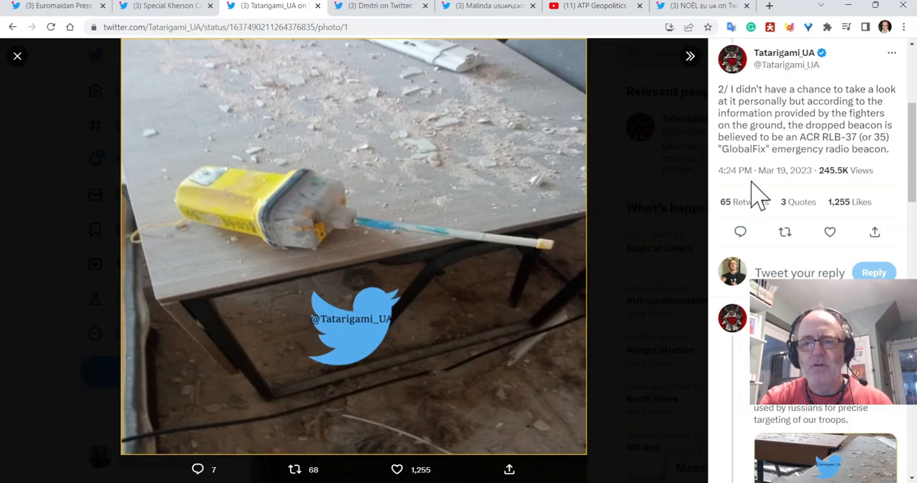
pyautogui.moveTo(511, 240)
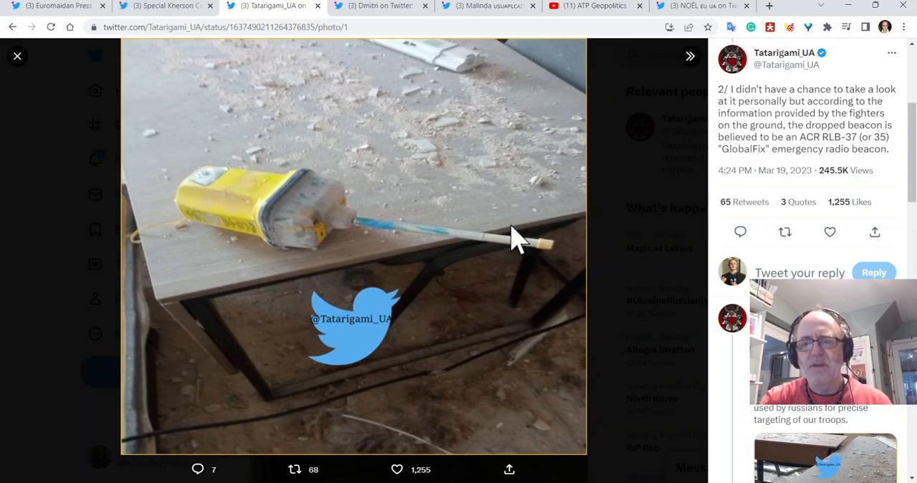
pyautogui.moveTo(346, 242)
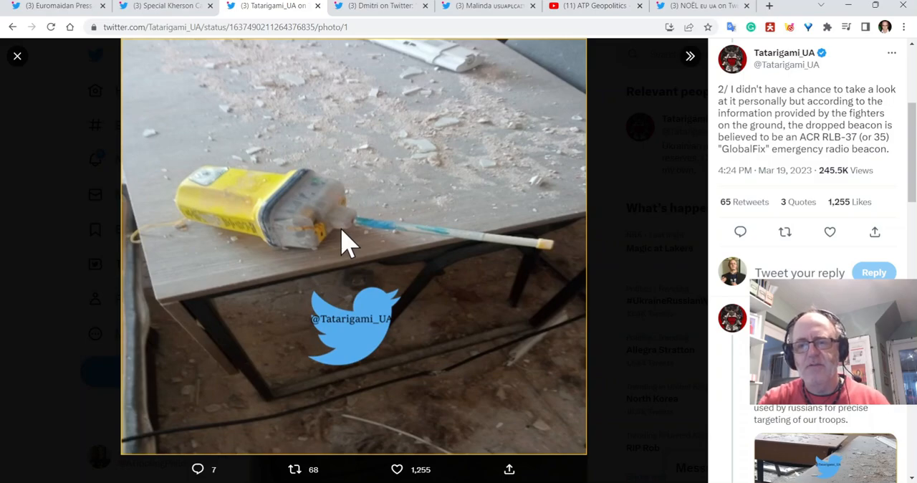
pyautogui.moveTo(610, 223)
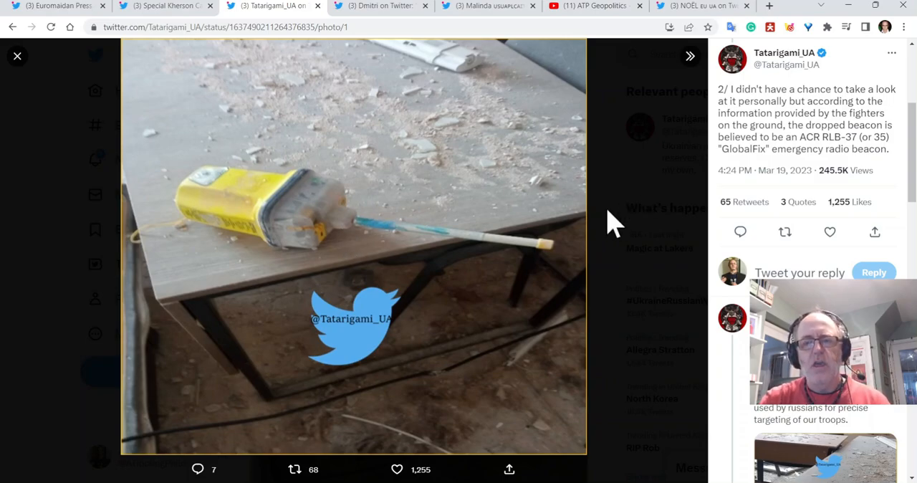
pyautogui.moveTo(501, 226)
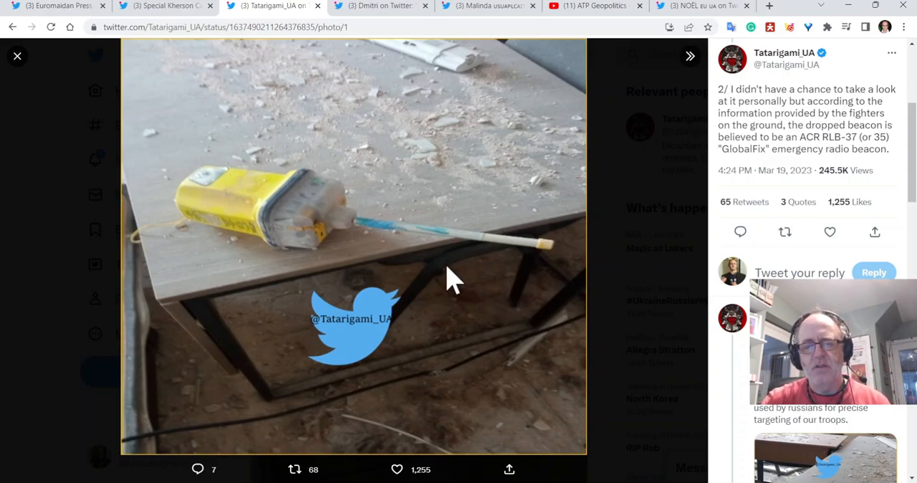
pyautogui.moveTo(456, 300)
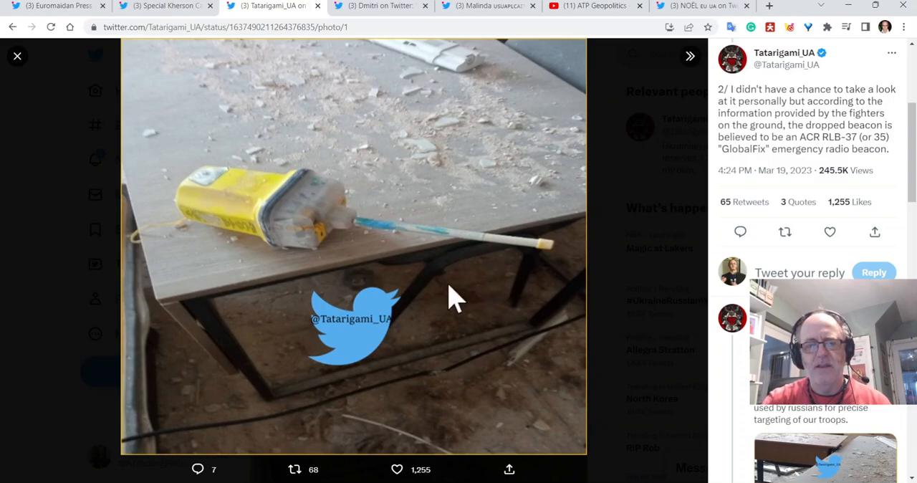
pyautogui.moveTo(582, 266)
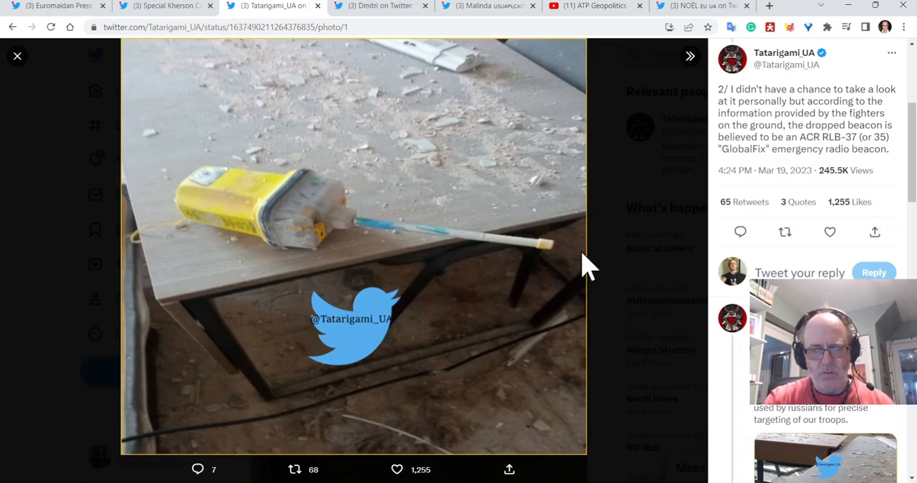
pyautogui.scroll(-3)
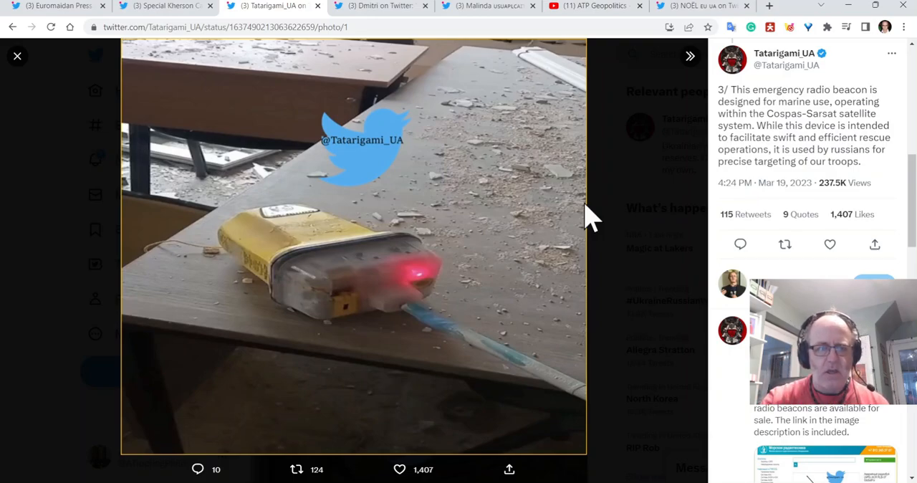
pyautogui.moveTo(674, 250)
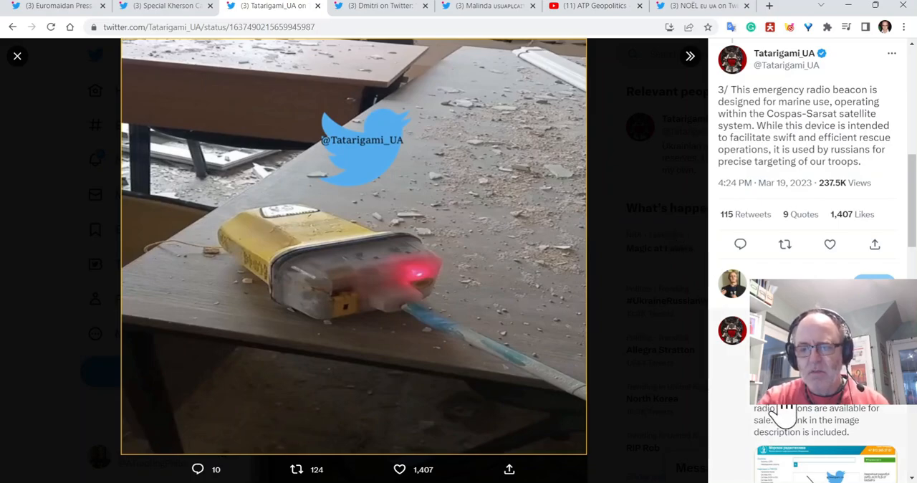
pyautogui.click(16, 56)
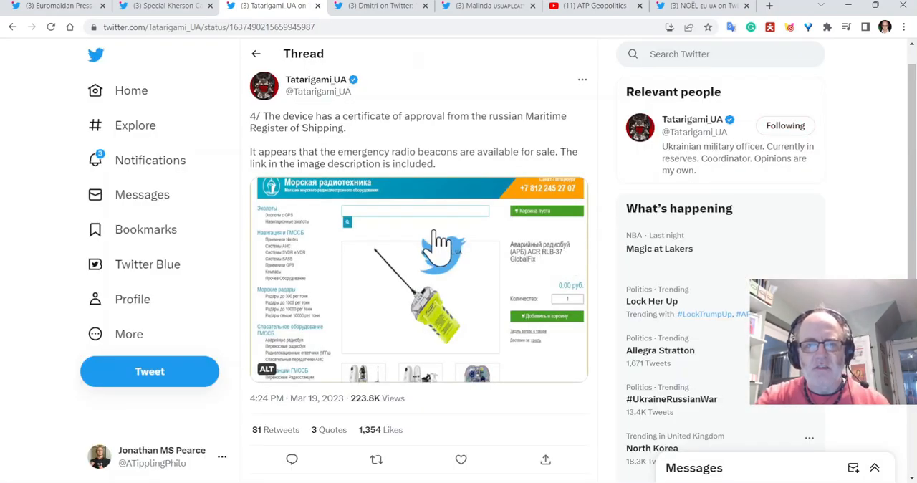
pyautogui.click(439, 256)
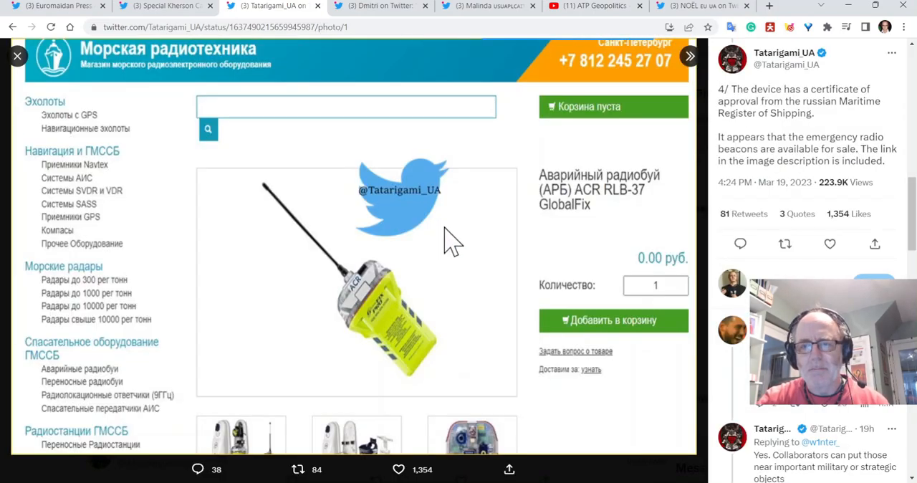
pyautogui.moveTo(516, 200)
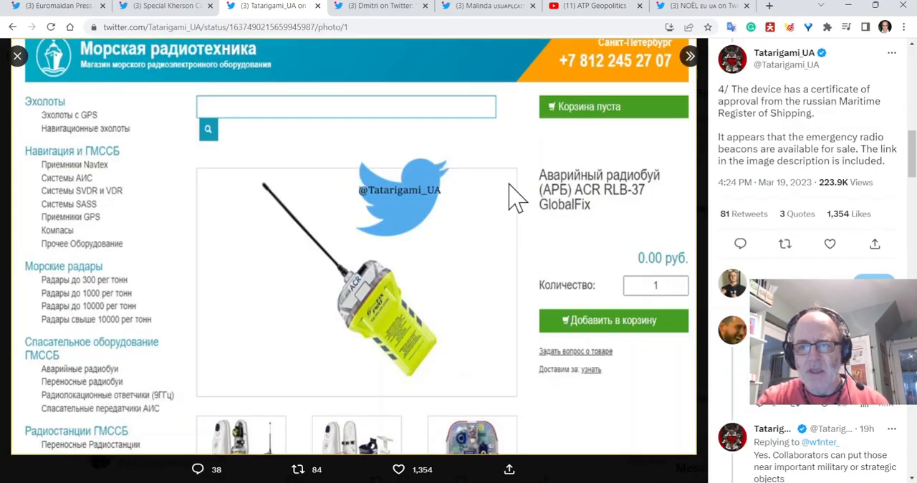
pyautogui.moveTo(682, 165)
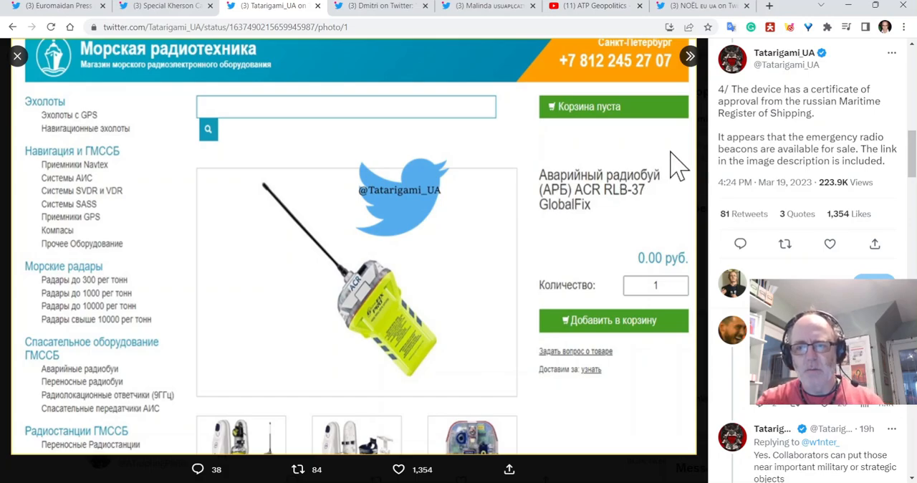
pyautogui.moveTo(638, 190)
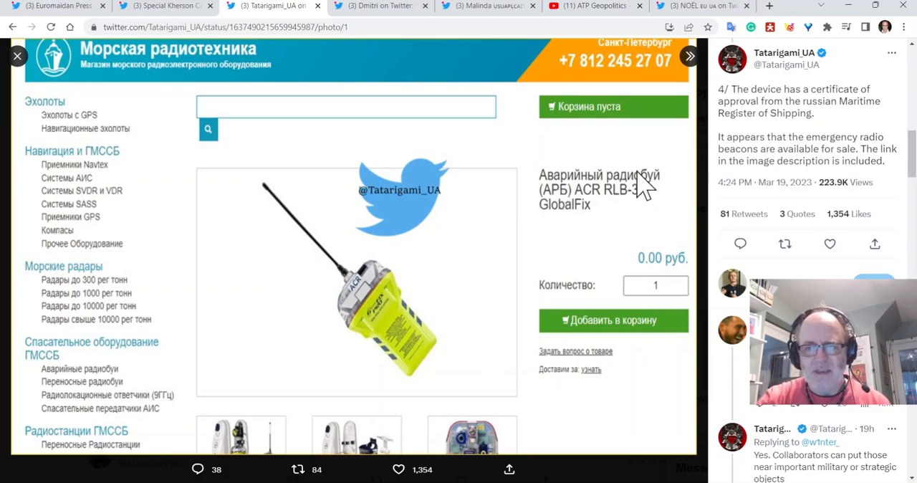
pyautogui.moveTo(689, 232)
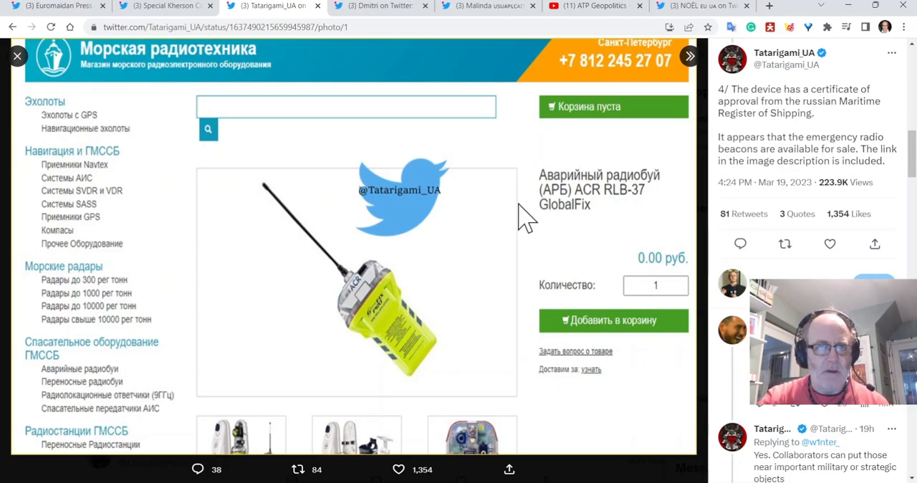
pyautogui.moveTo(505, 161)
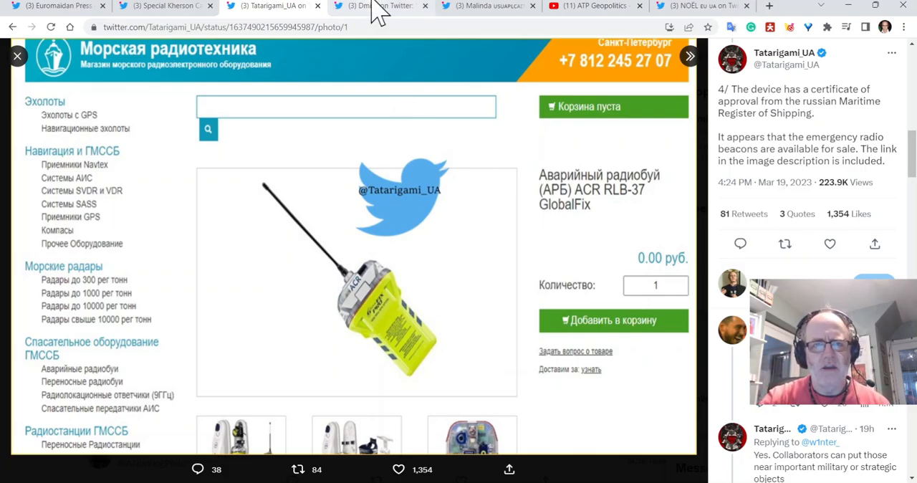
# Switch to Dmitri's wartranslated tweet with the Girkin body-double video.
pyautogui.click(379, 6)
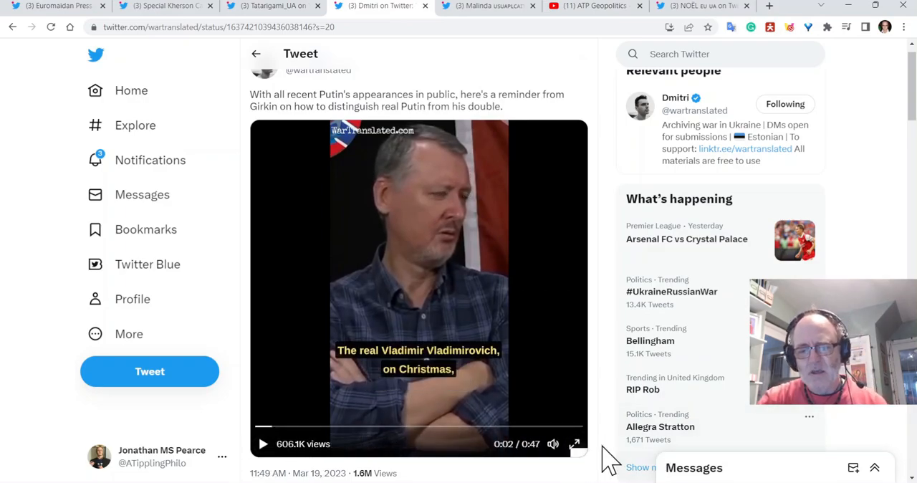
# Play the Girkin interview full screen, skipping ahead through it toward the end.
pyautogui.click(576, 445)
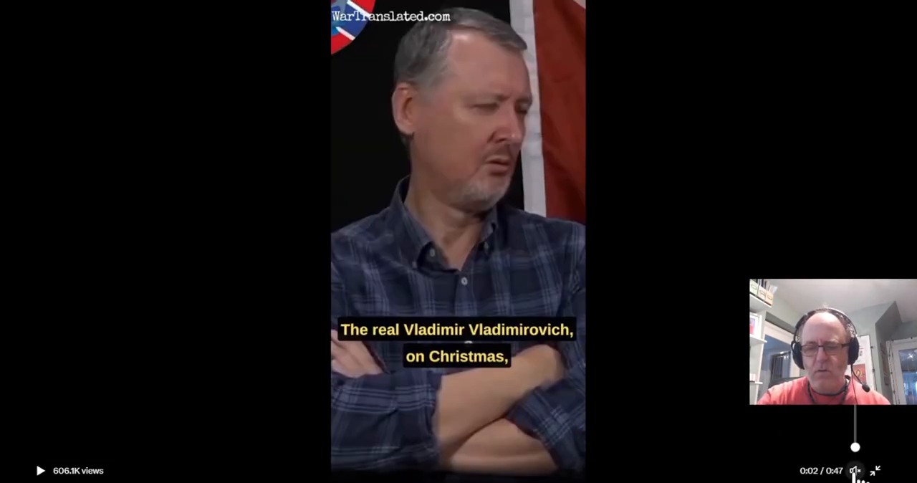
pyautogui.moveTo(132, 434)
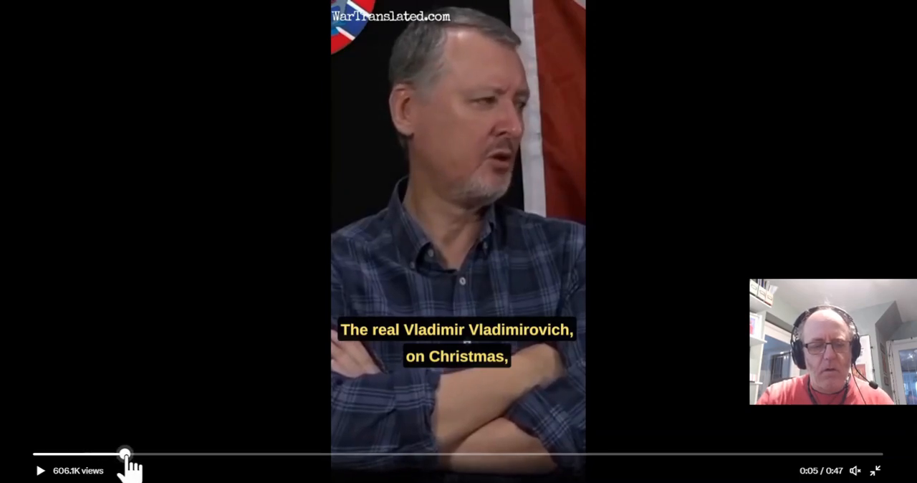
pyautogui.moveTo(125, 454); pyautogui.dragTo(162, 453)
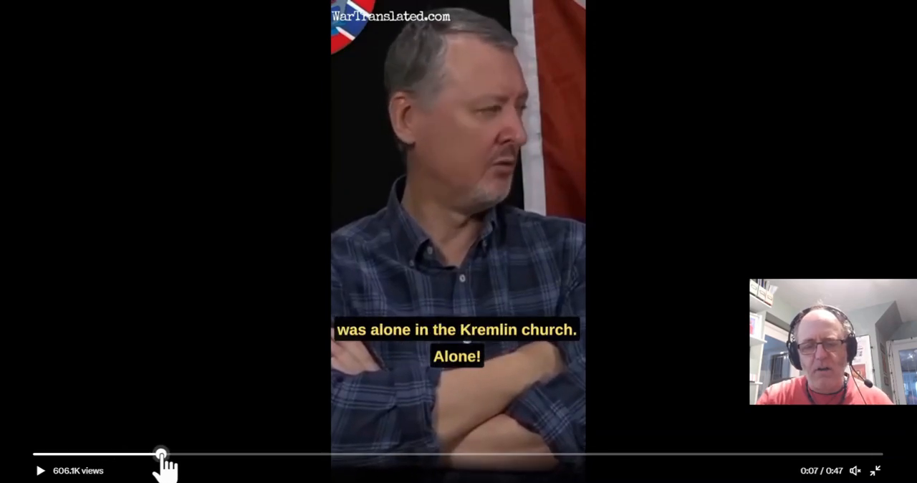
pyautogui.moveTo(161, 452); pyautogui.dragTo(294, 452)
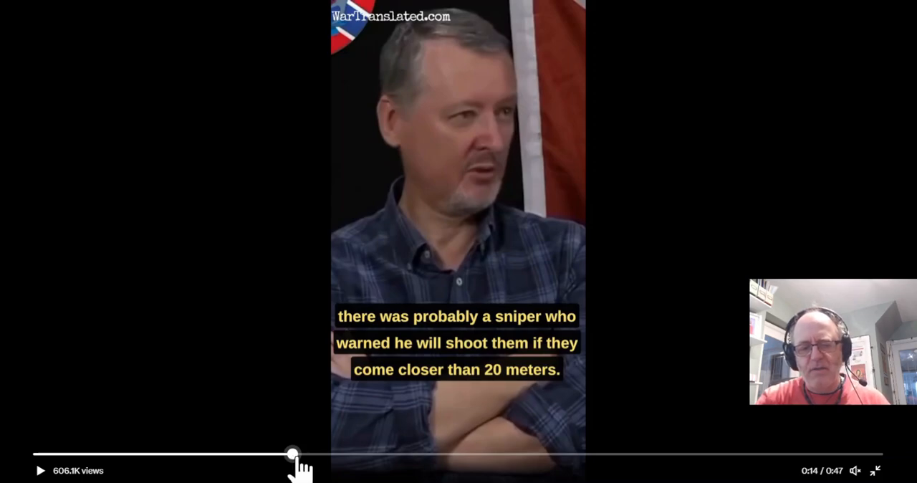
pyautogui.moveTo(292, 454); pyautogui.dragTo(483, 454)
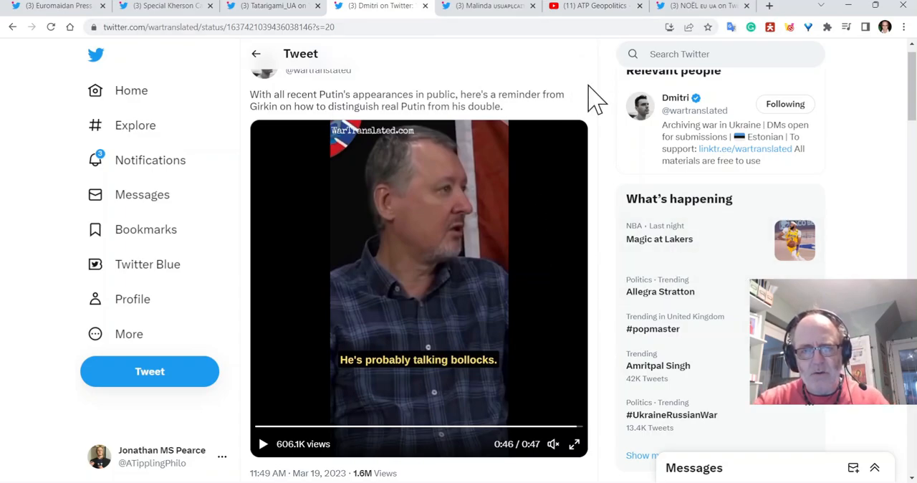
pyautogui.moveTo(481, 18)
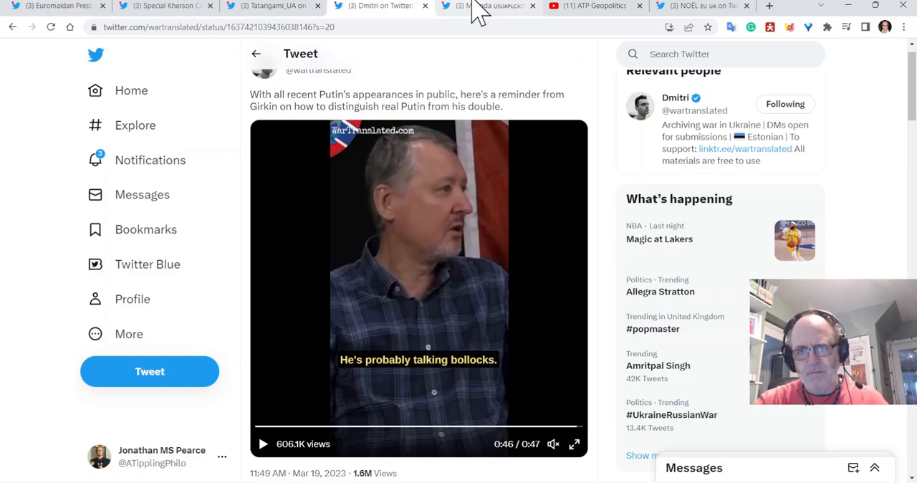
# Switch to Malinda's tweet interviewing a 92-year-old Russian woman on the street.
pyautogui.click(480, 5)
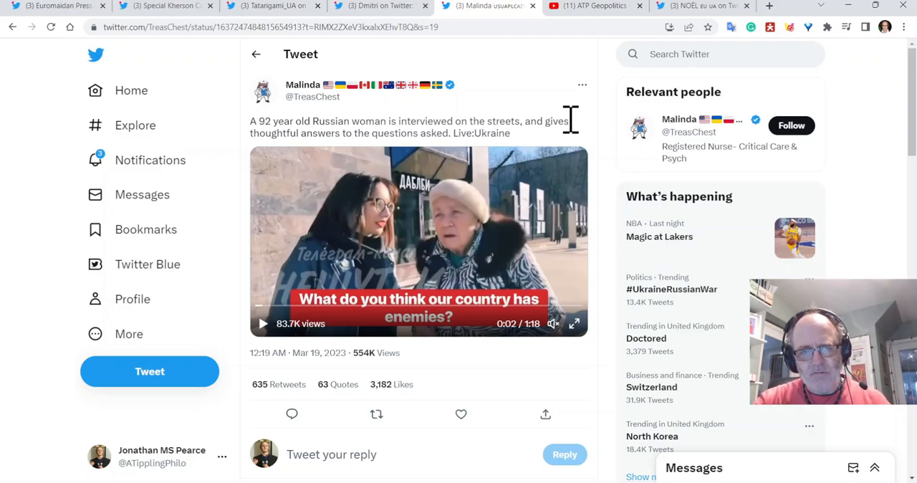
pyautogui.moveTo(574, 257)
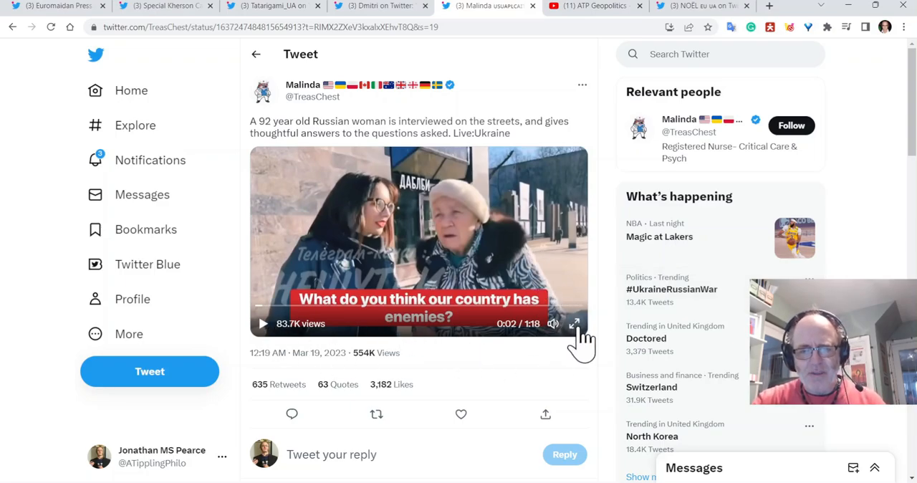
# Watch Malinda's street-interview video full screen, skipping ahead to its final seconds.
pyautogui.click(575, 324)
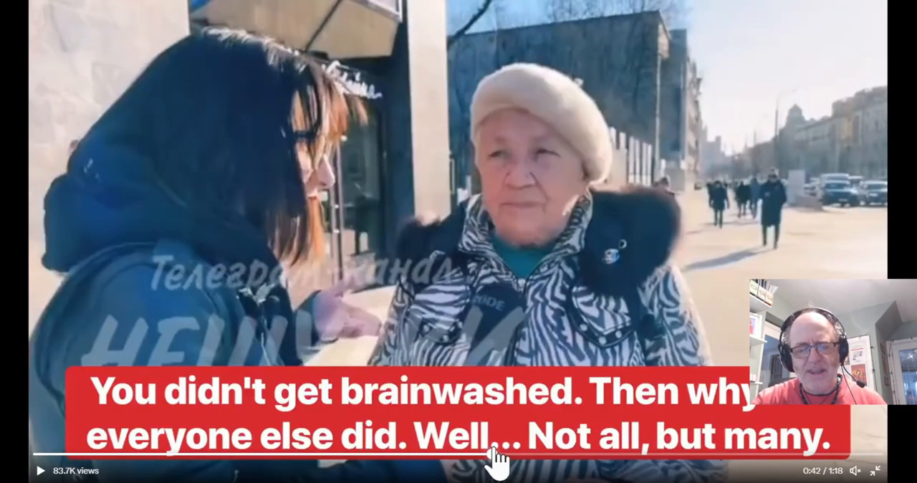
pyautogui.click(497, 455)
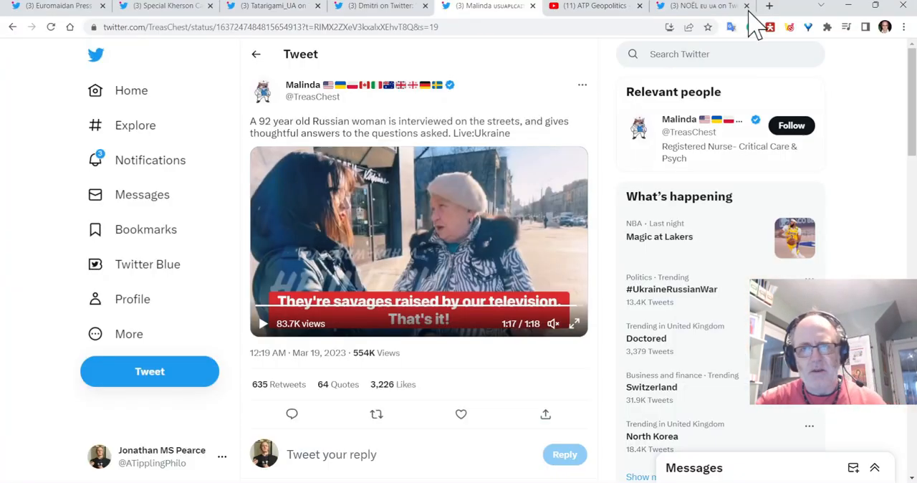
# Move past the tank-surfing tweet to the ATP Geopolitics Bakhmut poll post.
pyautogui.click(589, 5)
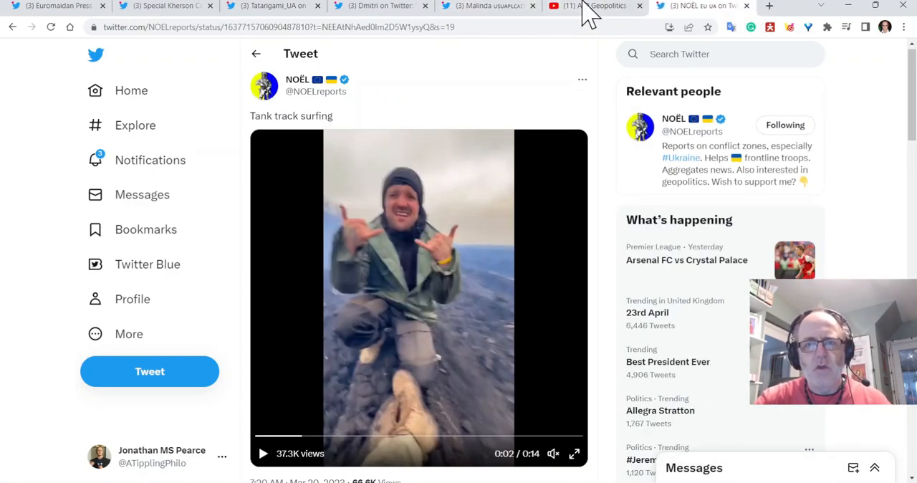
pyautogui.click(594, 5)
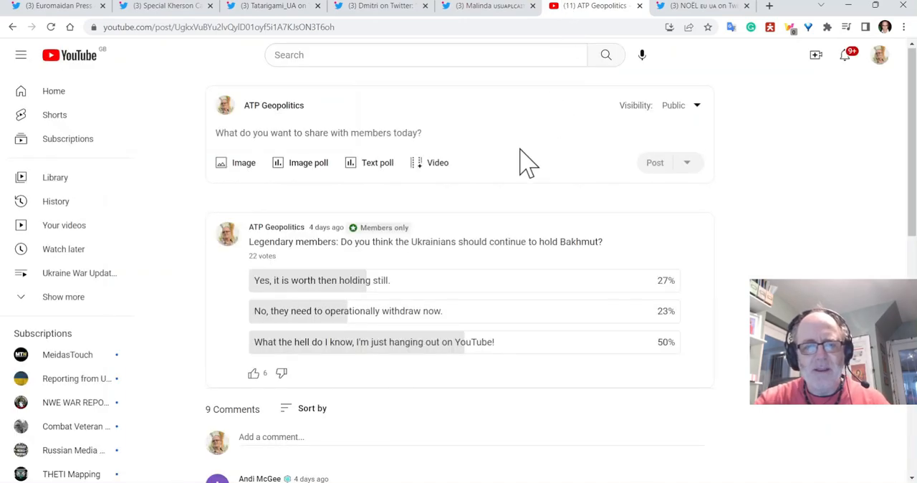
pyautogui.moveTo(819, 156)
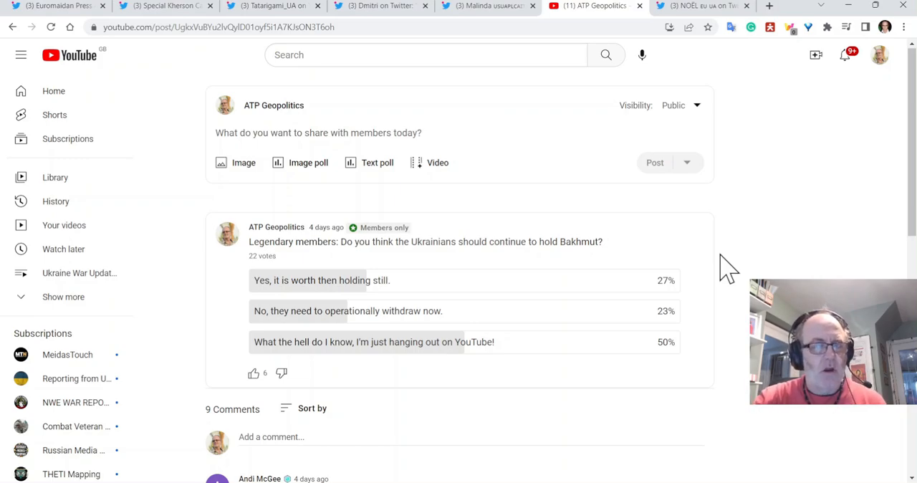
pyautogui.scroll(-3)
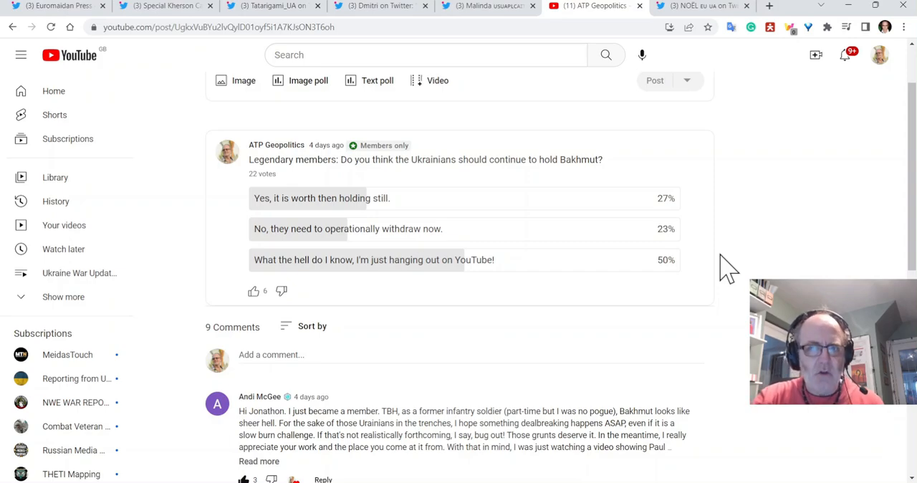
pyautogui.scroll(-3)
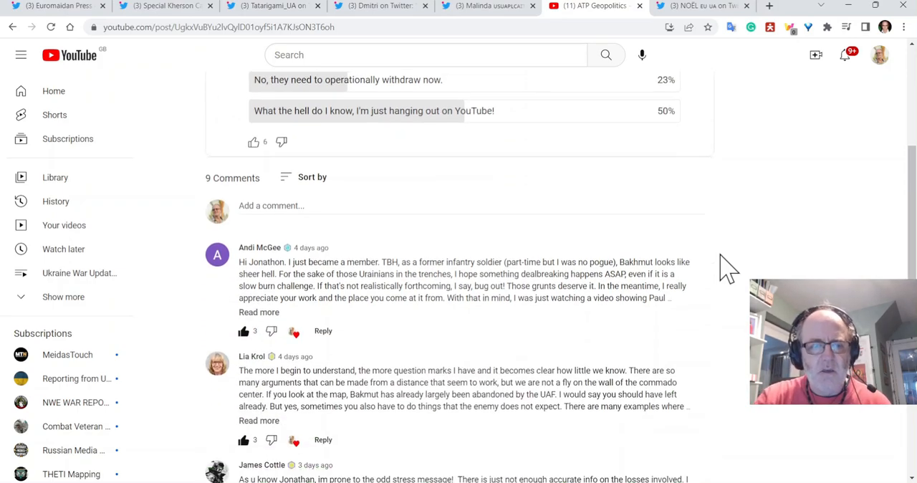
pyautogui.scroll(-3)
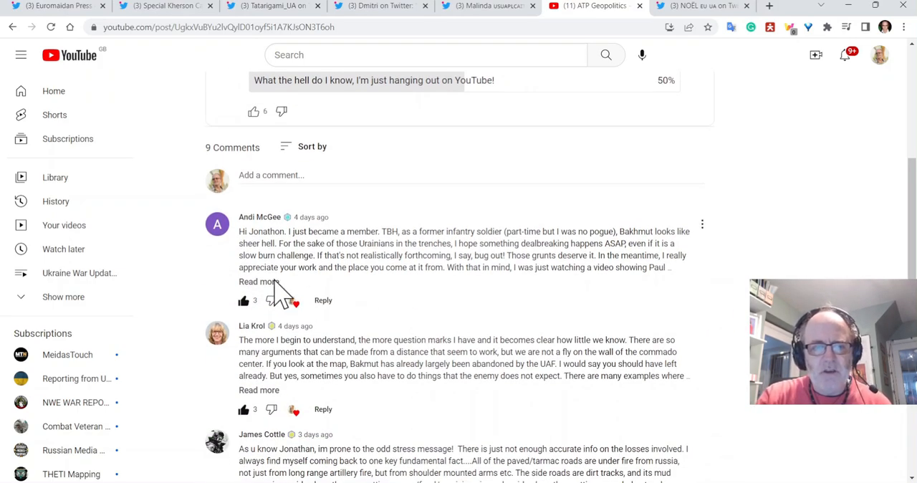
pyautogui.click(258, 281)
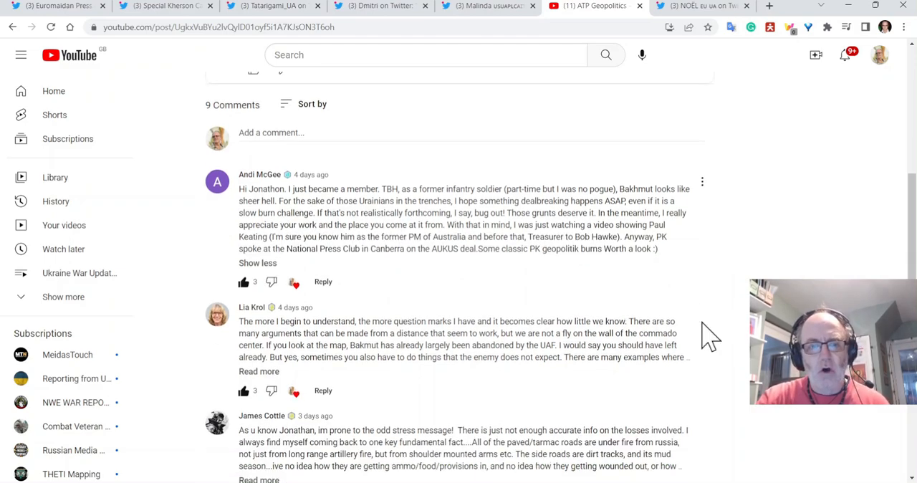
pyautogui.scroll(-3)
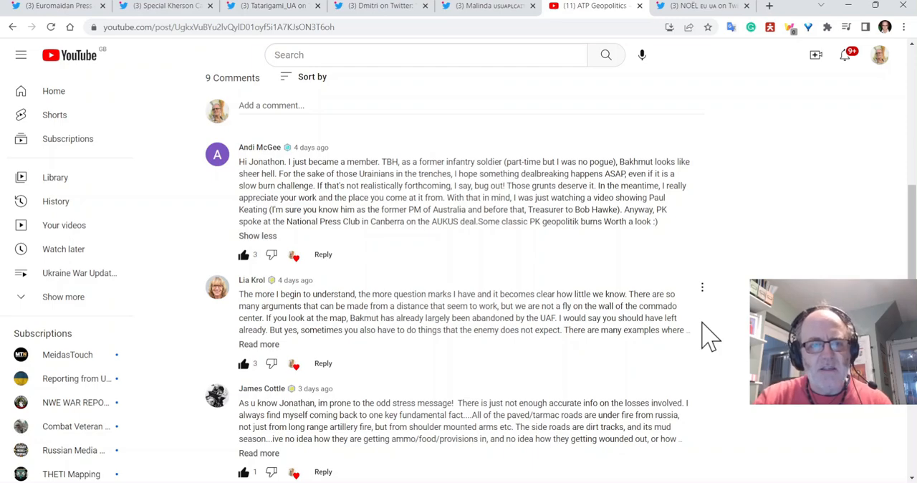
pyautogui.moveTo(706, 219)
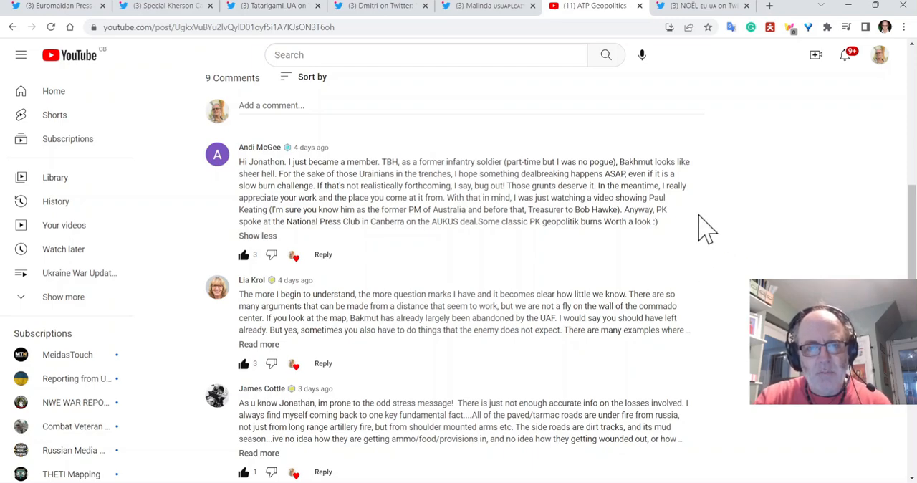
pyautogui.moveTo(730, 196)
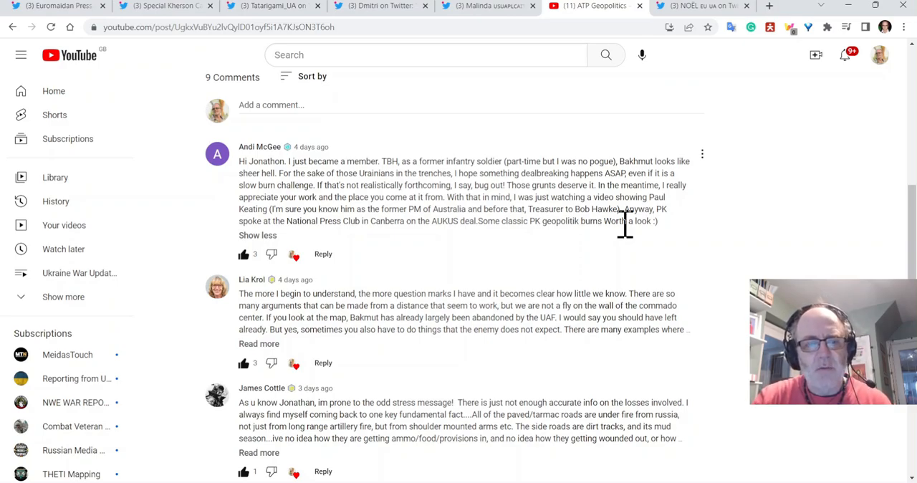
pyautogui.moveTo(573, 222)
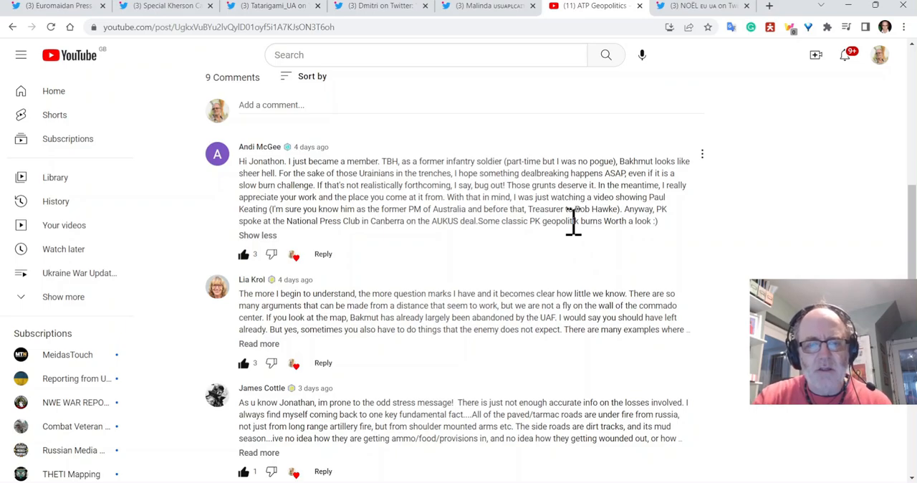
pyautogui.moveTo(617, 226)
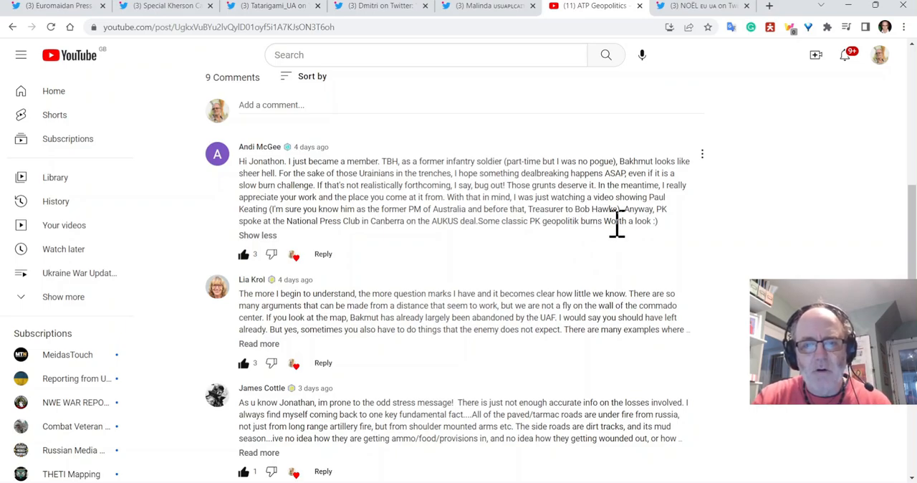
pyautogui.scroll(-3)
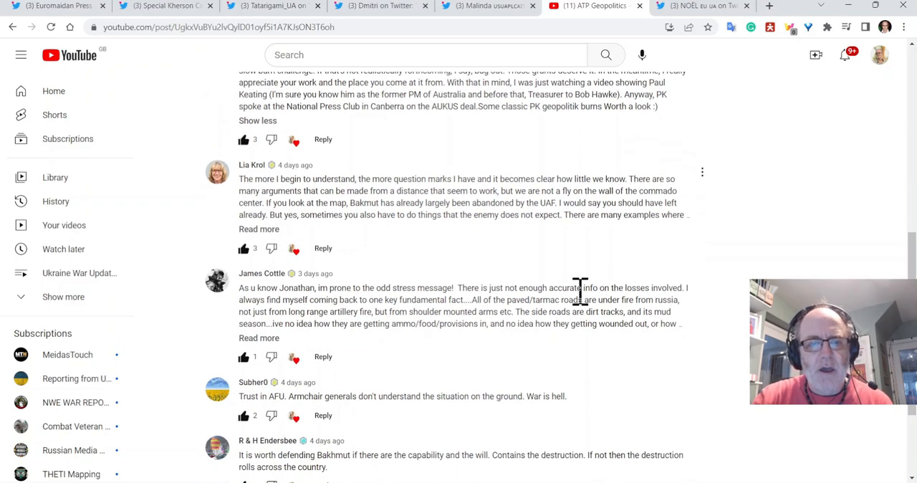
pyautogui.moveTo(260, 237)
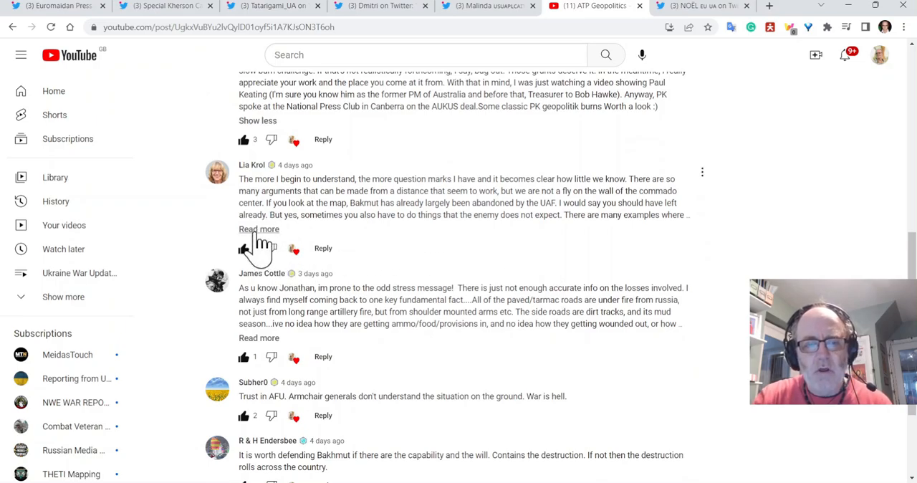
pyautogui.click(259, 228)
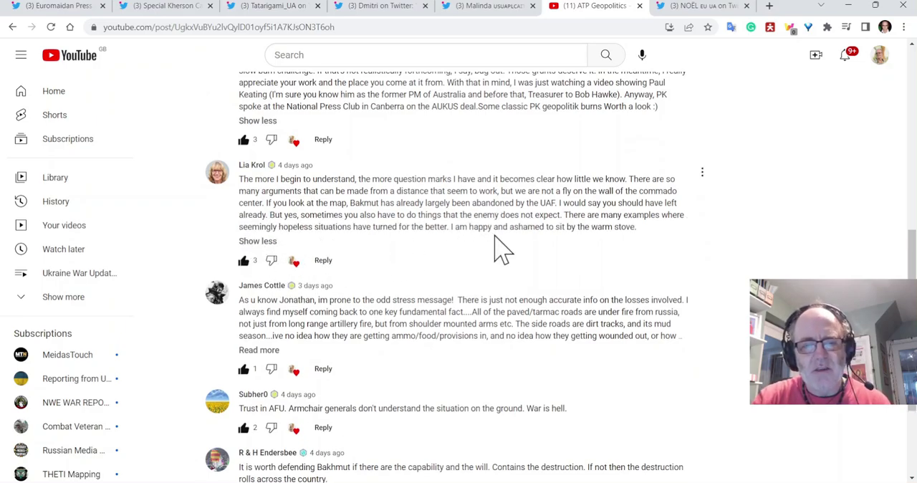
pyautogui.scroll(-3)
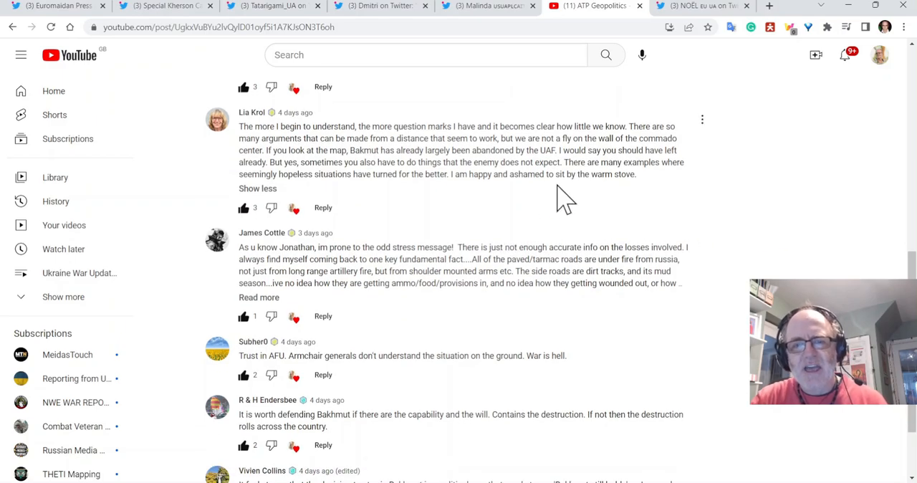
pyautogui.moveTo(612, 180)
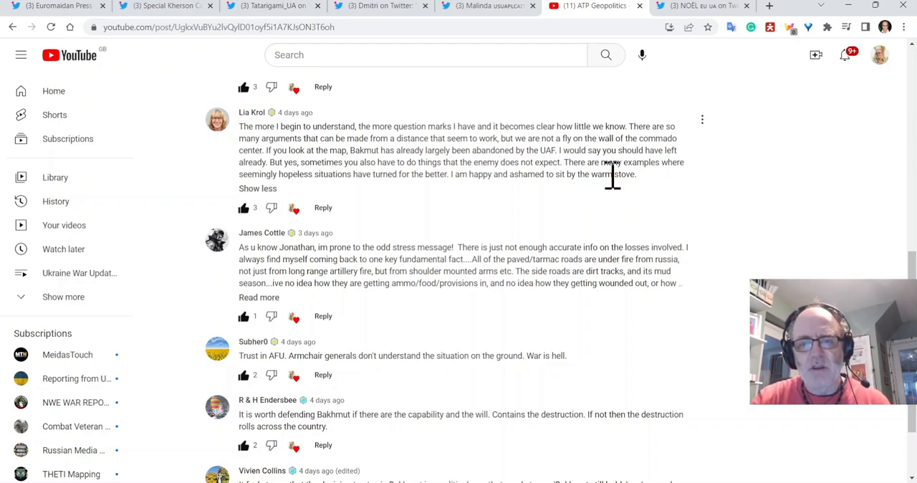
pyautogui.moveTo(525, 199)
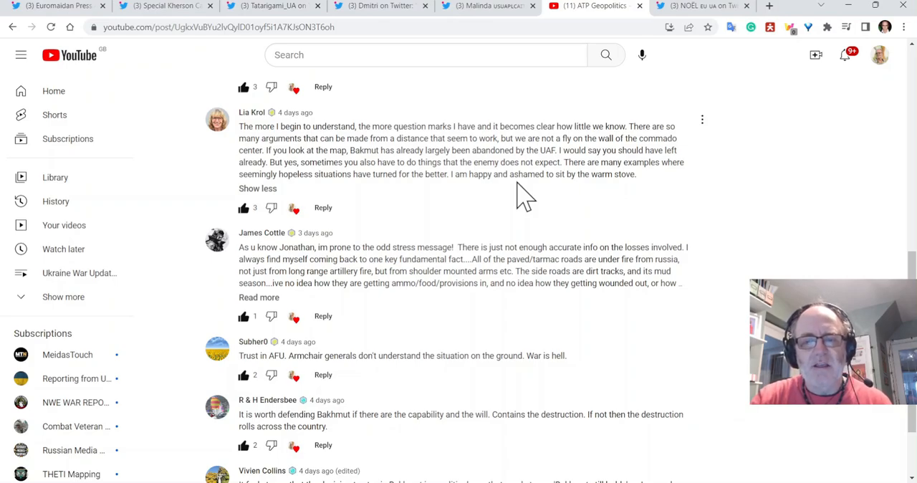
pyautogui.scroll(-3)
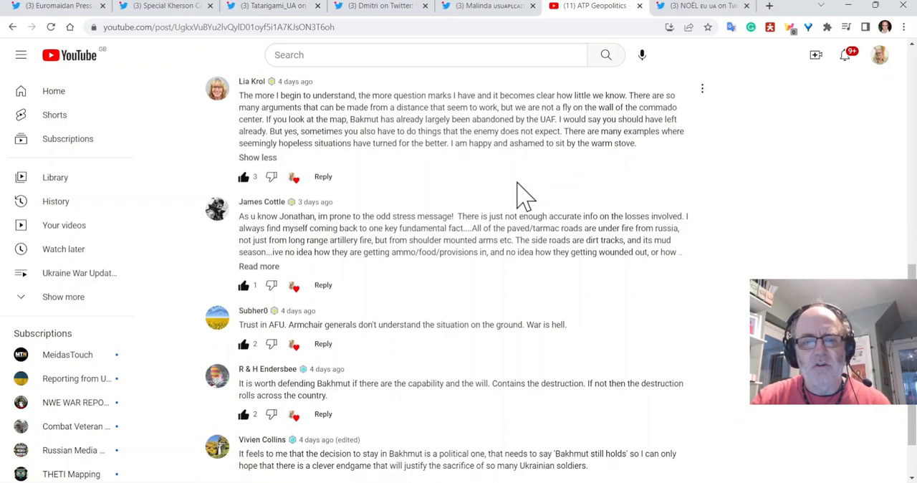
pyautogui.scroll(-3)
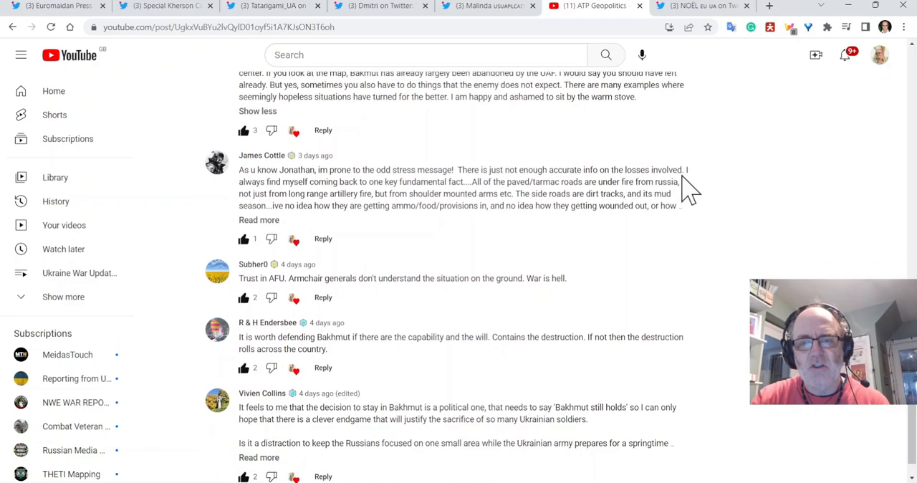
pyautogui.moveTo(656, 252)
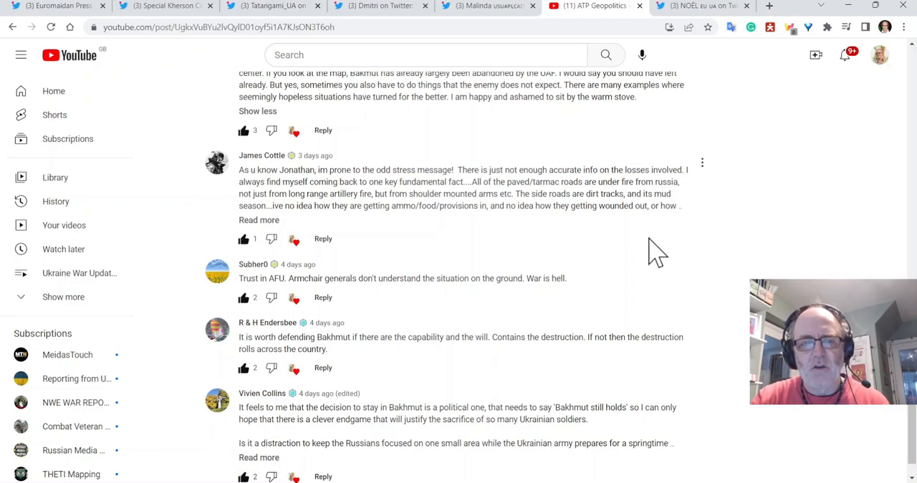
pyautogui.scroll(-3)
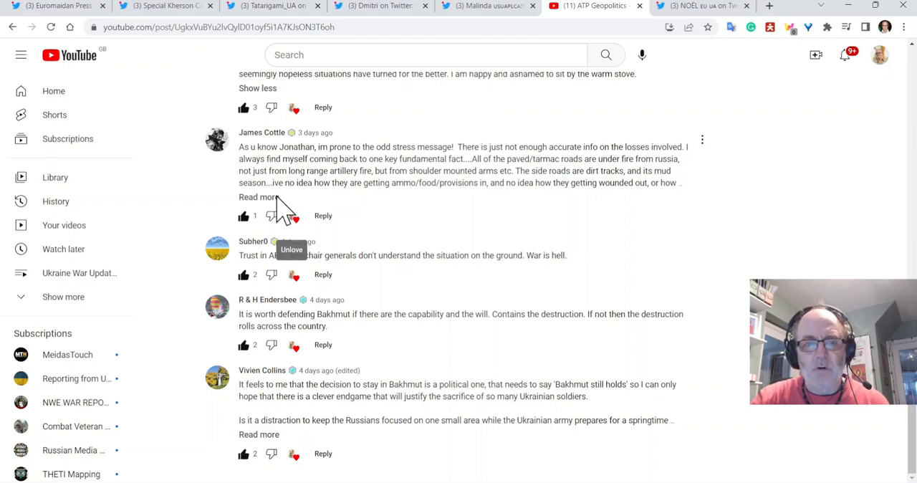
pyautogui.click(258, 197)
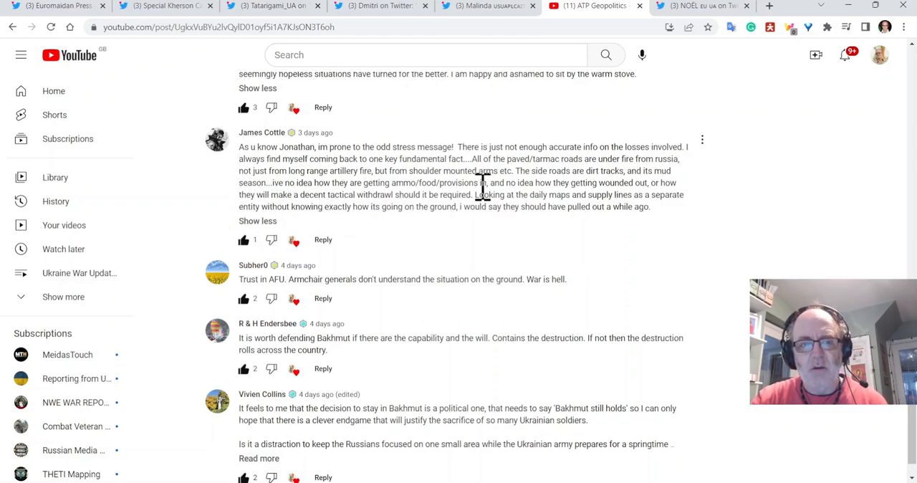
pyautogui.scroll(-3)
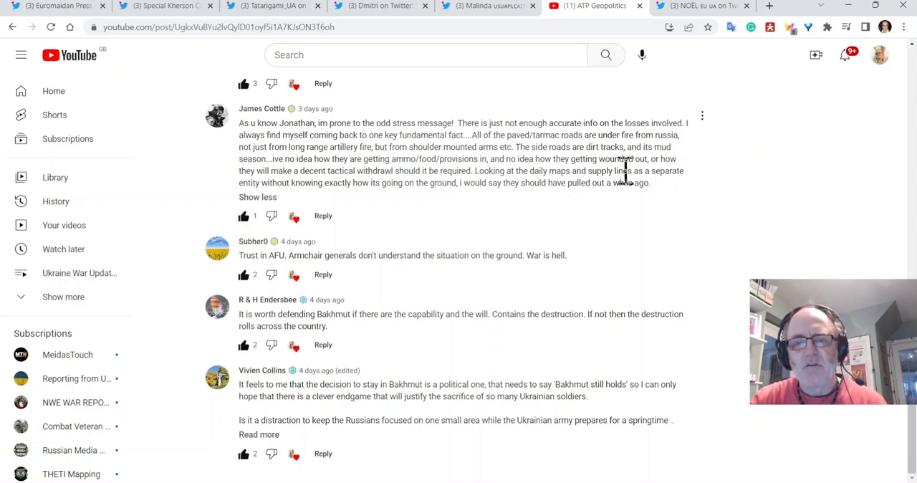
pyautogui.moveTo(551, 171)
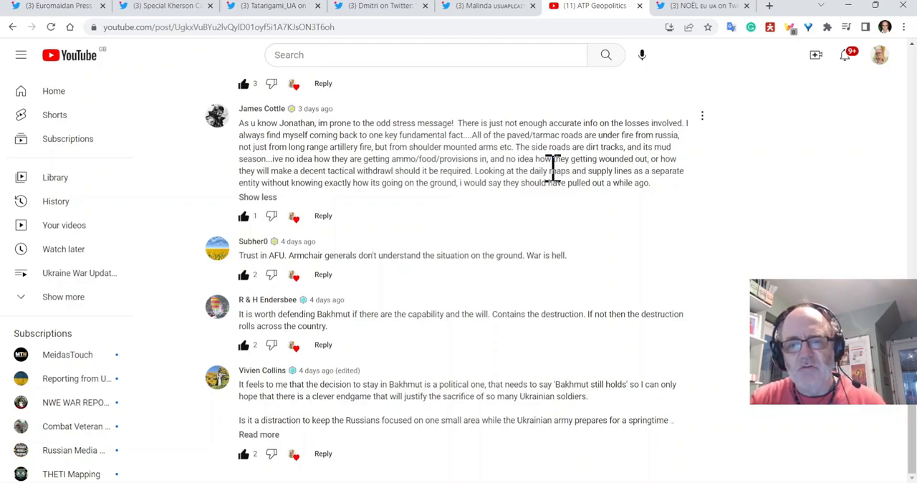
pyautogui.moveTo(621, 190)
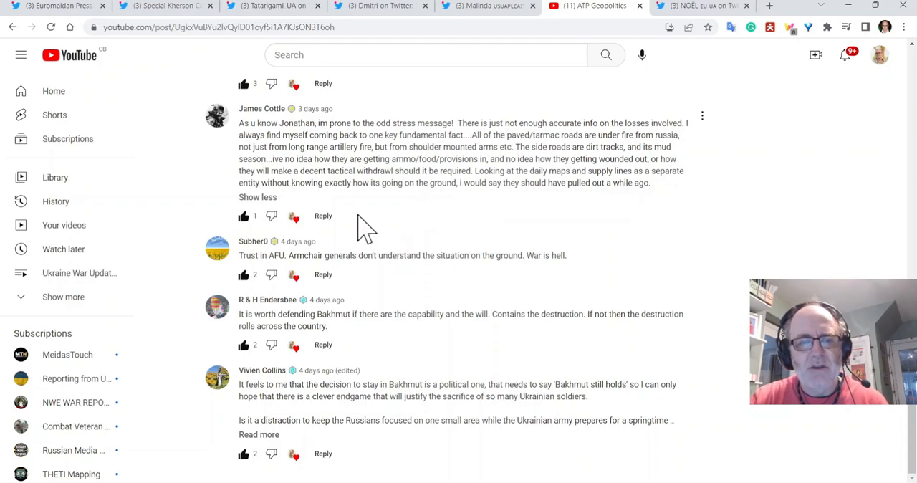
pyautogui.moveTo(434, 215)
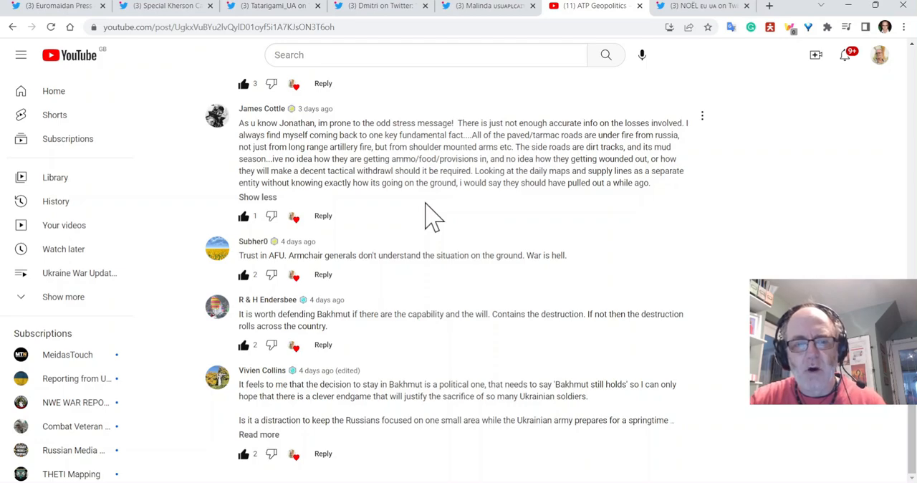
pyautogui.moveTo(452, 237)
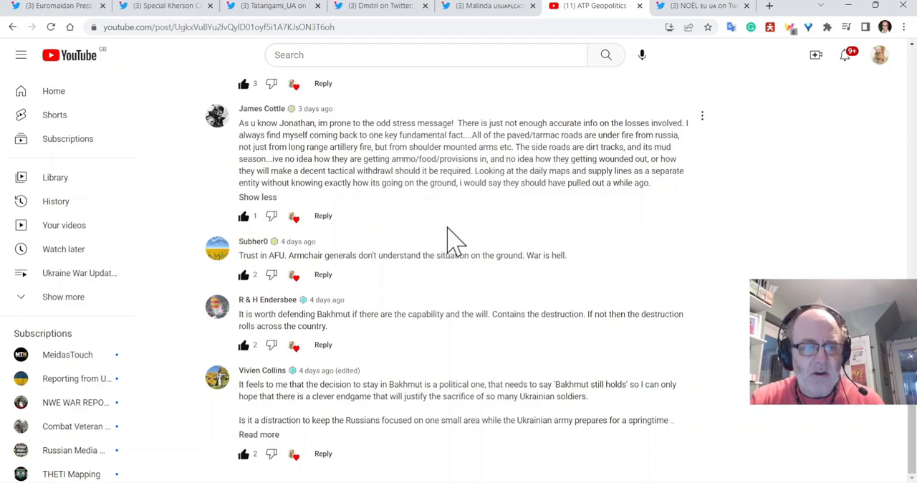
pyautogui.moveTo(465, 294)
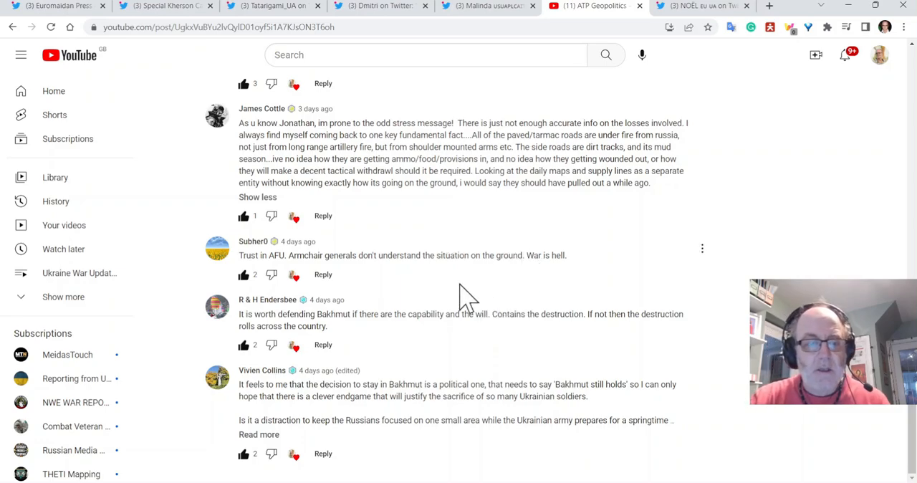
pyautogui.moveTo(382, 358)
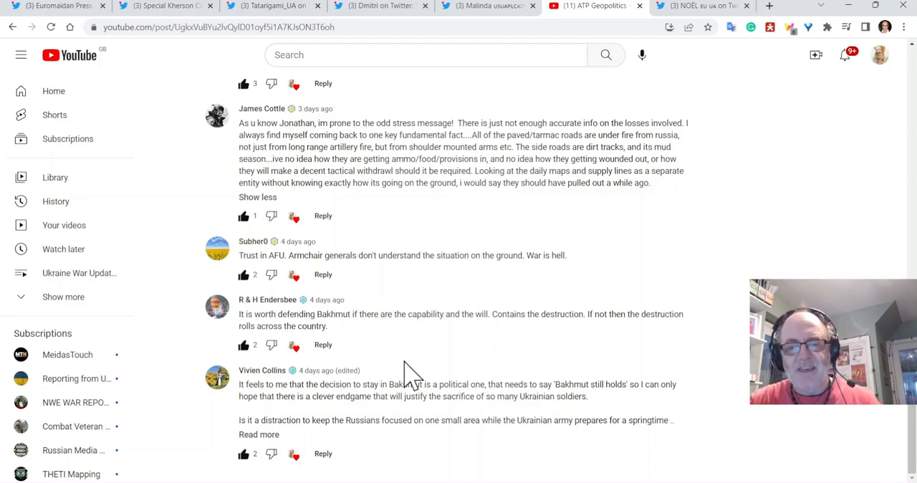
pyautogui.moveTo(503, 358)
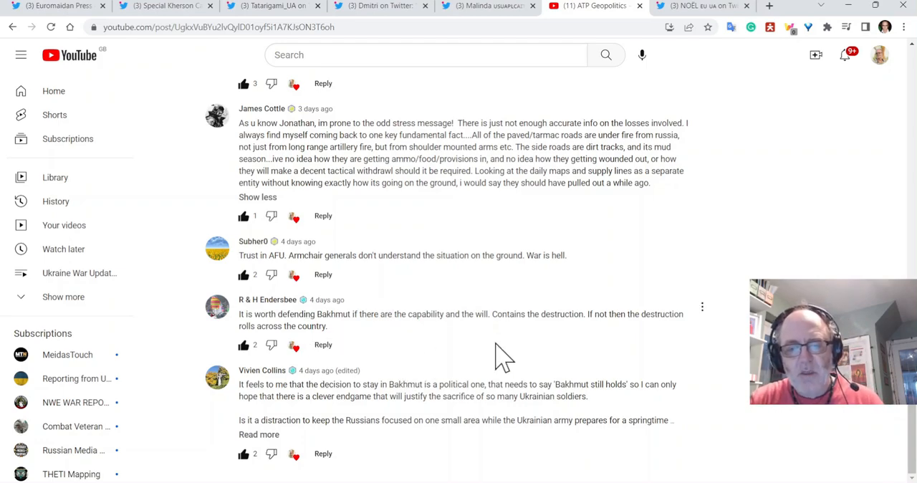
pyautogui.moveTo(570, 354)
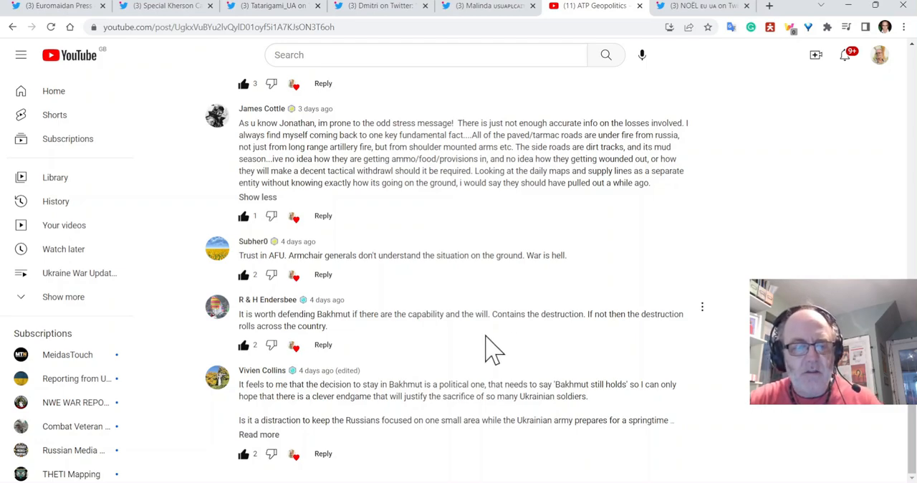
pyautogui.moveTo(466, 361)
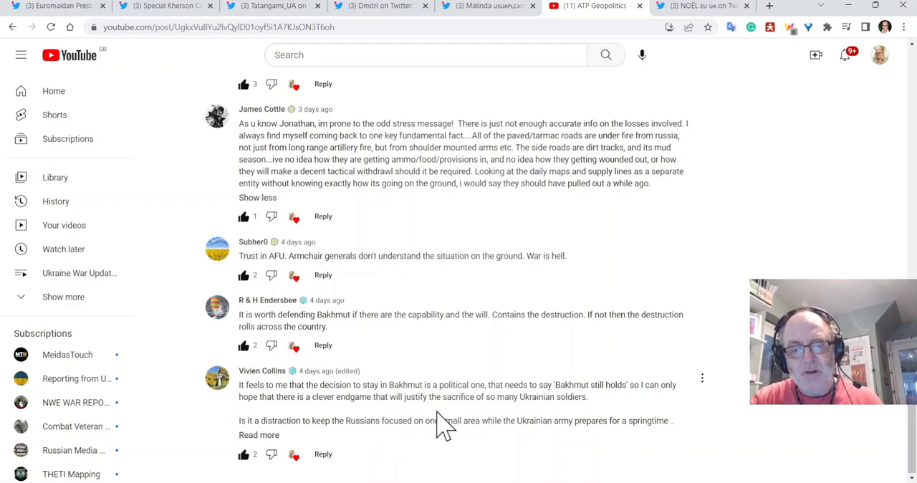
pyautogui.moveTo(451, 428)
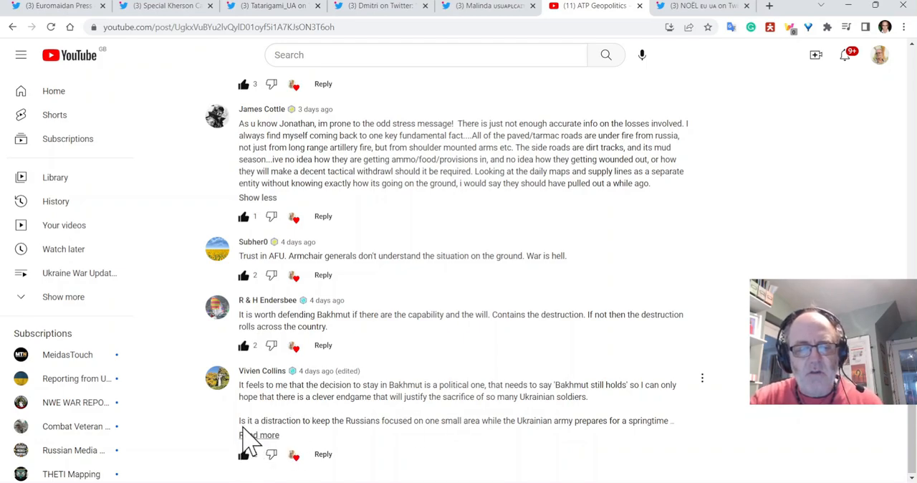
# Expand the YouTube comment asking if Bakhmut distracts from a springtime southern attack.
pyautogui.click(255, 435)
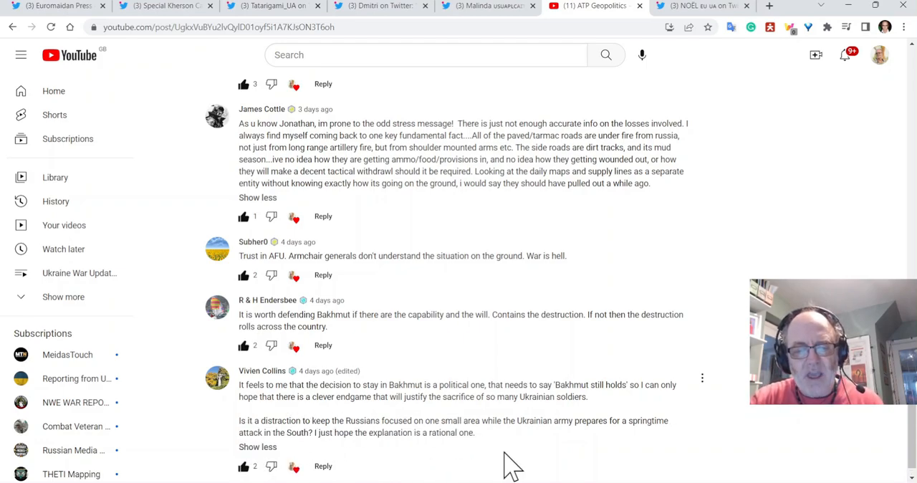
pyautogui.scroll(-3)
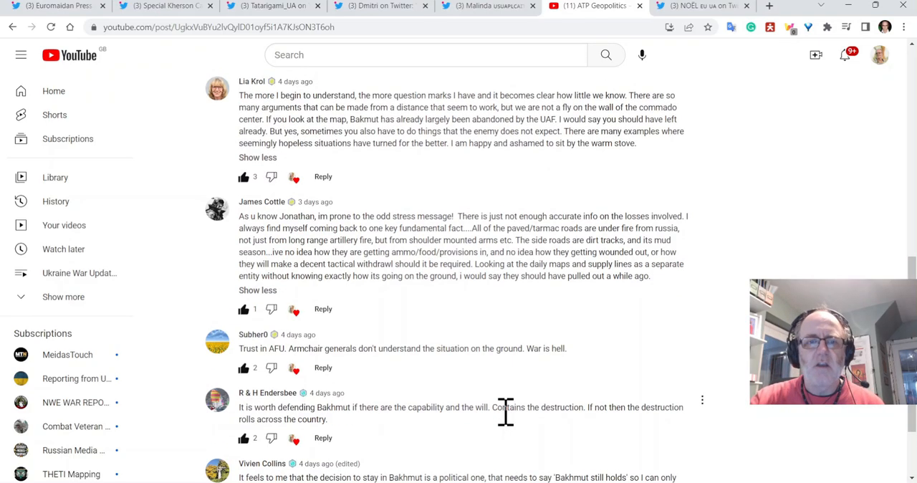
pyautogui.scroll(3)
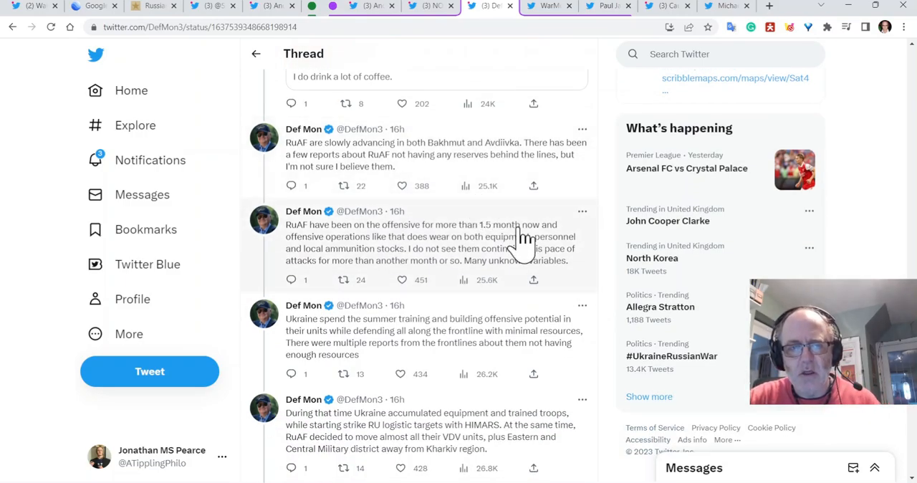
# Scroll Def Mon's thread through the summer training, HIMARS strike and Kherson supply-line tweets.
pyautogui.scroll(-3)
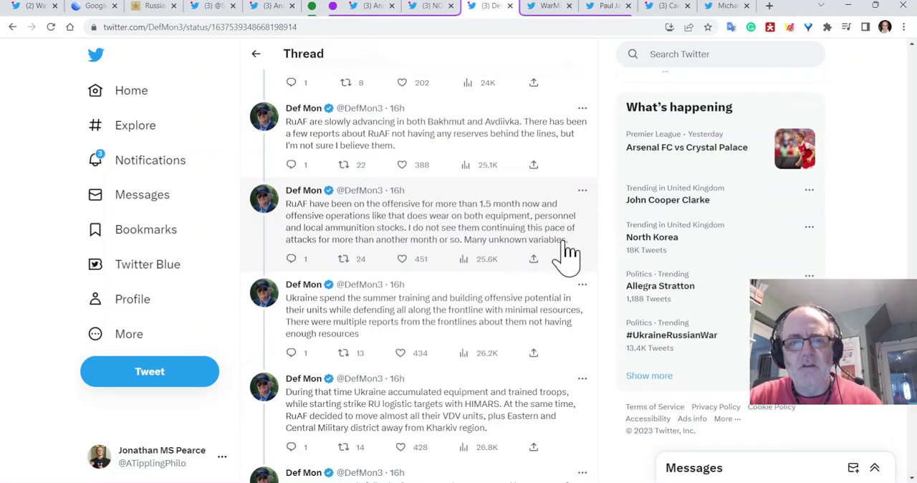
pyautogui.scroll(-3)
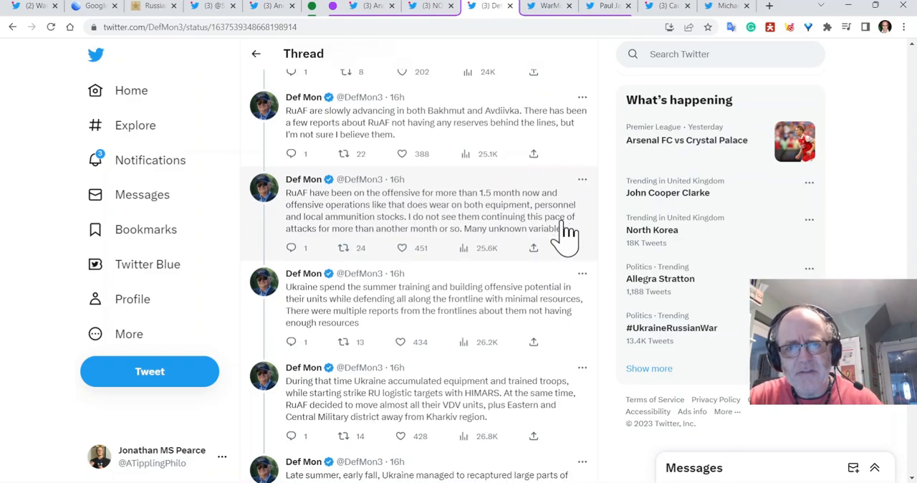
pyautogui.scroll(-3)
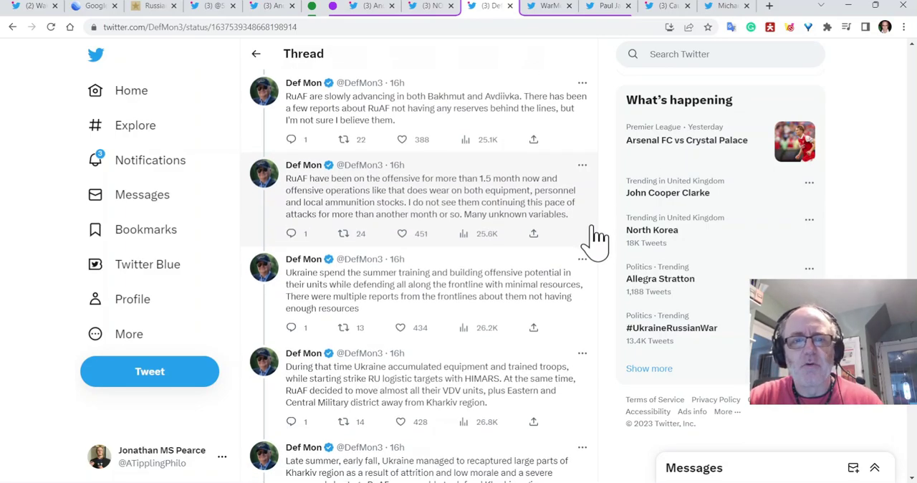
pyautogui.moveTo(618, 237)
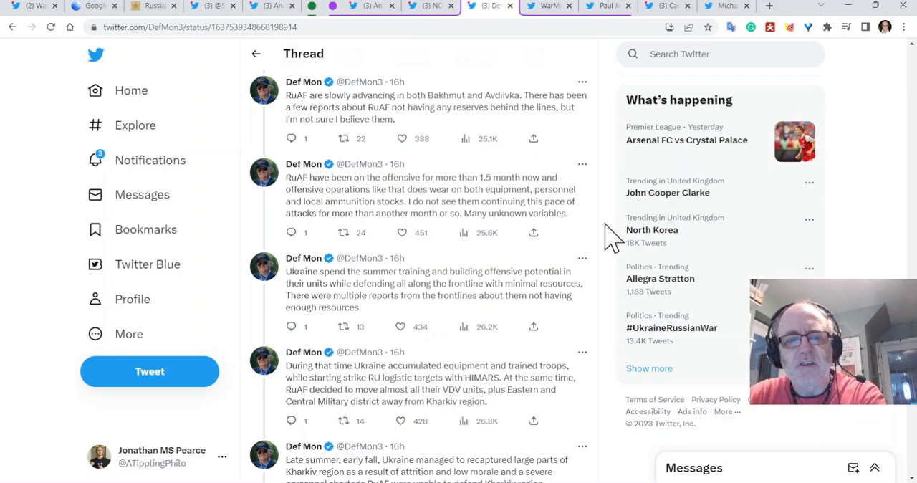
pyautogui.scroll(-3)
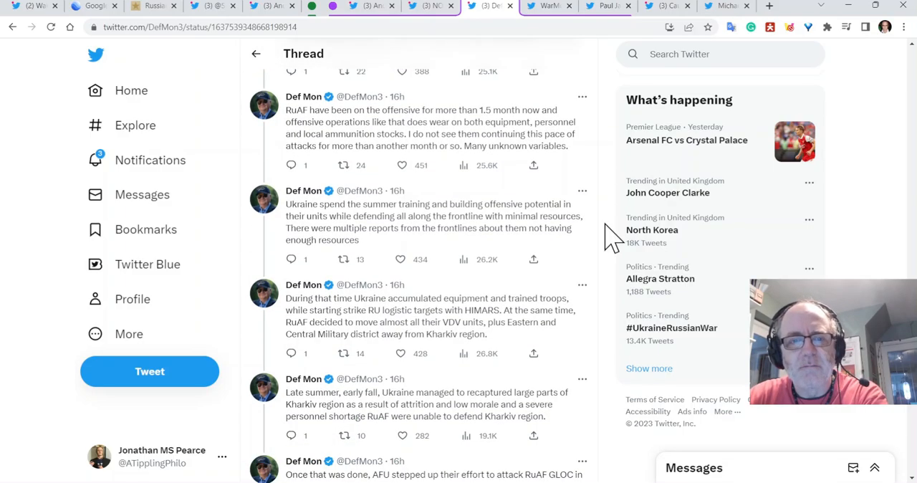
pyautogui.scroll(-3)
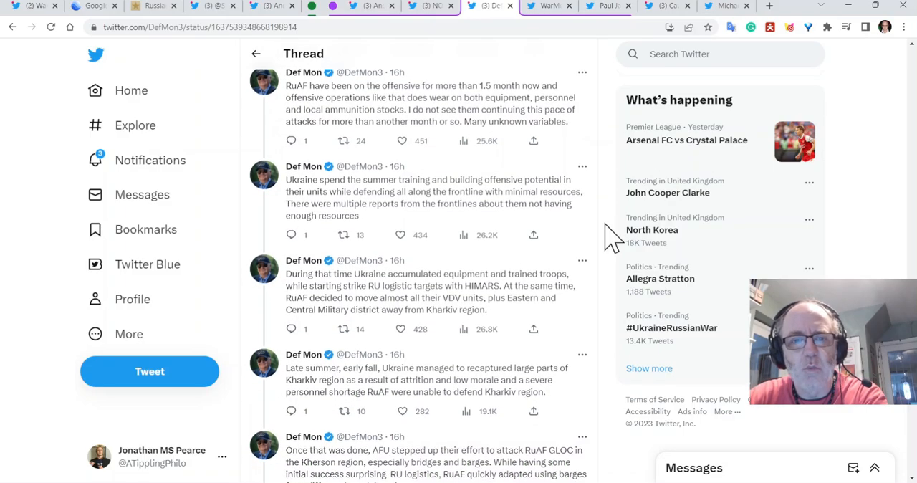
pyautogui.moveTo(599, 207)
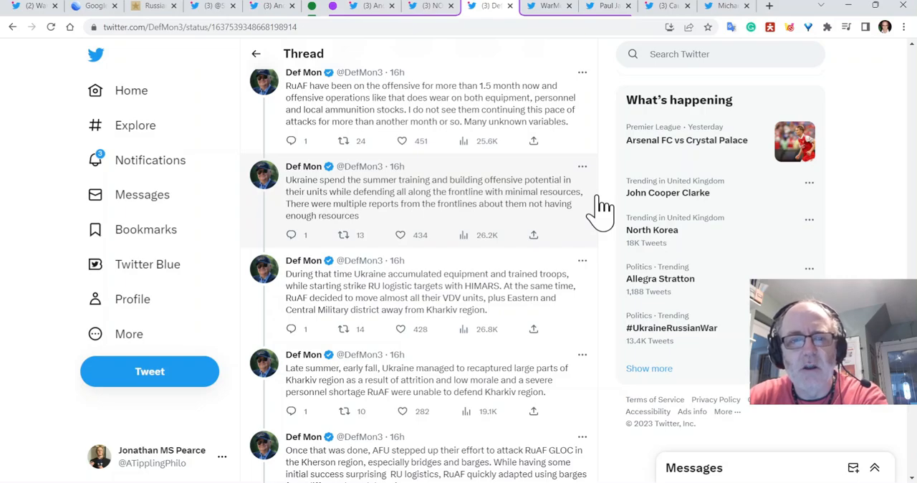
pyautogui.scroll(-3)
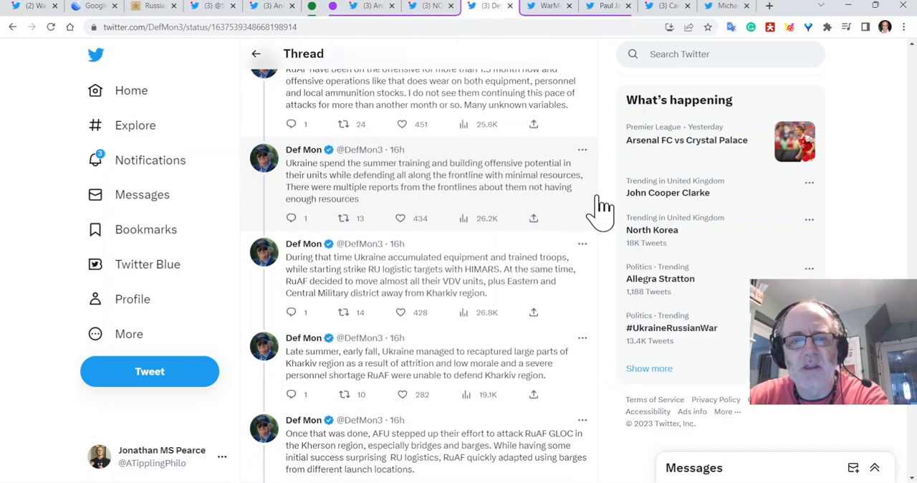
pyautogui.moveTo(613, 228)
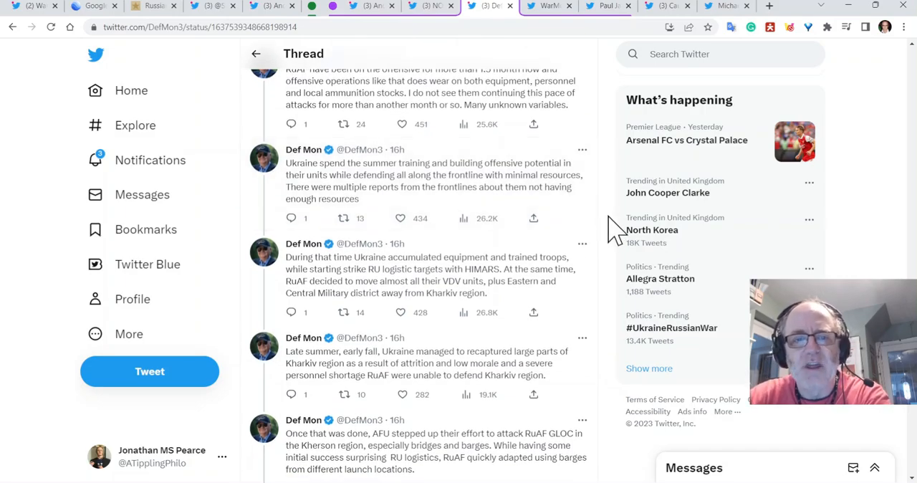
pyautogui.scroll(-3)
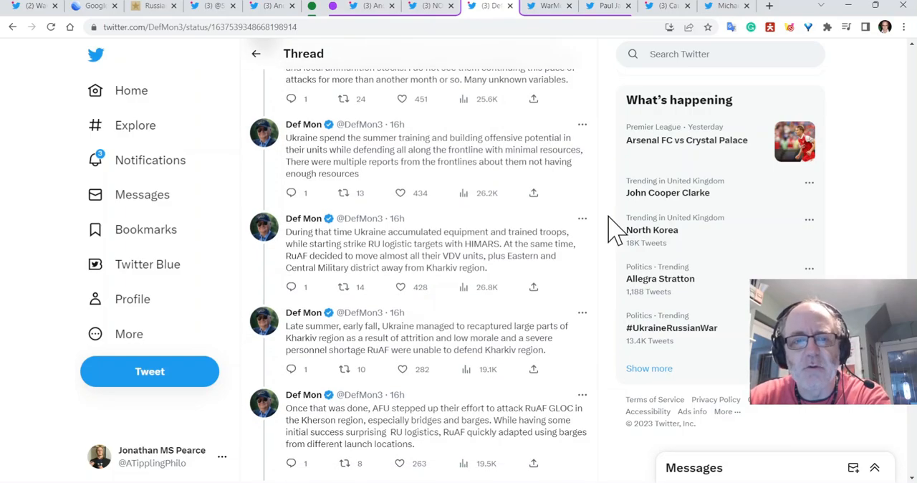
pyautogui.scroll(-3)
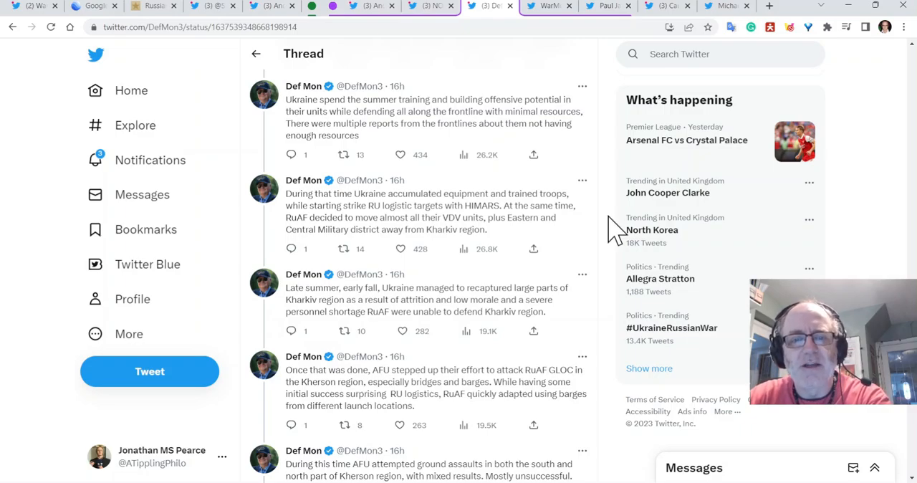
pyautogui.scroll(-3)
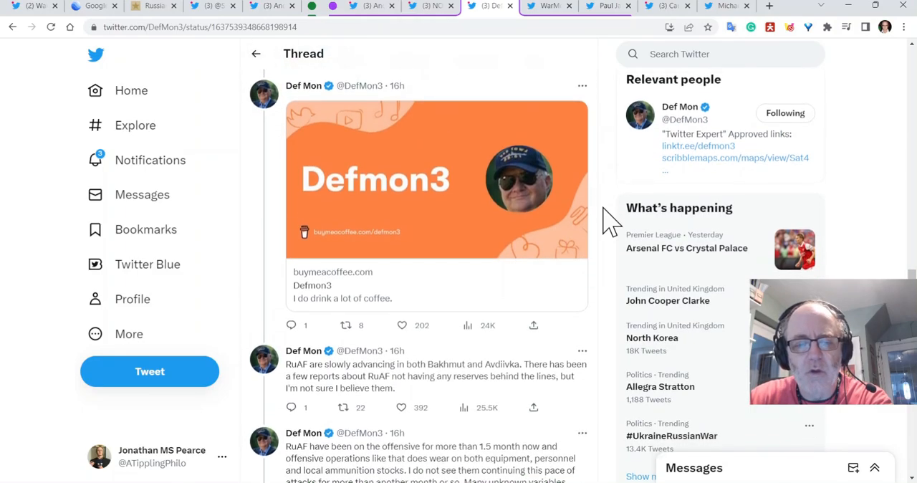
# Scroll Def Mon's thread down past the Kharkiv and Kherson tweets toward the NK dam tweet.
pyautogui.scroll(-3)
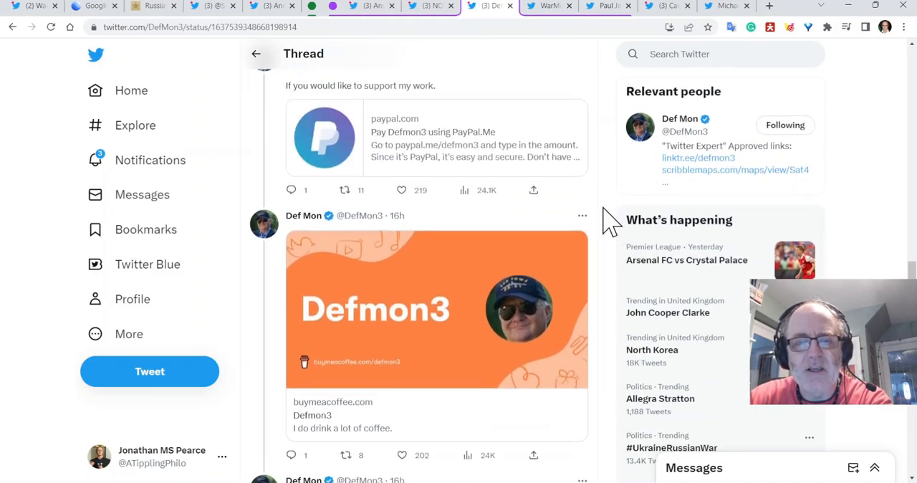
pyautogui.scroll(-3)
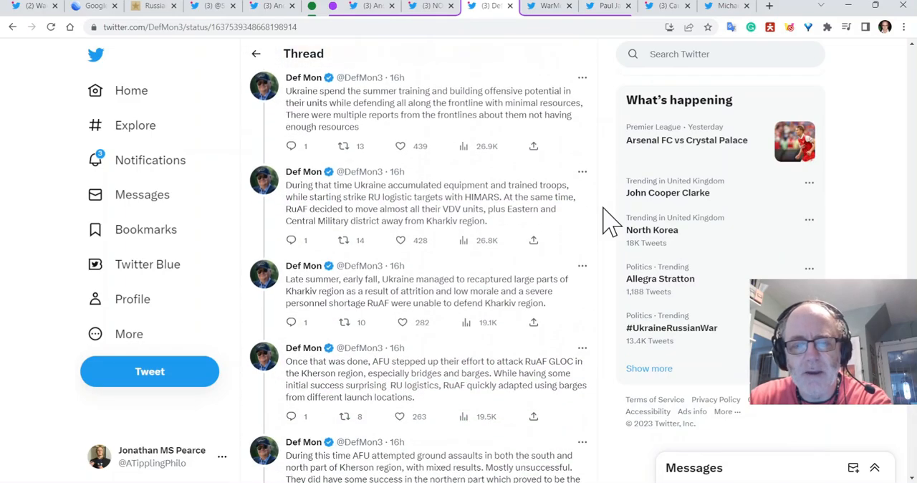
pyautogui.scroll(-3)
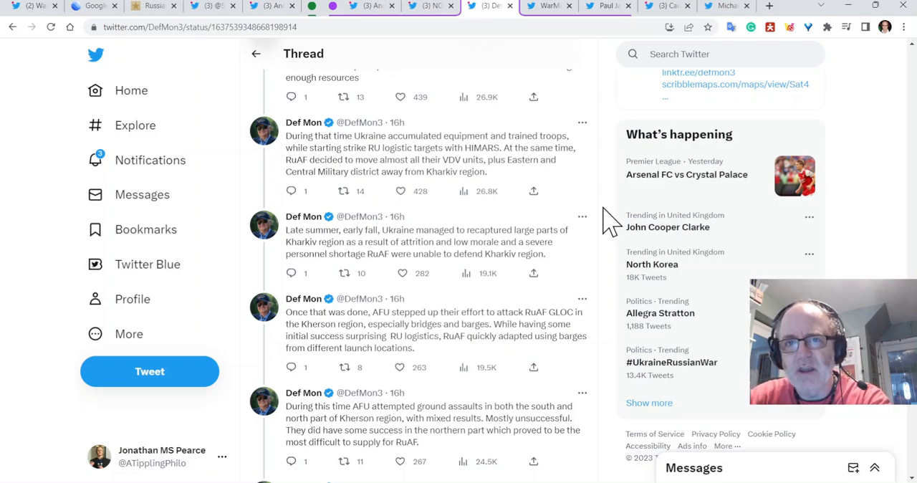
pyautogui.scroll(-3)
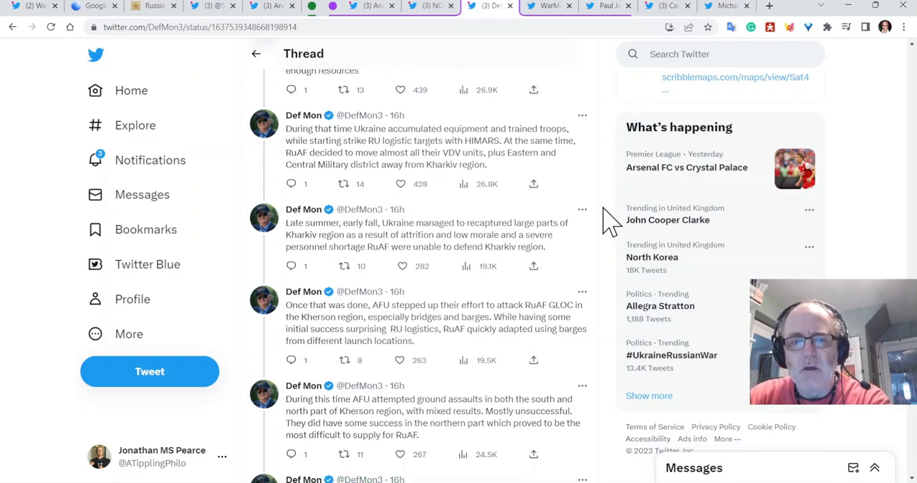
pyautogui.scroll(-3)
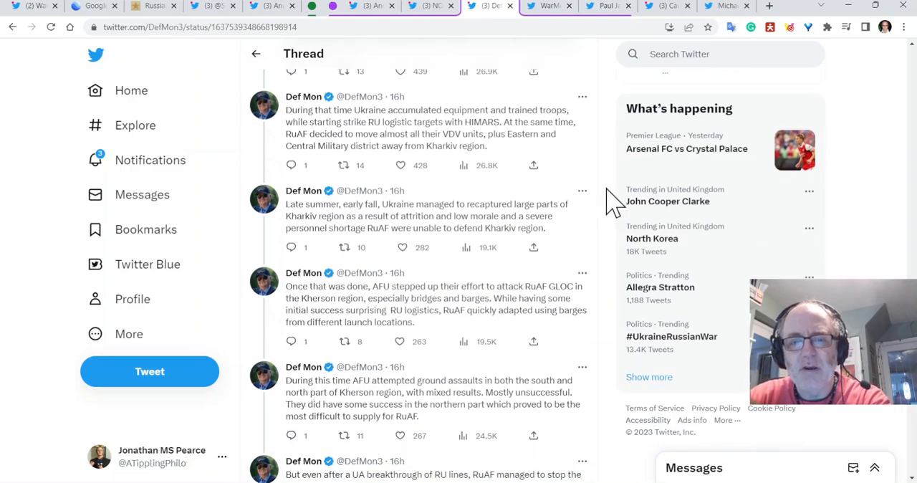
pyautogui.scroll(-3)
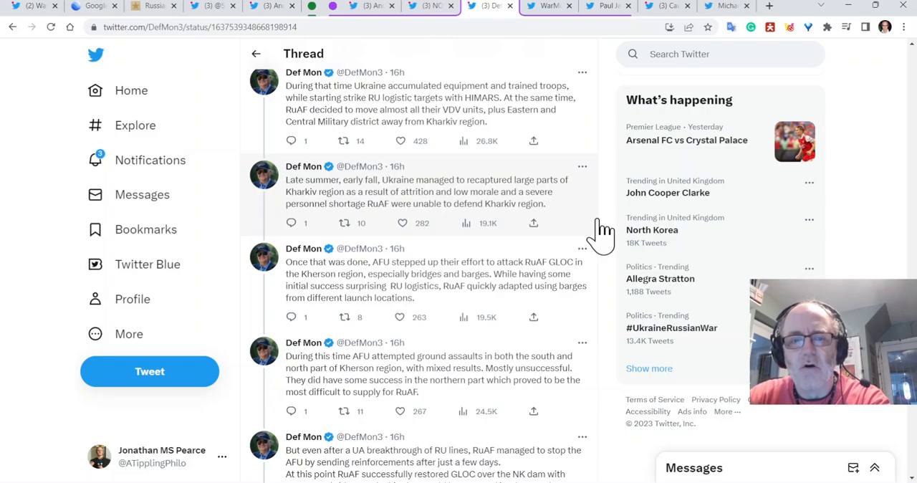
pyautogui.scroll(-3)
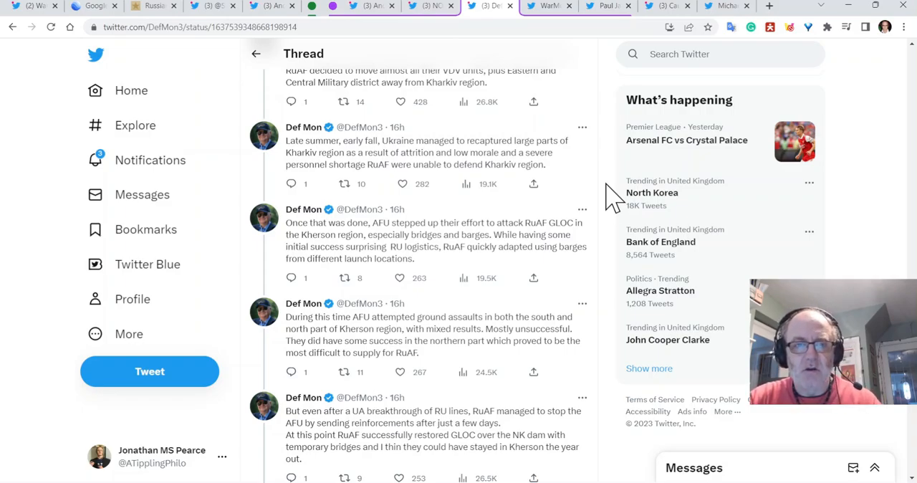
pyautogui.scroll(-3)
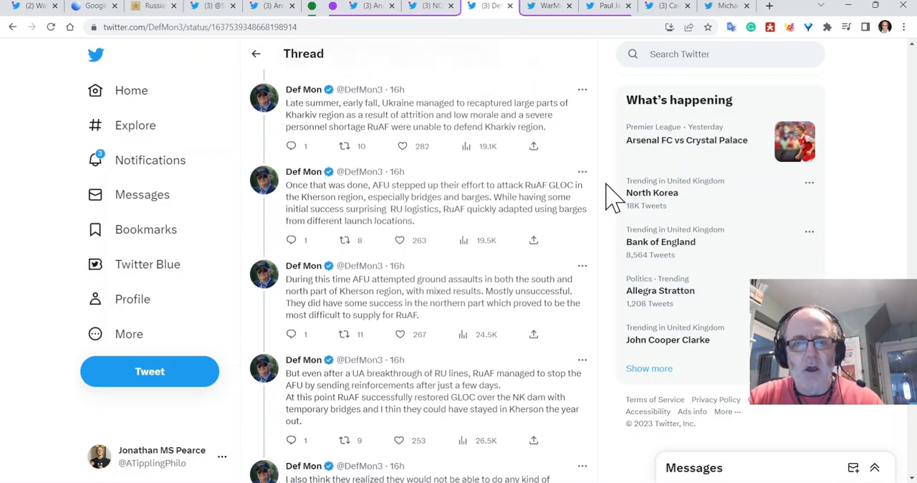
pyautogui.scroll(-3)
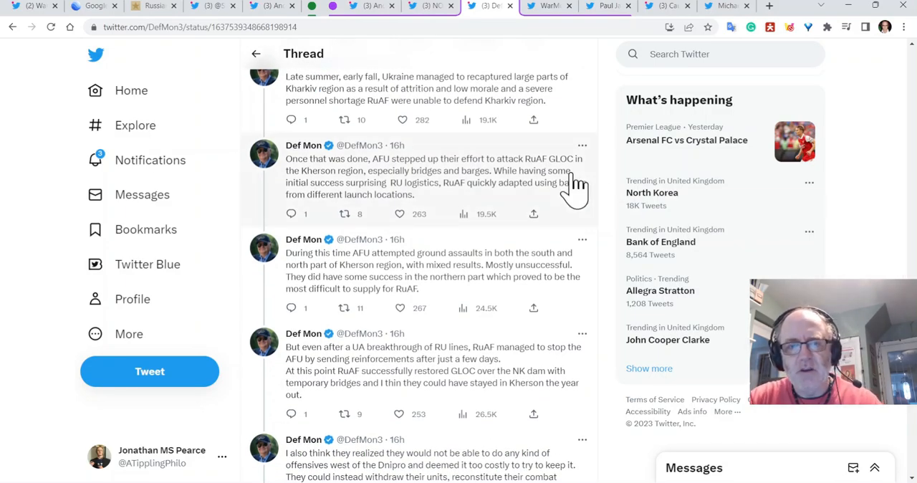
pyautogui.scroll(-3)
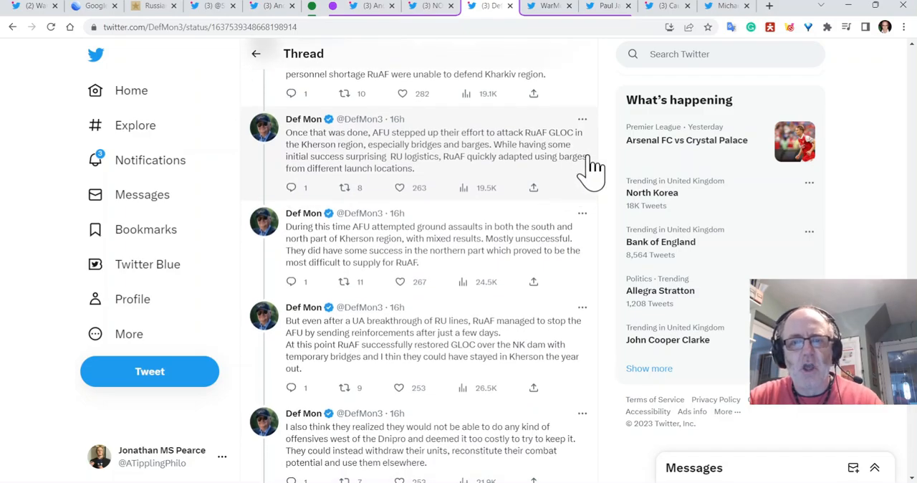
pyautogui.scroll(-3)
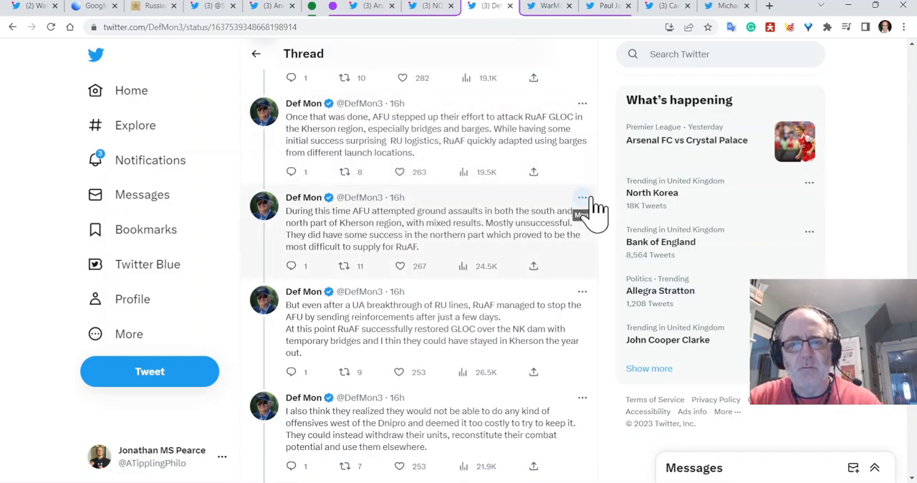
pyautogui.scroll(-3)
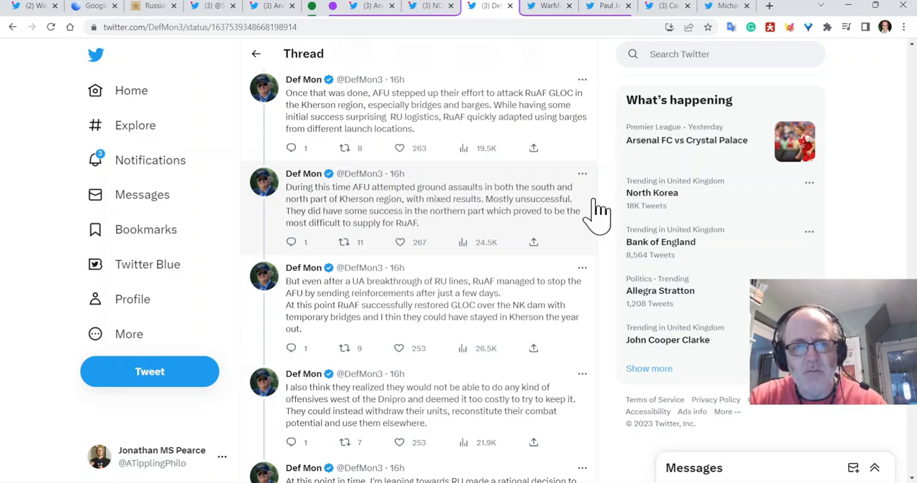
pyautogui.scroll(-3)
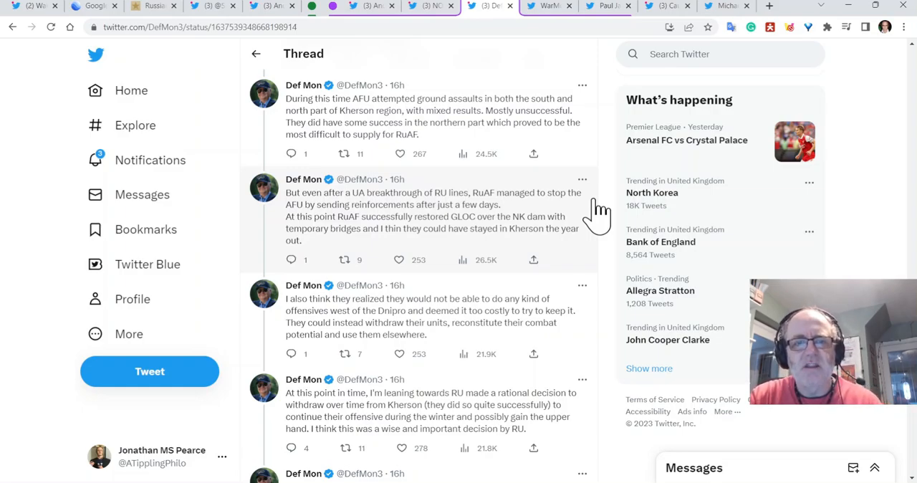
pyautogui.scroll(-3)
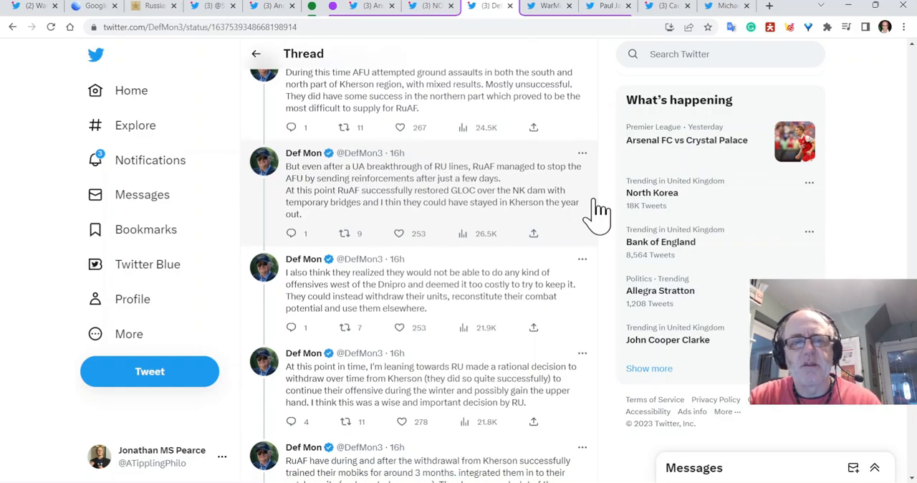
pyautogui.scroll(-3)
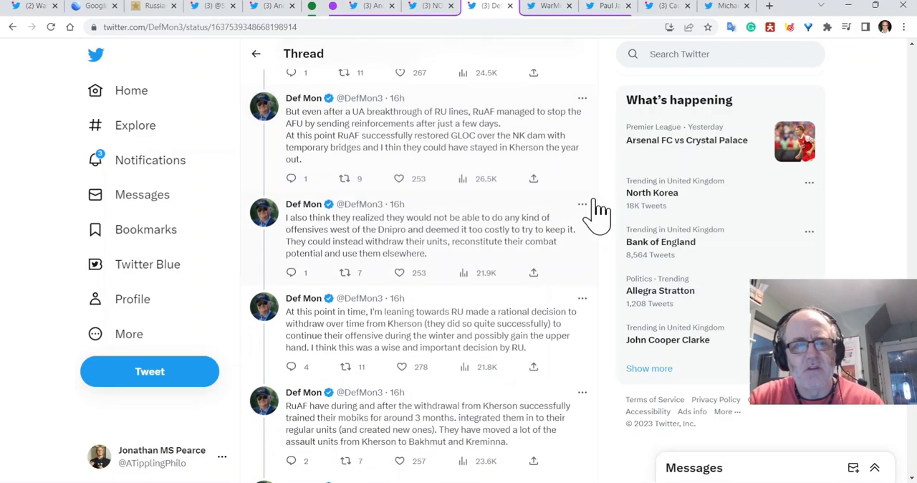
pyautogui.scroll(-3)
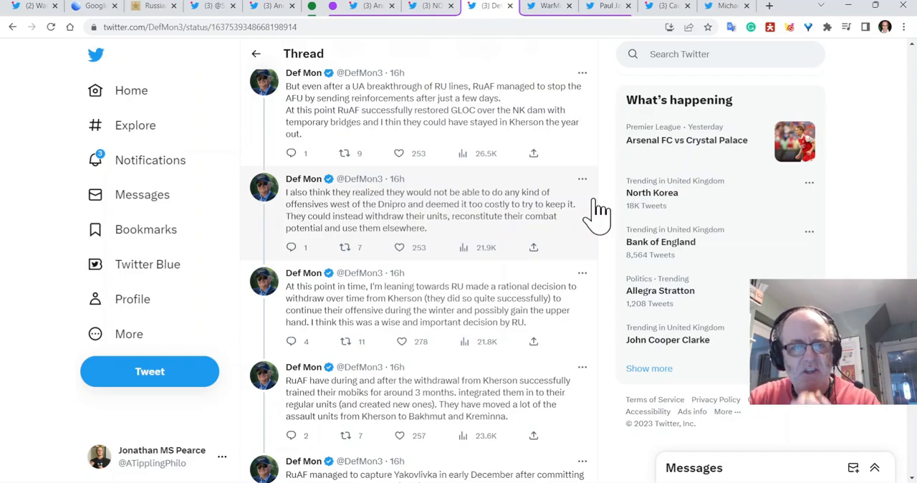
pyautogui.scroll(-3)
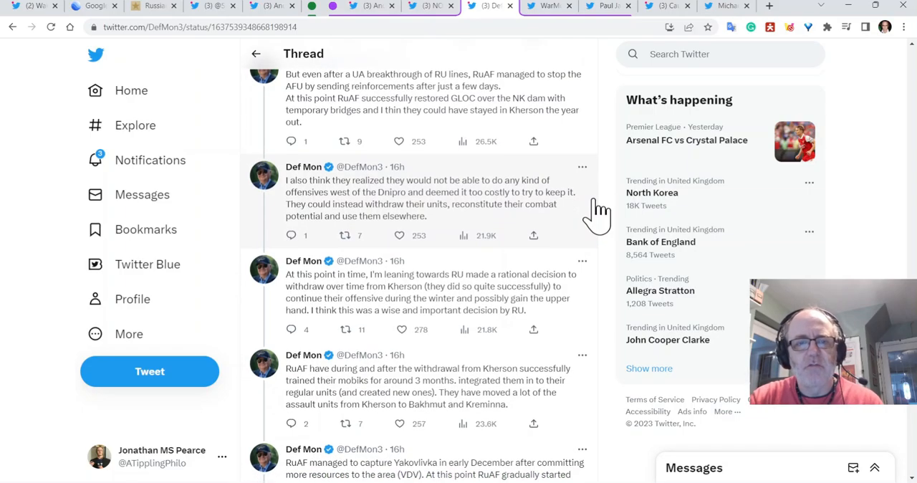
pyautogui.scroll(-3)
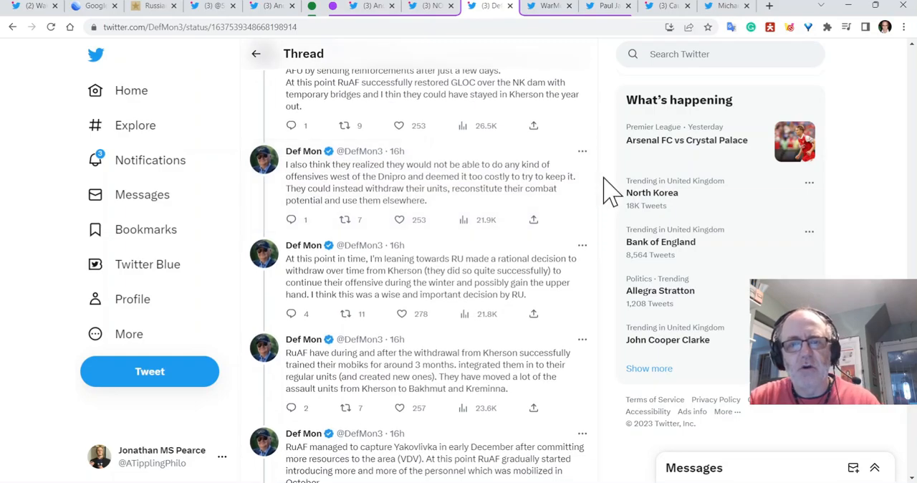
pyautogui.moveTo(610, 154)
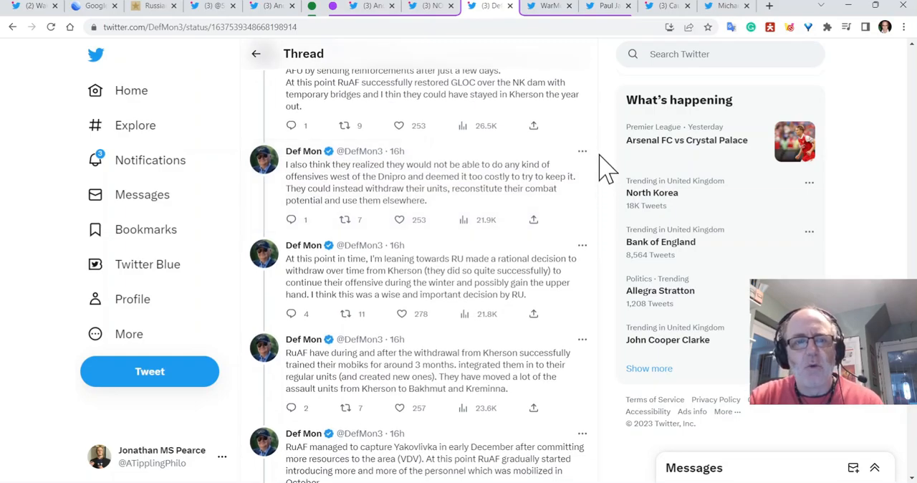
pyautogui.scroll(-3)
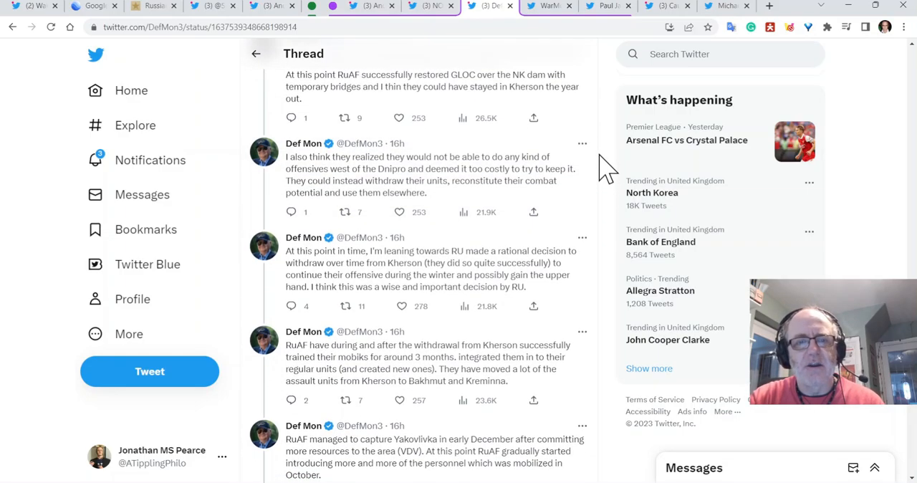
pyautogui.scroll(-3)
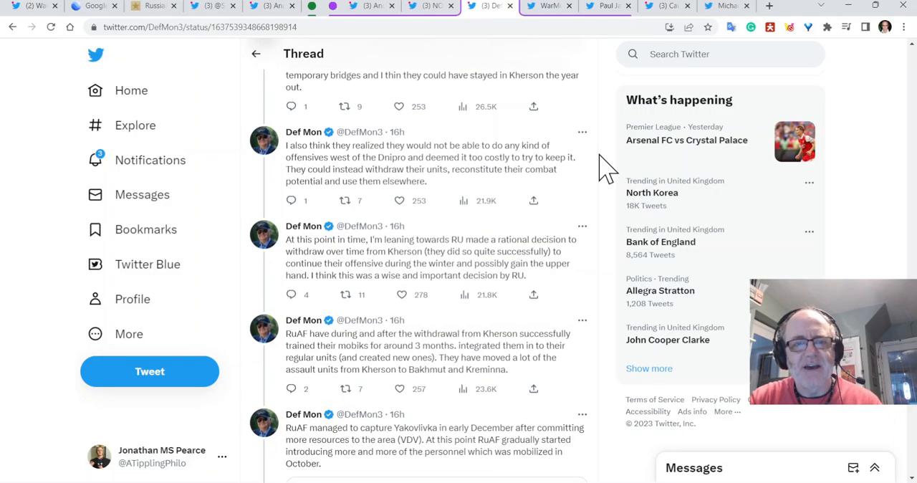
pyautogui.scroll(-3)
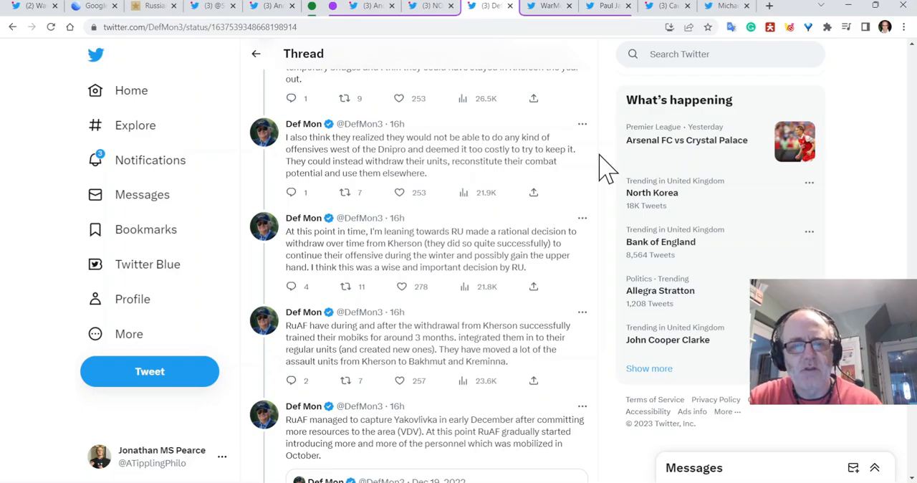
pyautogui.scroll(-3)
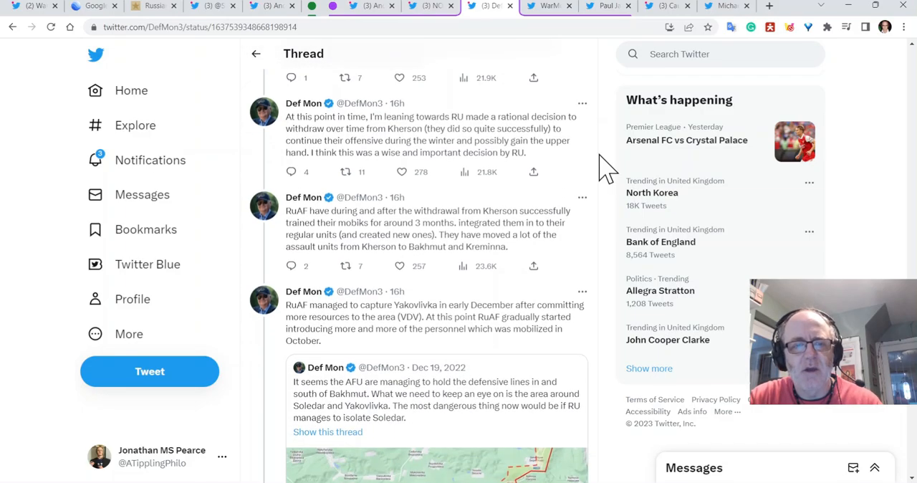
pyautogui.scroll(-3)
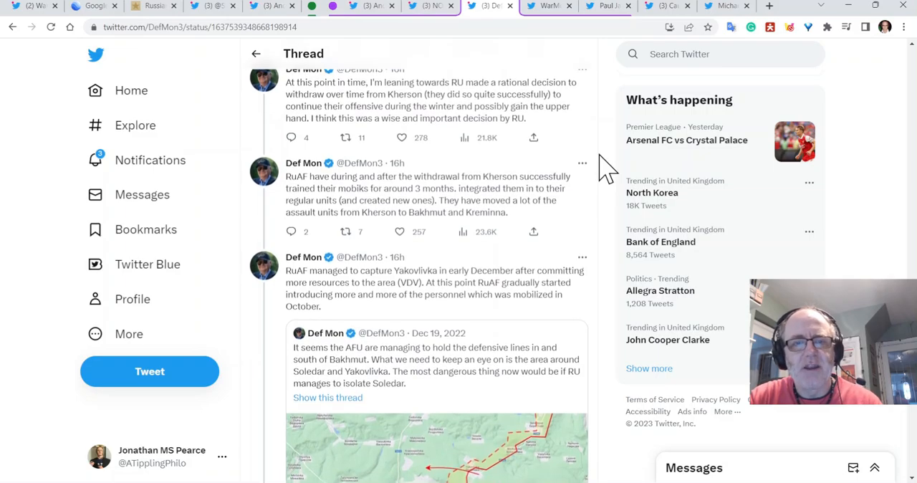
pyautogui.moveTo(611, 165)
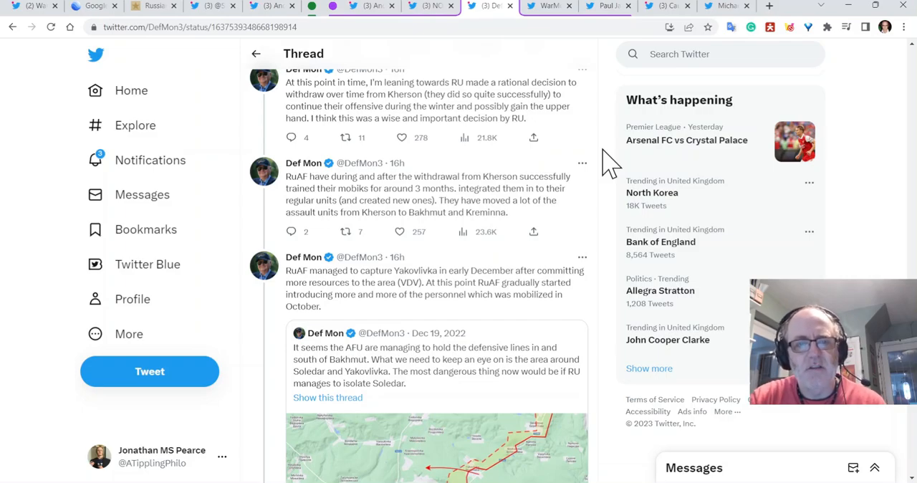
pyautogui.scroll(-3)
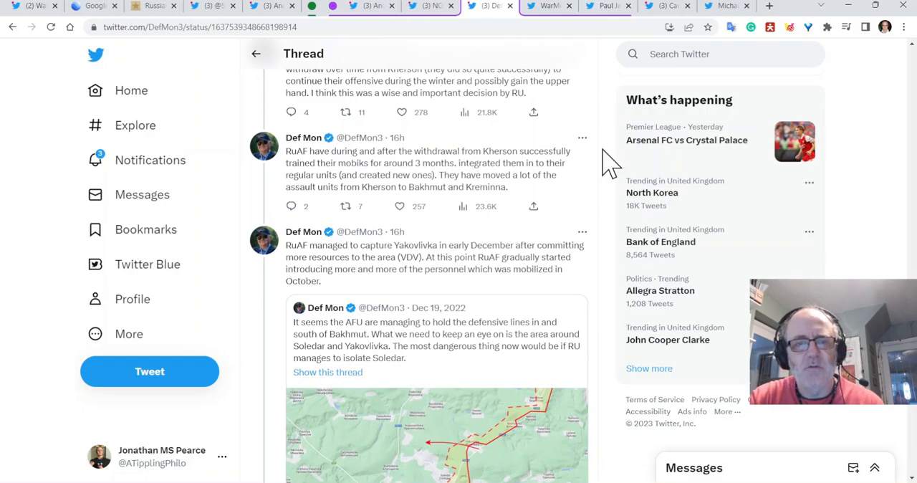
pyautogui.scroll(-3)
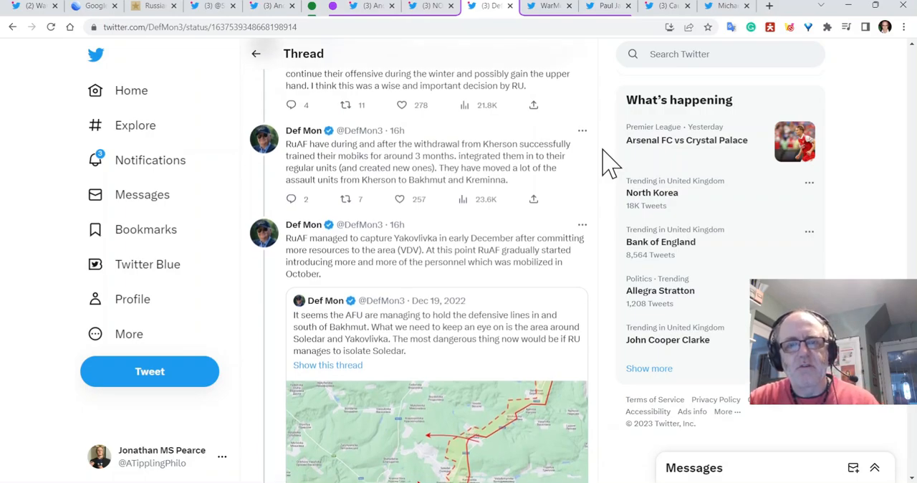
pyautogui.scroll(-3)
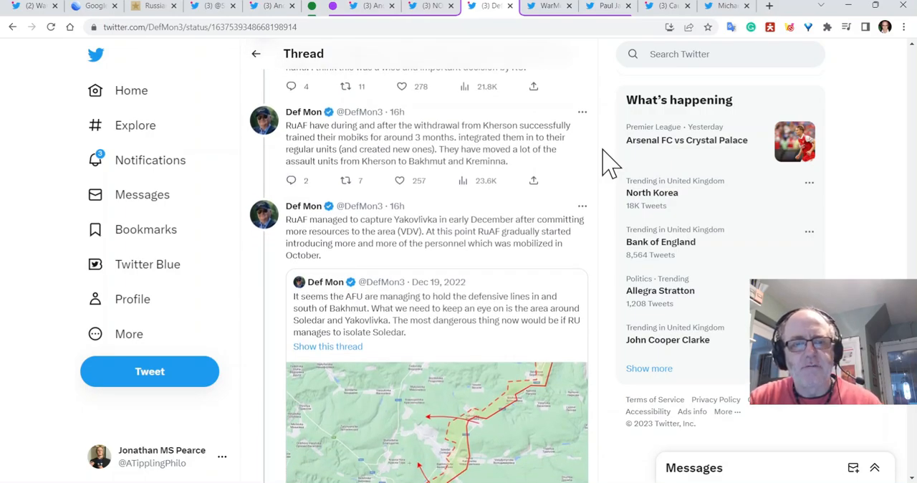
pyautogui.scroll(-3)
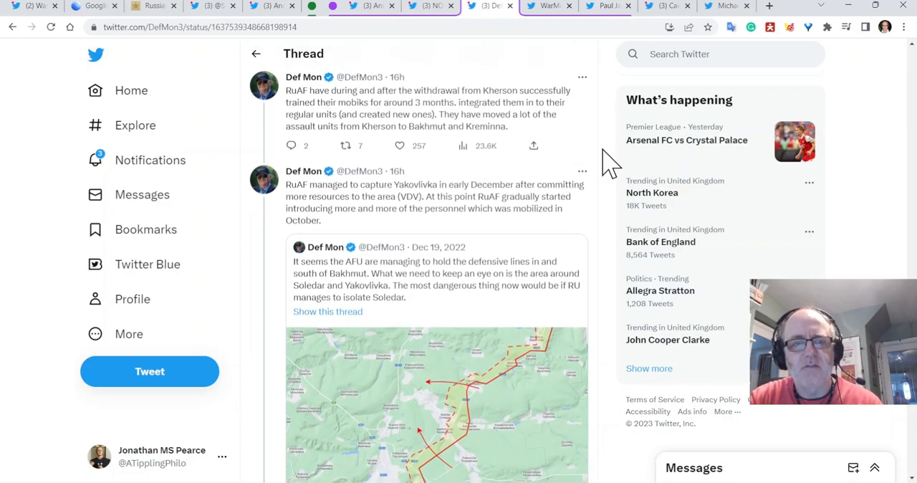
pyautogui.scroll(-3)
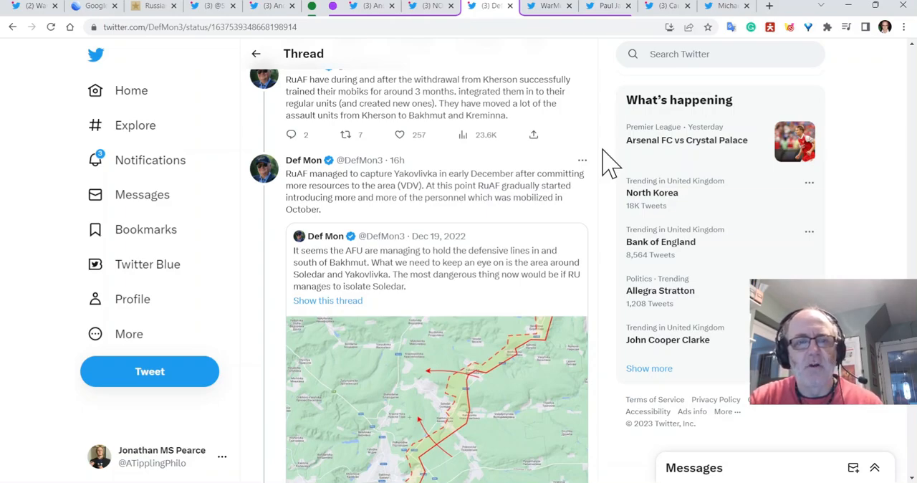
pyautogui.scroll(-3)
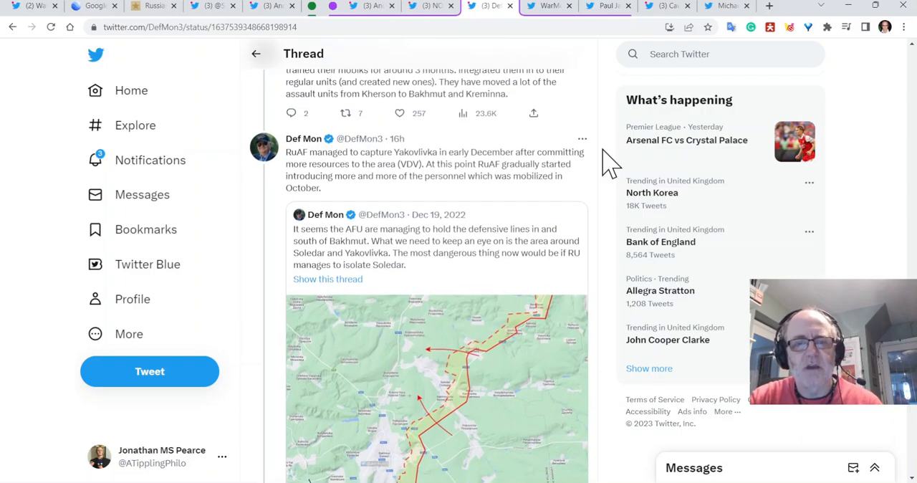
pyautogui.scroll(-3)
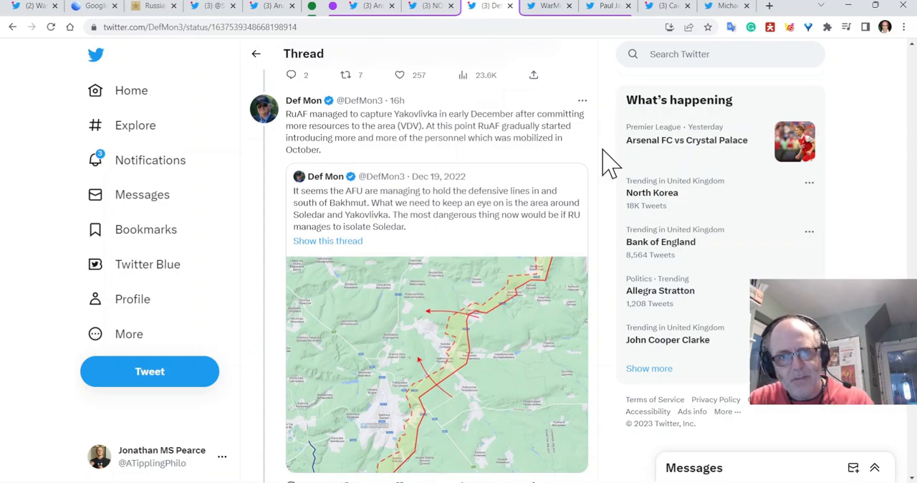
pyautogui.scroll(-3)
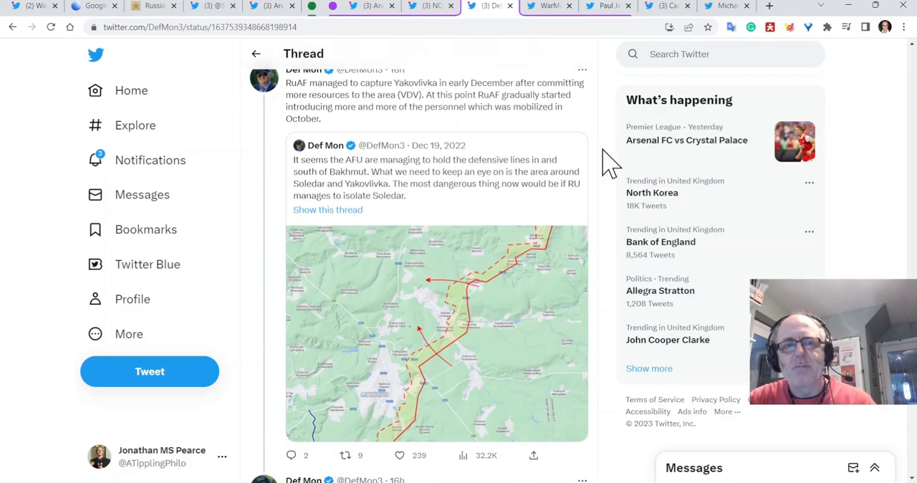
pyautogui.scroll(-3)
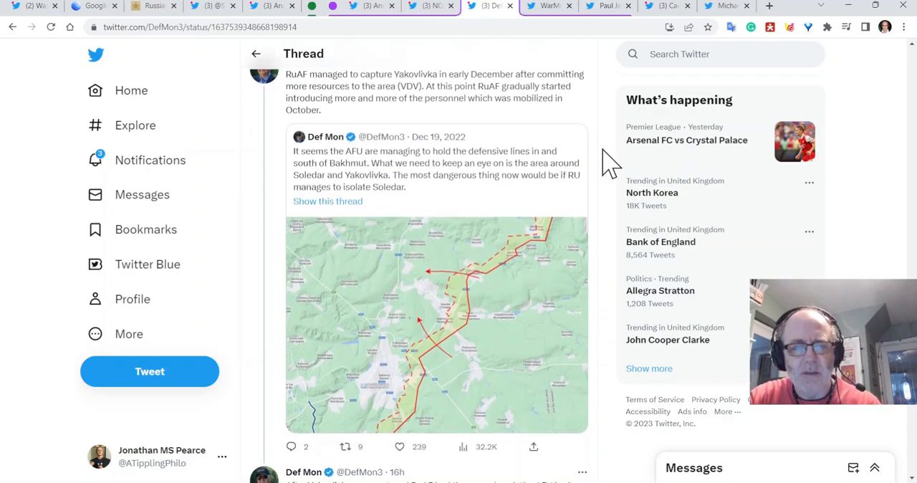
pyautogui.scroll(-3)
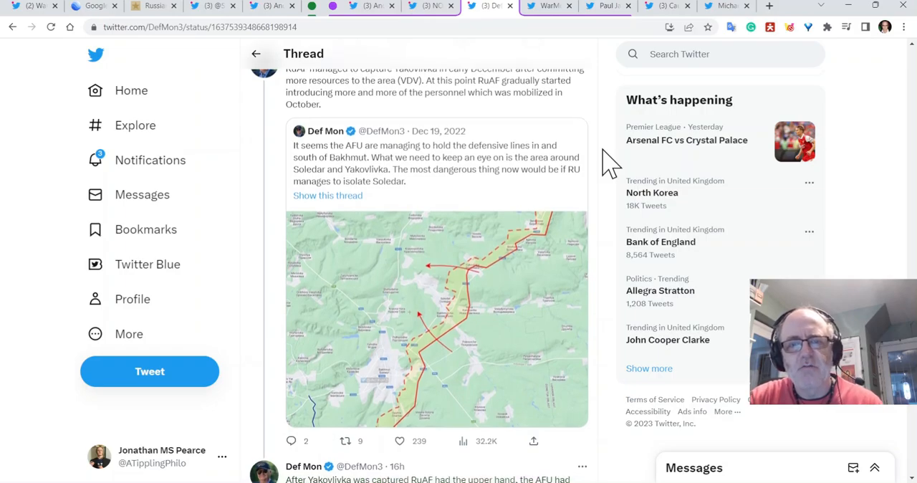
pyautogui.scroll(-3)
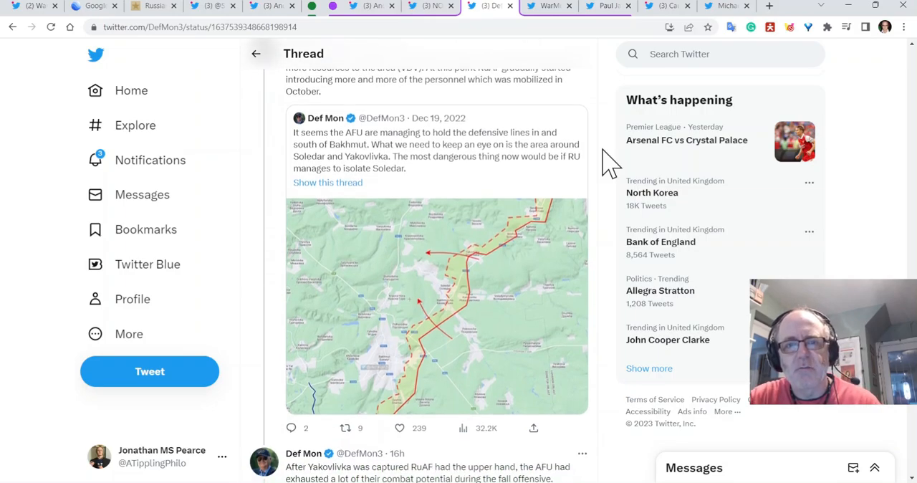
pyautogui.scroll(-3)
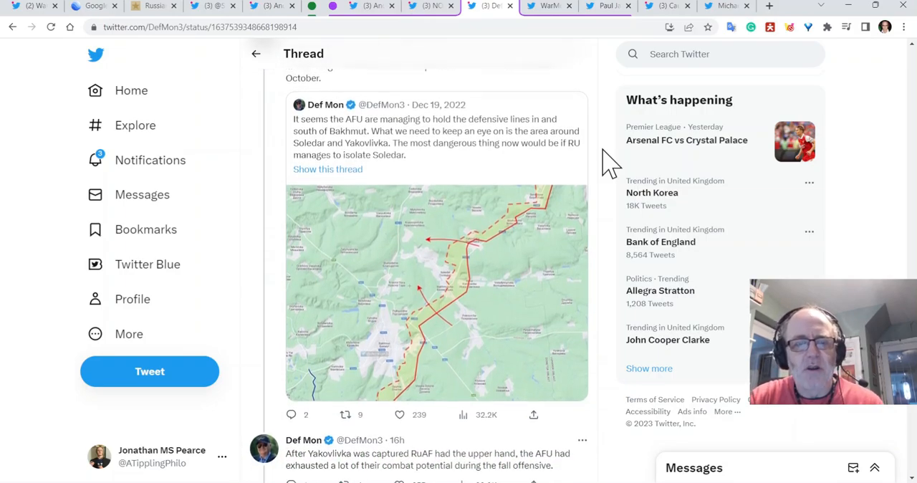
pyautogui.scroll(-3)
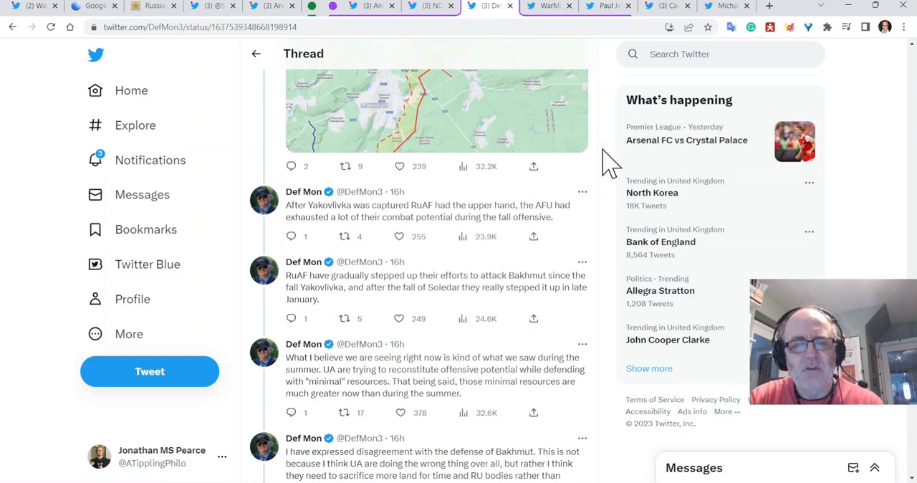
pyautogui.scroll(-3)
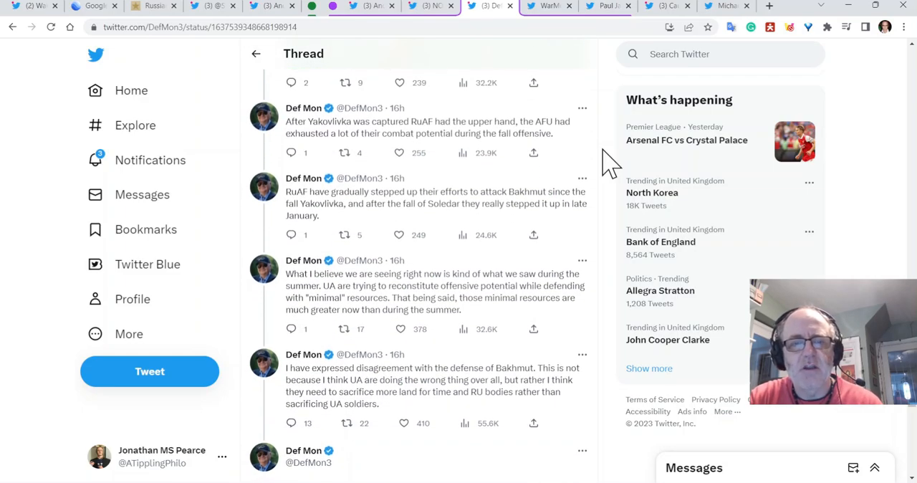
pyautogui.scroll(-3)
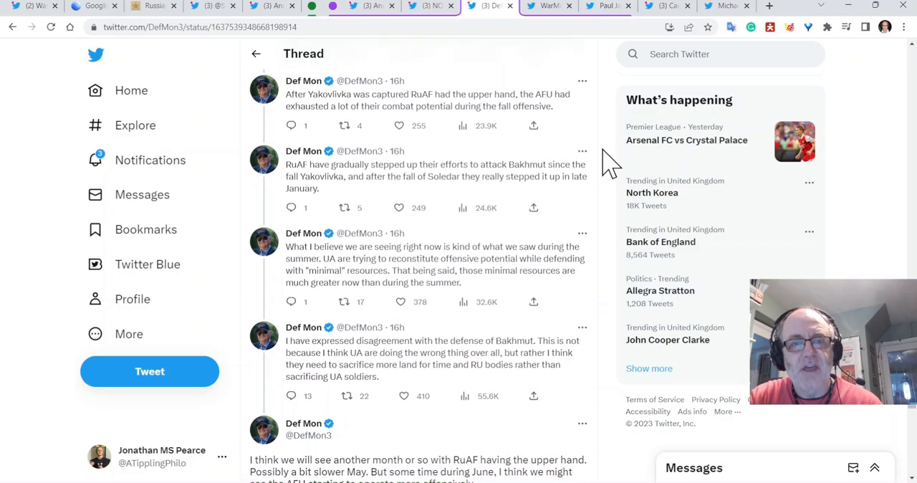
# Read further down Def Mon's thread toward its June offensive prediction.
pyautogui.scroll(-3)
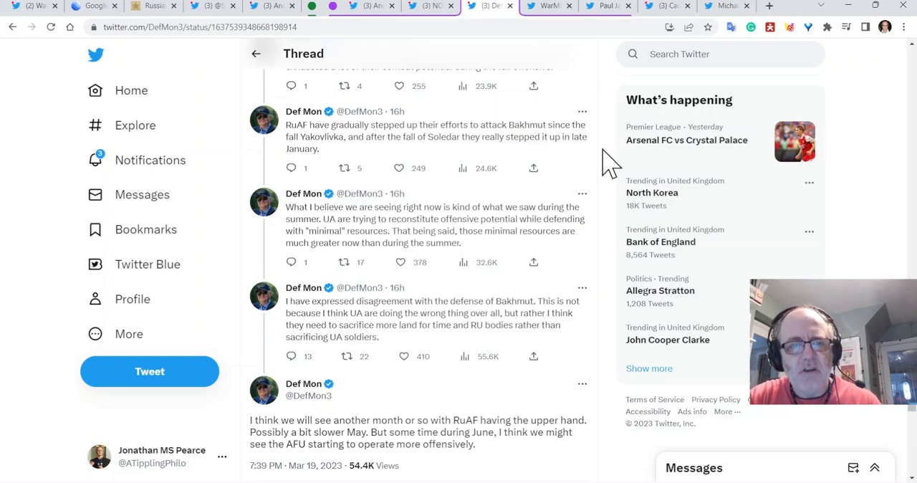
pyautogui.scroll(-3)
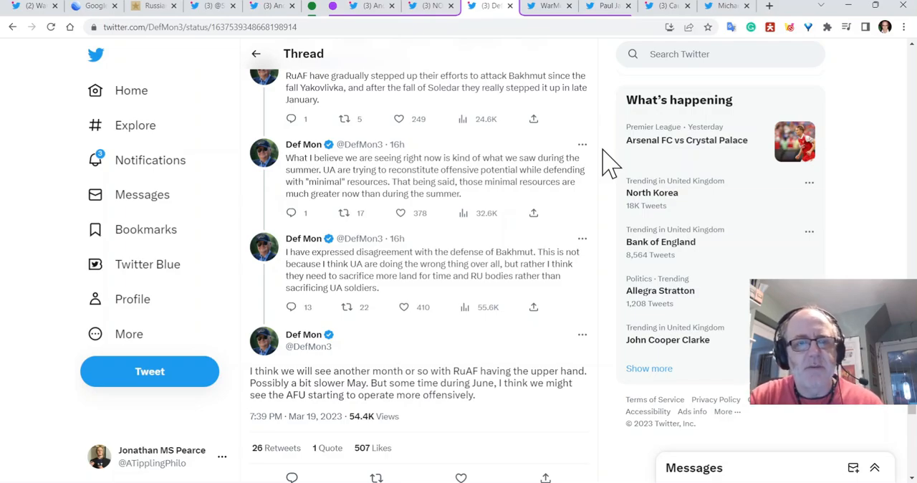
pyautogui.scroll(-3)
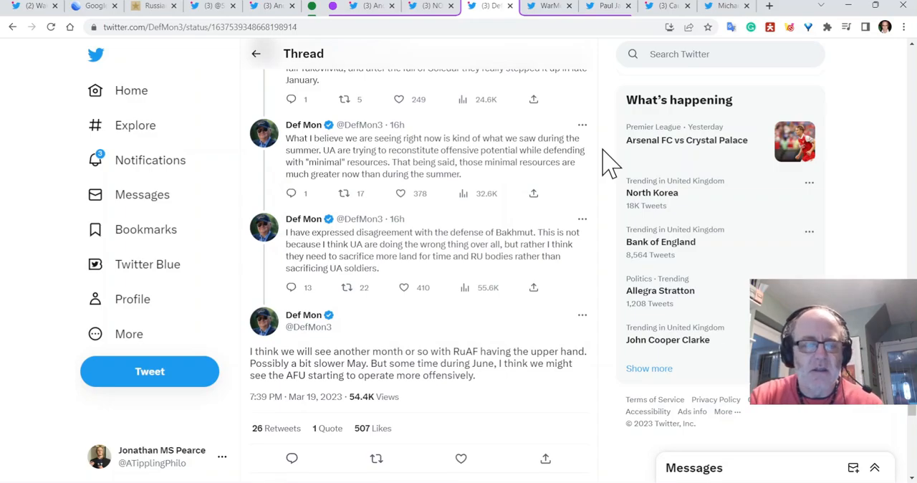
pyautogui.scroll(-3)
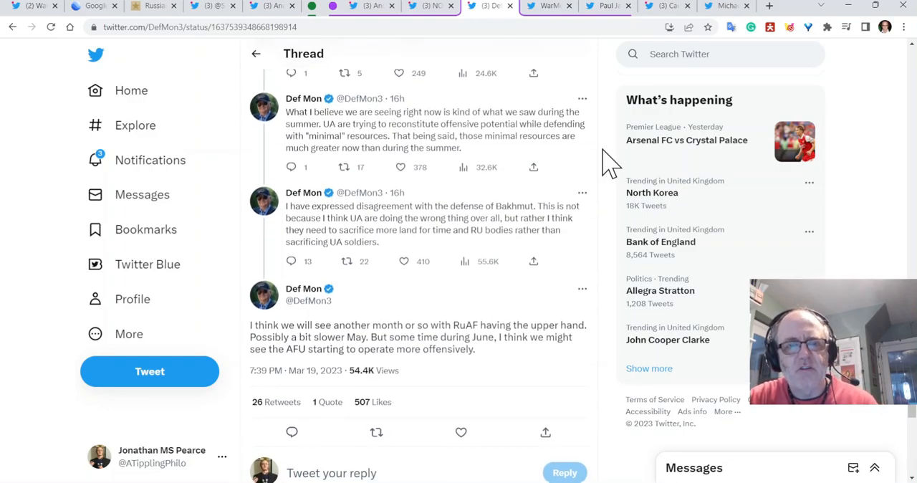
pyautogui.scroll(-3)
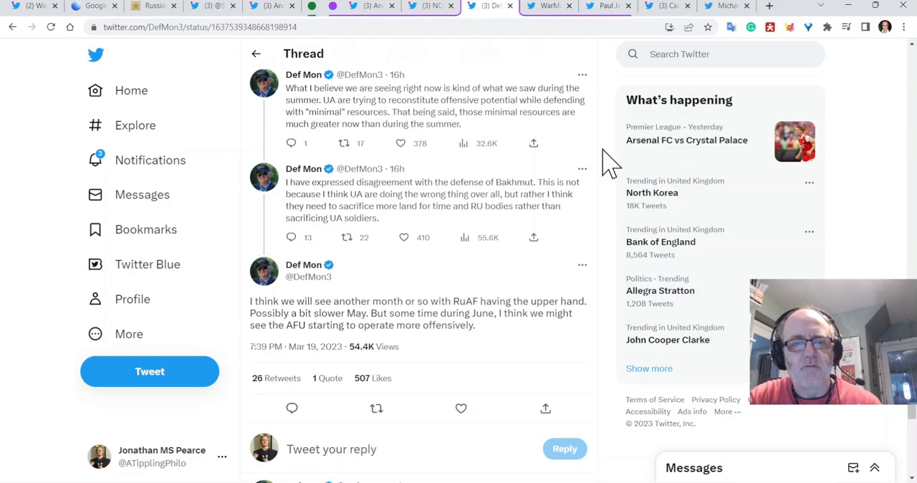
pyautogui.scroll(-3)
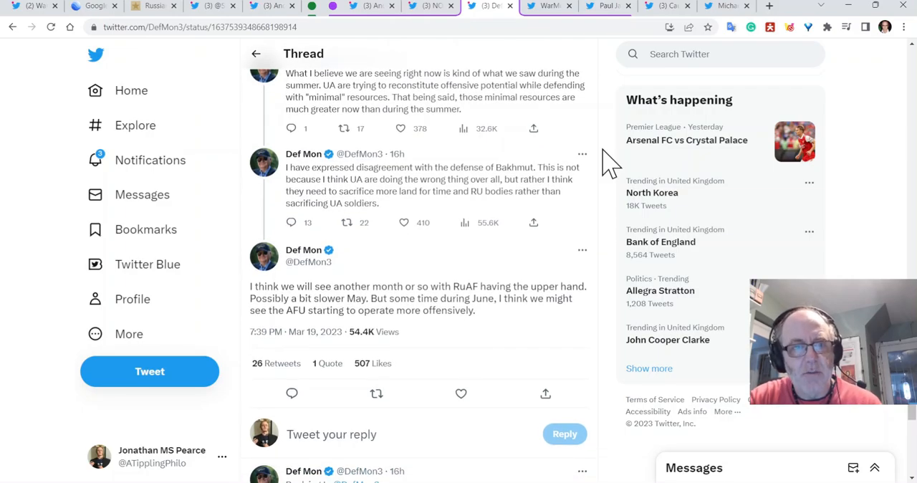
pyautogui.scroll(-3)
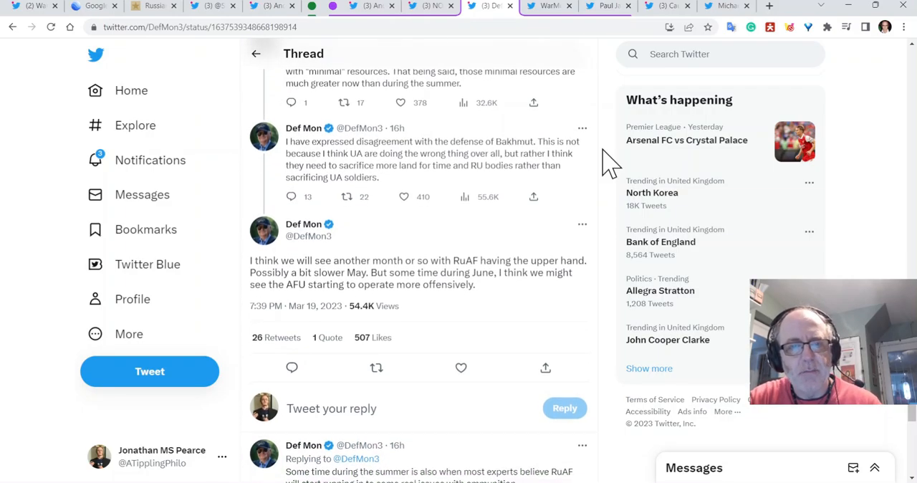
pyautogui.scroll(-3)
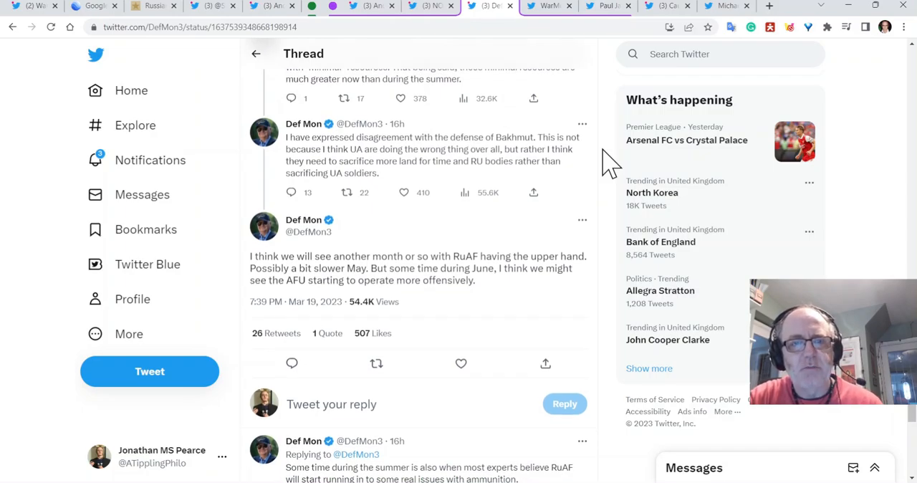
pyautogui.scroll(-3)
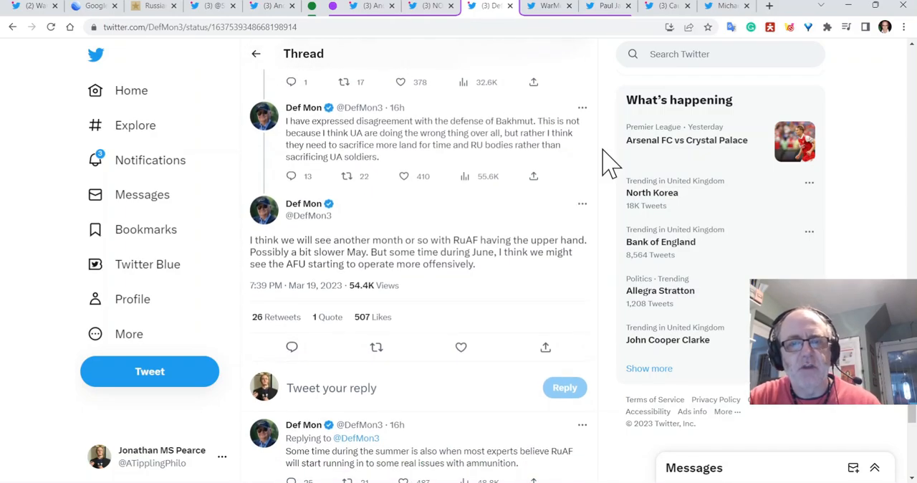
pyautogui.scroll(-3)
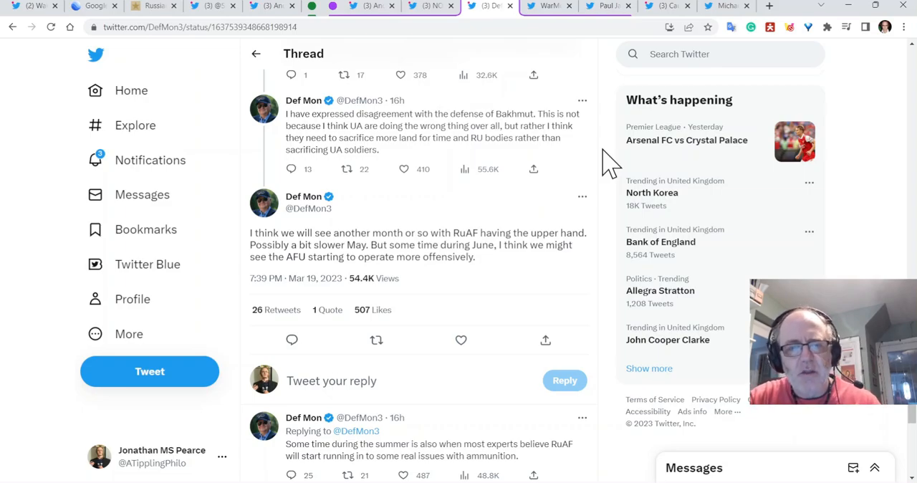
# Scroll through the replies about ammunition shortages below the thread's final tweet.
pyautogui.scroll(-3)
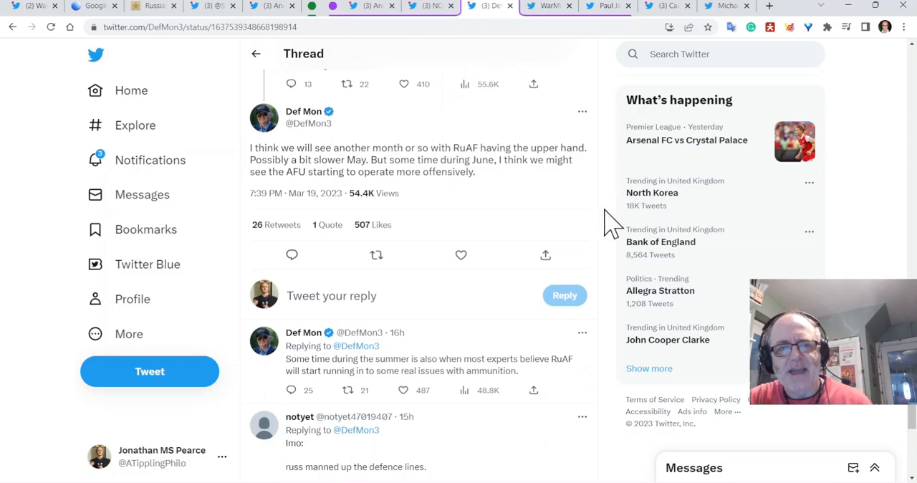
pyautogui.scroll(-3)
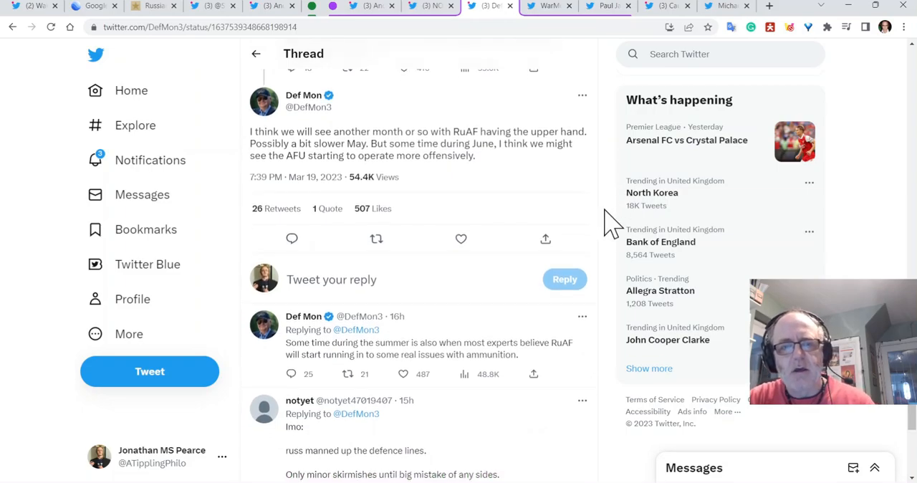
pyautogui.scroll(-3)
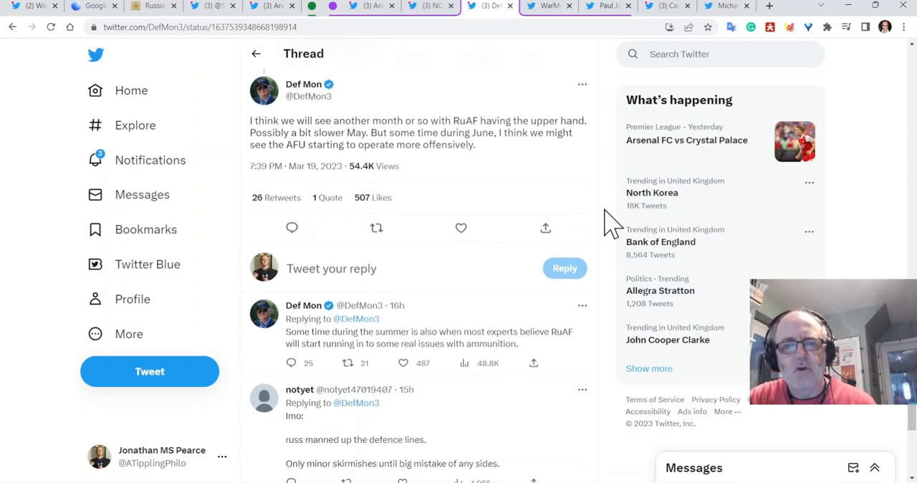
pyautogui.scroll(-3)
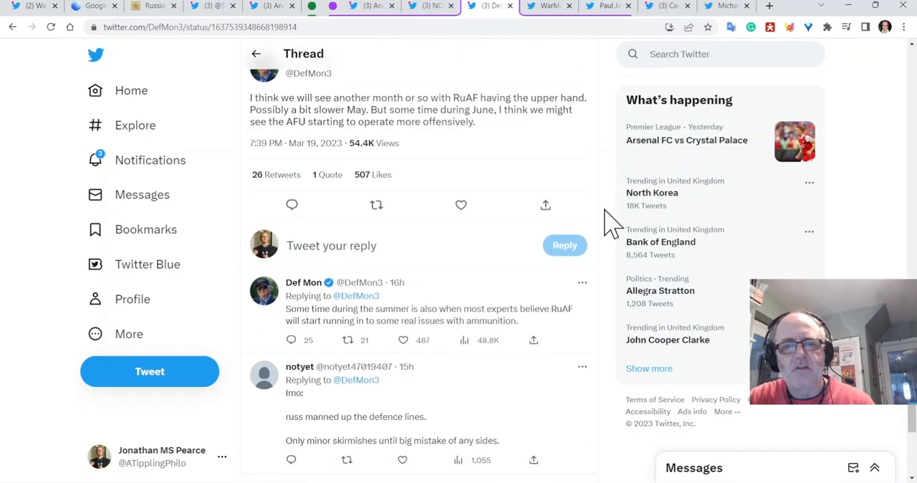
pyautogui.scroll(-3)
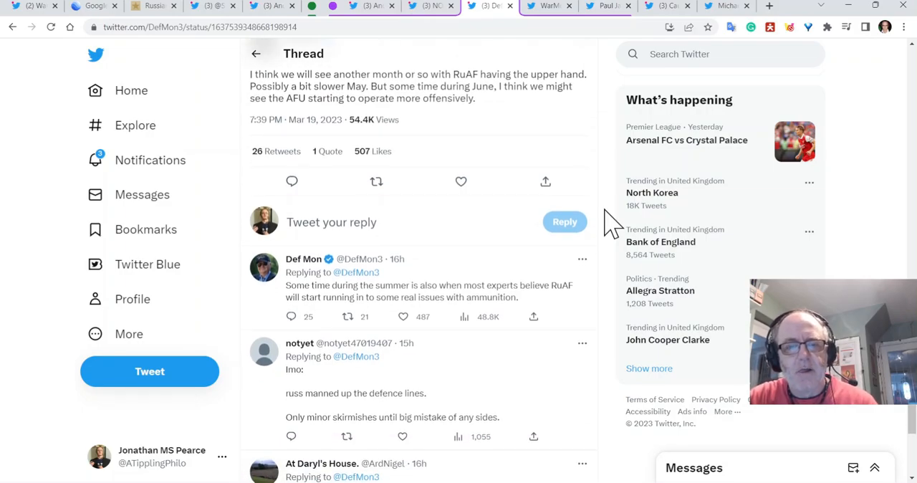
pyautogui.scroll(-3)
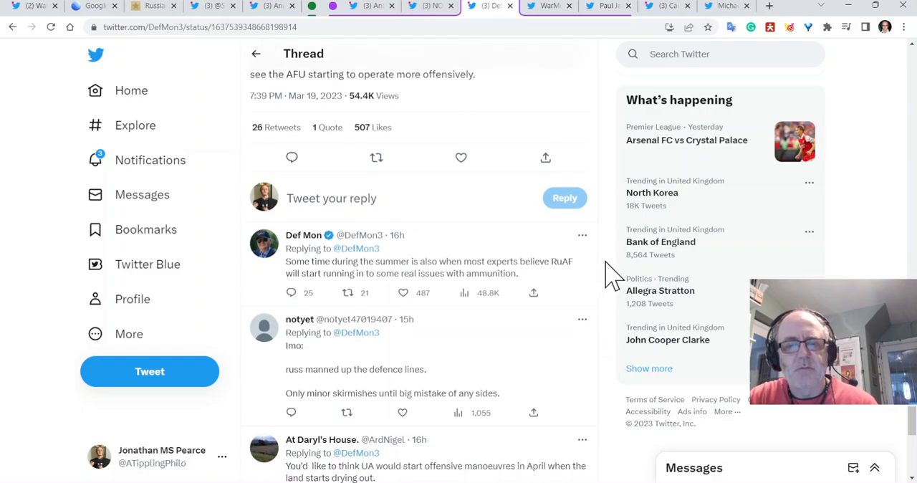
pyautogui.scroll(-3)
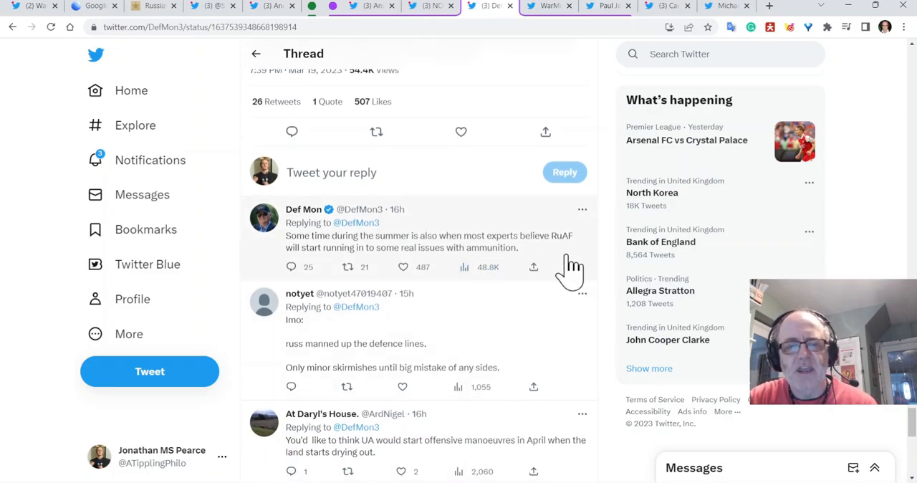
pyautogui.moveTo(619, 222)
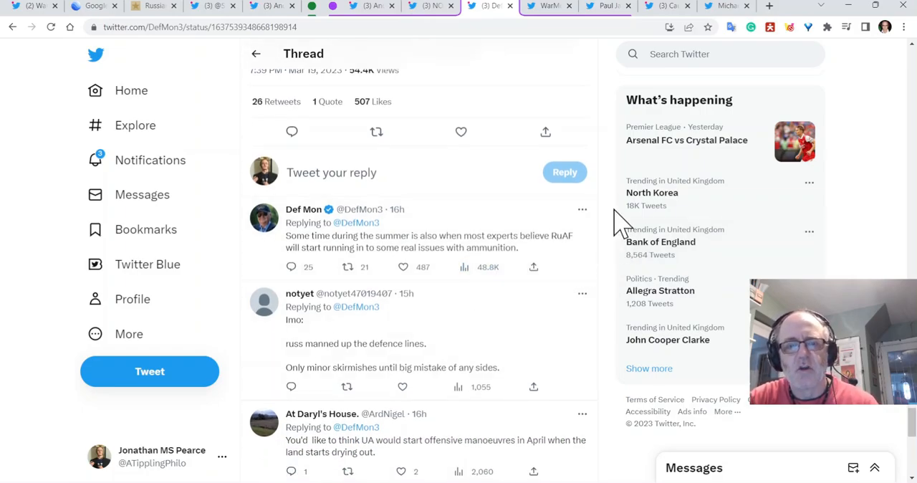
pyautogui.moveTo(555, 14)
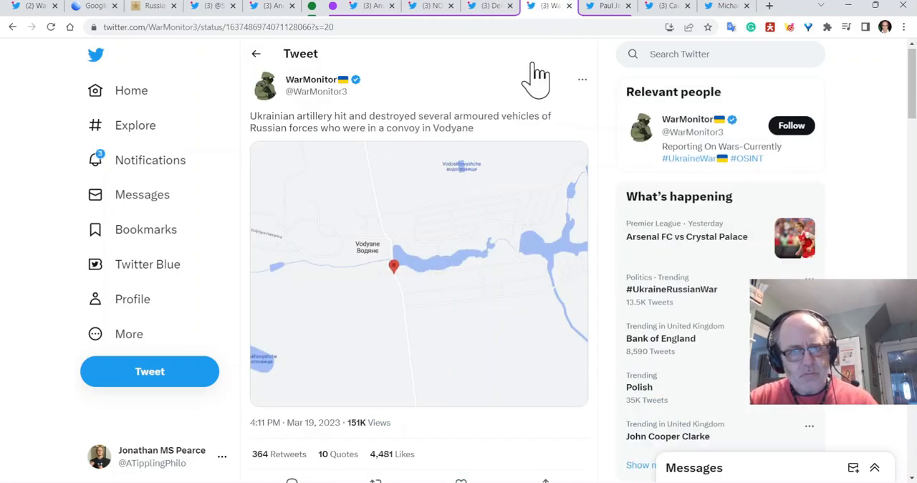
pyautogui.click(593, 6)
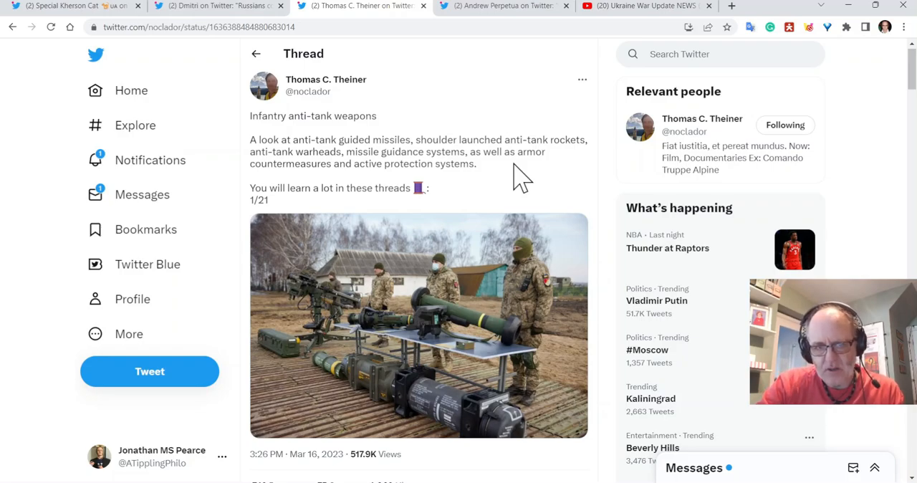
# Scroll Theiner's thread past posts 2–4.
pyautogui.scroll(-3)
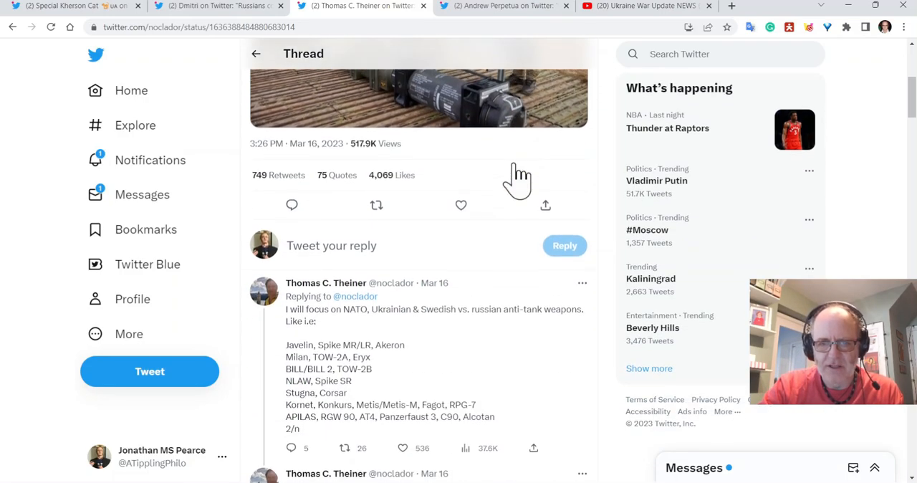
pyautogui.scroll(-3)
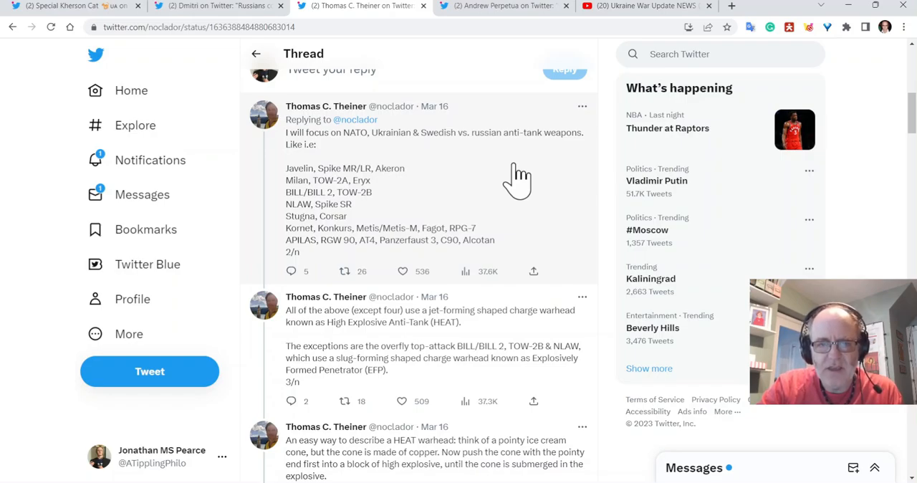
pyautogui.scroll(-3)
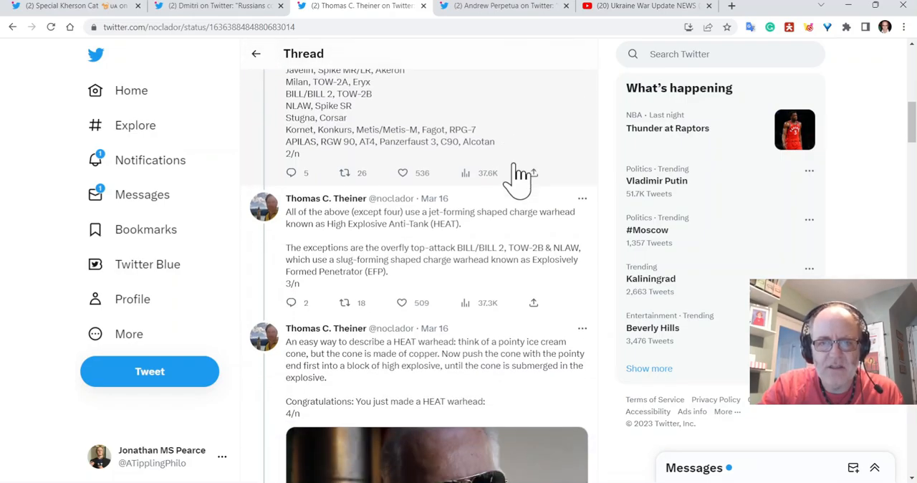
pyautogui.scroll(-3)
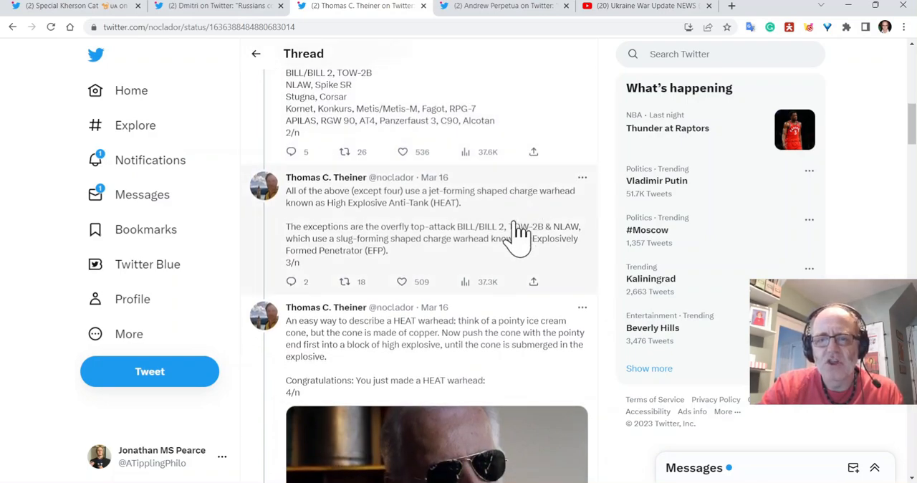
pyautogui.scroll(-3)
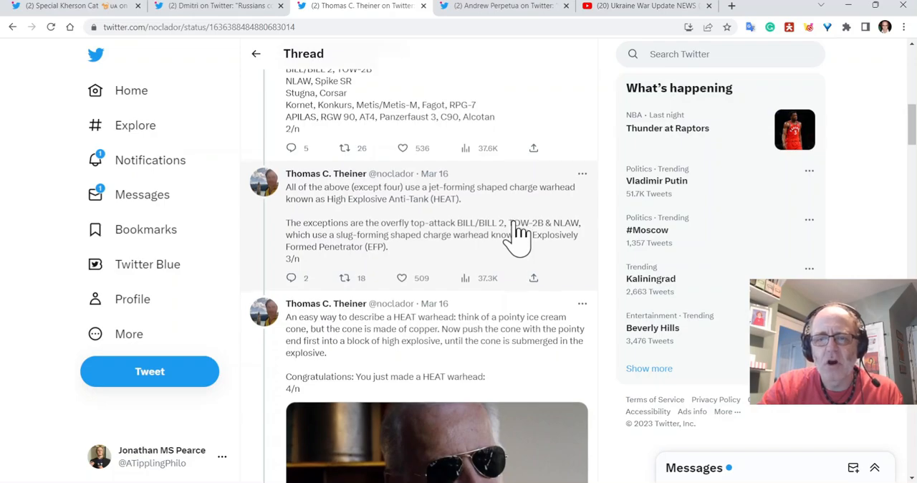
pyautogui.scroll(-3)
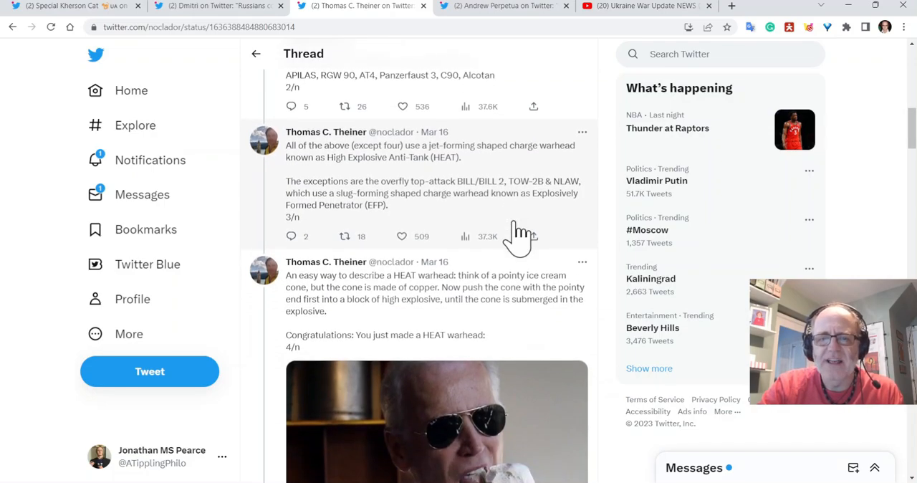
pyautogui.scroll(-3)
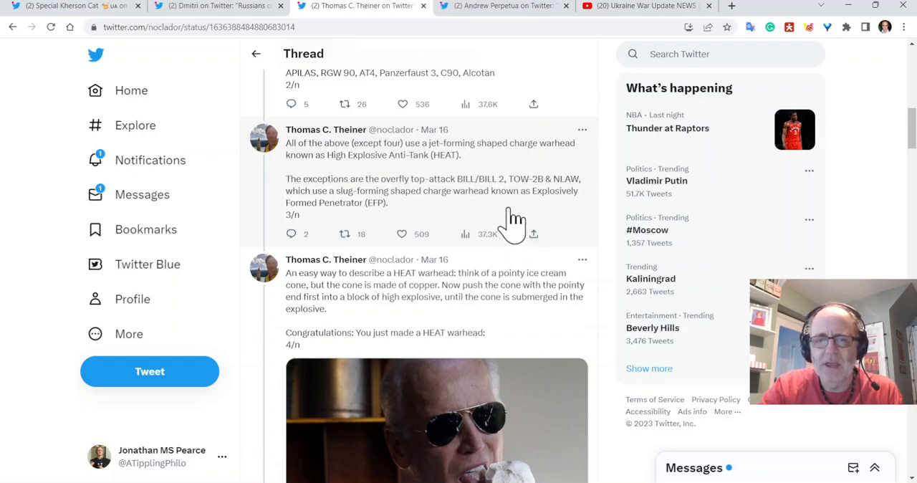
pyautogui.moveTo(527, 208)
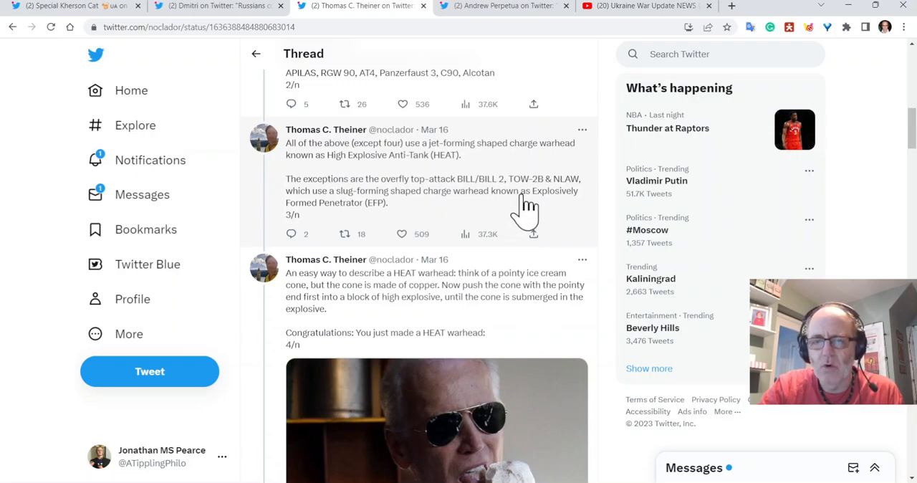
pyautogui.moveTo(562, 219)
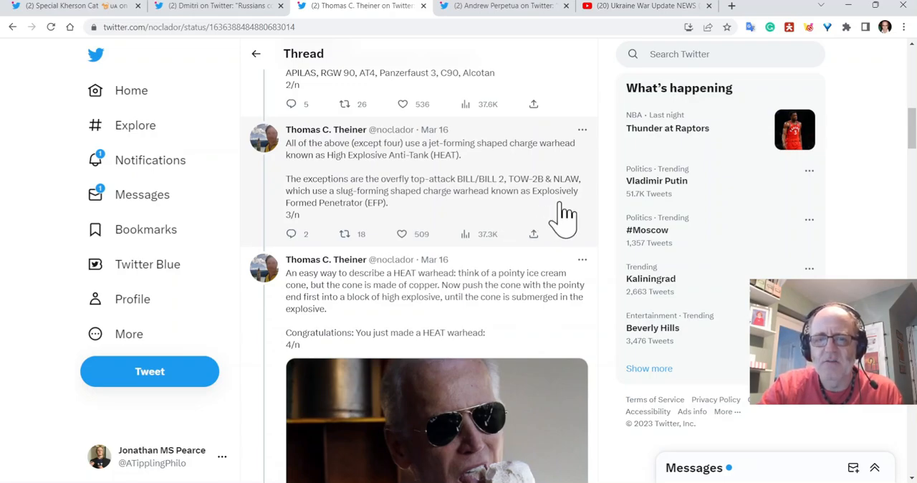
# Continue past the HEAT warhead tweets to the labelled TOW warhead cutaway photo.
pyautogui.scroll(-3)
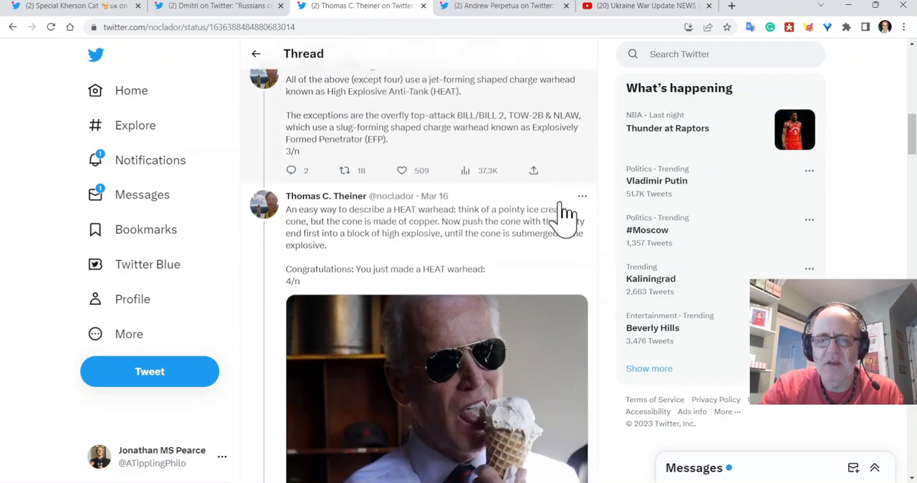
pyautogui.scroll(-3)
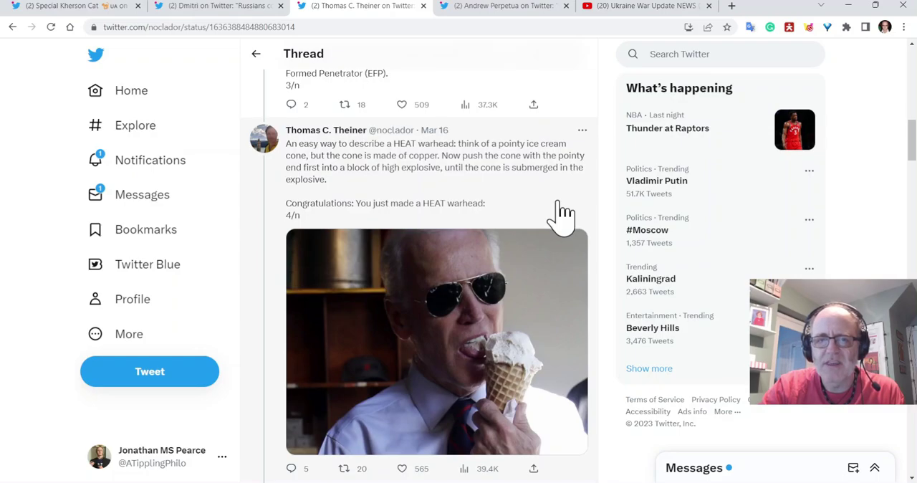
pyautogui.scroll(-3)
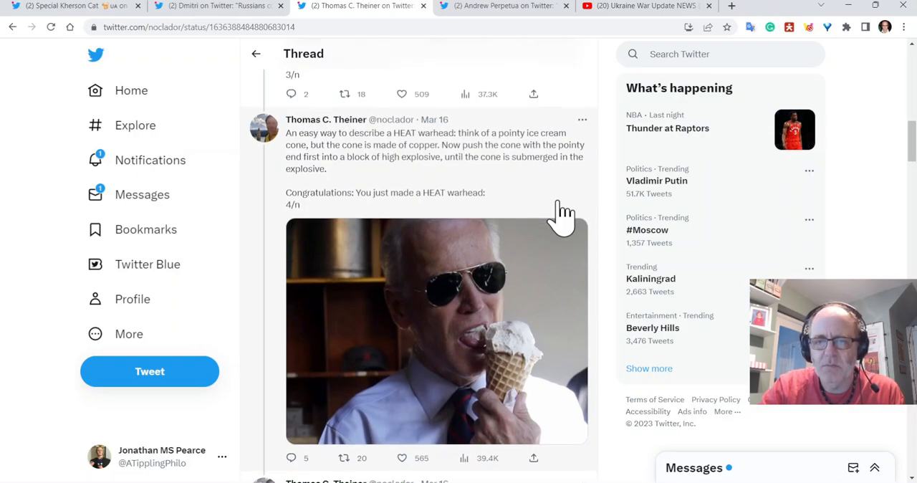
pyautogui.scroll(-3)
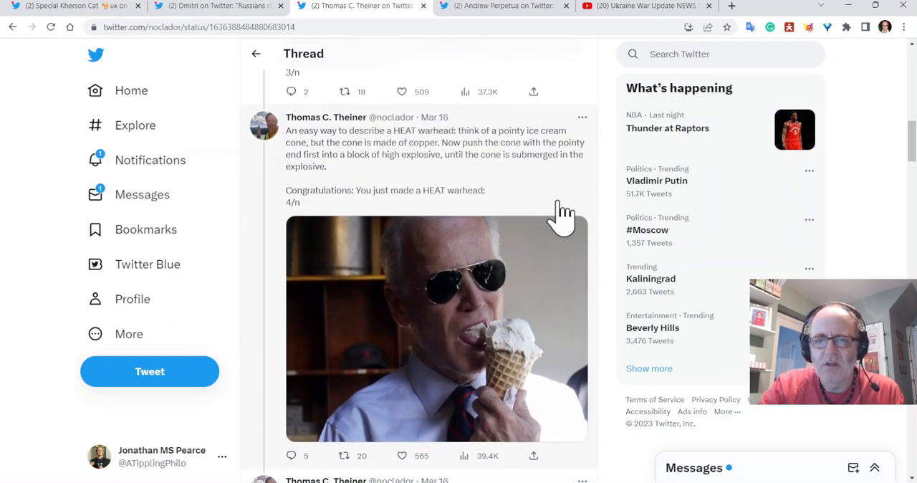
pyautogui.scroll(-3)
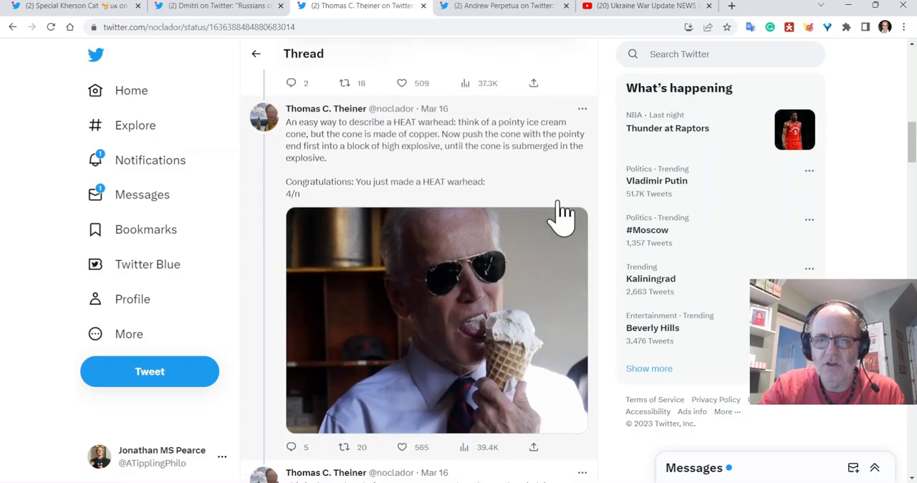
pyautogui.scroll(-3)
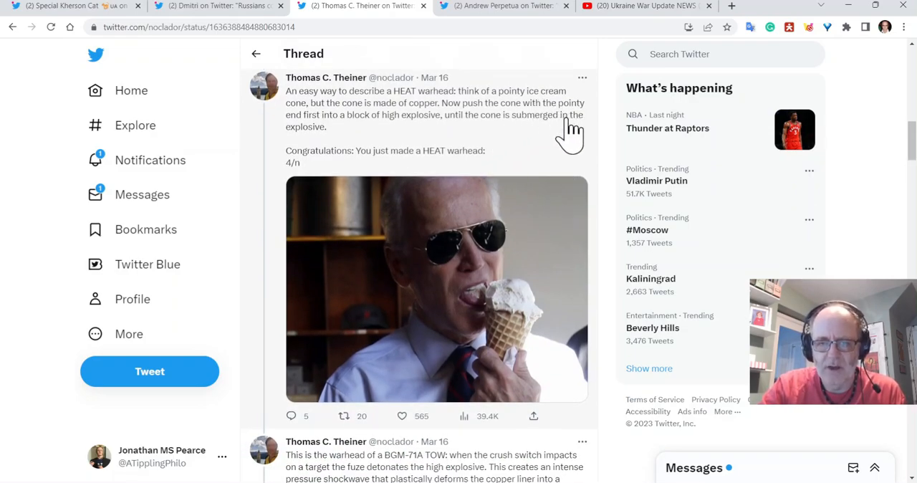
pyautogui.scroll(-3)
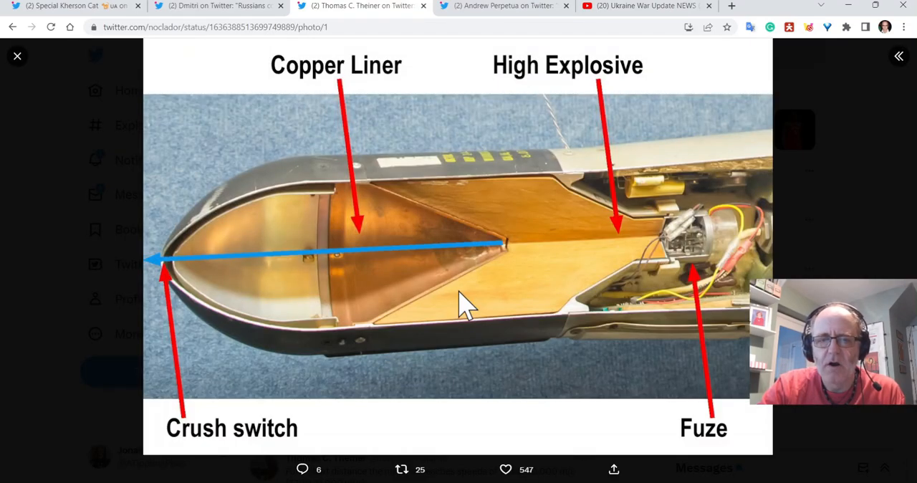
pyautogui.moveTo(879, 56)
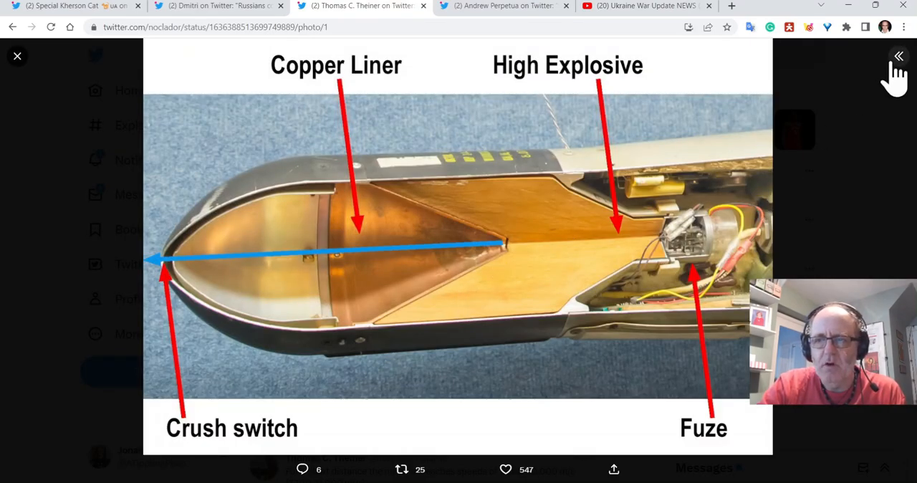
# Show the 5/n tweet text on the hypersonic copper jet beside the enlarged photo.
pyautogui.click(880, 57)
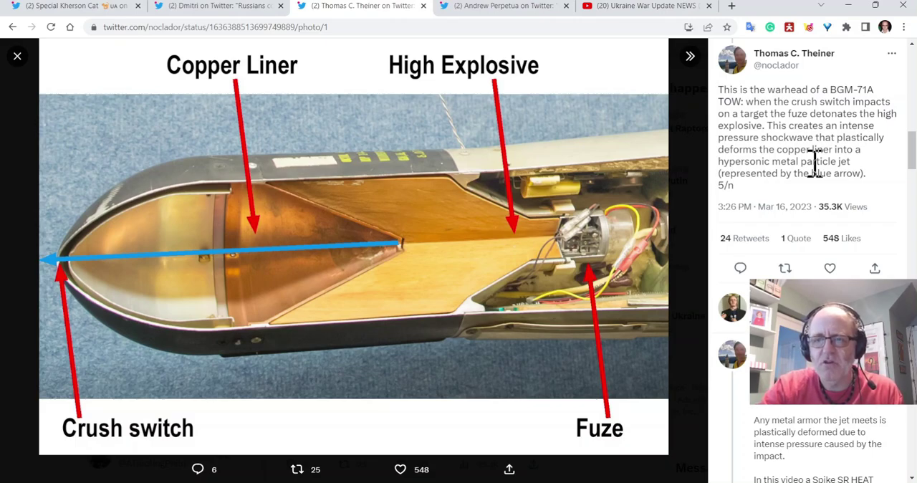
pyautogui.moveTo(884, 191)
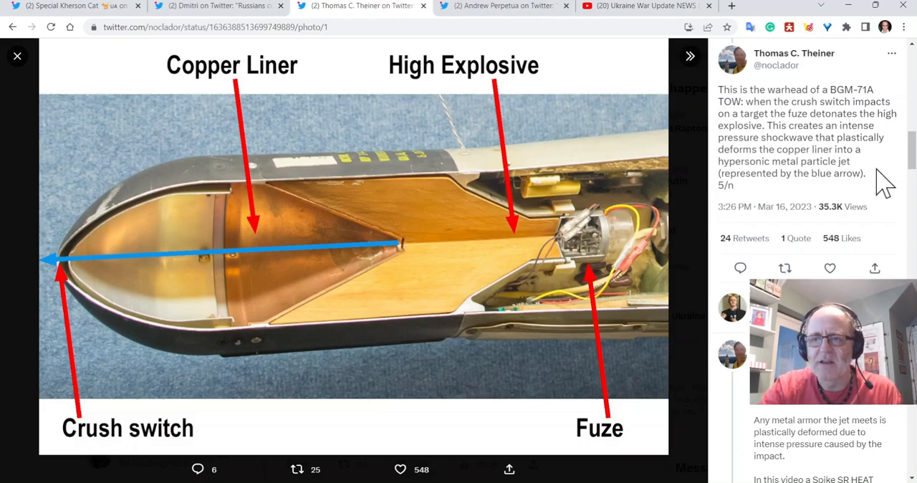
pyautogui.moveTo(874, 193)
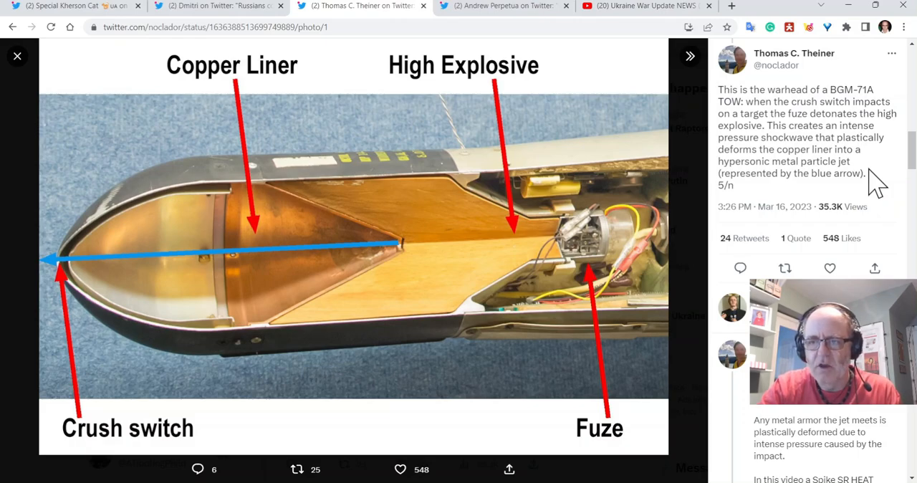
pyautogui.moveTo(756, 244)
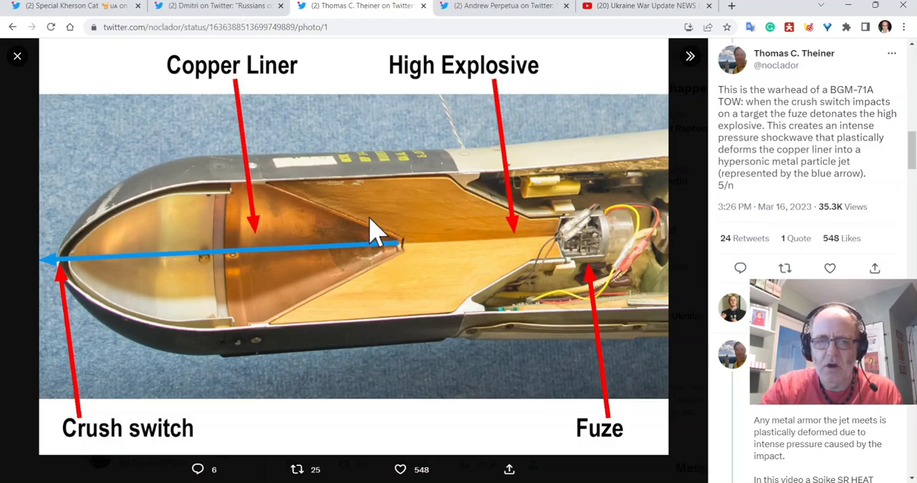
pyautogui.moveTo(384, 315)
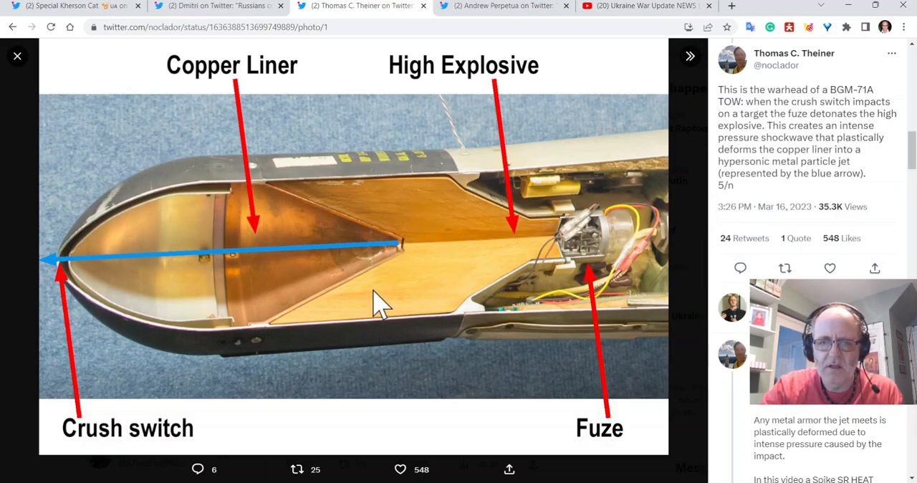
pyautogui.moveTo(159, 254)
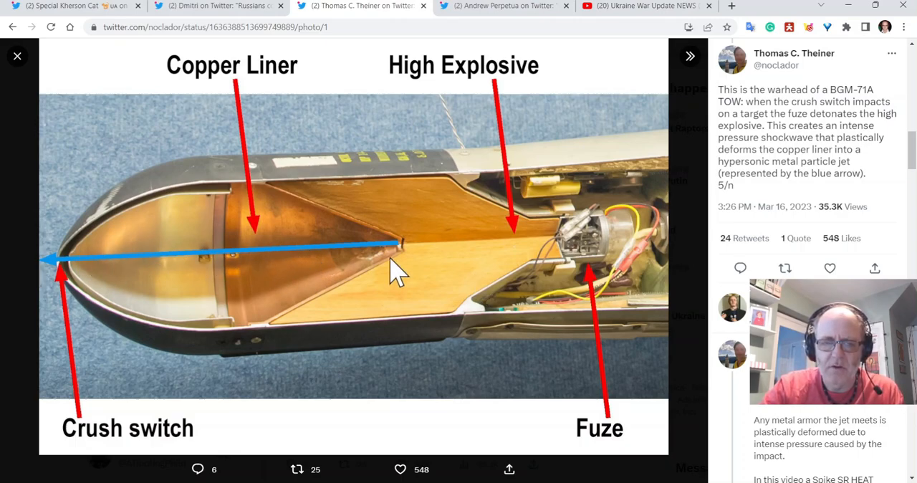
pyautogui.moveTo(111, 254)
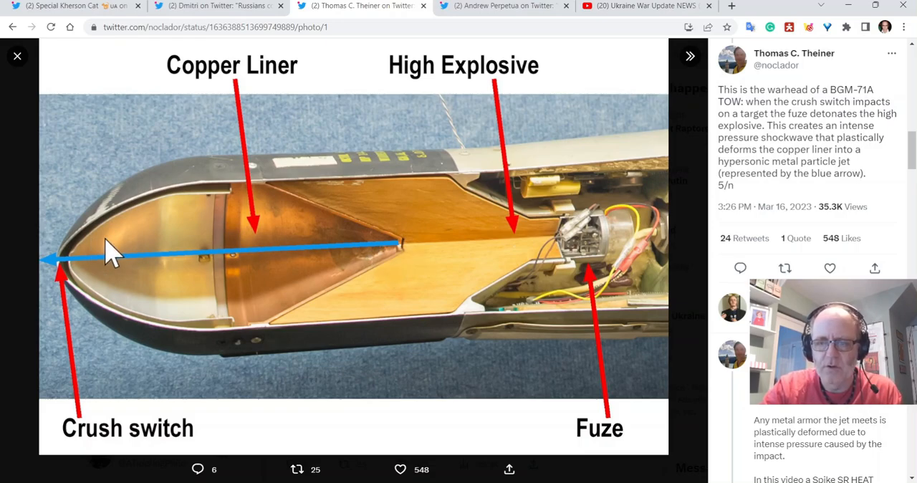
pyautogui.moveTo(757, 268)
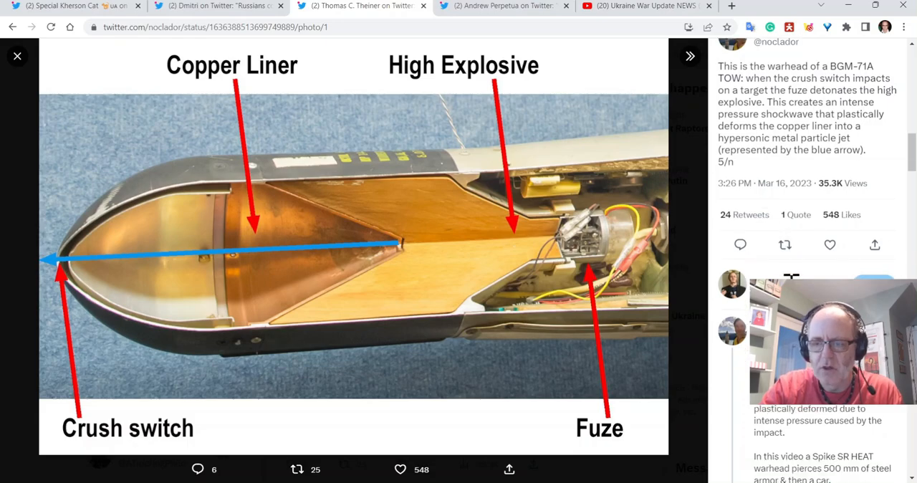
# Close the enlarged photo and play the Spike SR HEAT warhead video in tweet 6/n.
pyautogui.click(17, 55)
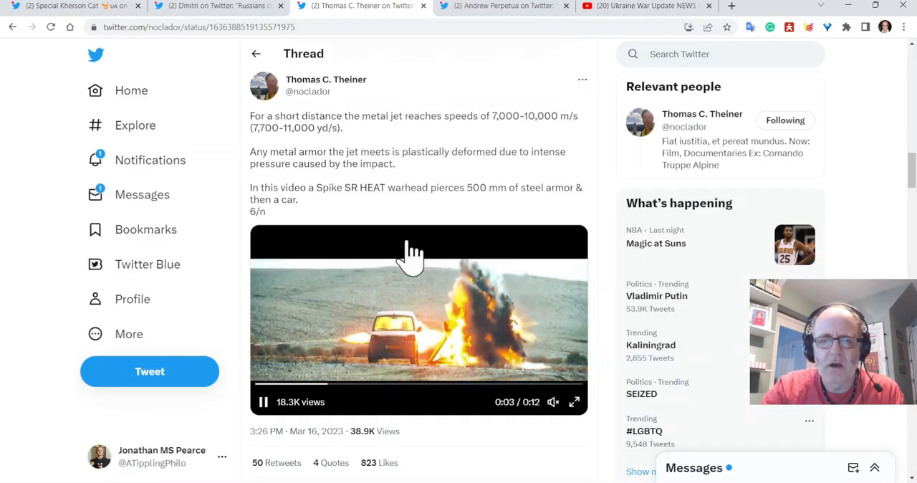
pyautogui.moveTo(470, 211)
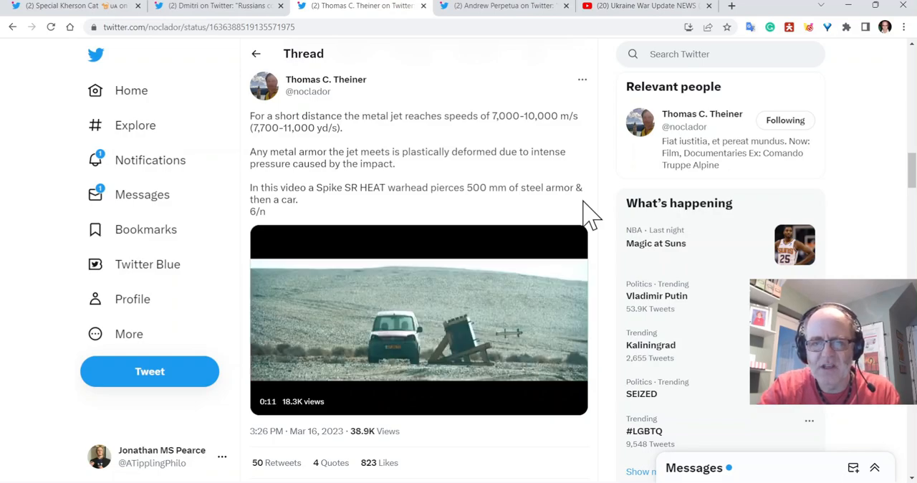
pyautogui.click(419, 319)
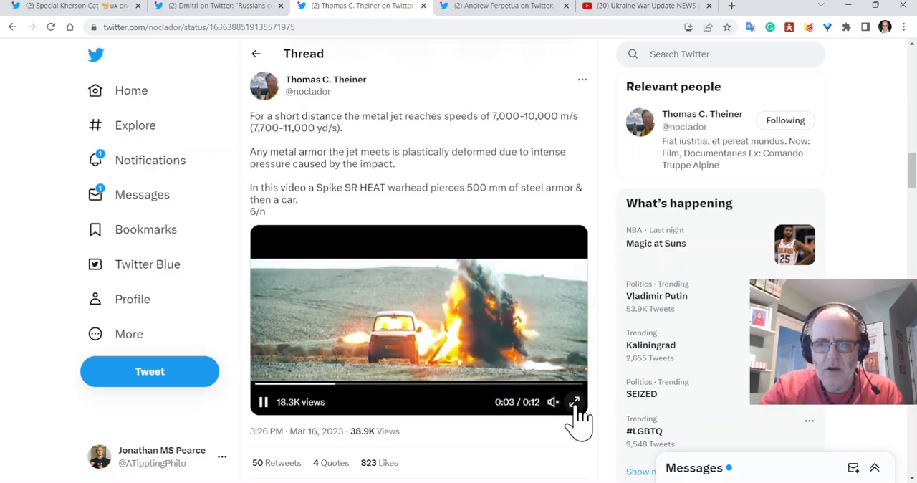
# Watch the Spike SR warhead video fullscreen, then exit back to the thread.
pyautogui.click(574, 401)
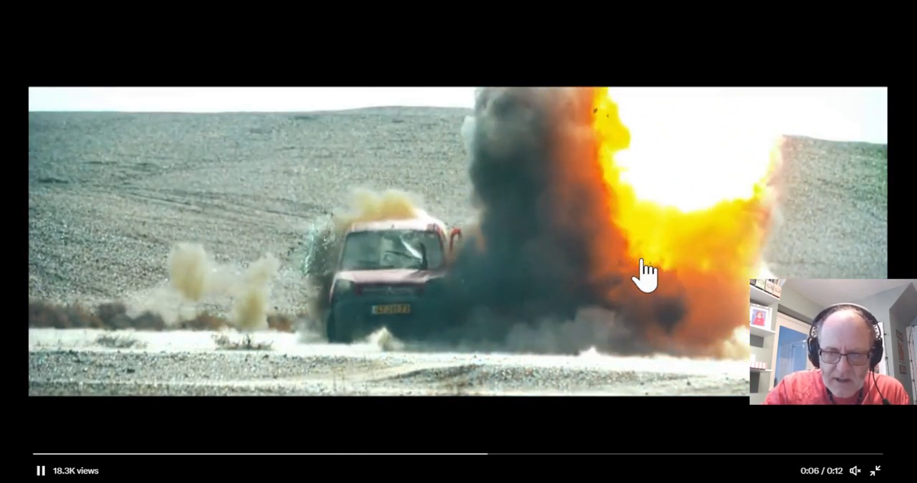
pyautogui.click(878, 469)
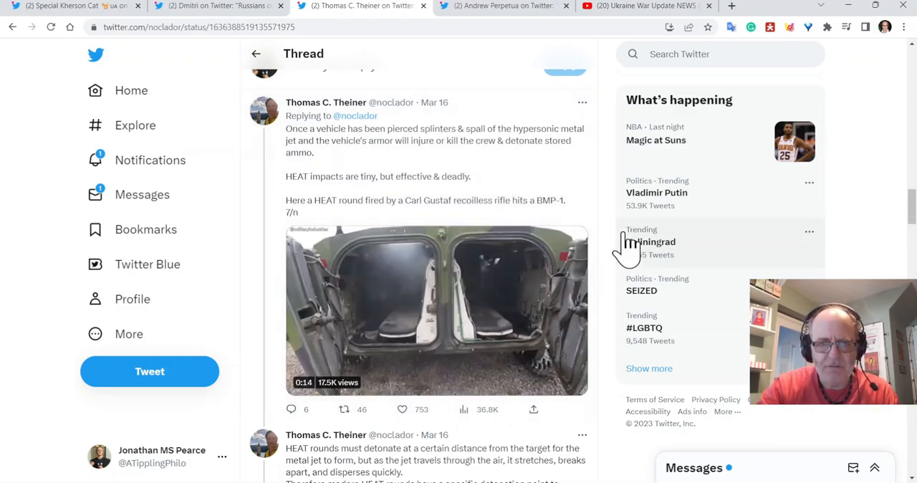
# Play the Carl Gustaf BMP-1 clip and pause it at 0:15 on the entry hole.
pyautogui.click(436, 310)
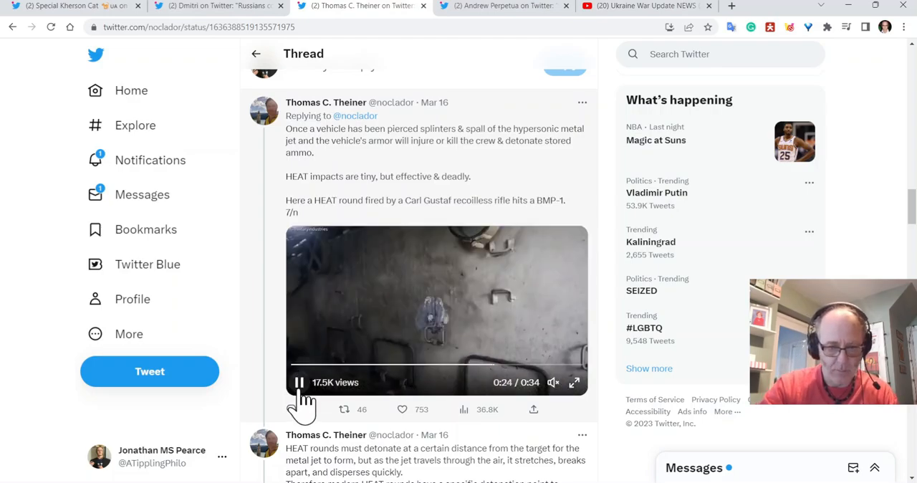
pyautogui.click(296, 382)
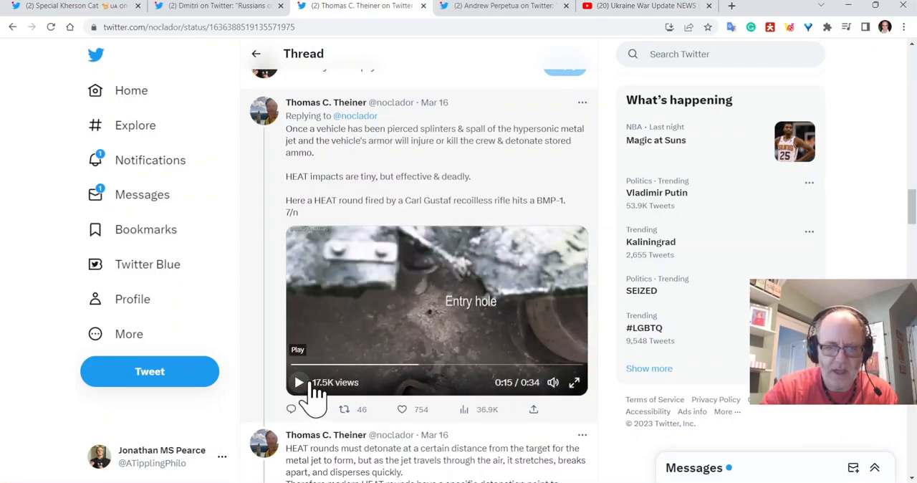
# Scroll Theiner's thread to the 10/n tweet on HEAT rounds penetrating 10x charge diameter.
pyautogui.scroll(-3)
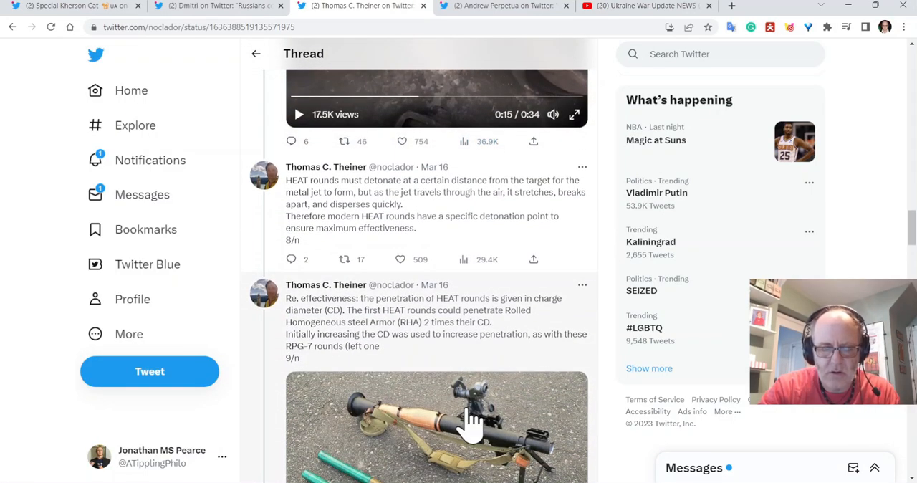
pyautogui.scroll(-3)
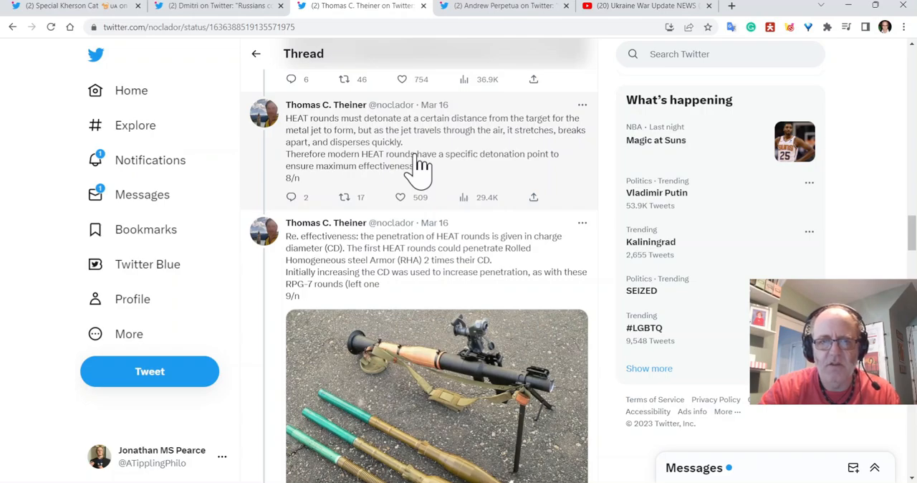
pyautogui.moveTo(580, 156)
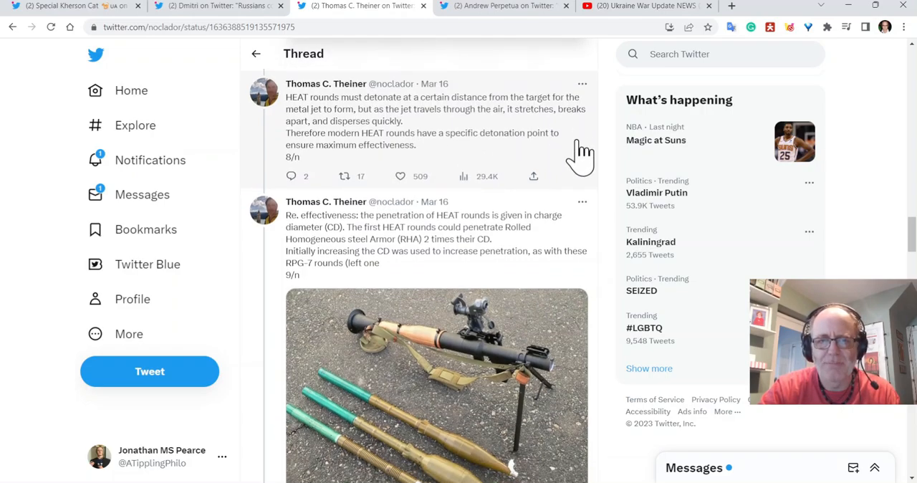
pyautogui.scroll(-3)
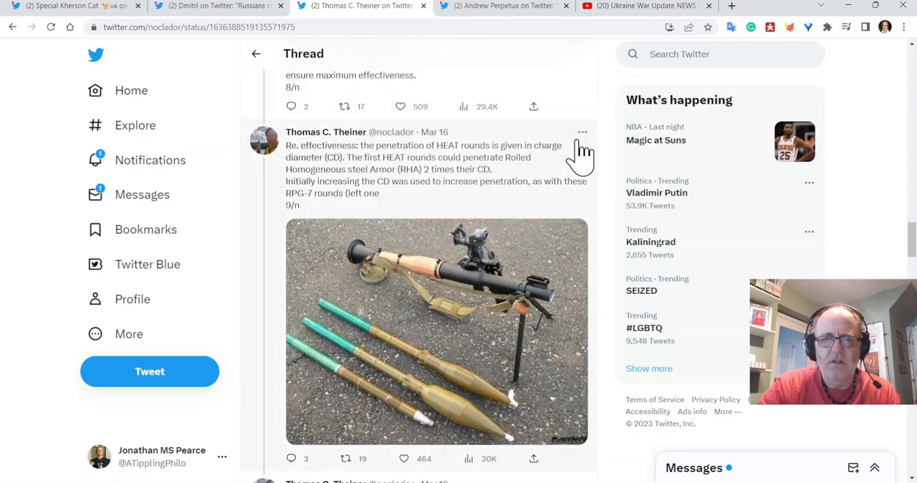
pyautogui.moveTo(549, 185)
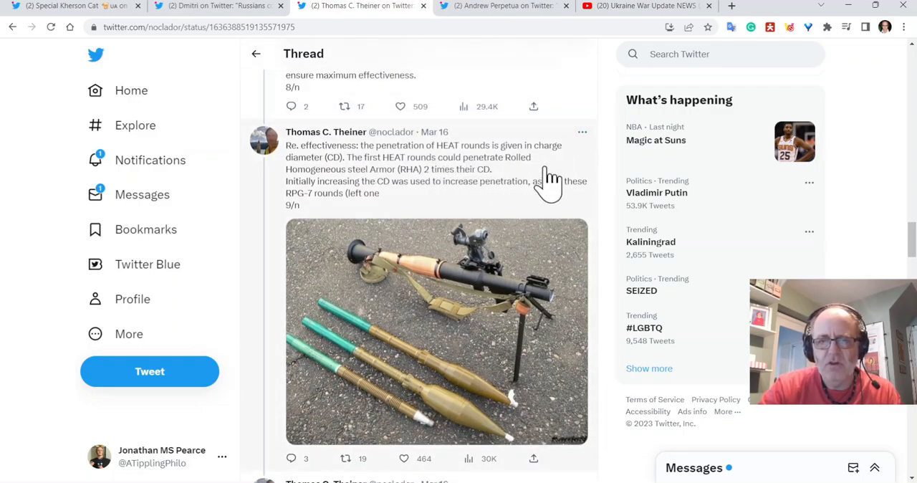
pyautogui.scroll(-3)
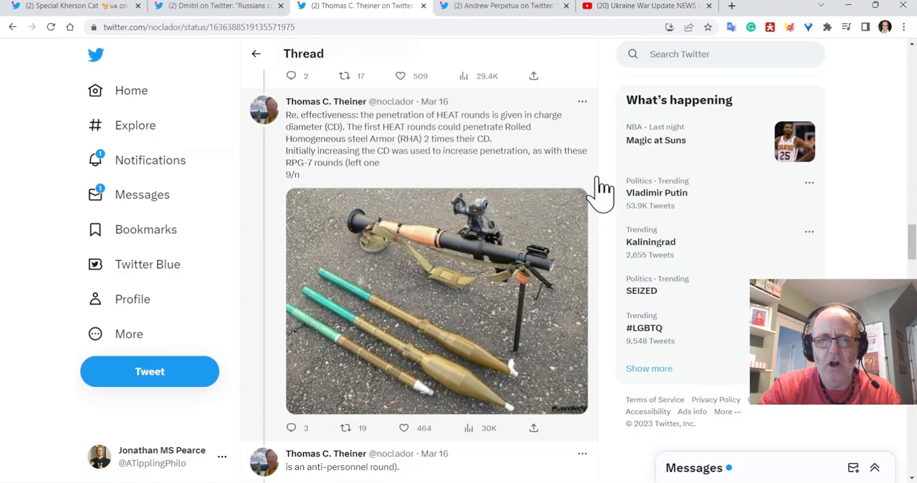
pyautogui.moveTo(525, 163)
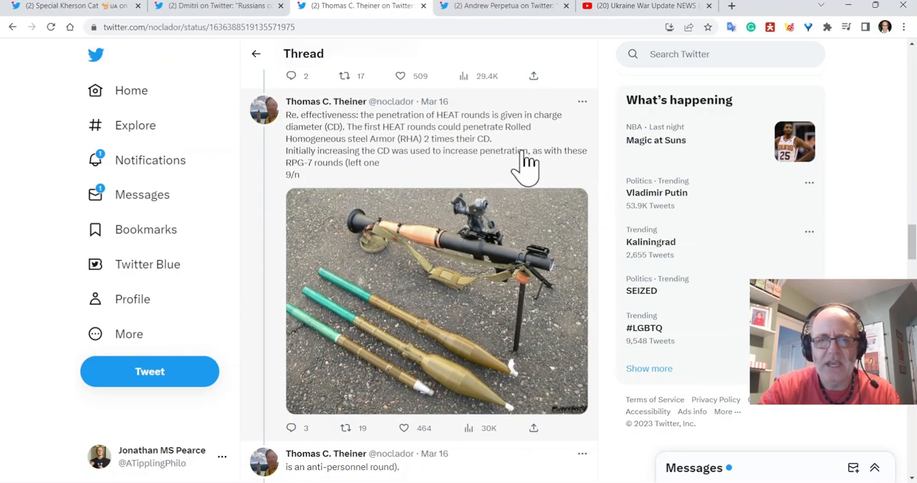
pyautogui.moveTo(510, 161)
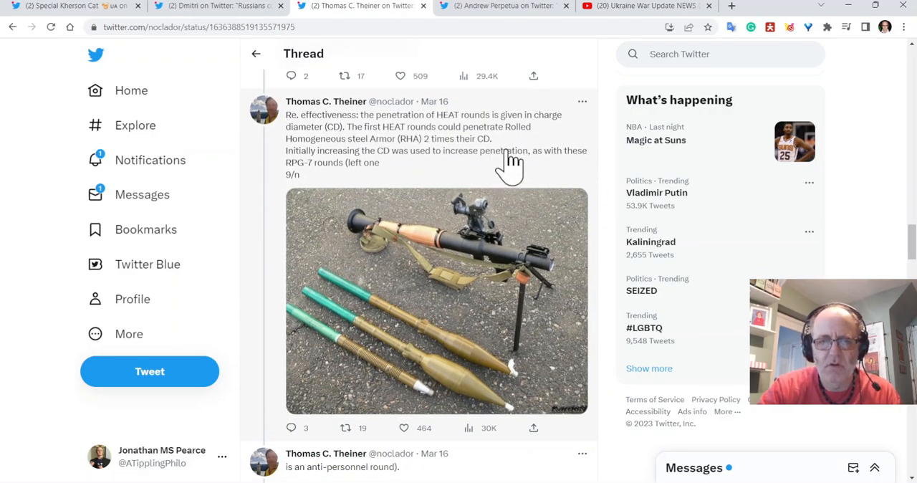
pyautogui.moveTo(468, 161)
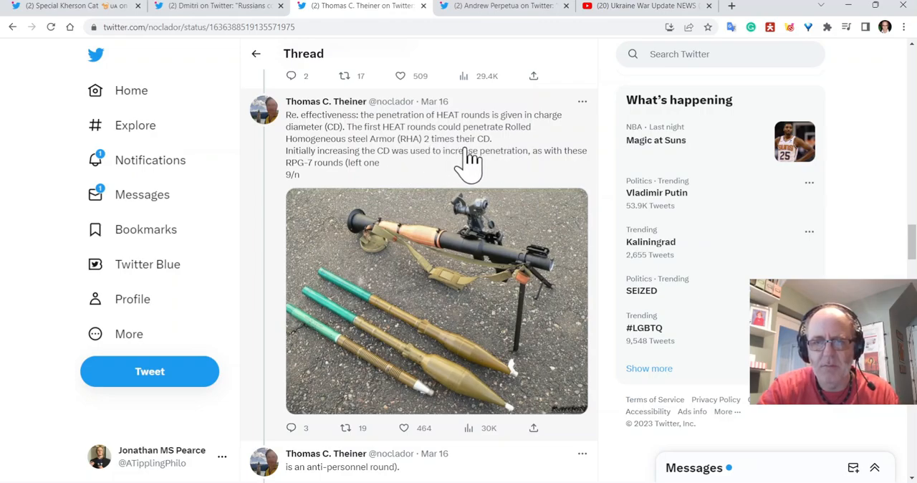
pyautogui.moveTo(486, 156)
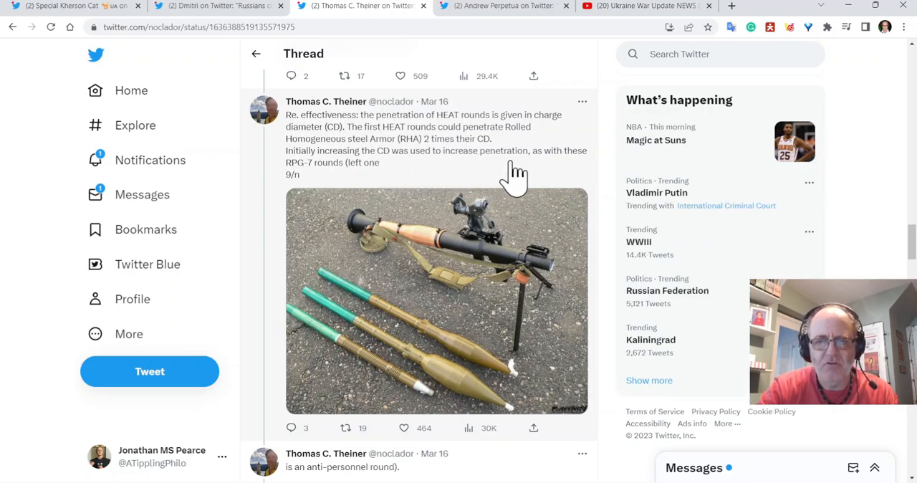
pyautogui.moveTo(370, 192)
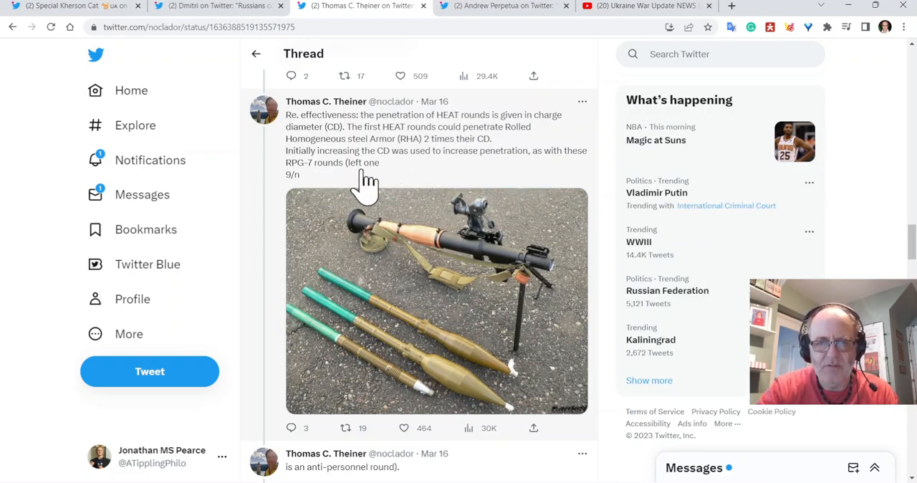
pyautogui.scroll(-3)
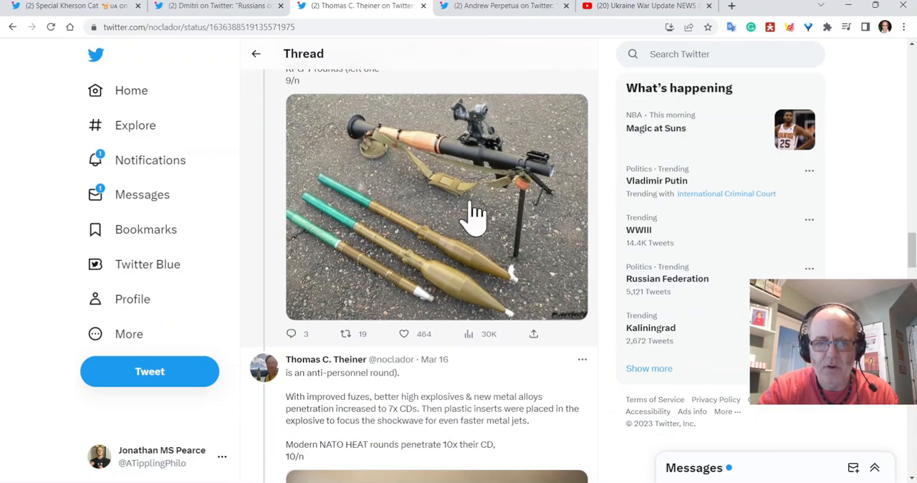
pyautogui.moveTo(413, 306)
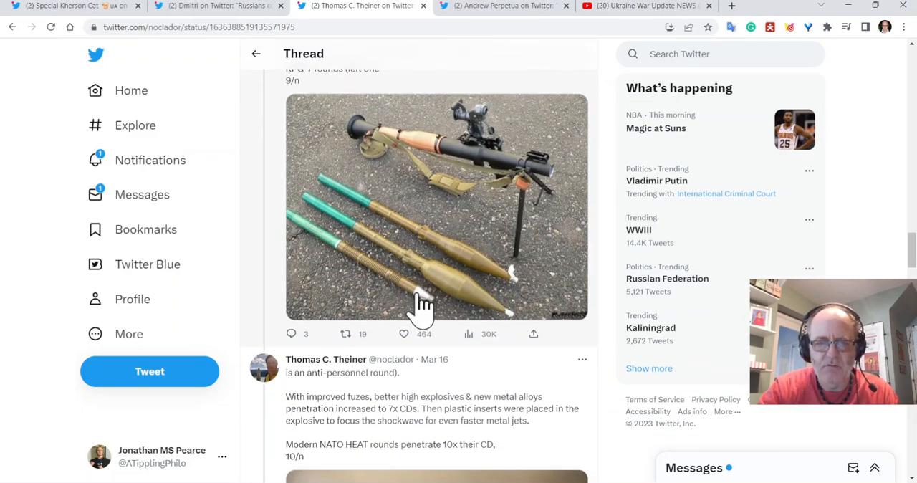
pyautogui.moveTo(378, 275)
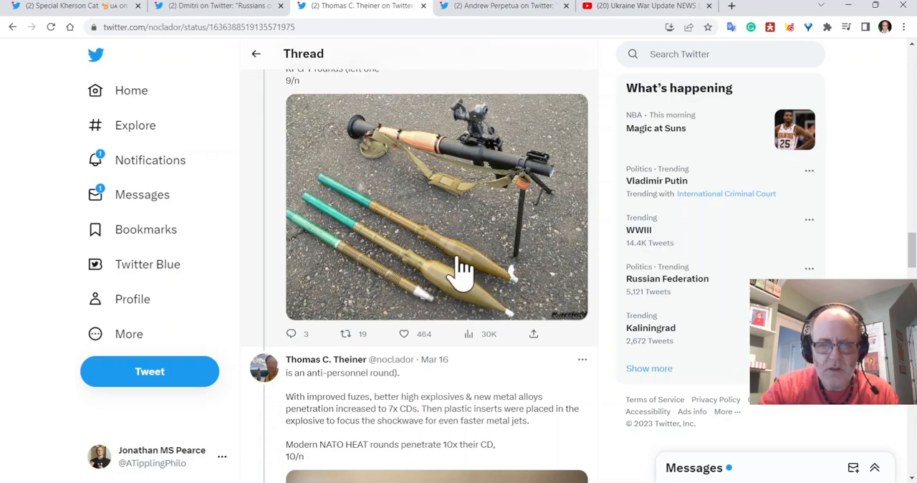
pyautogui.moveTo(458, 294)
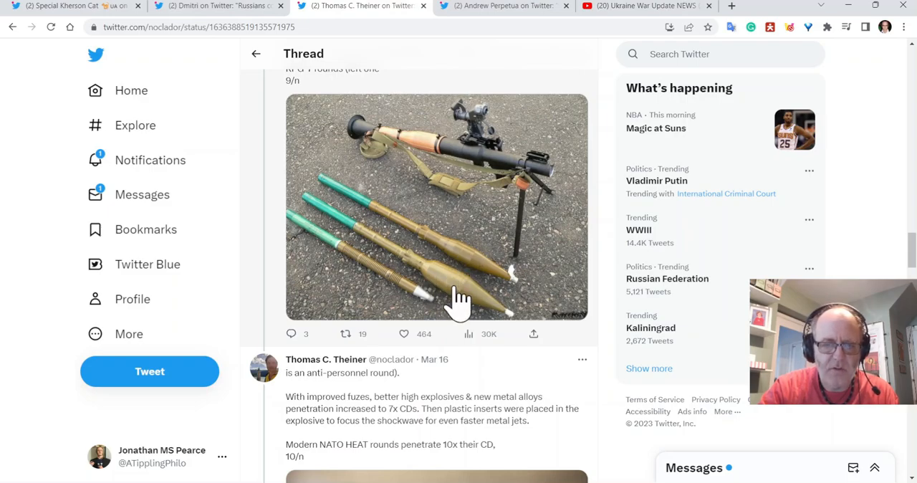
pyautogui.scroll(-3)
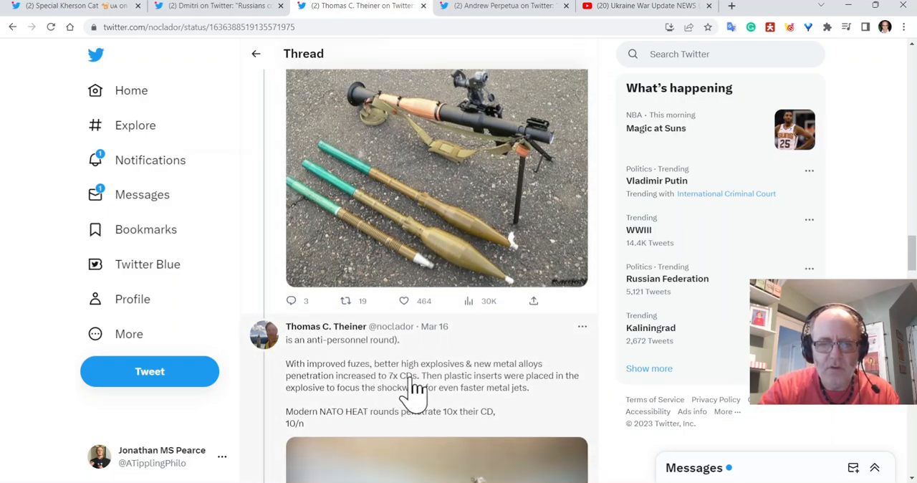
pyautogui.moveTo(429, 399)
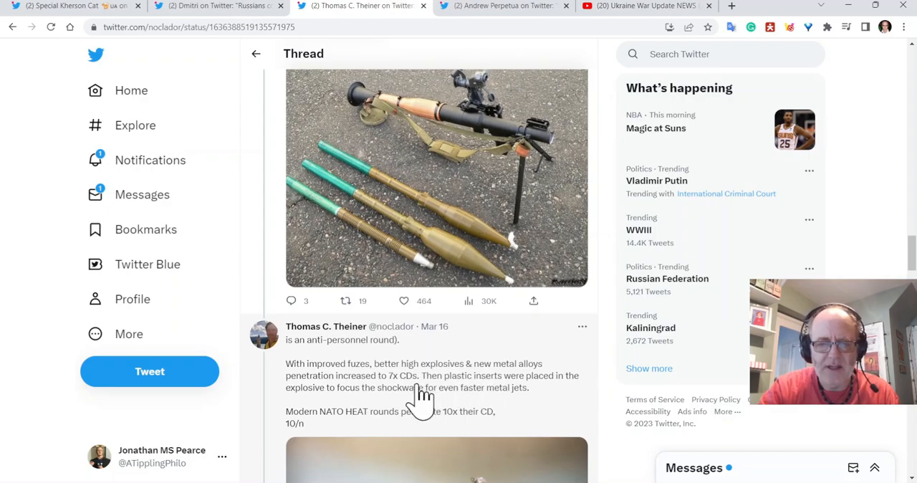
pyautogui.moveTo(389, 392)
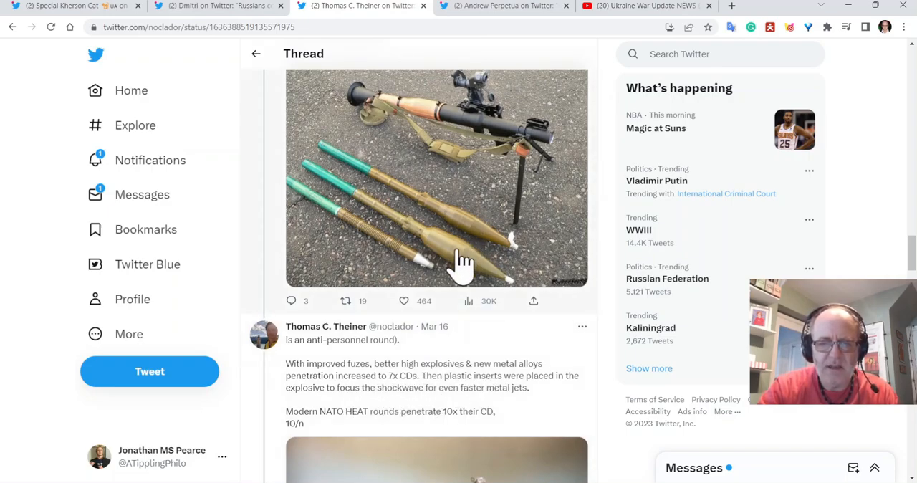
pyautogui.moveTo(450, 267)
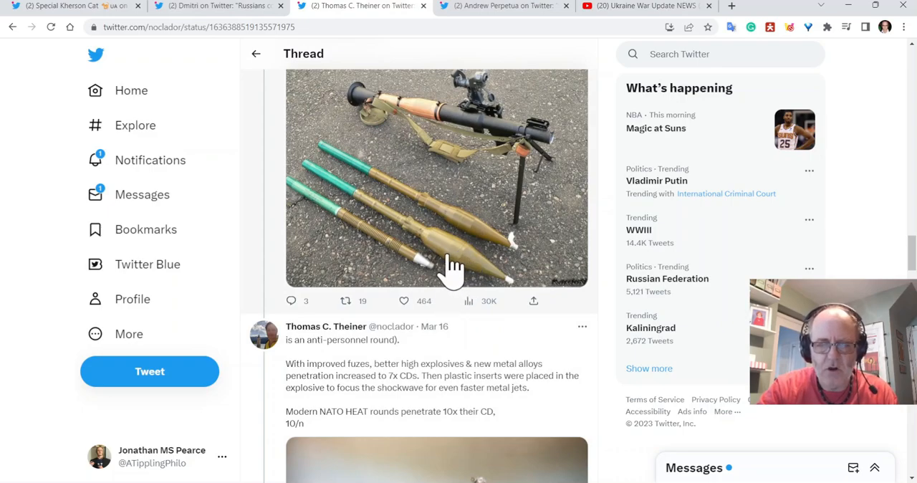
pyautogui.scroll(3)
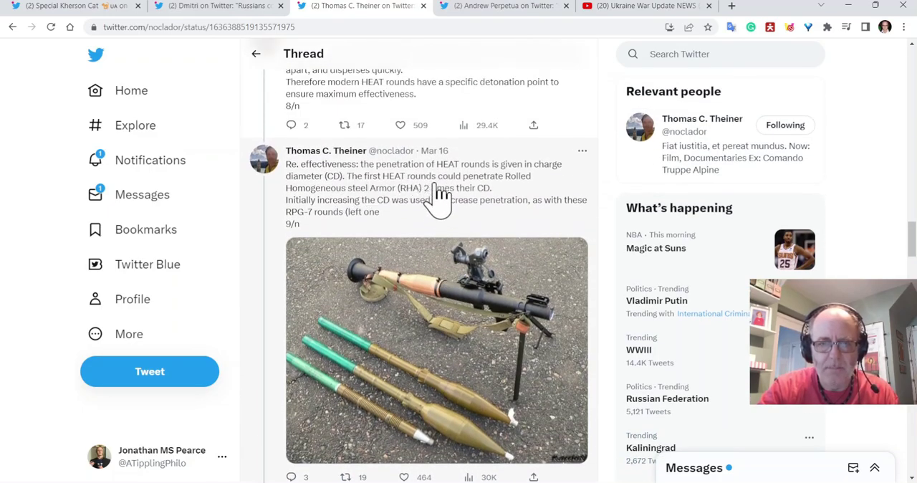
pyautogui.scroll(-3)
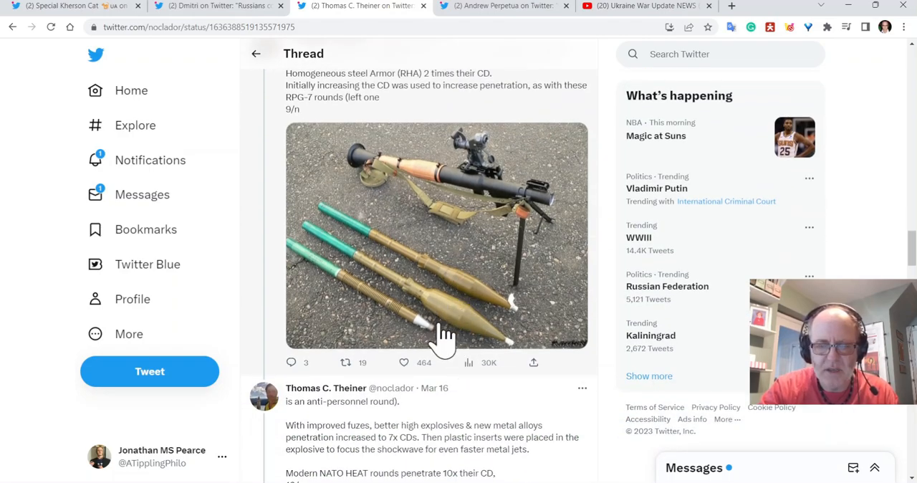
pyautogui.scroll(-3)
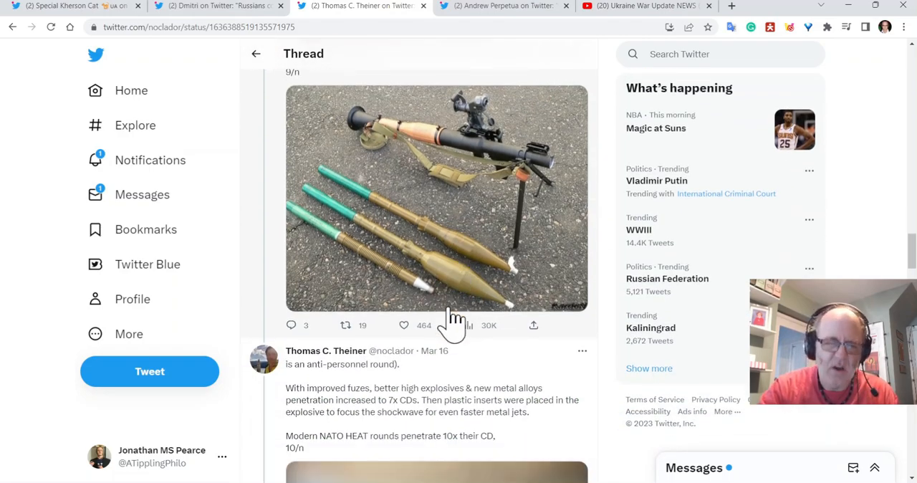
pyautogui.scroll(-3)
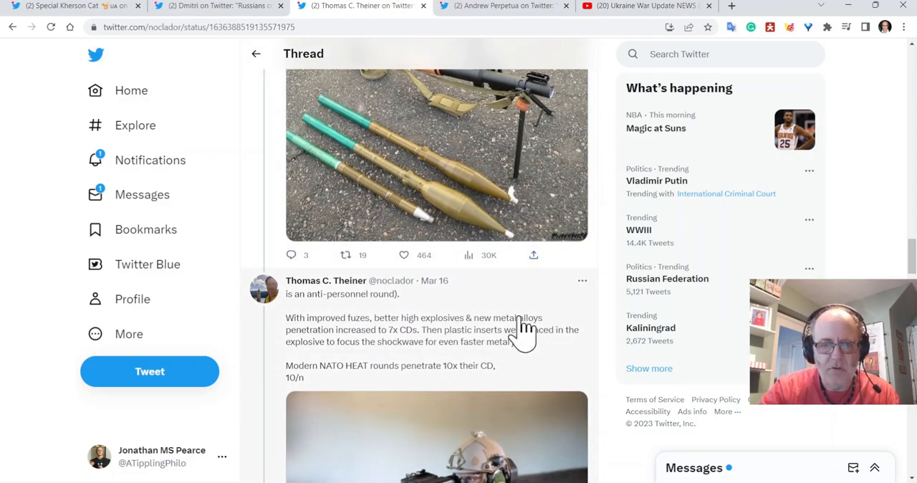
pyautogui.moveTo(435, 347)
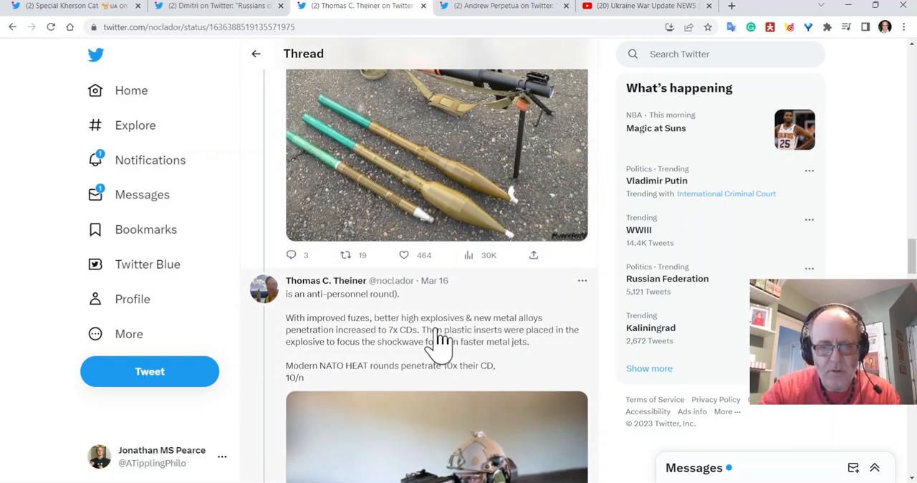
pyautogui.moveTo(409, 348)
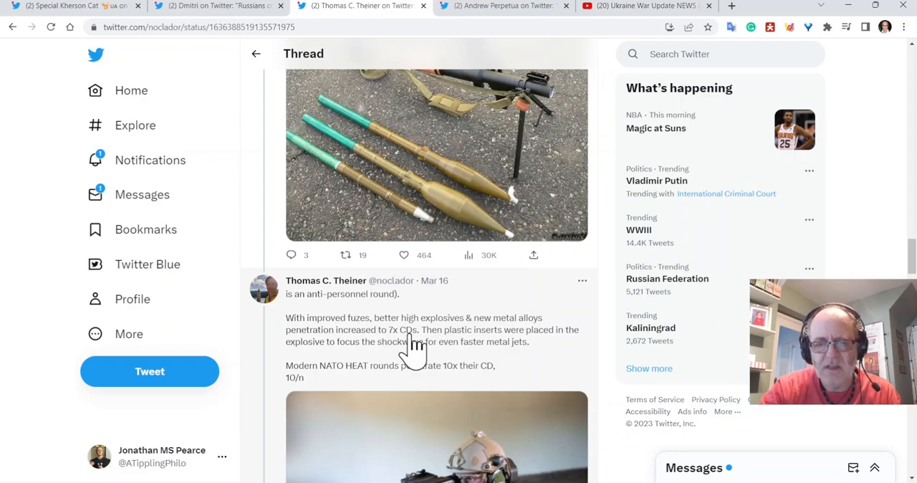
pyautogui.moveTo(514, 357)
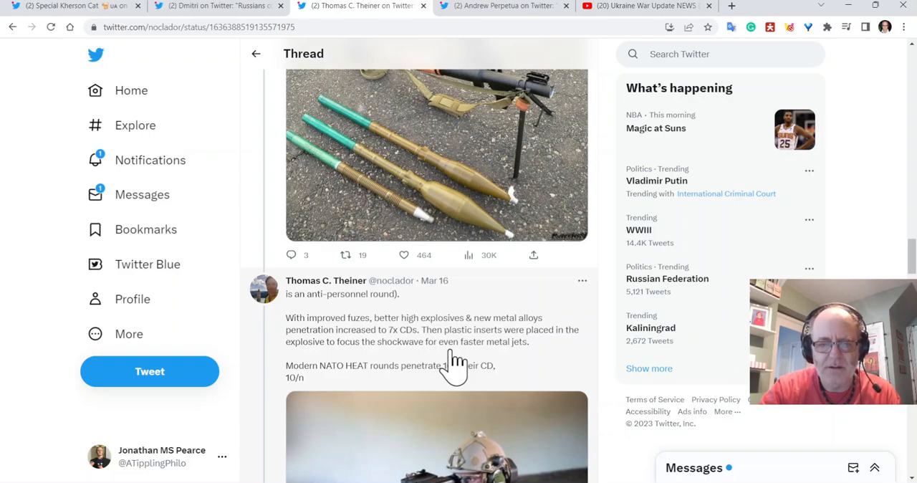
pyautogui.scroll(-3)
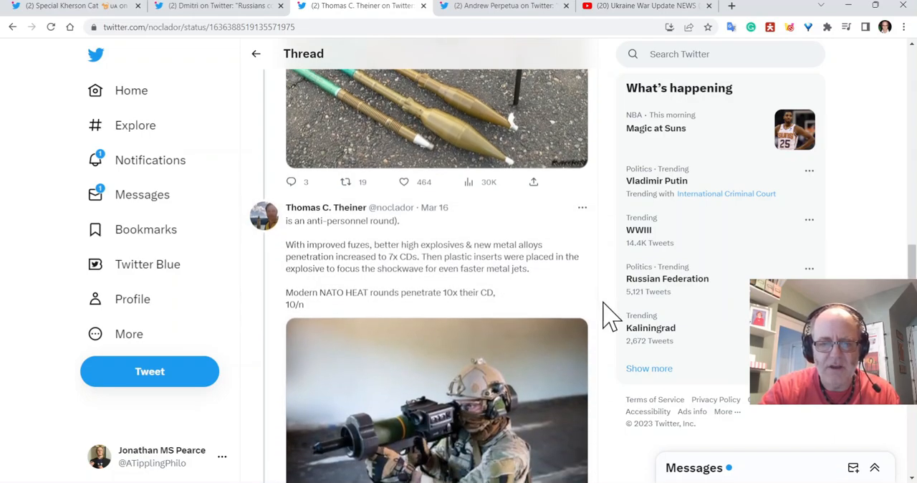
# Scroll down to tweet 11/n: Javelin's 120 mm CD and 1,200+ mm RHA penetration.
pyautogui.scroll(-3)
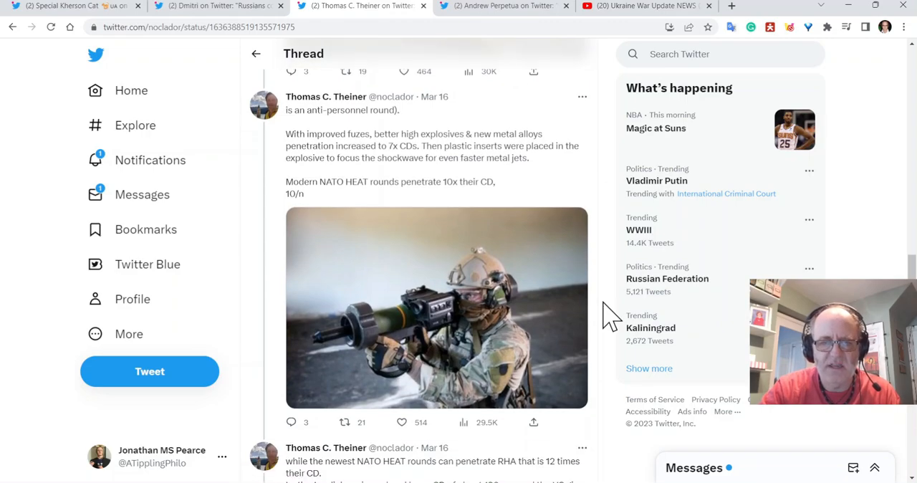
pyautogui.scroll(-3)
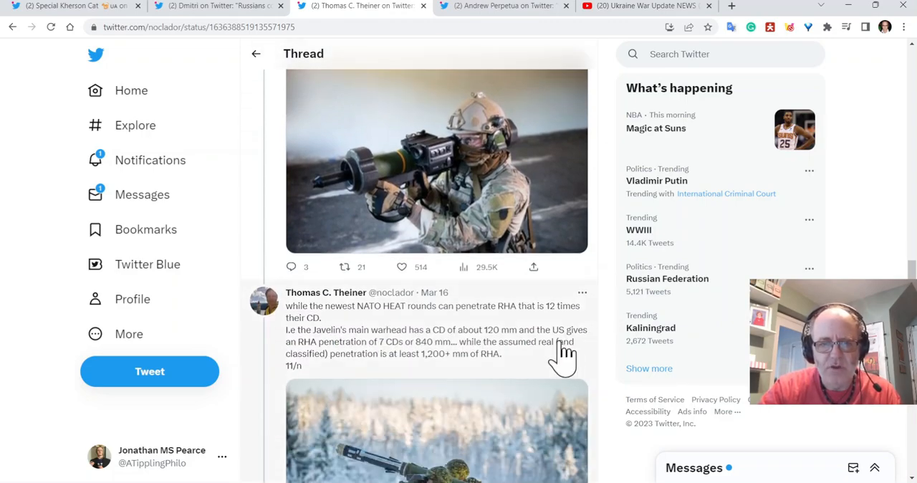
pyautogui.scroll(-3)
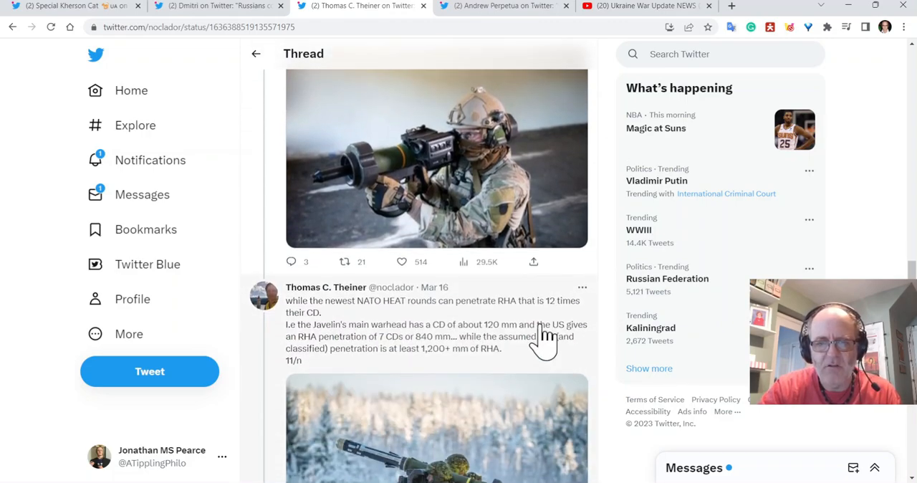
pyautogui.moveTo(369, 336)
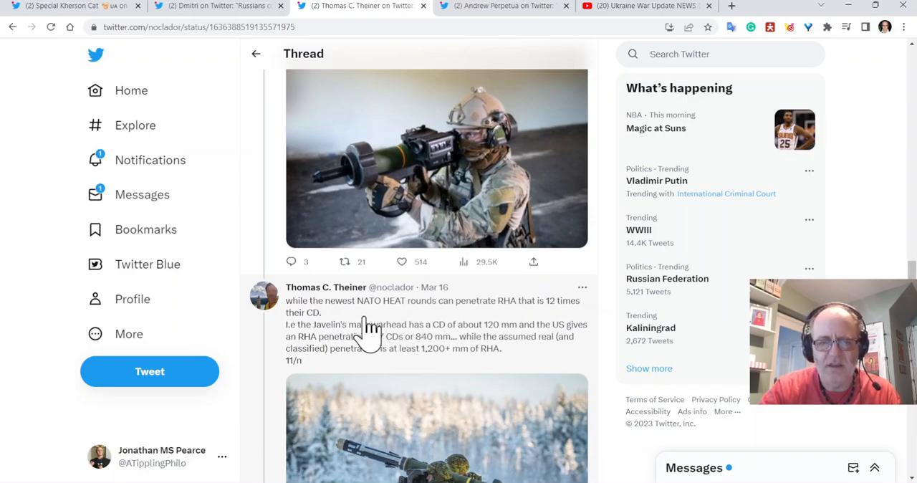
pyautogui.moveTo(521, 359)
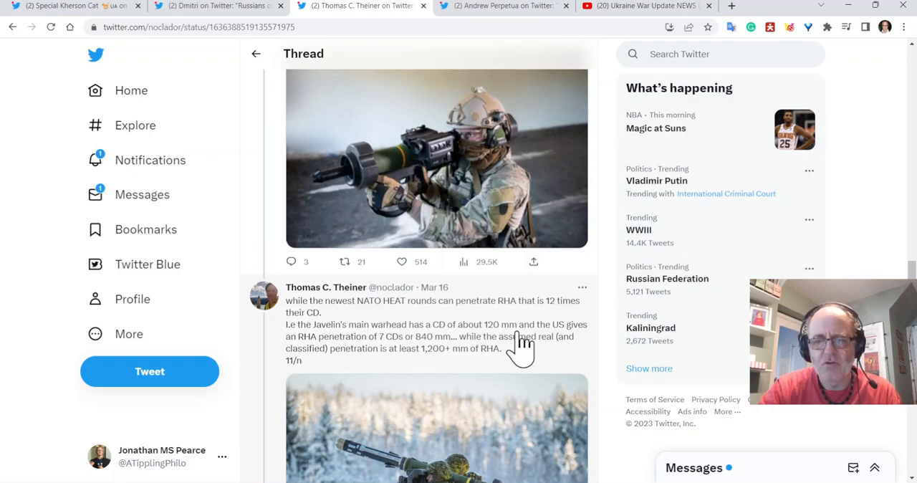
pyautogui.moveTo(494, 358)
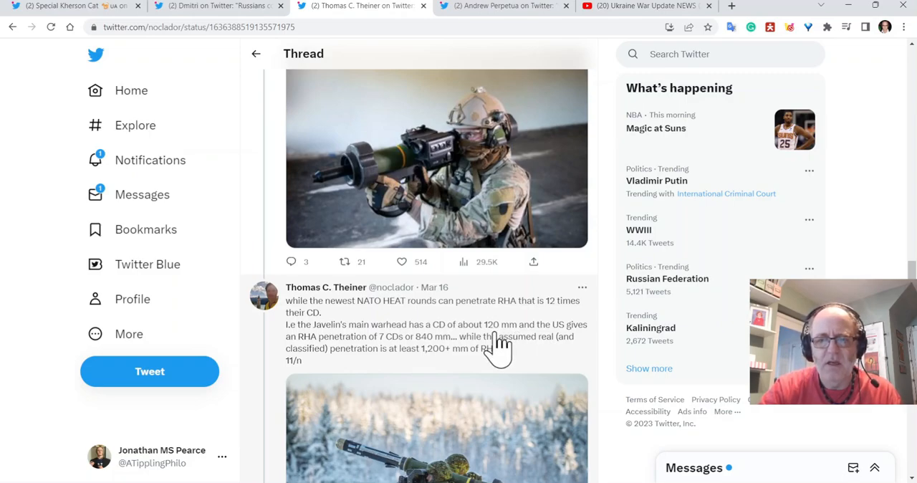
pyautogui.moveTo(489, 349)
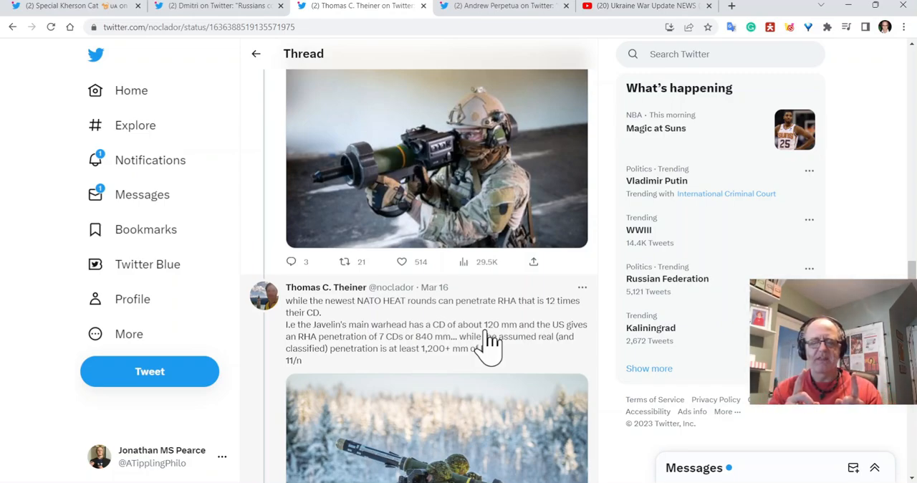
pyautogui.moveTo(552, 355)
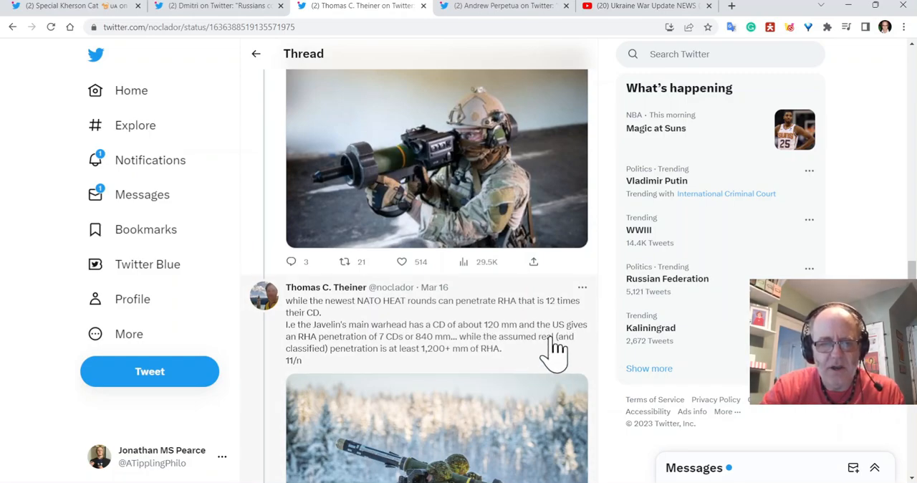
pyautogui.scroll(-3)
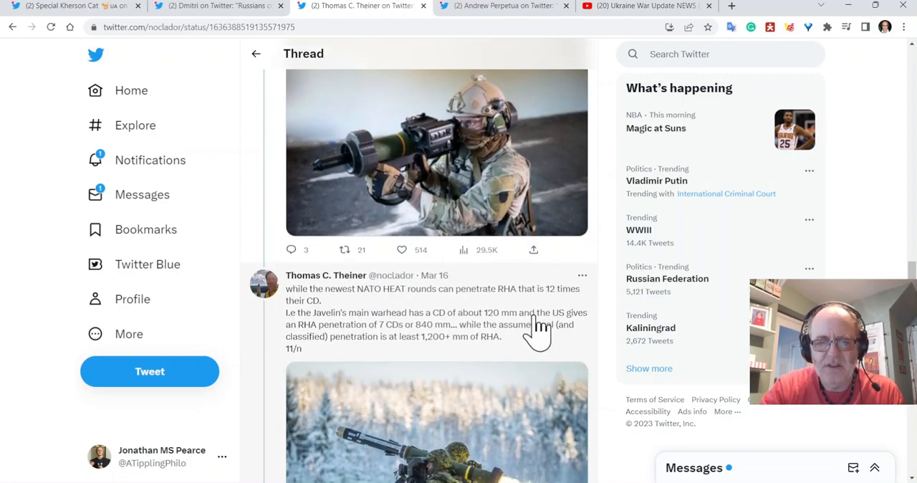
pyautogui.moveTo(543, 349)
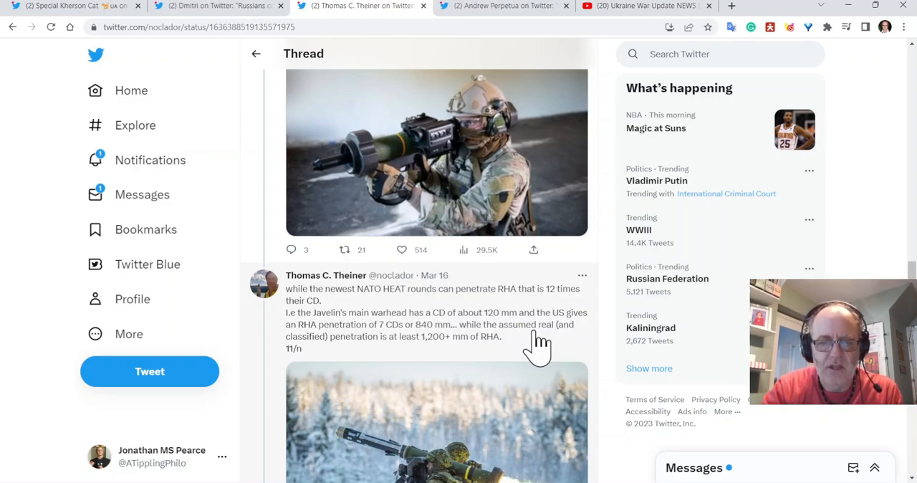
pyautogui.scroll(-3)
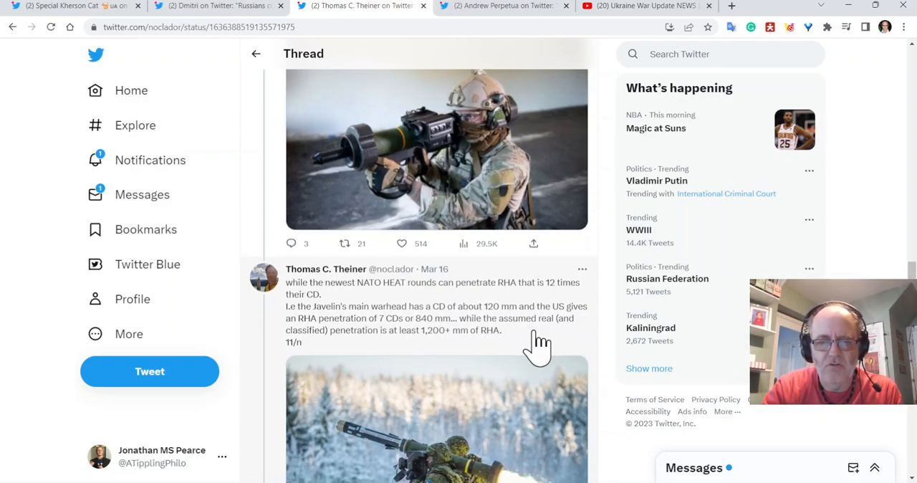
pyautogui.scroll(-3)
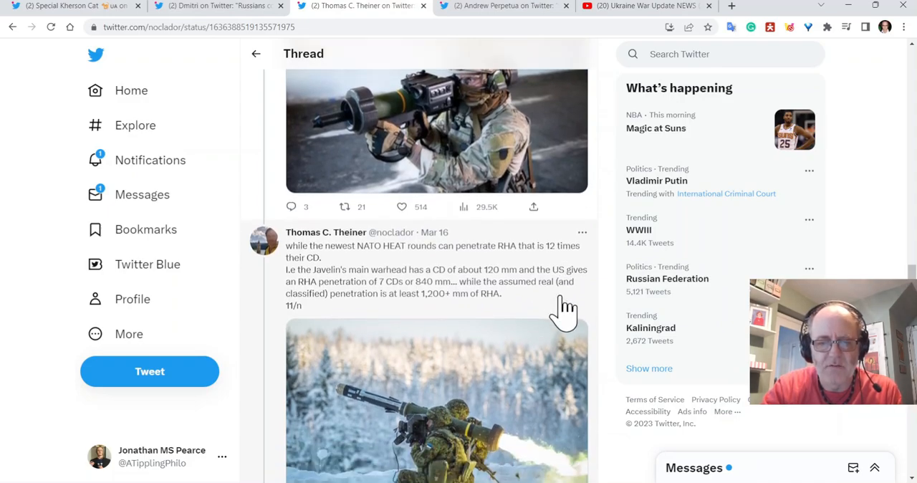
pyautogui.scroll(-3)
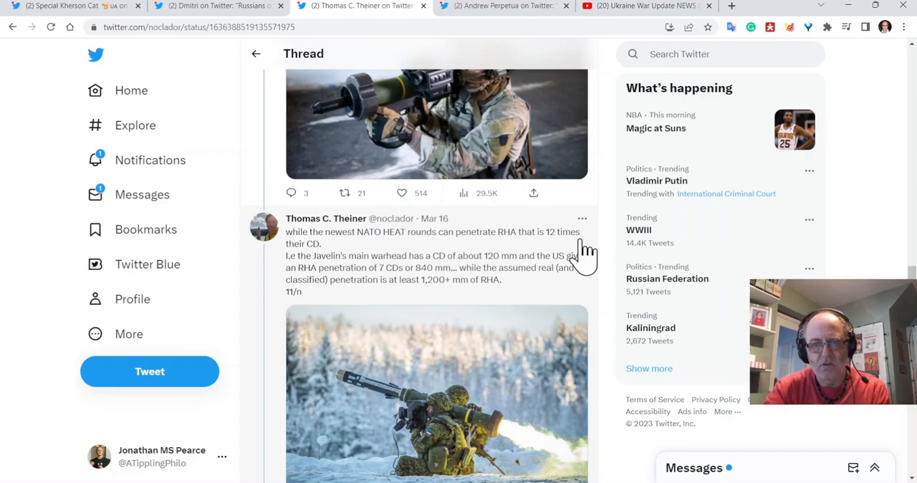
# Scroll on to tweet 12/n on slug-forming EFPs with the Figure B-3 cone-angle graphic.
pyautogui.scroll(-3)
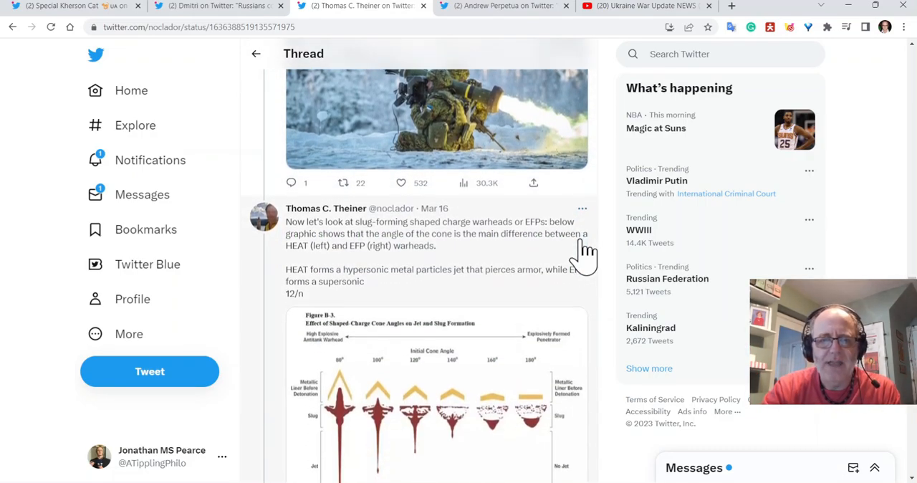
pyautogui.scroll(-3)
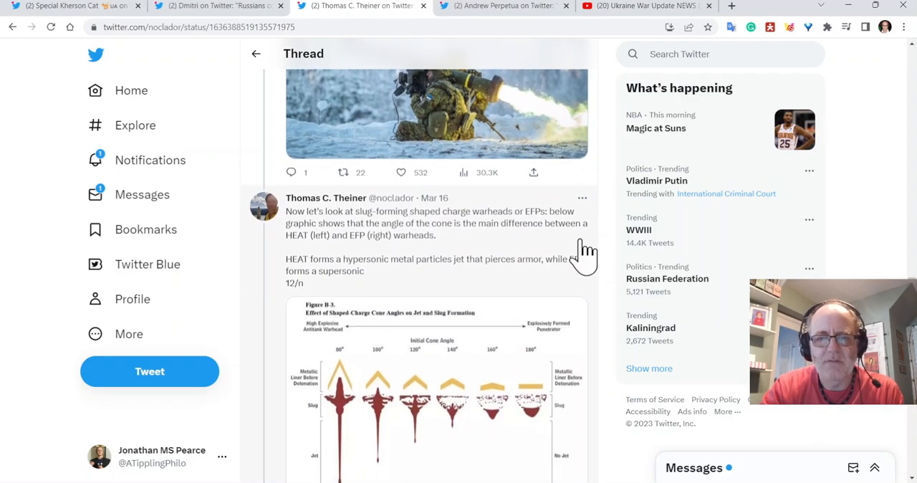
pyautogui.scroll(-3)
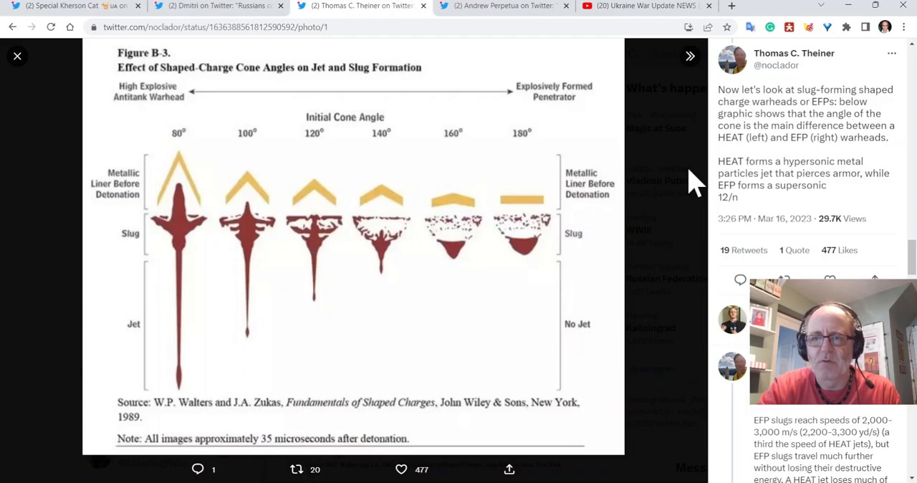
pyautogui.moveTo(694, 204)
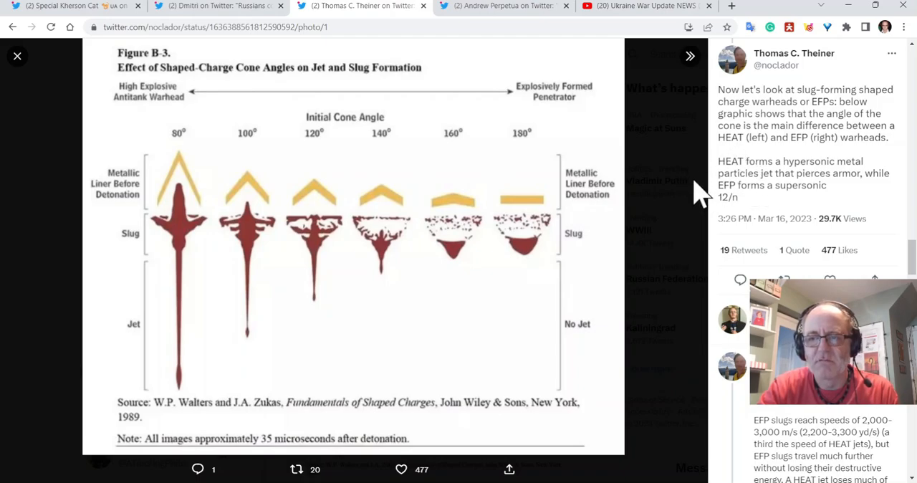
pyautogui.moveTo(674, 212)
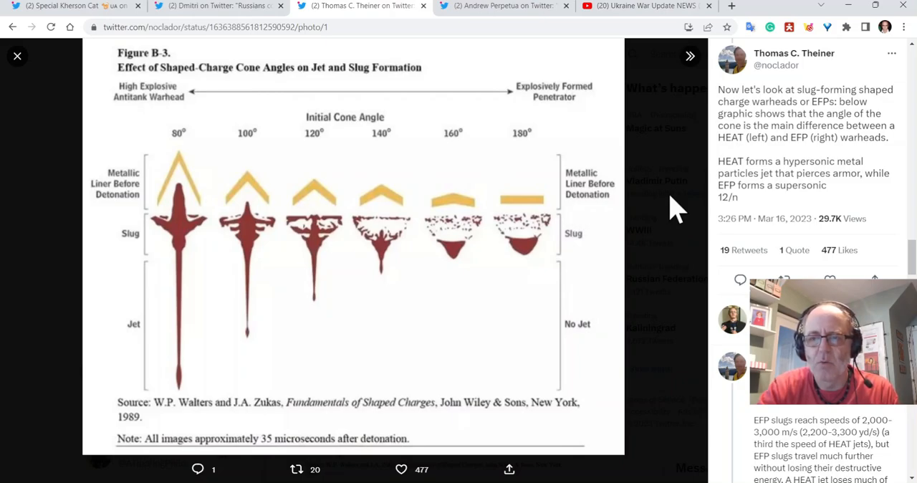
pyautogui.moveTo(741, 240)
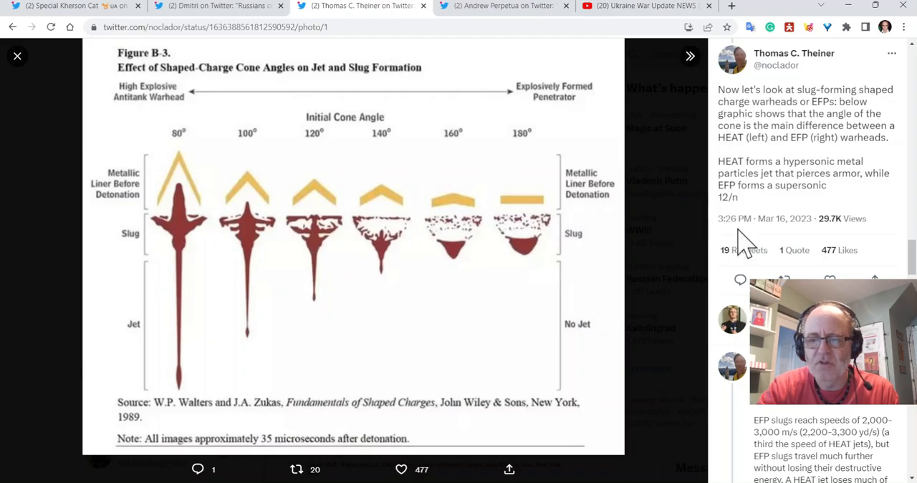
# Scroll the side panel past the cone-angle figure to tweet 16/n on tantalum-lined warheads.
pyautogui.scroll(-3)
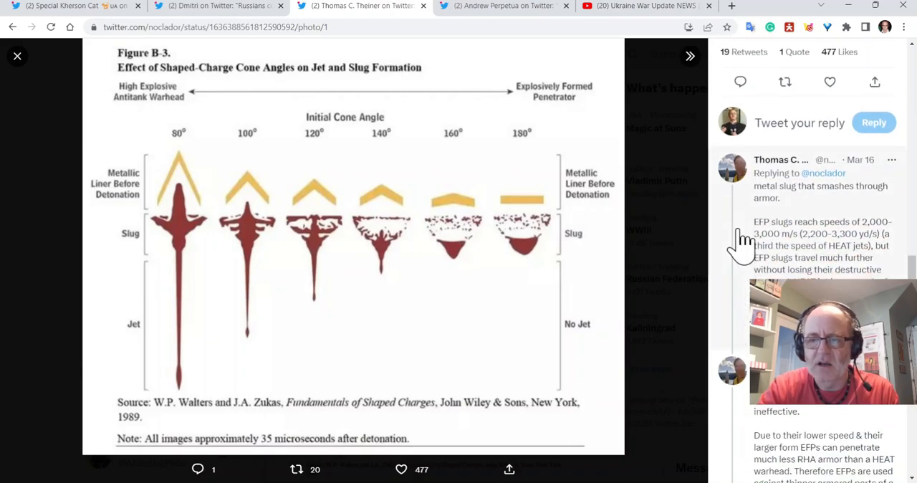
pyautogui.scroll(-3)
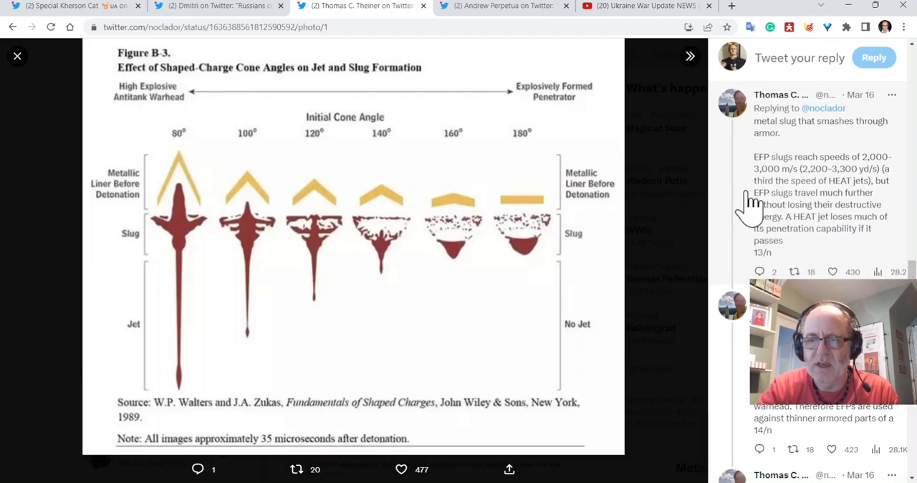
pyautogui.moveTo(838, 204)
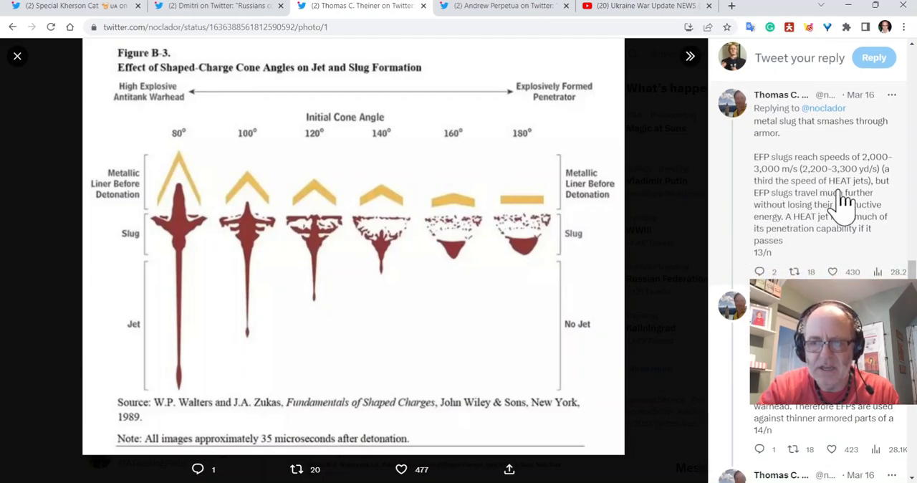
pyautogui.moveTo(809, 222)
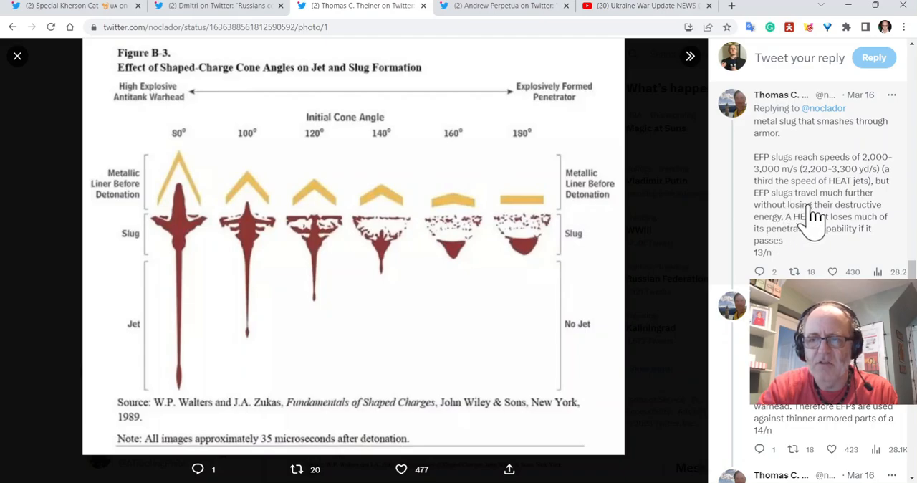
pyautogui.moveTo(772, 233)
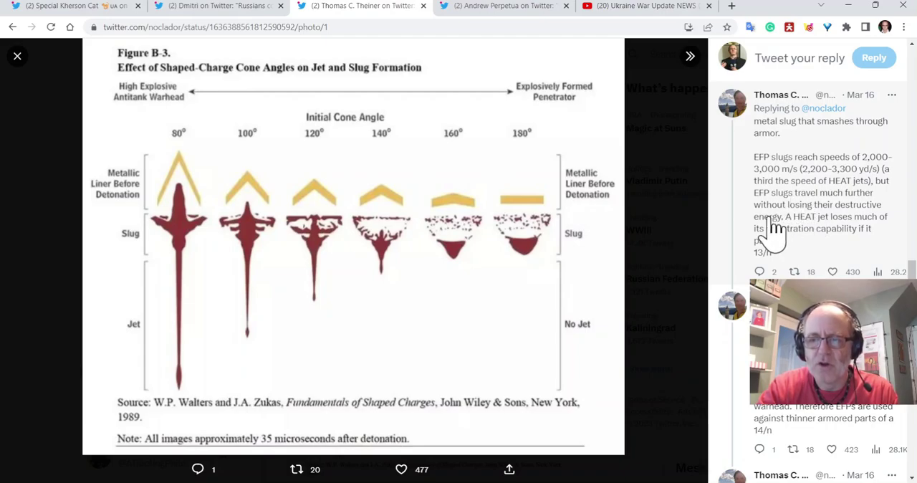
pyautogui.moveTo(727, 229)
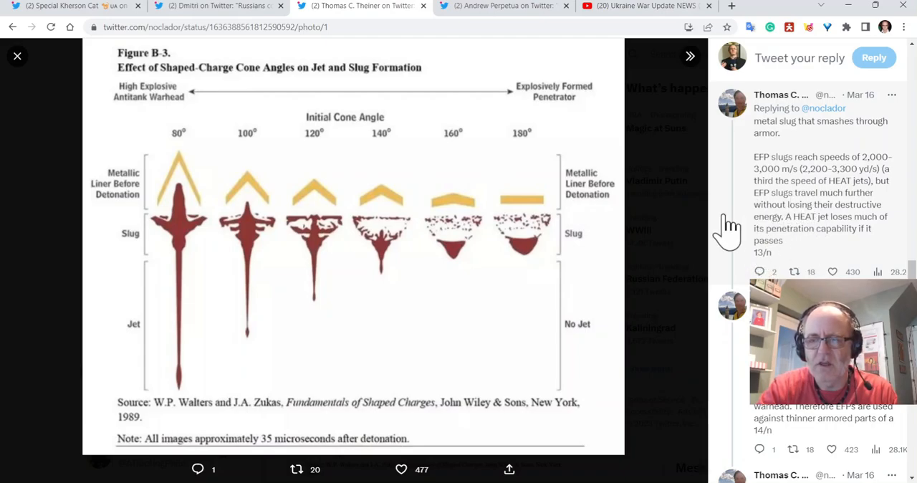
pyautogui.moveTo(725, 235)
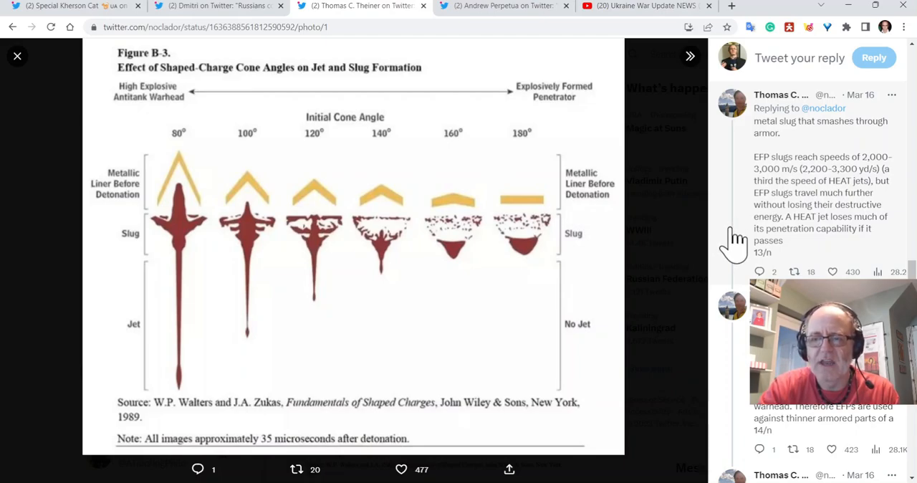
pyautogui.moveTo(763, 242)
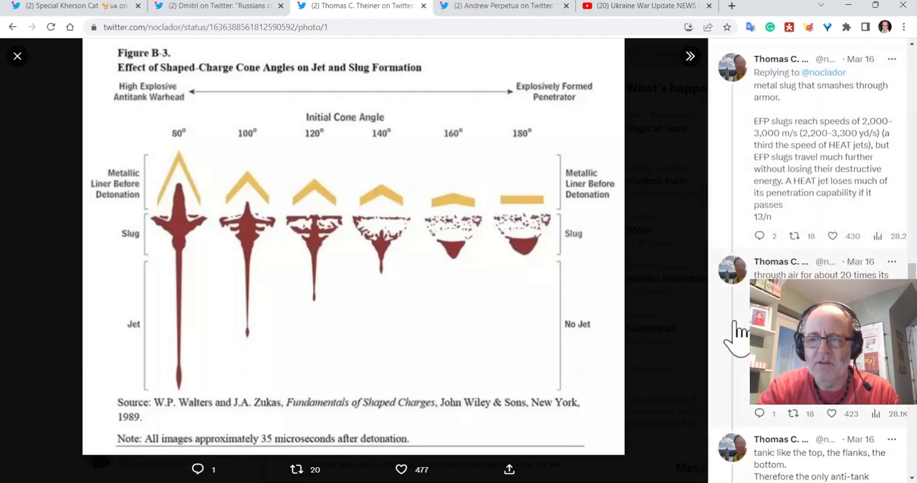
pyautogui.scroll(-3)
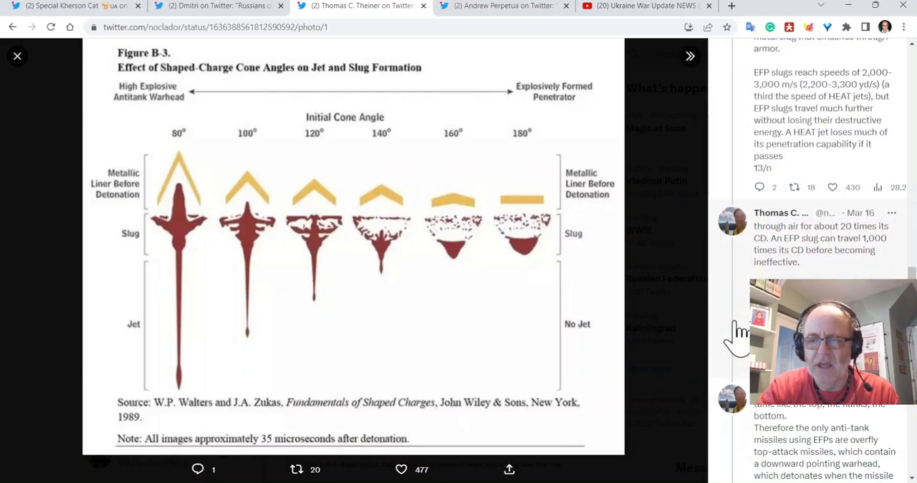
pyautogui.scroll(-3)
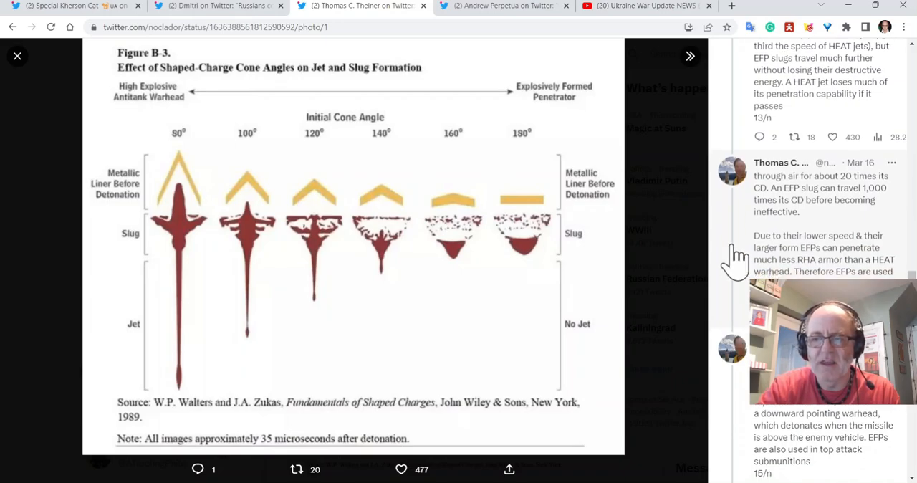
pyautogui.moveTo(738, 283)
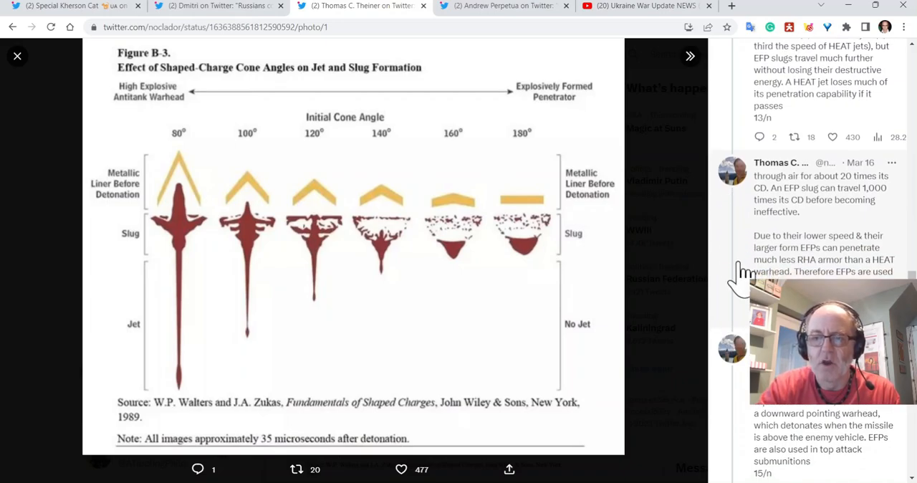
pyautogui.moveTo(735, 268)
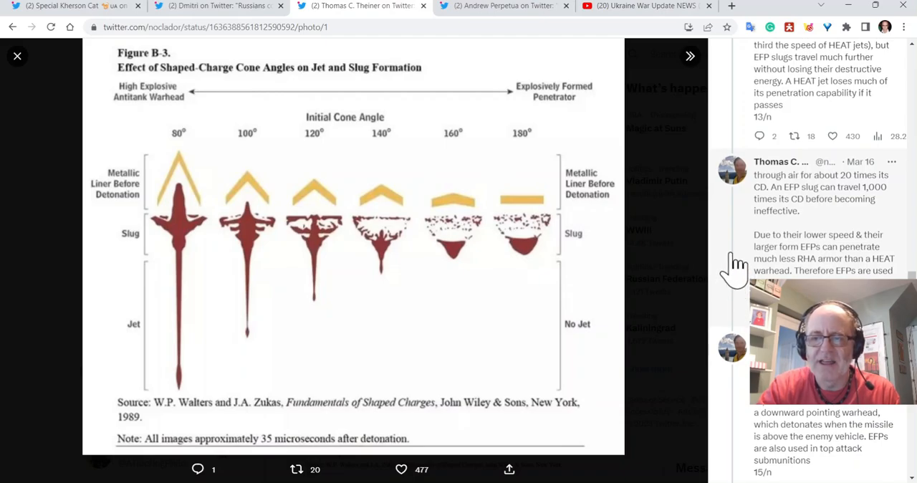
pyautogui.scroll(-3)
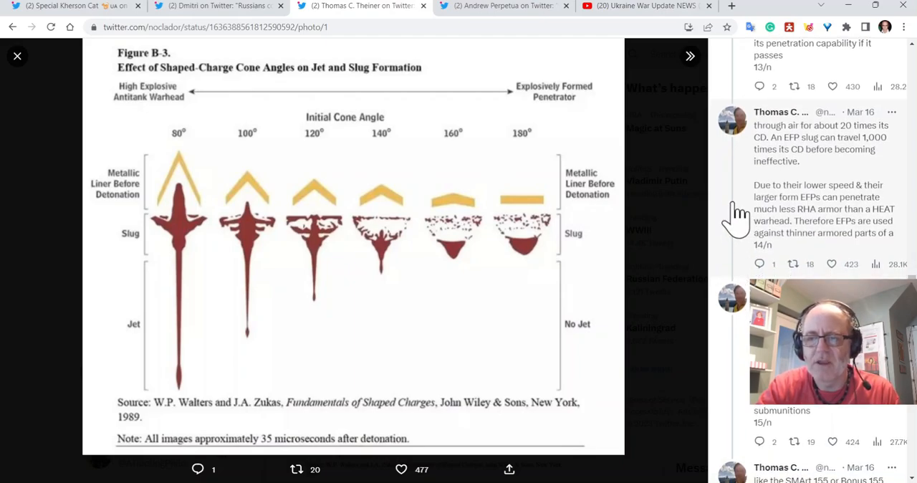
pyautogui.moveTo(741, 243)
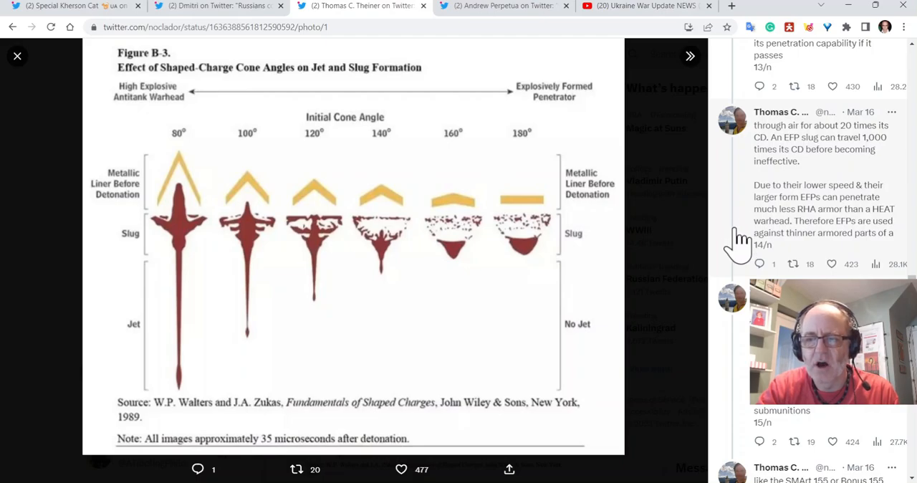
pyautogui.scroll(-3)
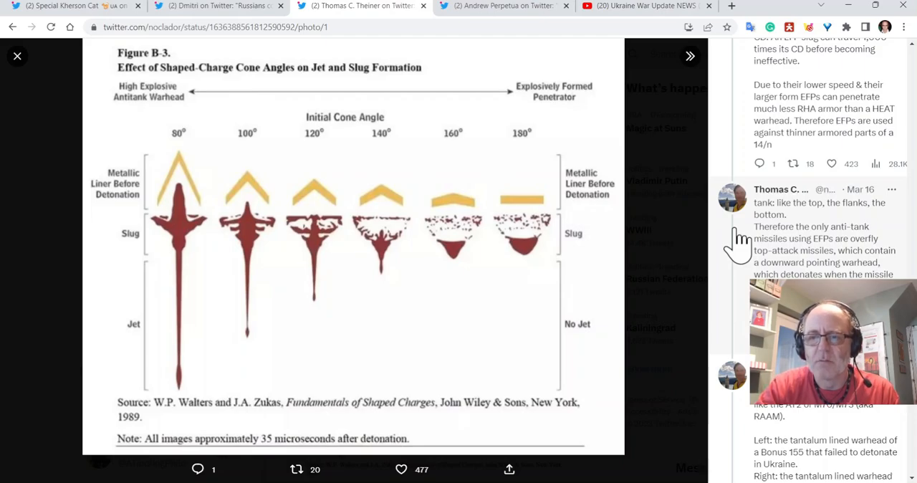
pyautogui.scroll(-3)
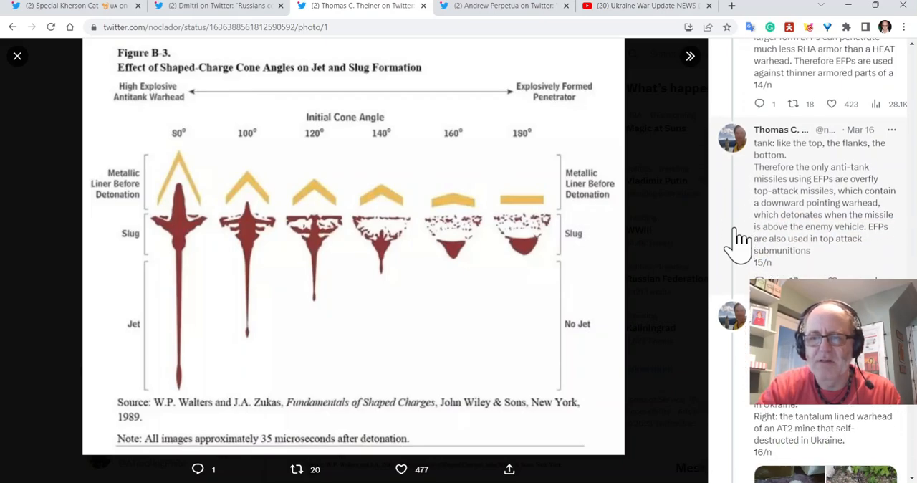
pyautogui.scroll(-3)
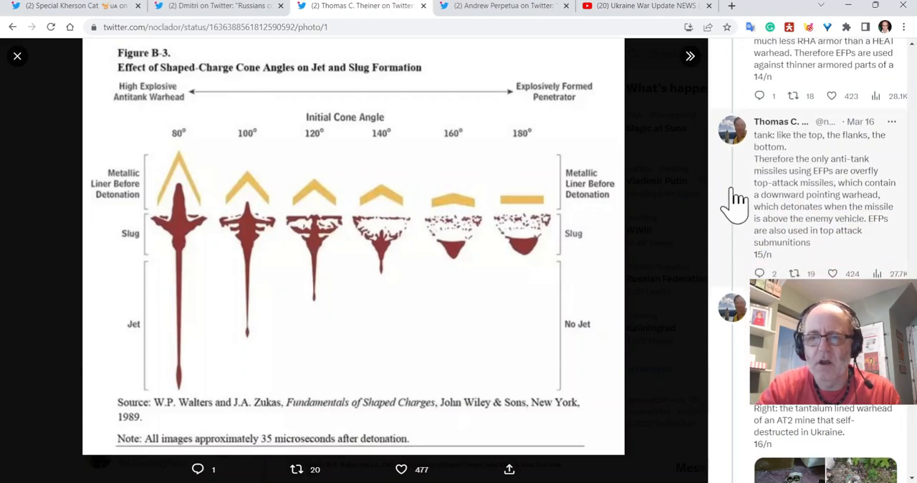
pyautogui.moveTo(733, 215)
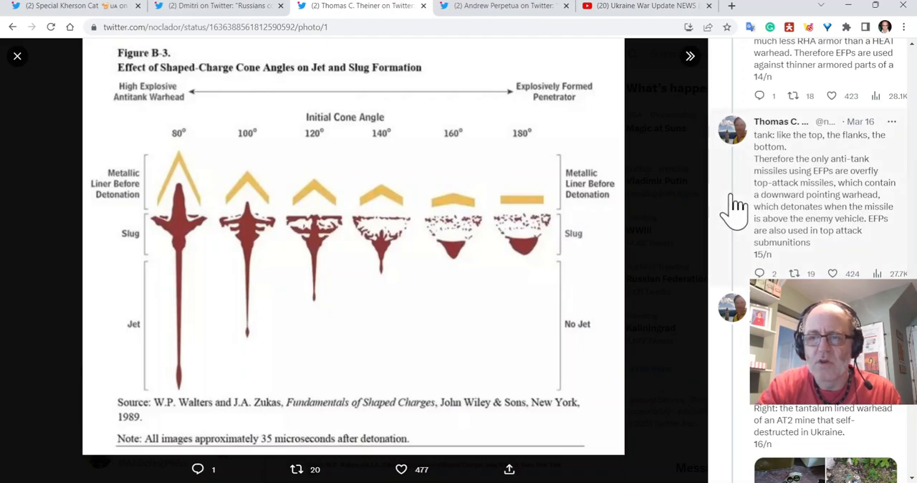
pyautogui.scroll(-3)
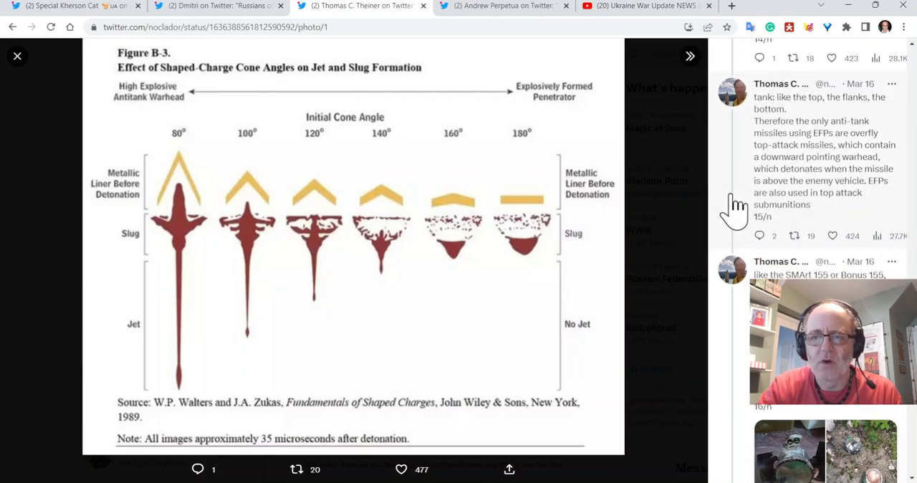
pyautogui.scroll(-3)
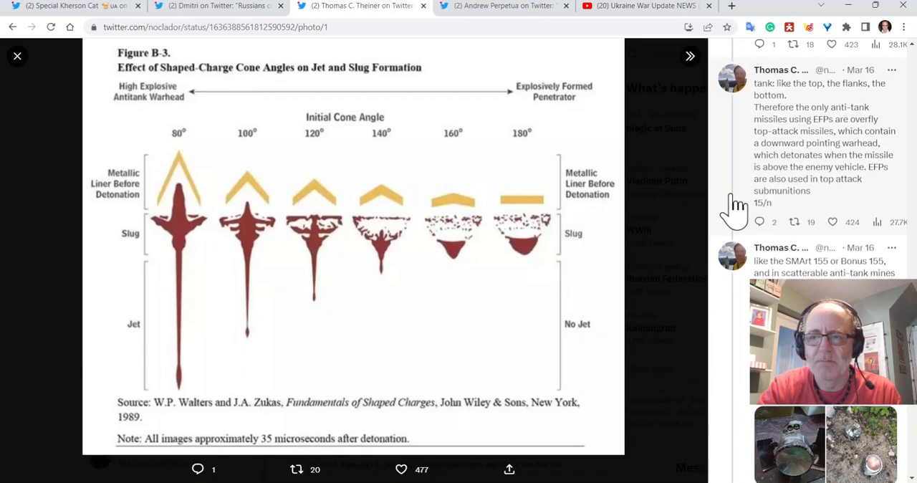
pyautogui.scroll(-3)
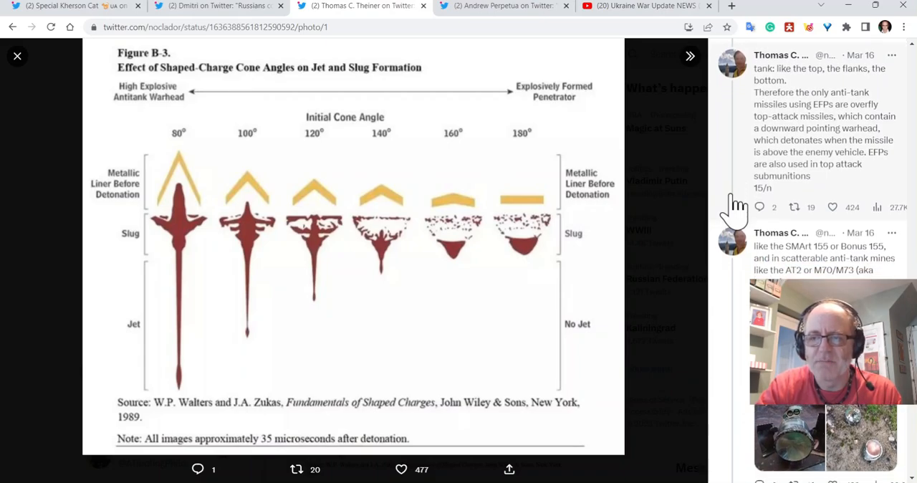
pyautogui.scroll(-3)
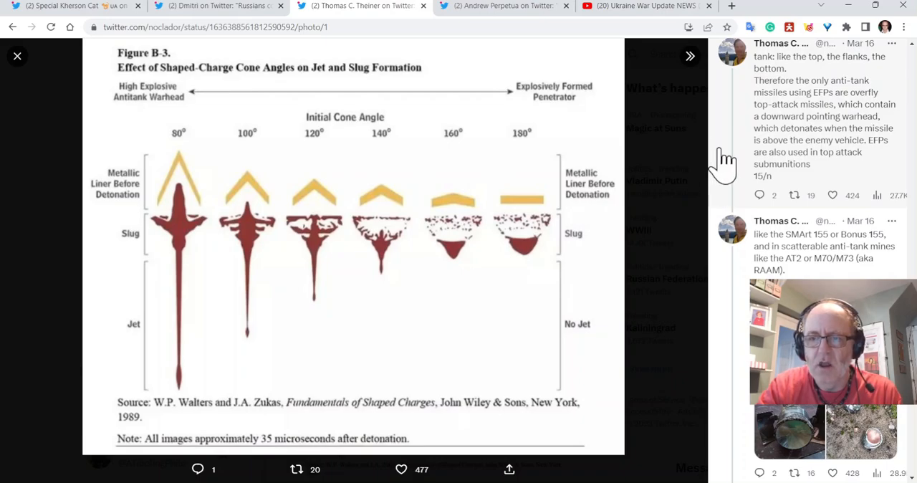
pyautogui.scroll(-3)
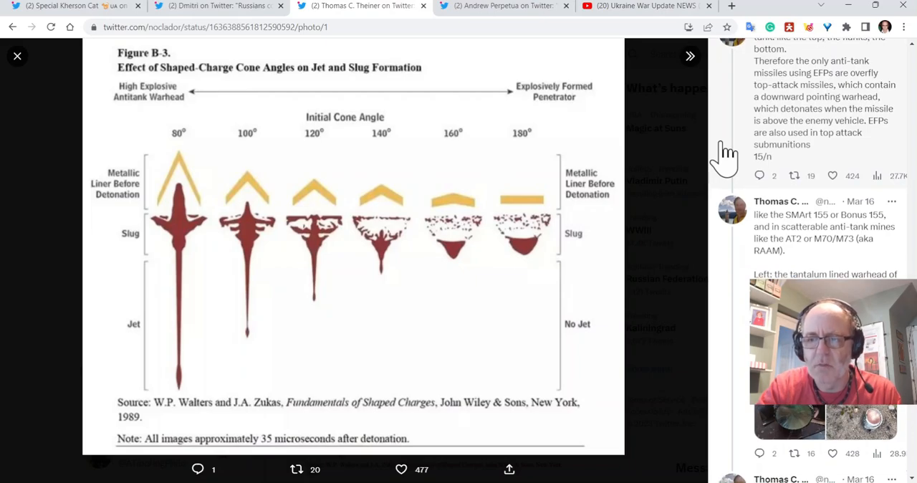
pyautogui.scroll(-3)
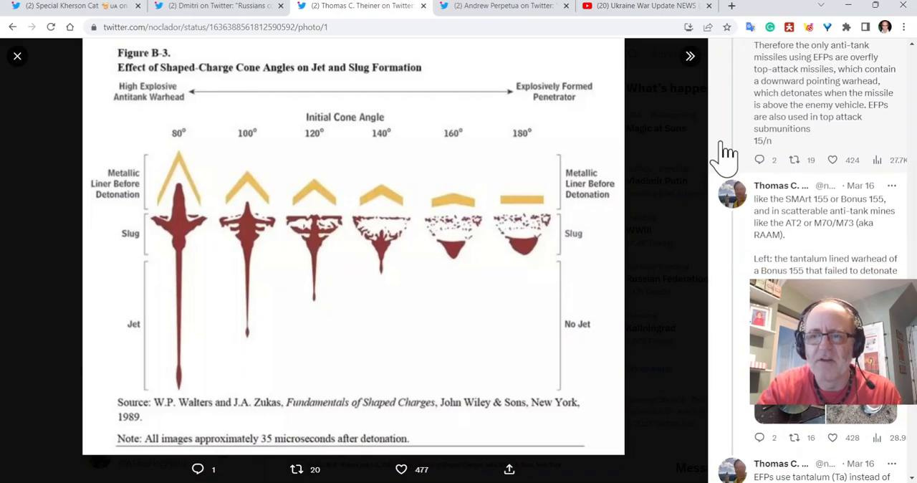
pyautogui.scroll(-3)
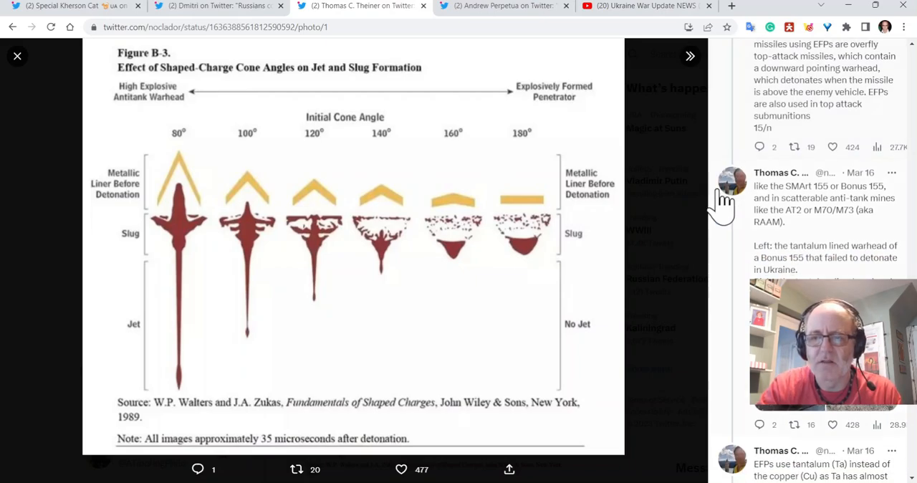
pyautogui.scroll(-3)
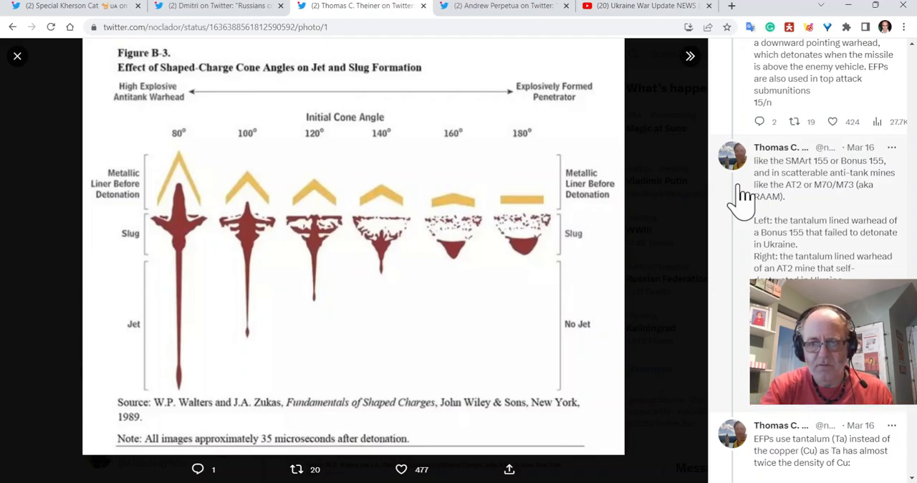
pyautogui.scroll(-3)
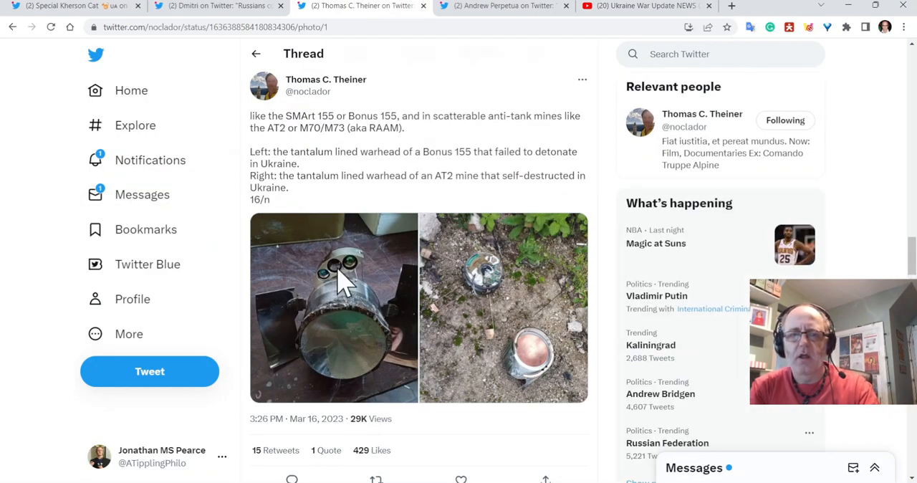
# Enlarge the Bonus 155 photo, advance to the AT2 mine photo, and scroll to tweet 17/n.
pyautogui.click(347, 294)
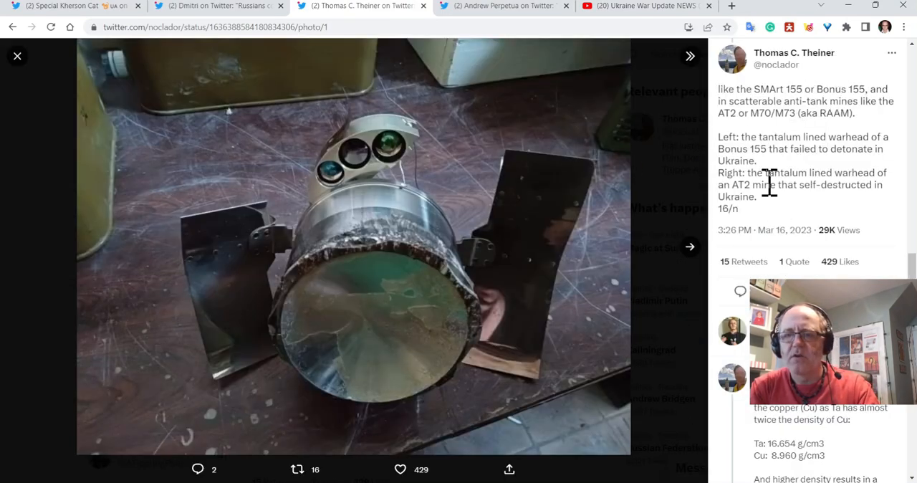
pyautogui.moveTo(494, 244)
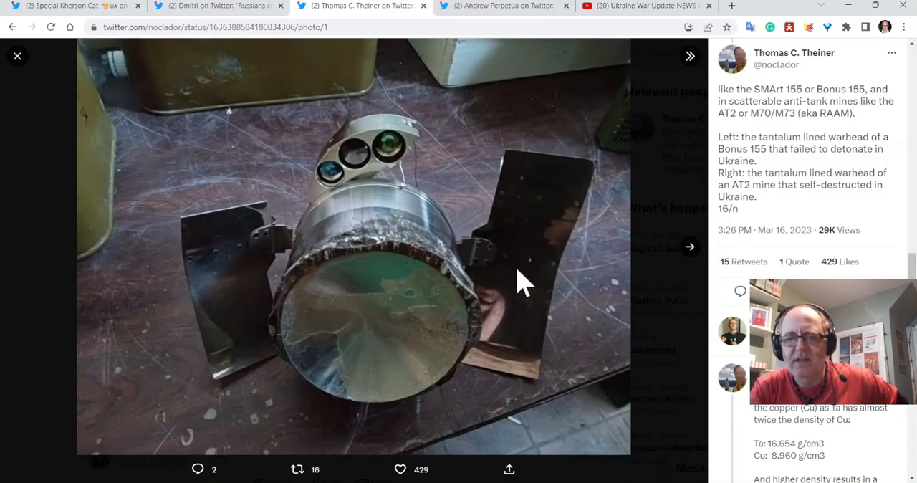
pyautogui.moveTo(473, 268)
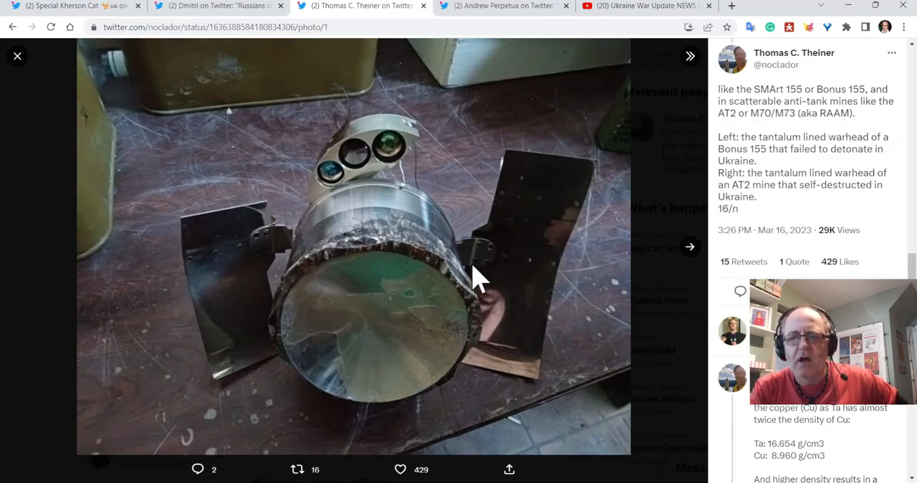
pyautogui.moveTo(430, 215)
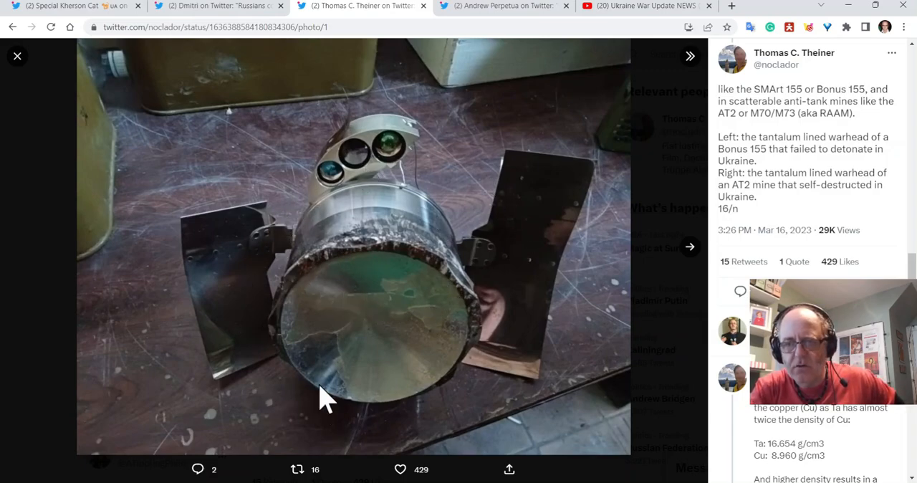
pyautogui.moveTo(690, 247)
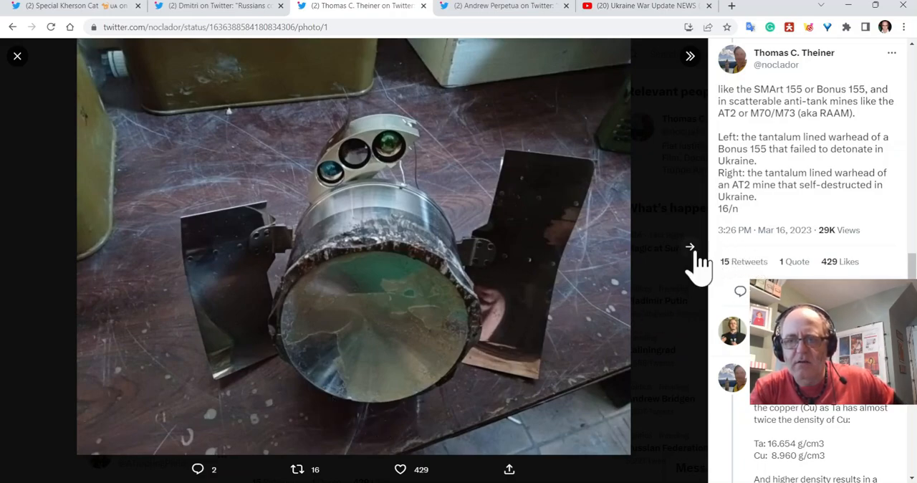
pyautogui.moveTo(691, 265)
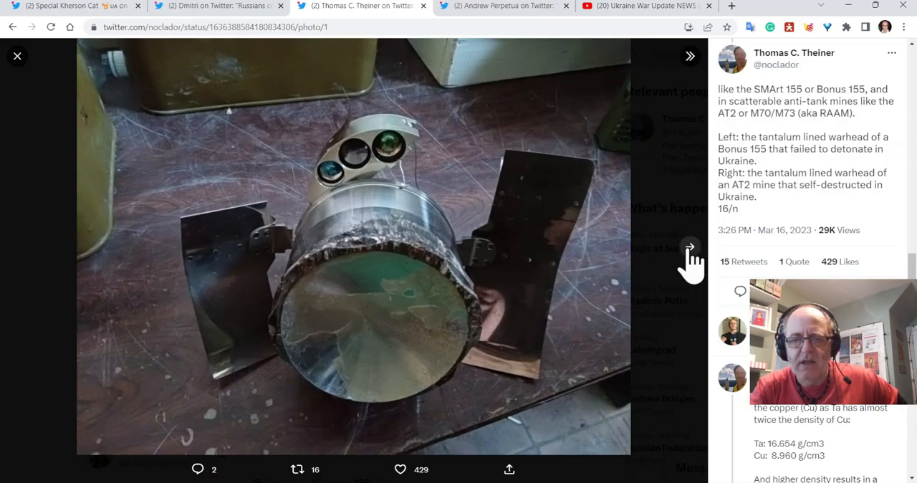
pyautogui.click(689, 246)
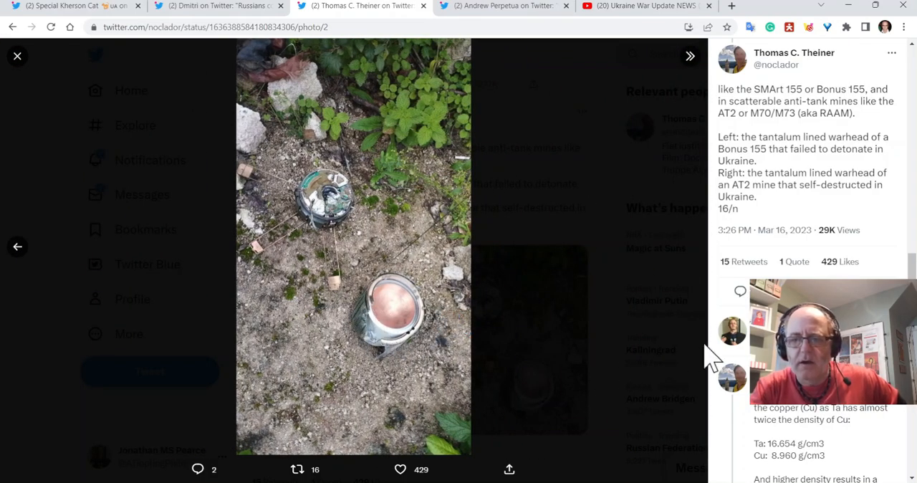
pyautogui.scroll(-3)
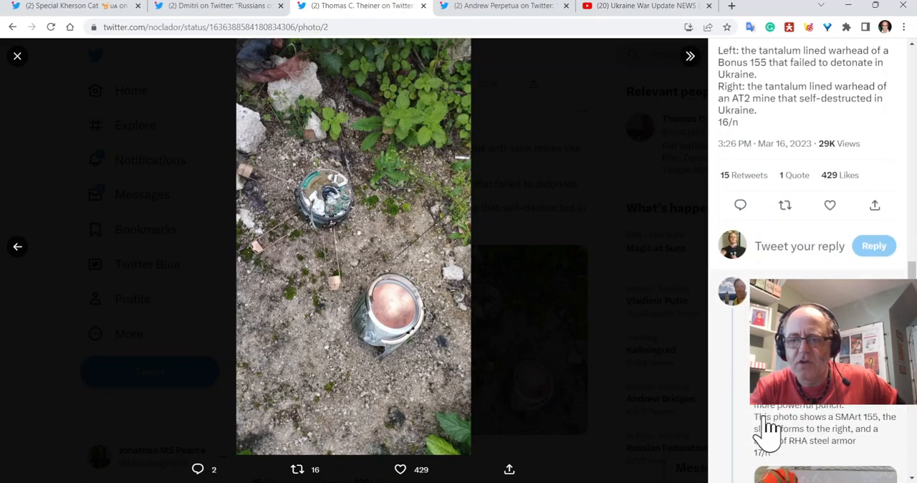
pyautogui.scroll(-3)
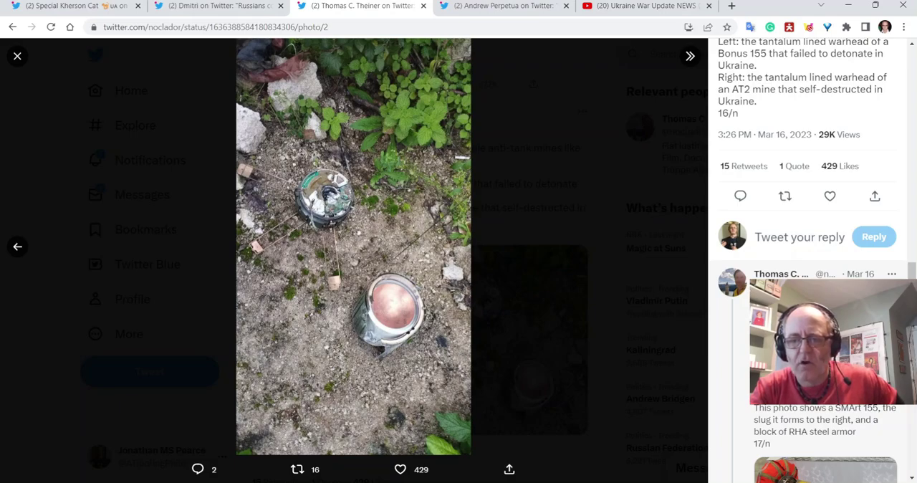
pyautogui.scroll(-3)
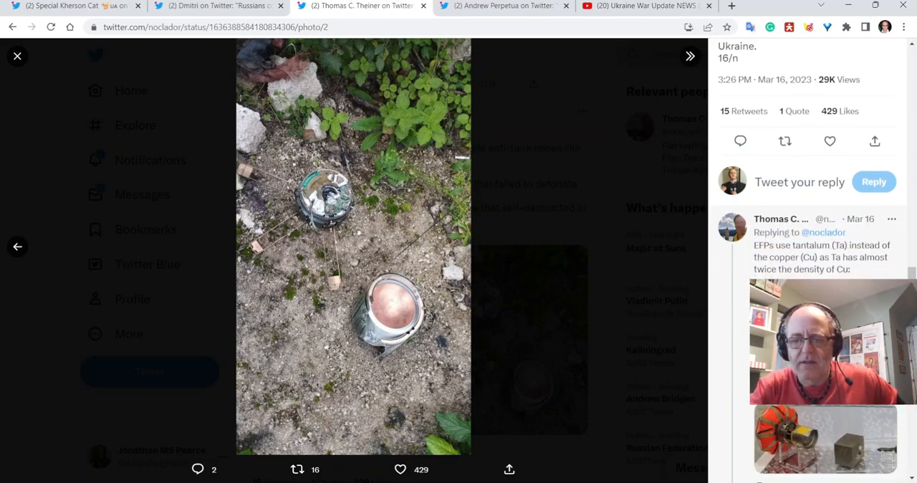
pyautogui.scroll(-3)
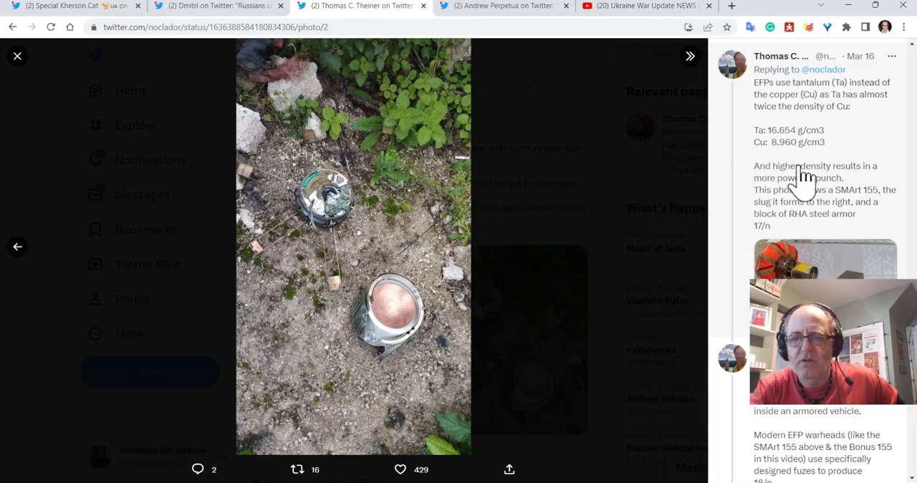
pyautogui.scroll(-3)
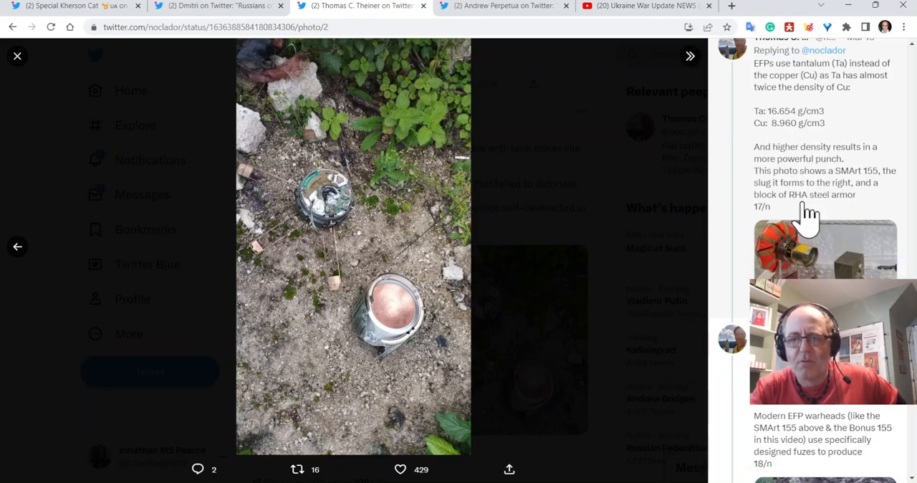
pyautogui.moveTo(733, 205)
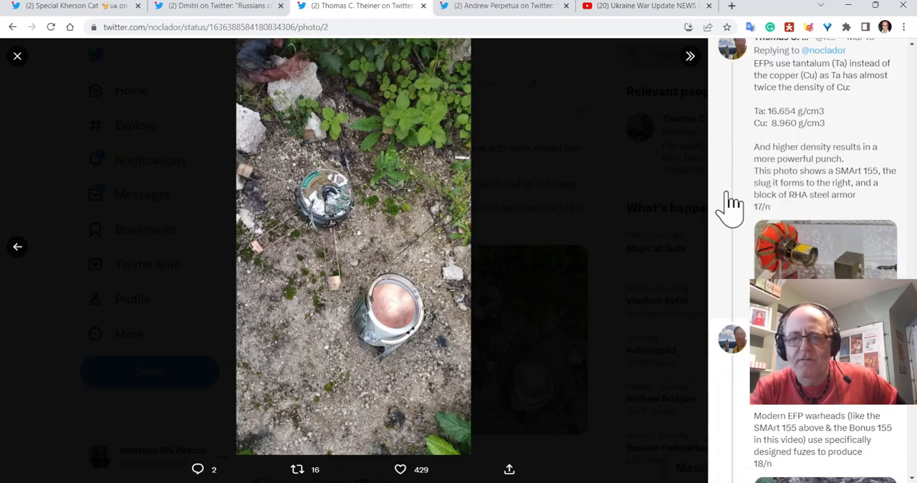
pyautogui.moveTo(785, 251)
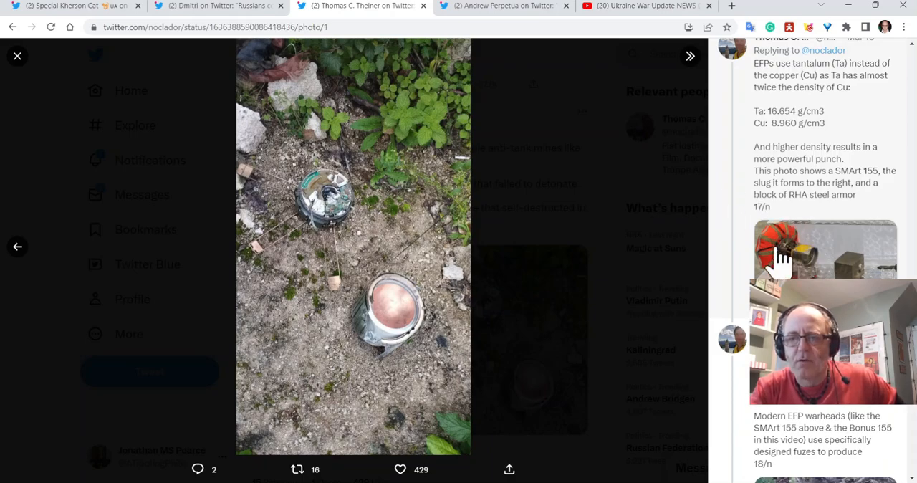
# Enlarge the SMArt 155 photo and scroll to the 18/n fuze tweet's playing Bonus 155 video.
pyautogui.click(781, 258)
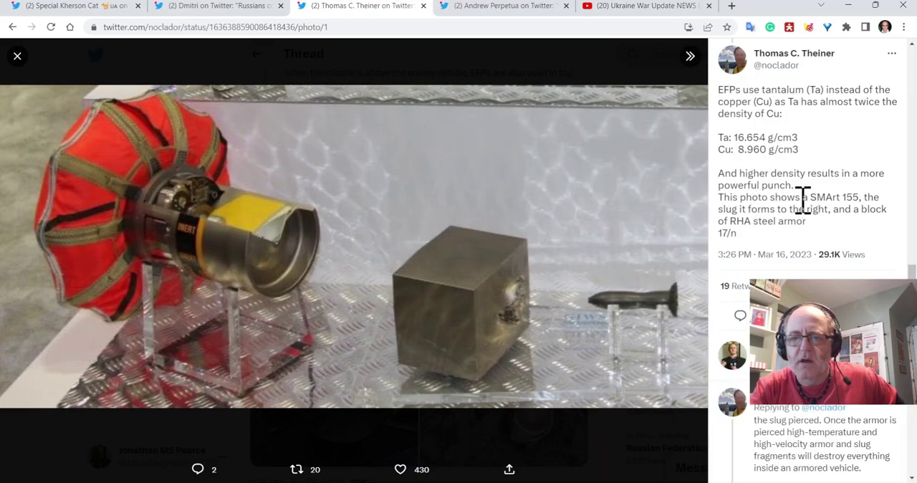
pyautogui.moveTo(785, 247)
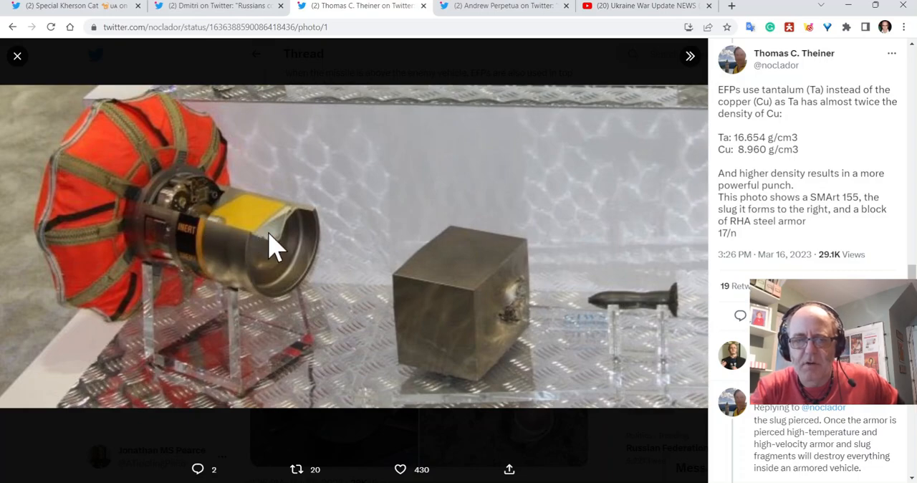
pyautogui.moveTo(242, 252)
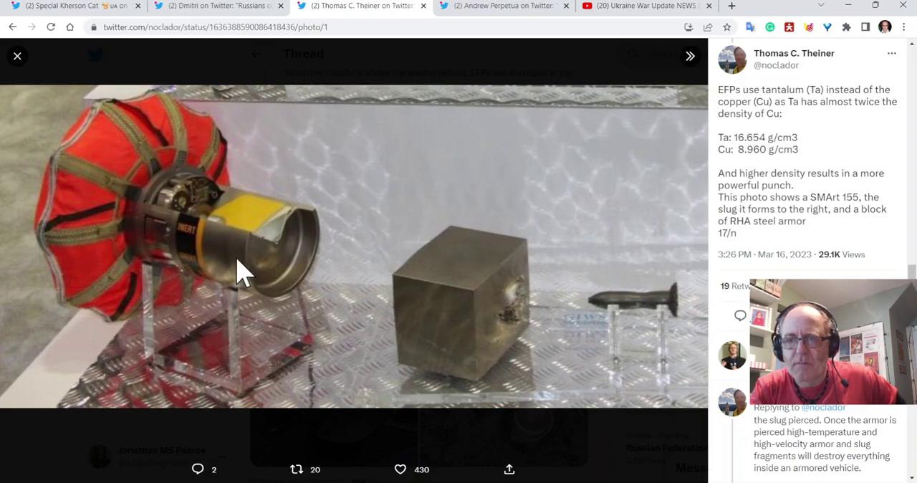
pyautogui.moveTo(509, 319)
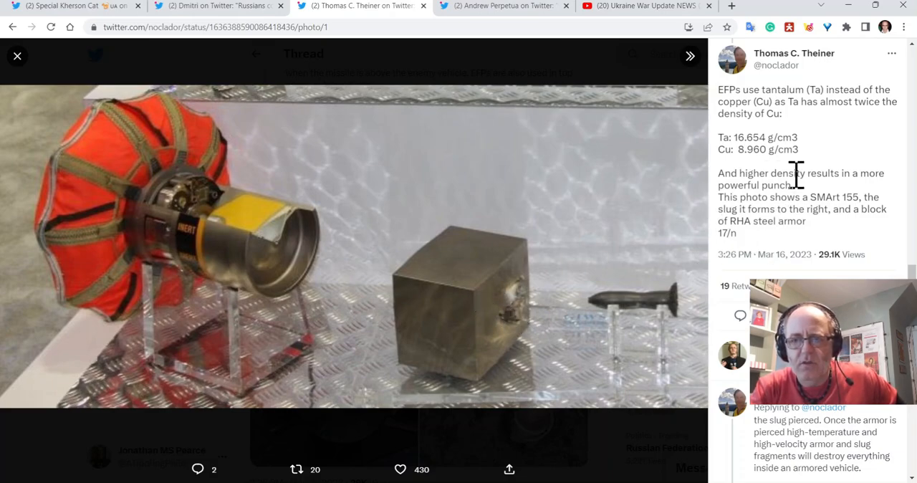
pyautogui.scroll(-3)
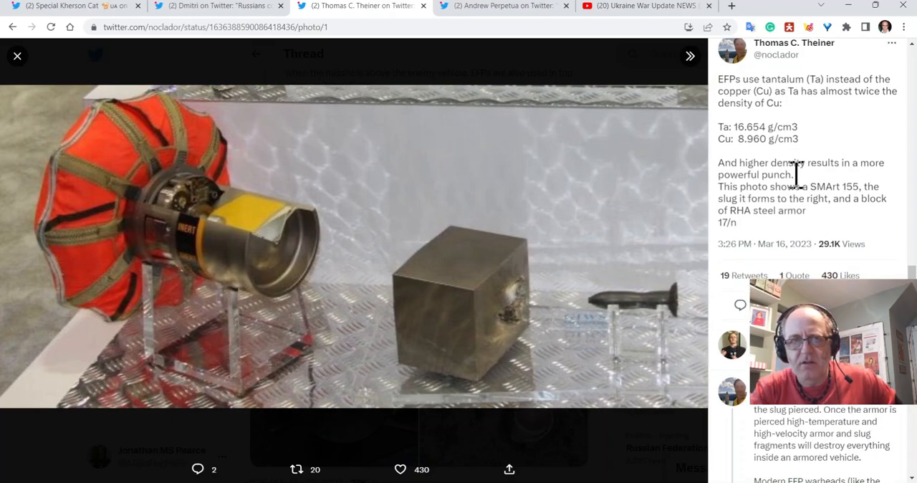
pyautogui.moveTo(793, 163)
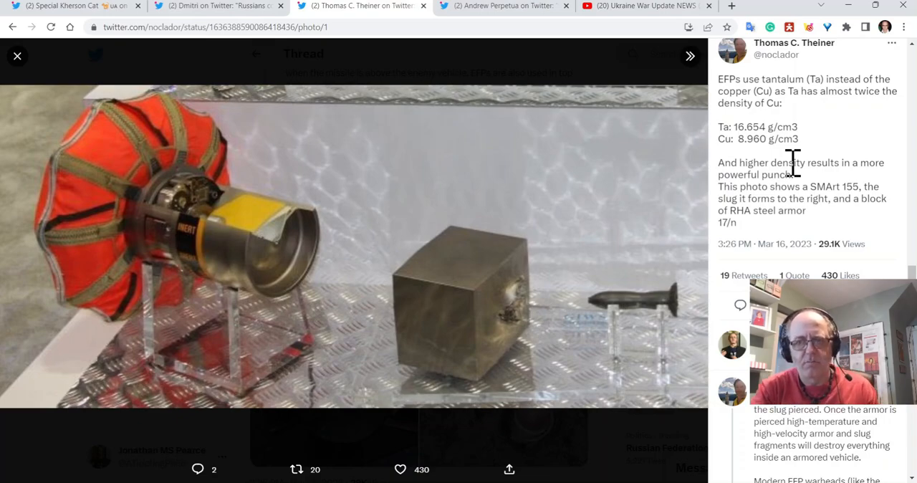
pyautogui.scroll(-3)
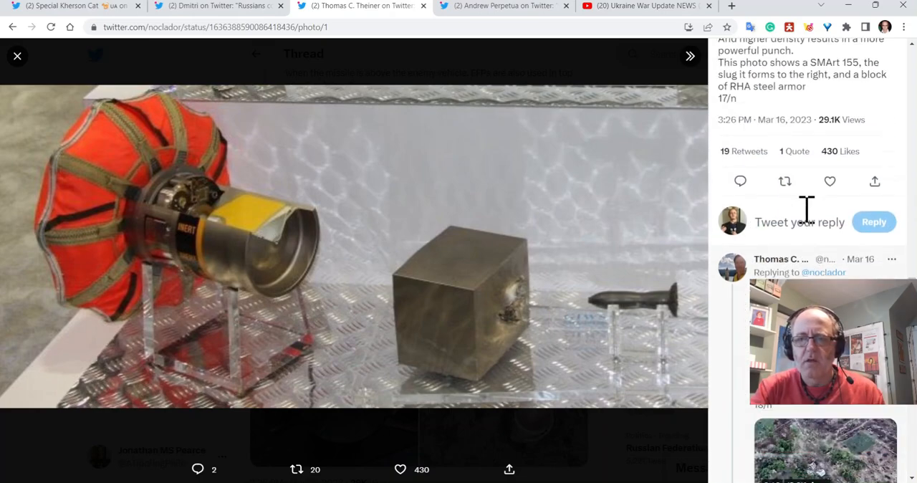
pyautogui.scroll(-3)
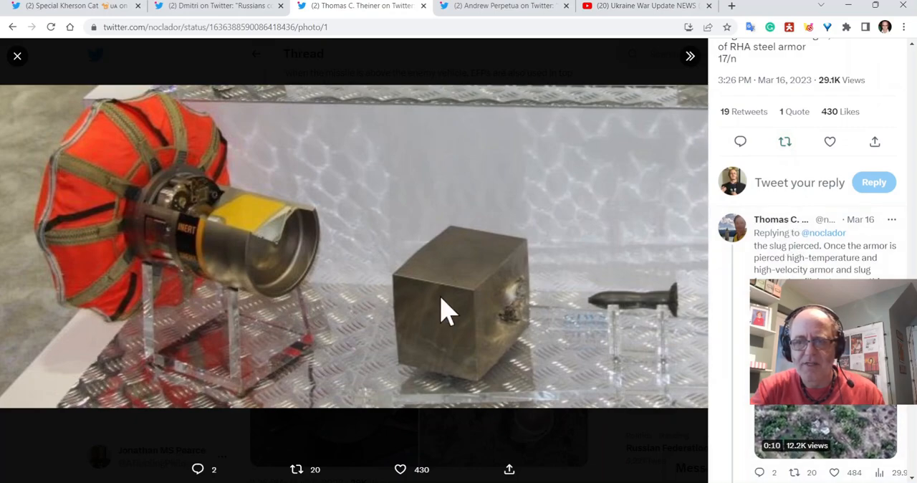
pyautogui.moveTo(730, 351)
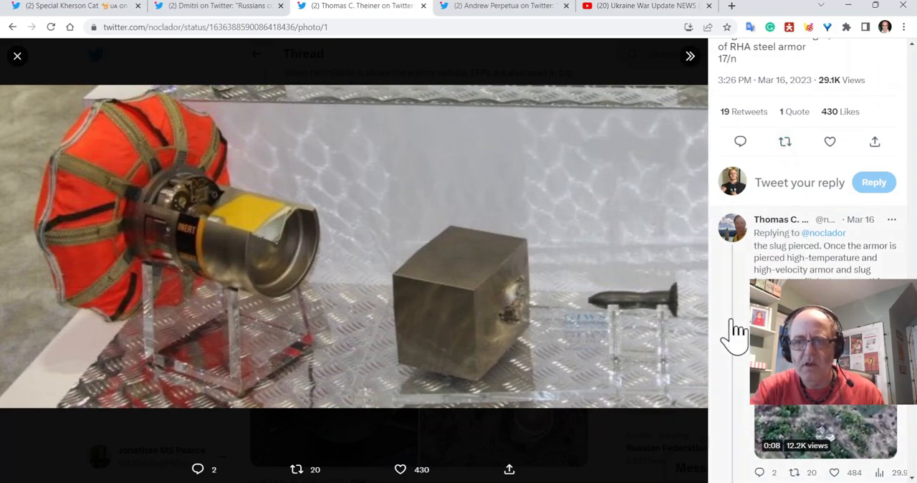
pyautogui.scroll(-3)
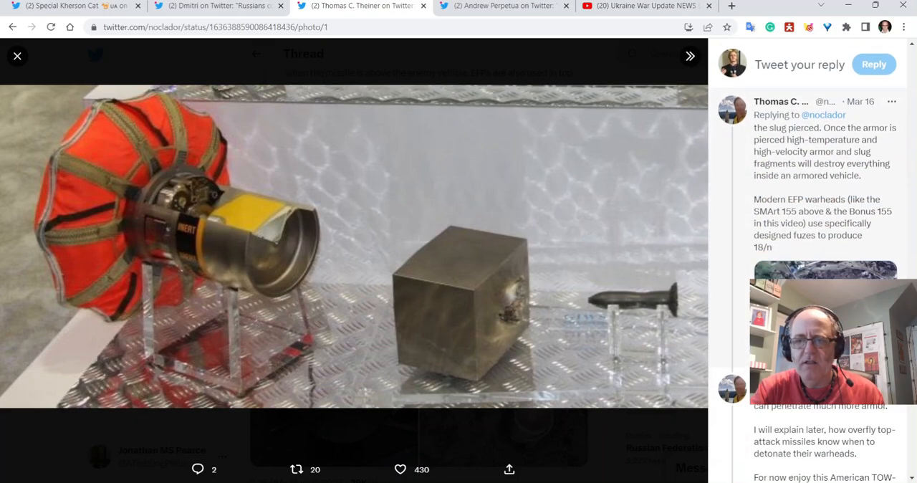
pyautogui.scroll(-3)
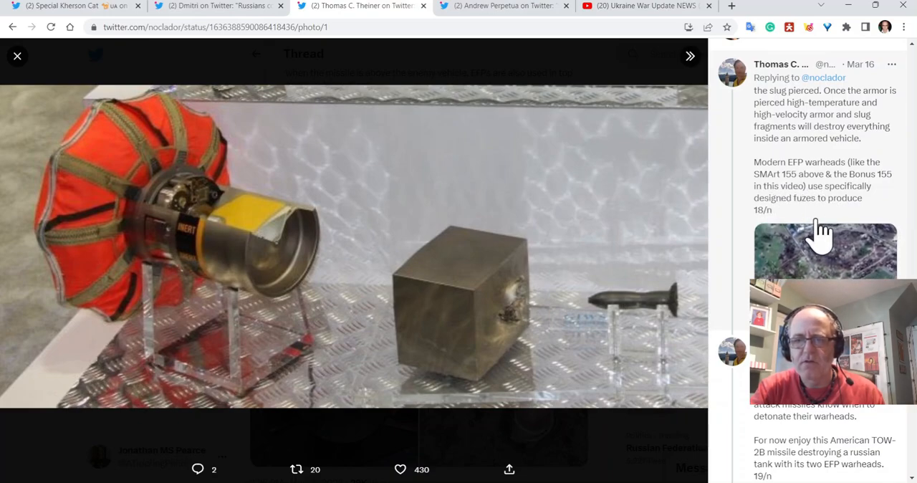
pyautogui.scroll(-3)
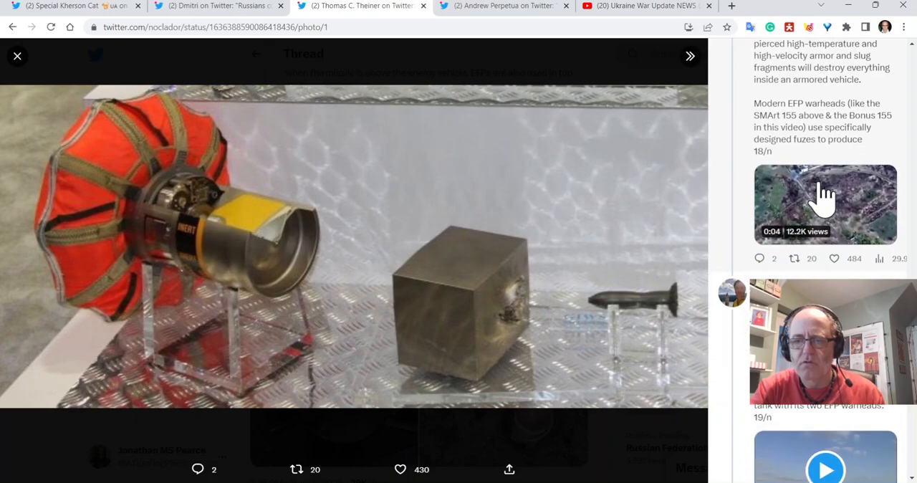
pyautogui.scroll(-3)
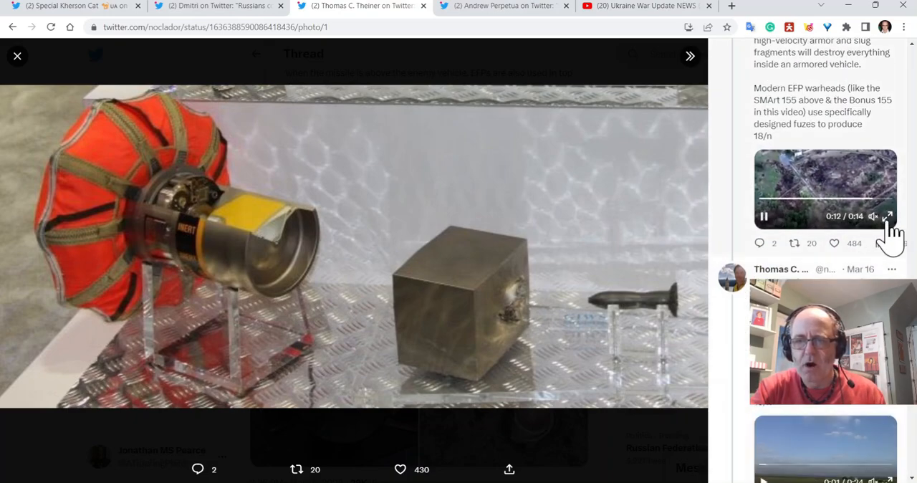
pyautogui.click(888, 216)
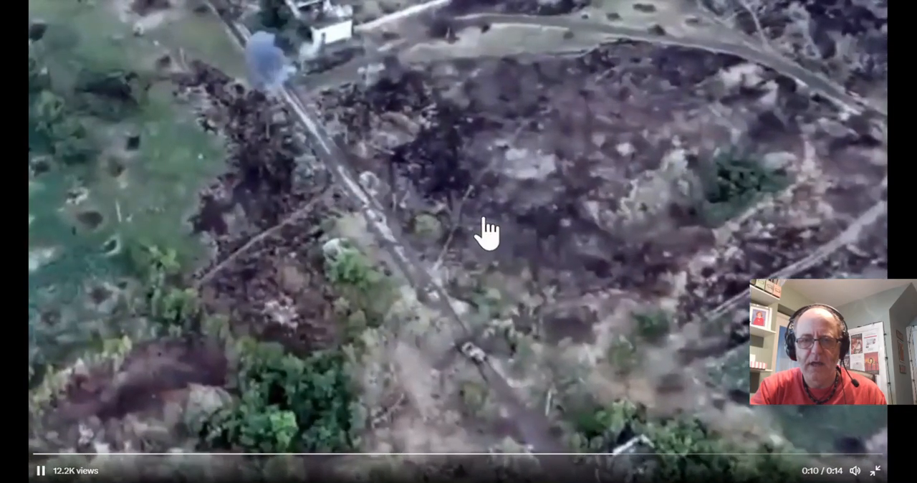
pyautogui.moveTo(516, 329)
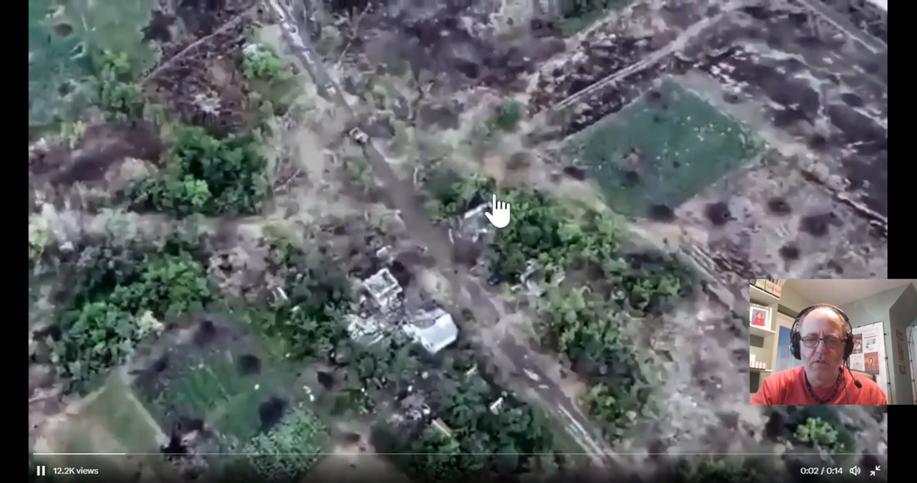
pyautogui.moveTo(447, 132)
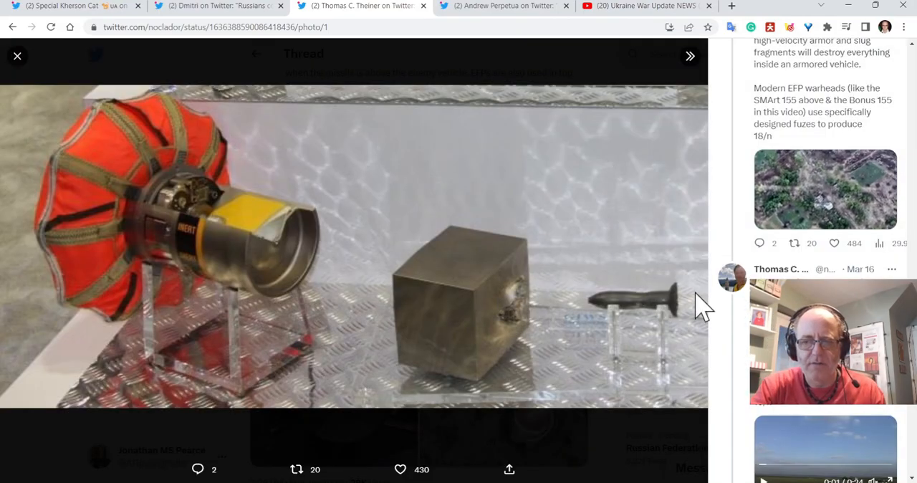
# Open tweet 19/n and play its 0:24 TOW-2B tank video in fullscreen.
pyautogui.click(17, 56)
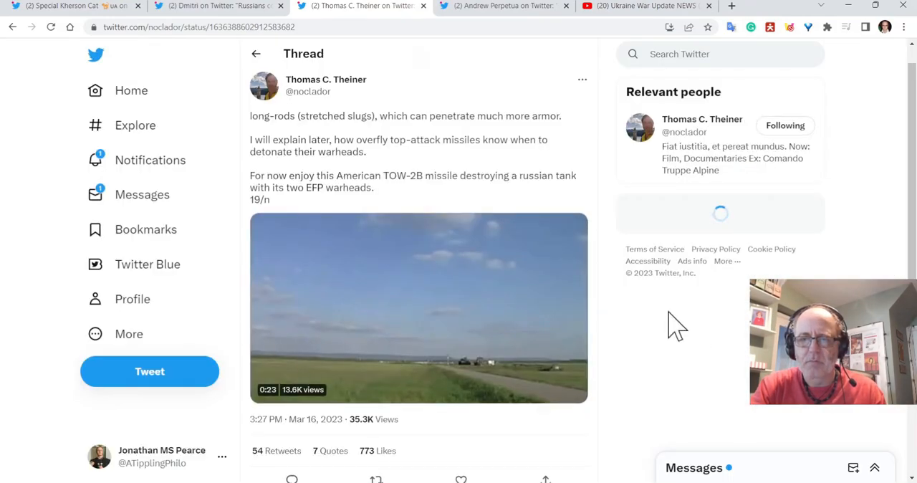
pyautogui.click(416, 308)
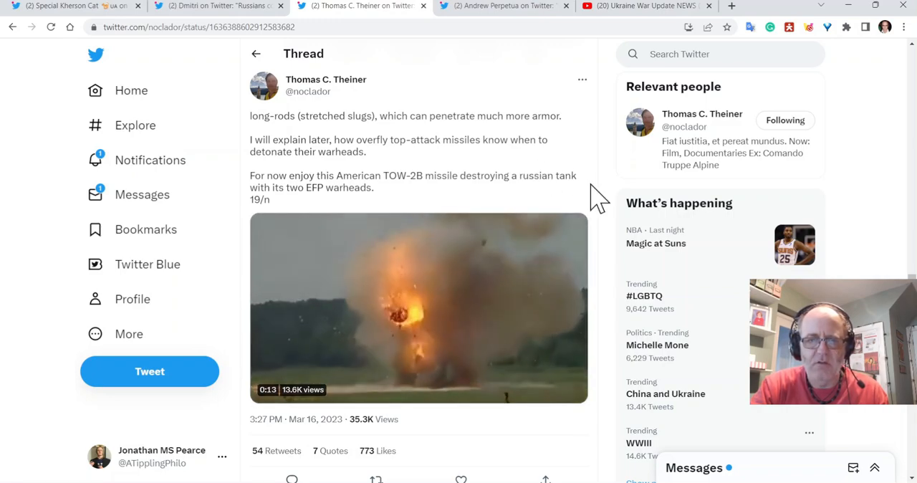
pyautogui.click(419, 308)
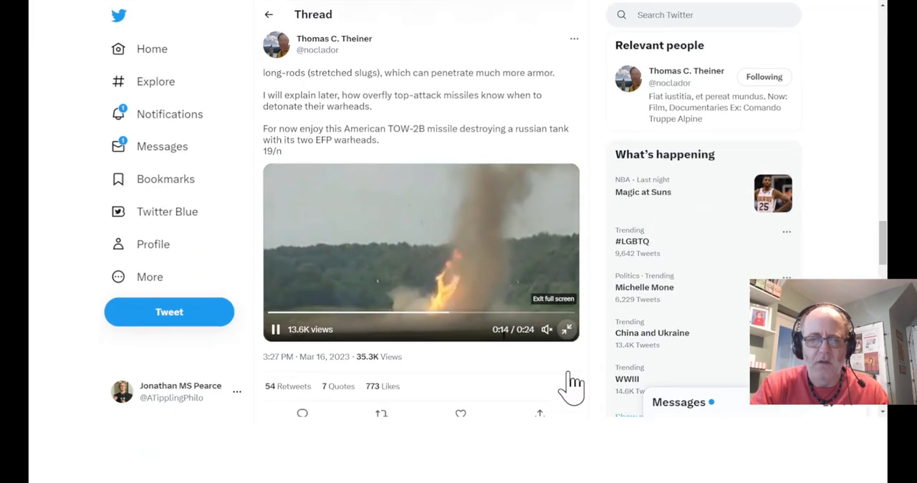
pyautogui.click(568, 329)
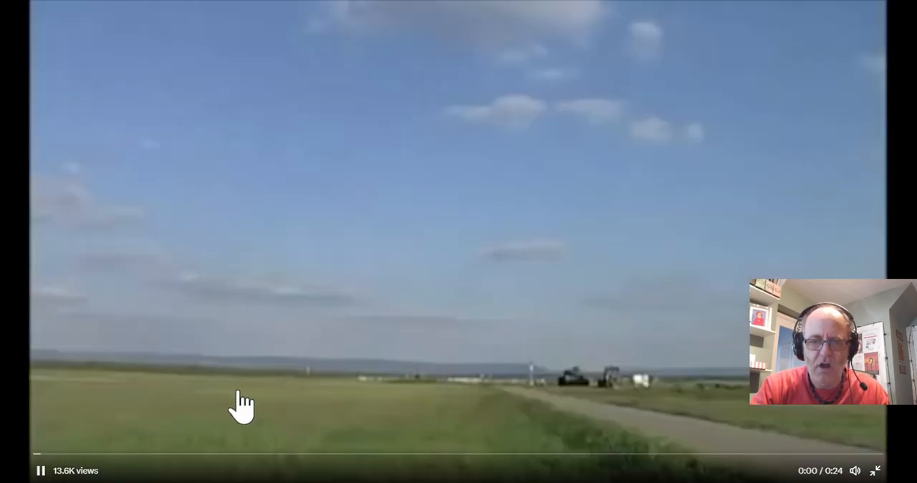
pyautogui.moveTo(34, 420)
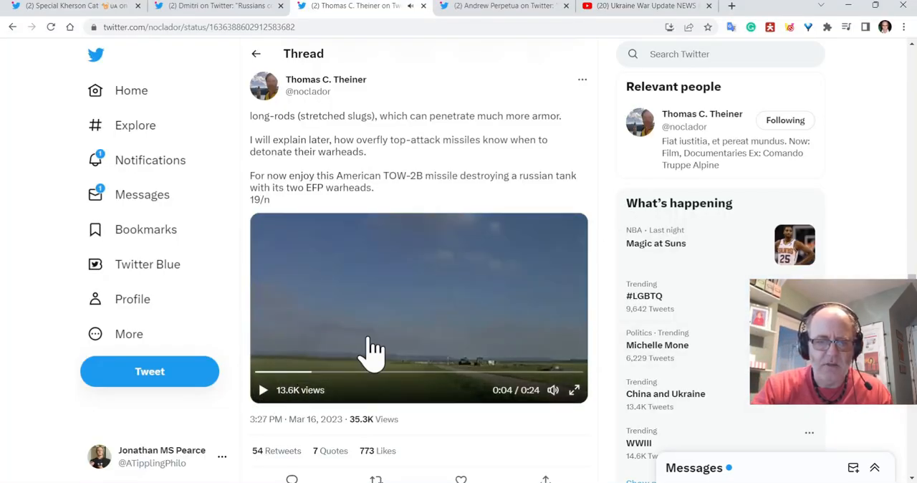
# Scroll to tweet 20/n, pause the Bradley double-TOW video, and continue scrolling.
pyautogui.scroll(-3)
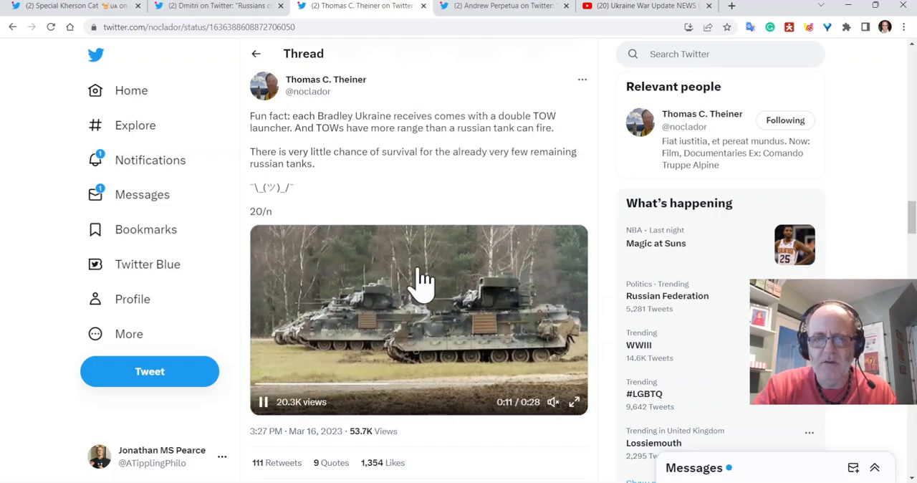
pyautogui.scroll(-3)
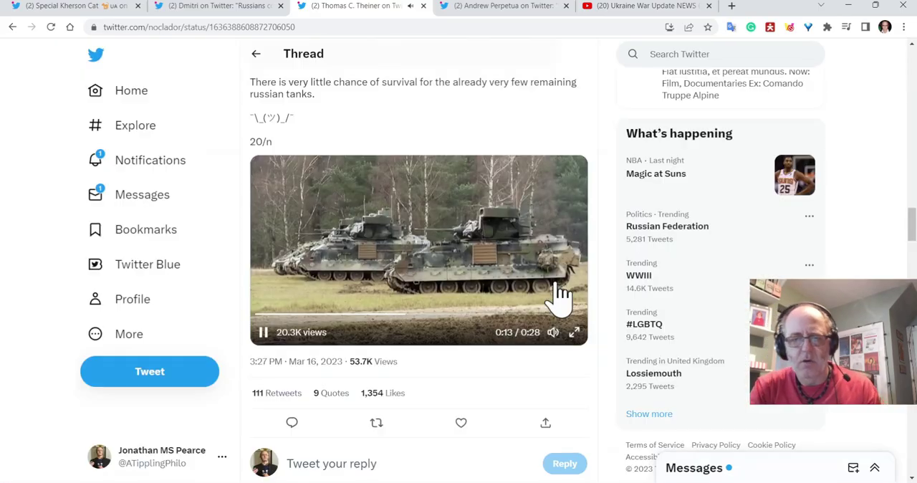
pyautogui.moveTo(301, 373)
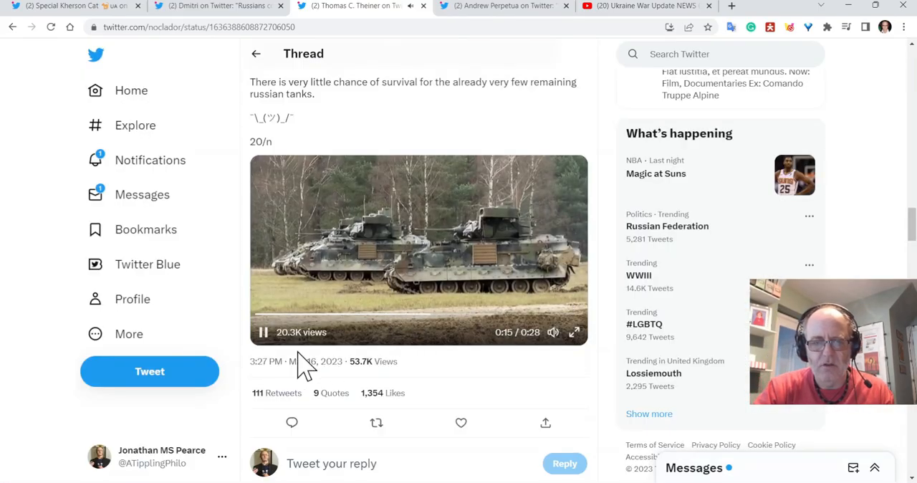
pyautogui.click(260, 339)
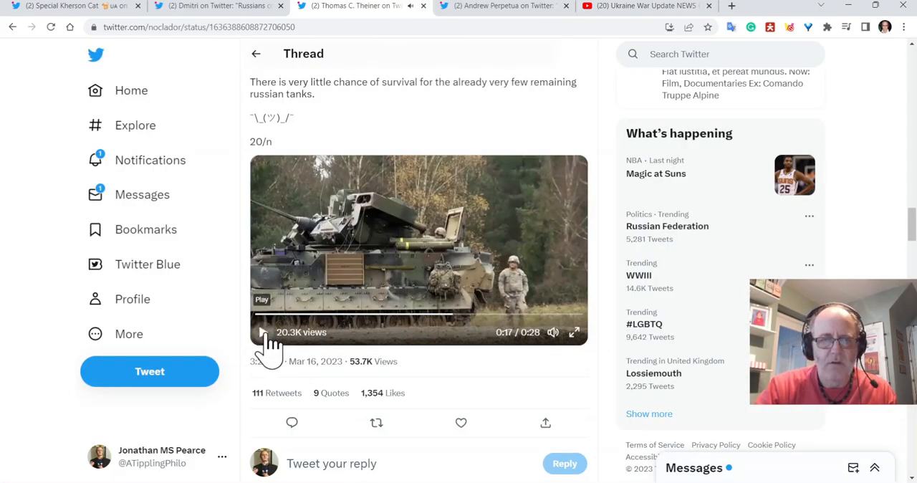
pyautogui.scroll(-3)
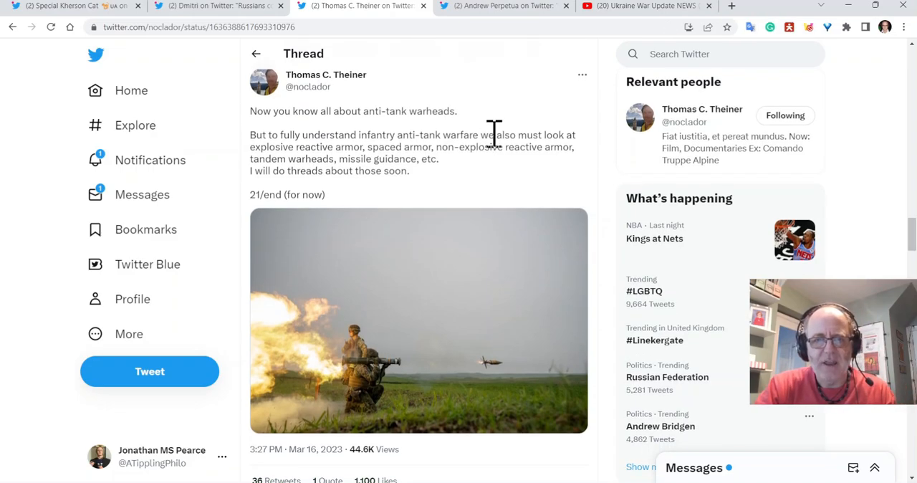
pyautogui.moveTo(568, 177)
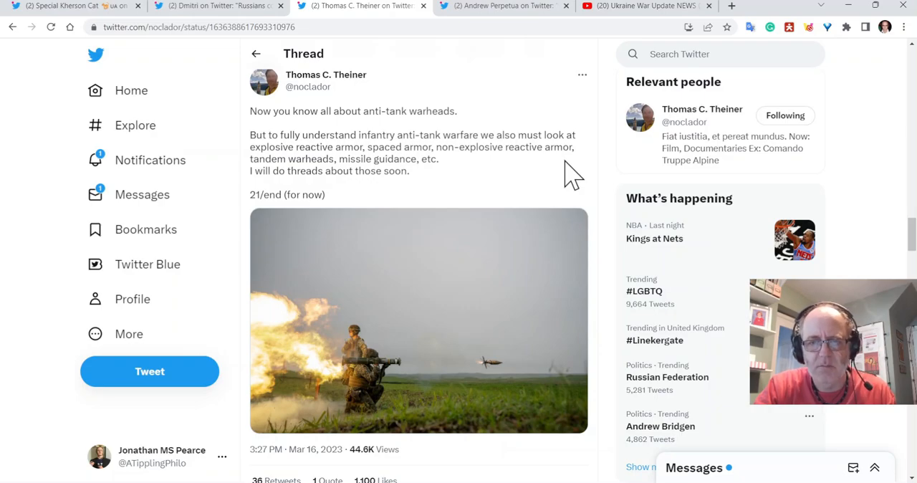
# Scroll to the closing 21/end tweet promising threads on reactive armour and missile guidance.
pyautogui.scroll(-3)
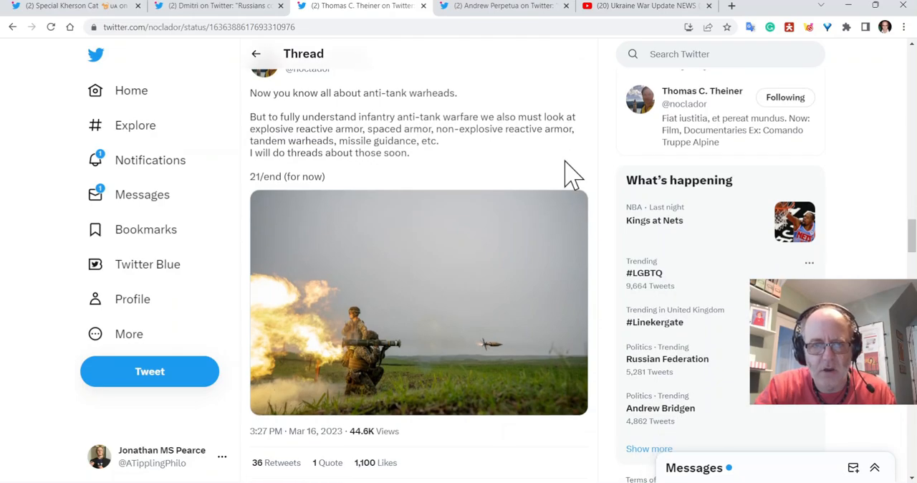
pyautogui.scroll(-3)
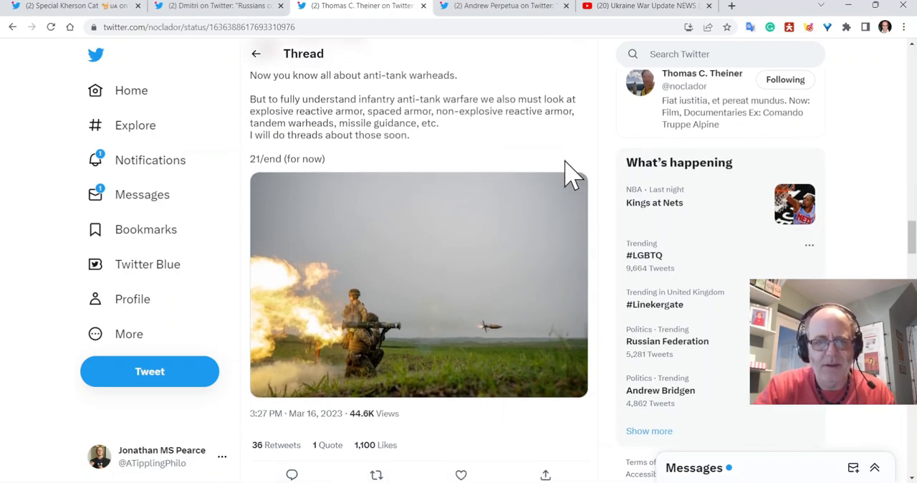
pyautogui.scroll(-3)
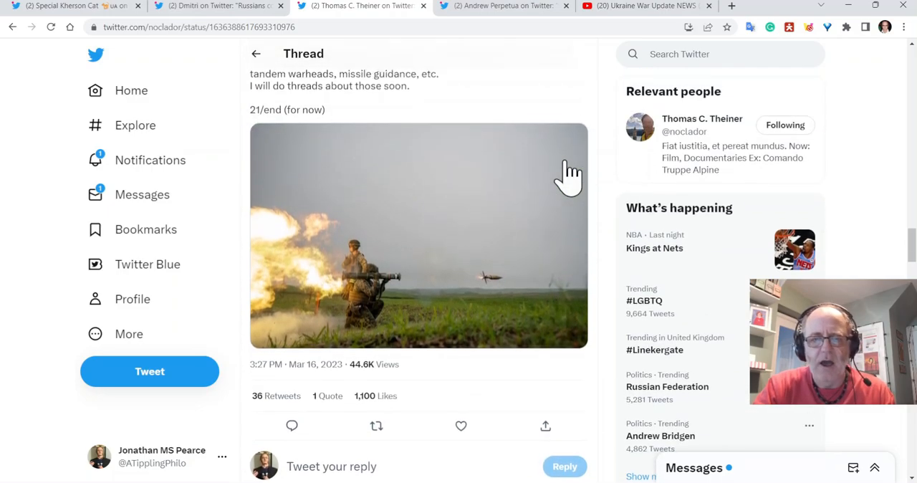
pyautogui.scroll(-3)
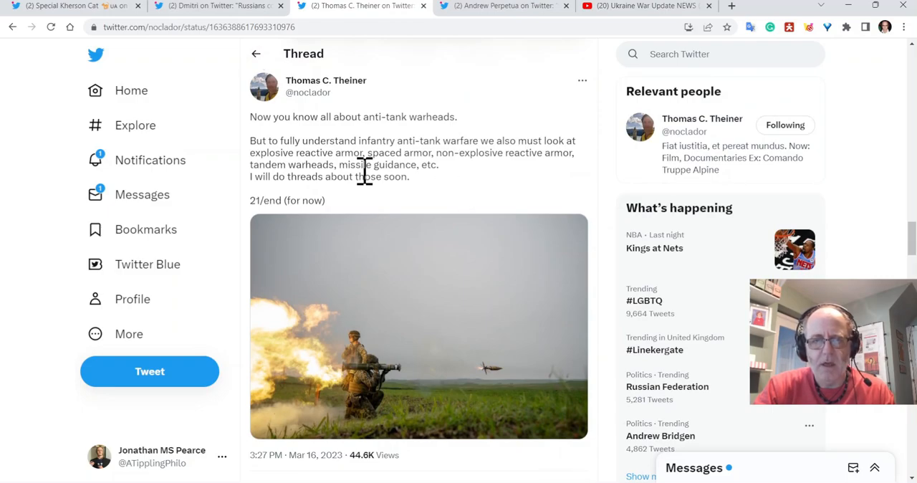
pyautogui.moveTo(421, 152)
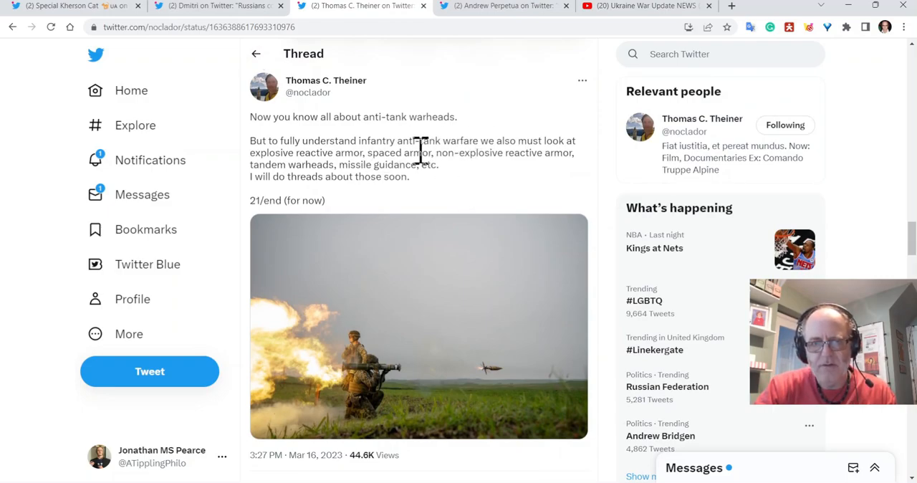
pyautogui.moveTo(448, 157)
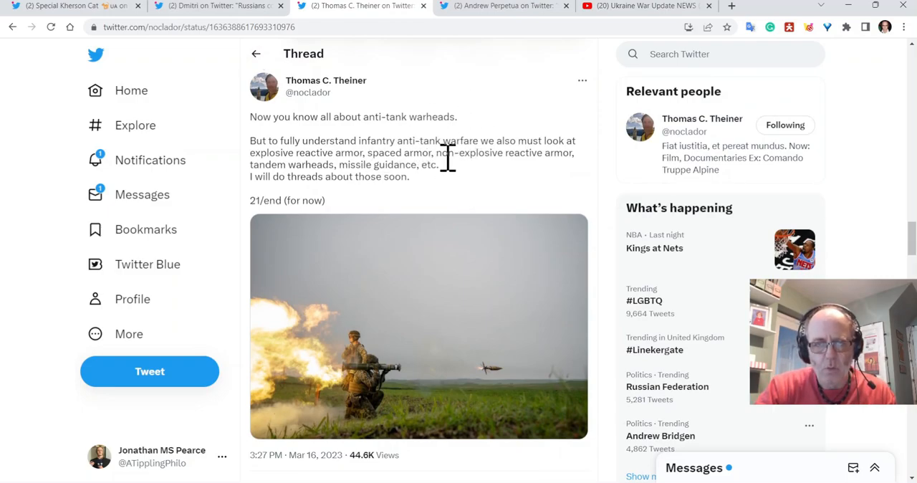
pyautogui.moveTo(440, 96)
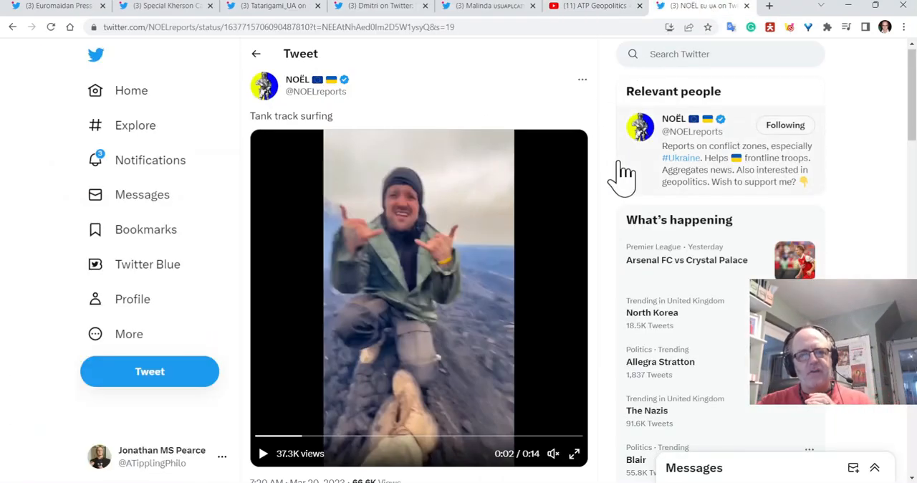
# Play NOËL's Tank track surfing video fullscreen, then replay it inside the tweet.
pyautogui.scroll(-3)
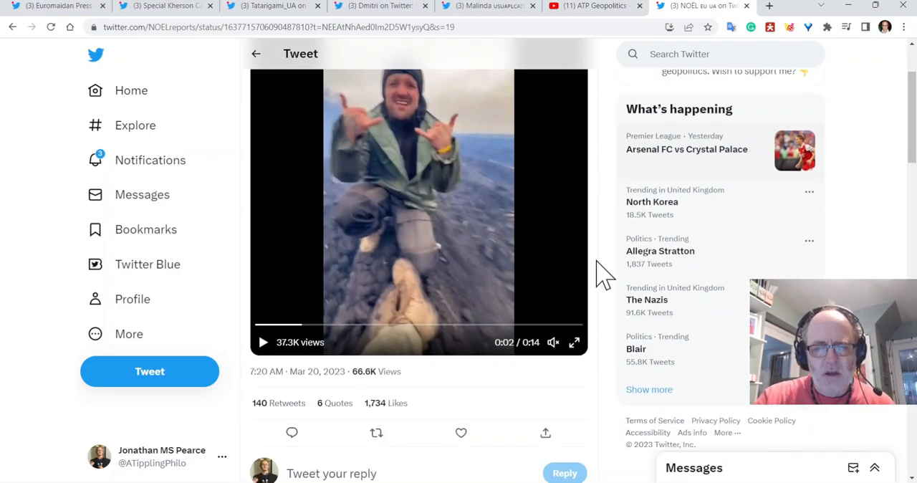
pyautogui.moveTo(575, 343)
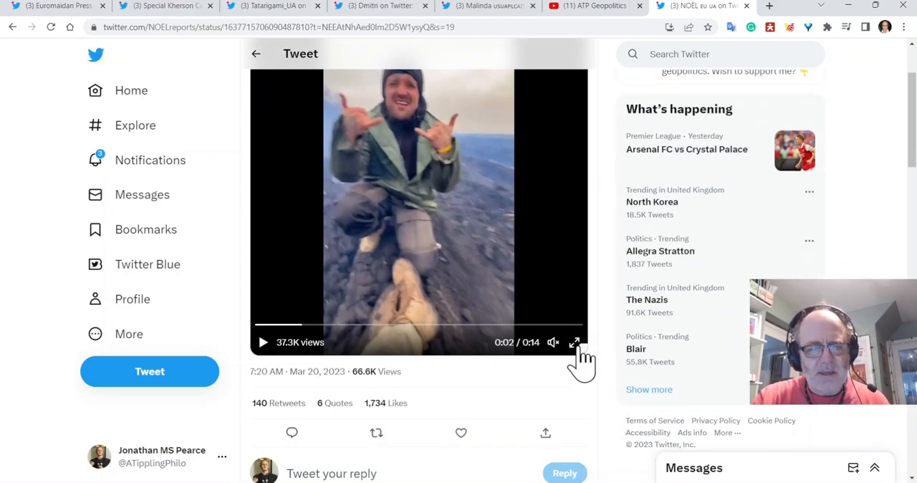
pyautogui.click(575, 342)
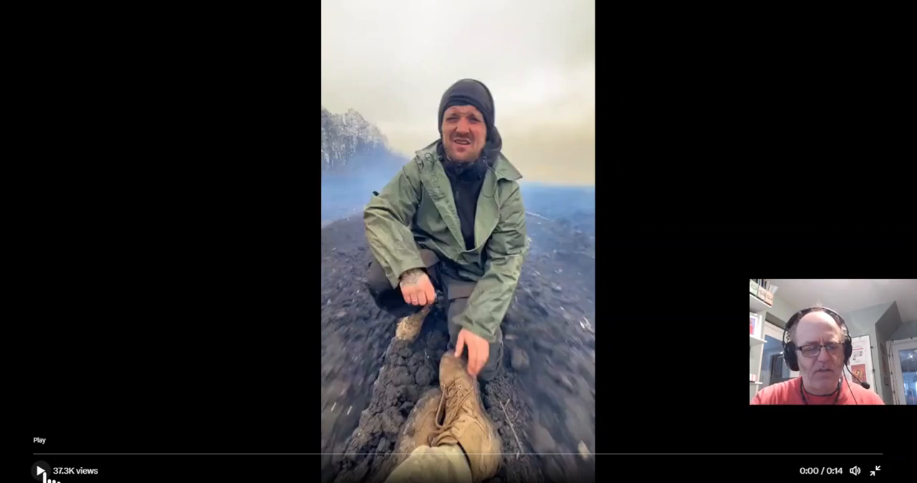
pyautogui.click(38, 469)
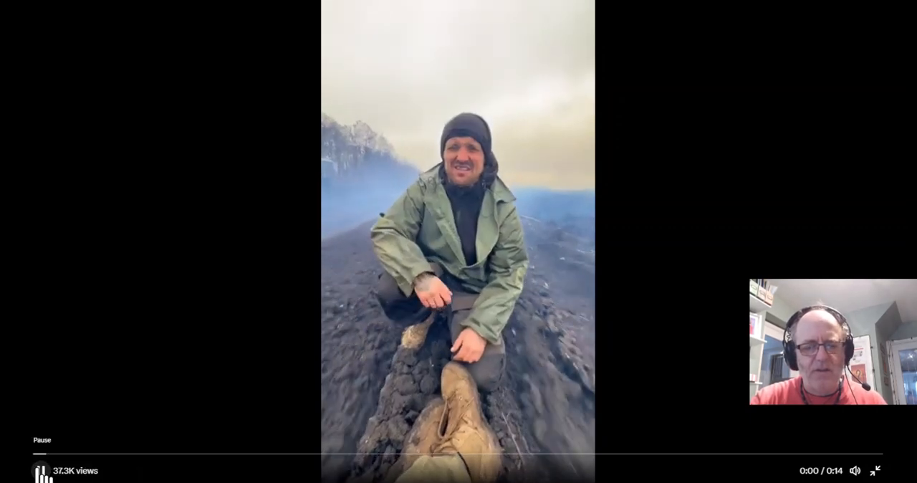
pyautogui.click(40, 469)
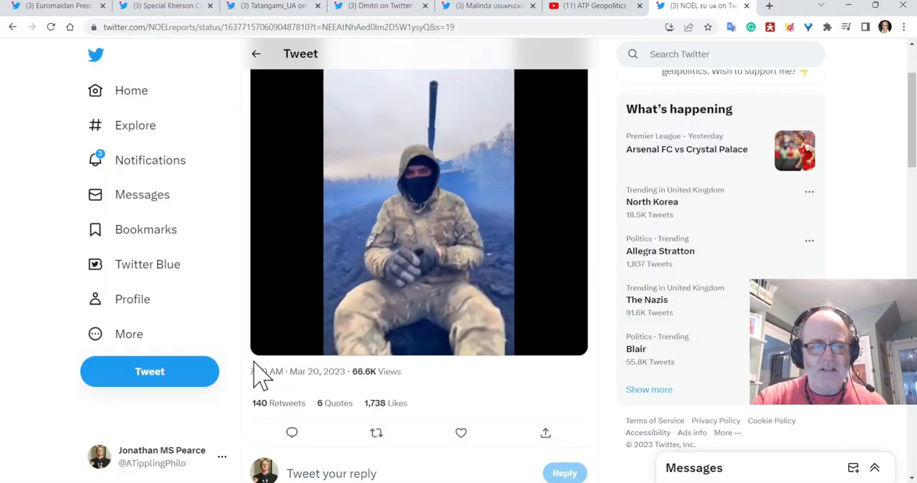
pyautogui.click(263, 360)
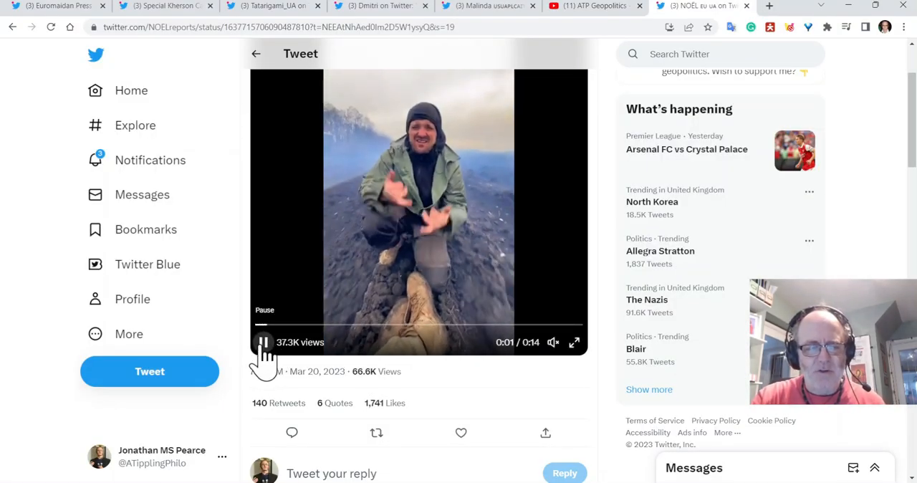
pyautogui.click(263, 341)
pyautogui.write('uasupporter.com/atp')
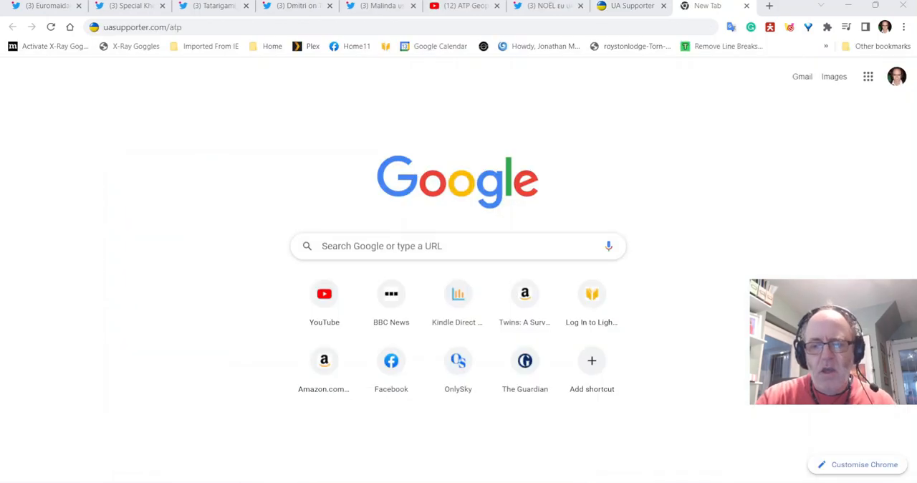
# Load uasupporter.com/atp from the new tab's address bar suggestion.
pyautogui.click(161, 27)
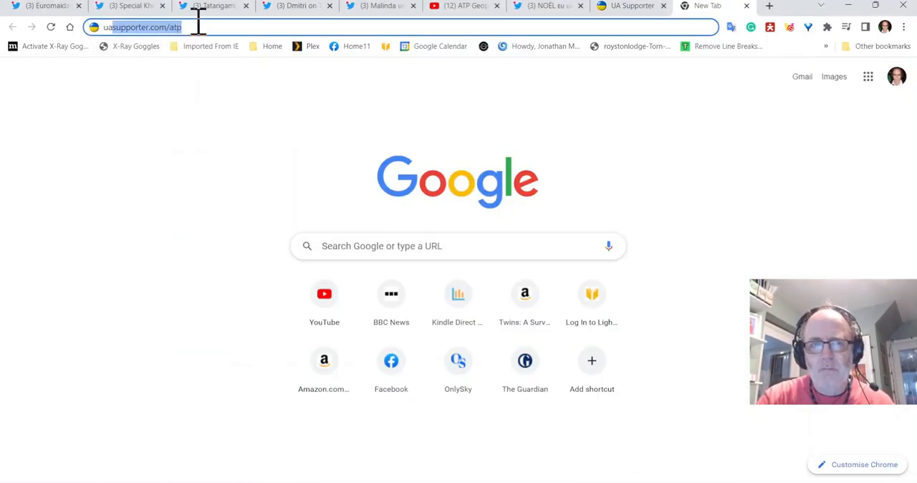
pyautogui.moveTo(627, 8)
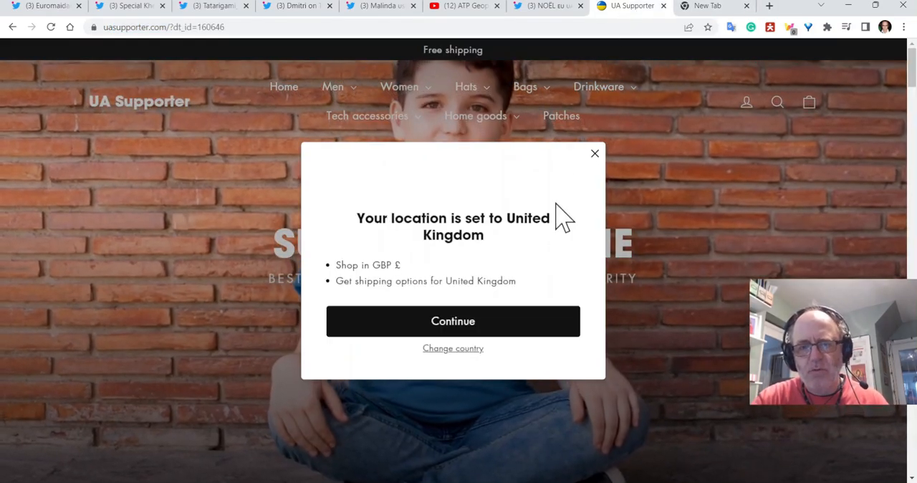
pyautogui.moveTo(595, 153)
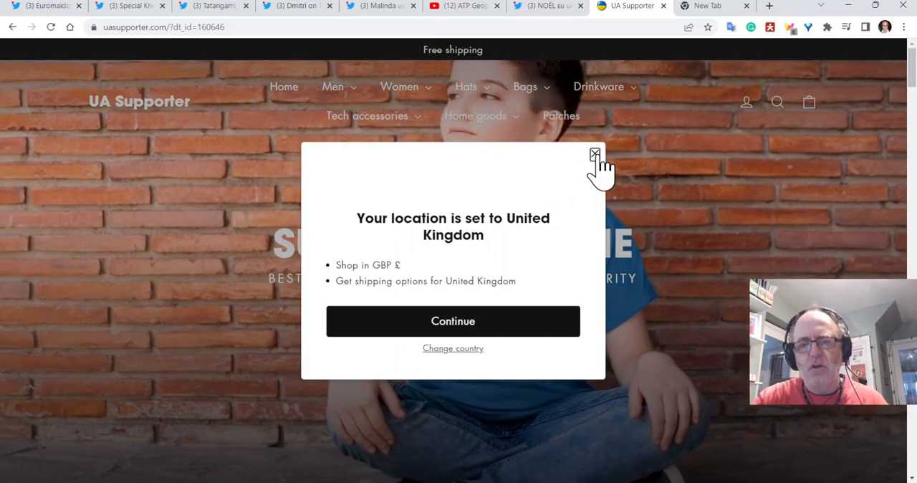
pyautogui.moveTo(623, 172)
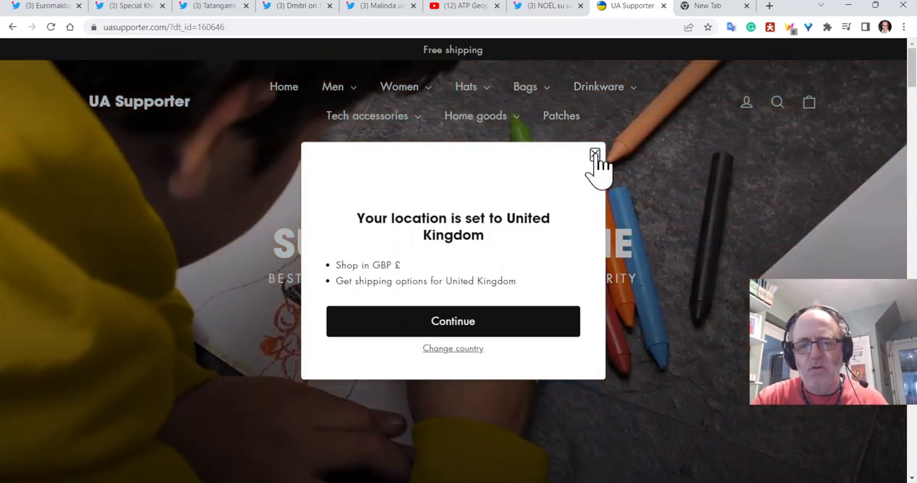
pyautogui.moveTo(453, 348)
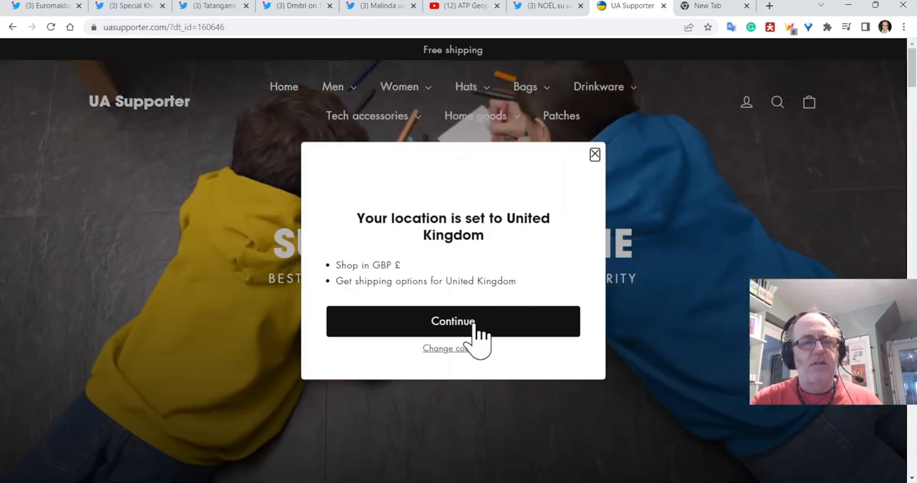
pyautogui.moveTo(428, 208)
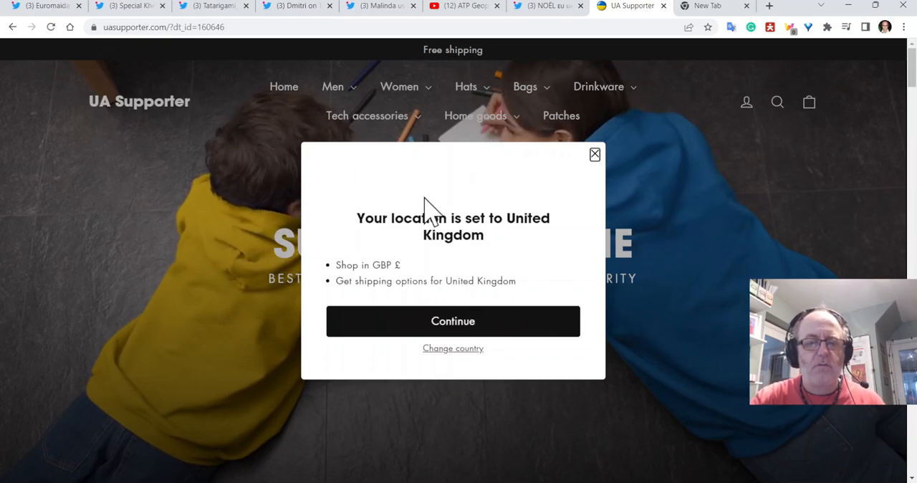